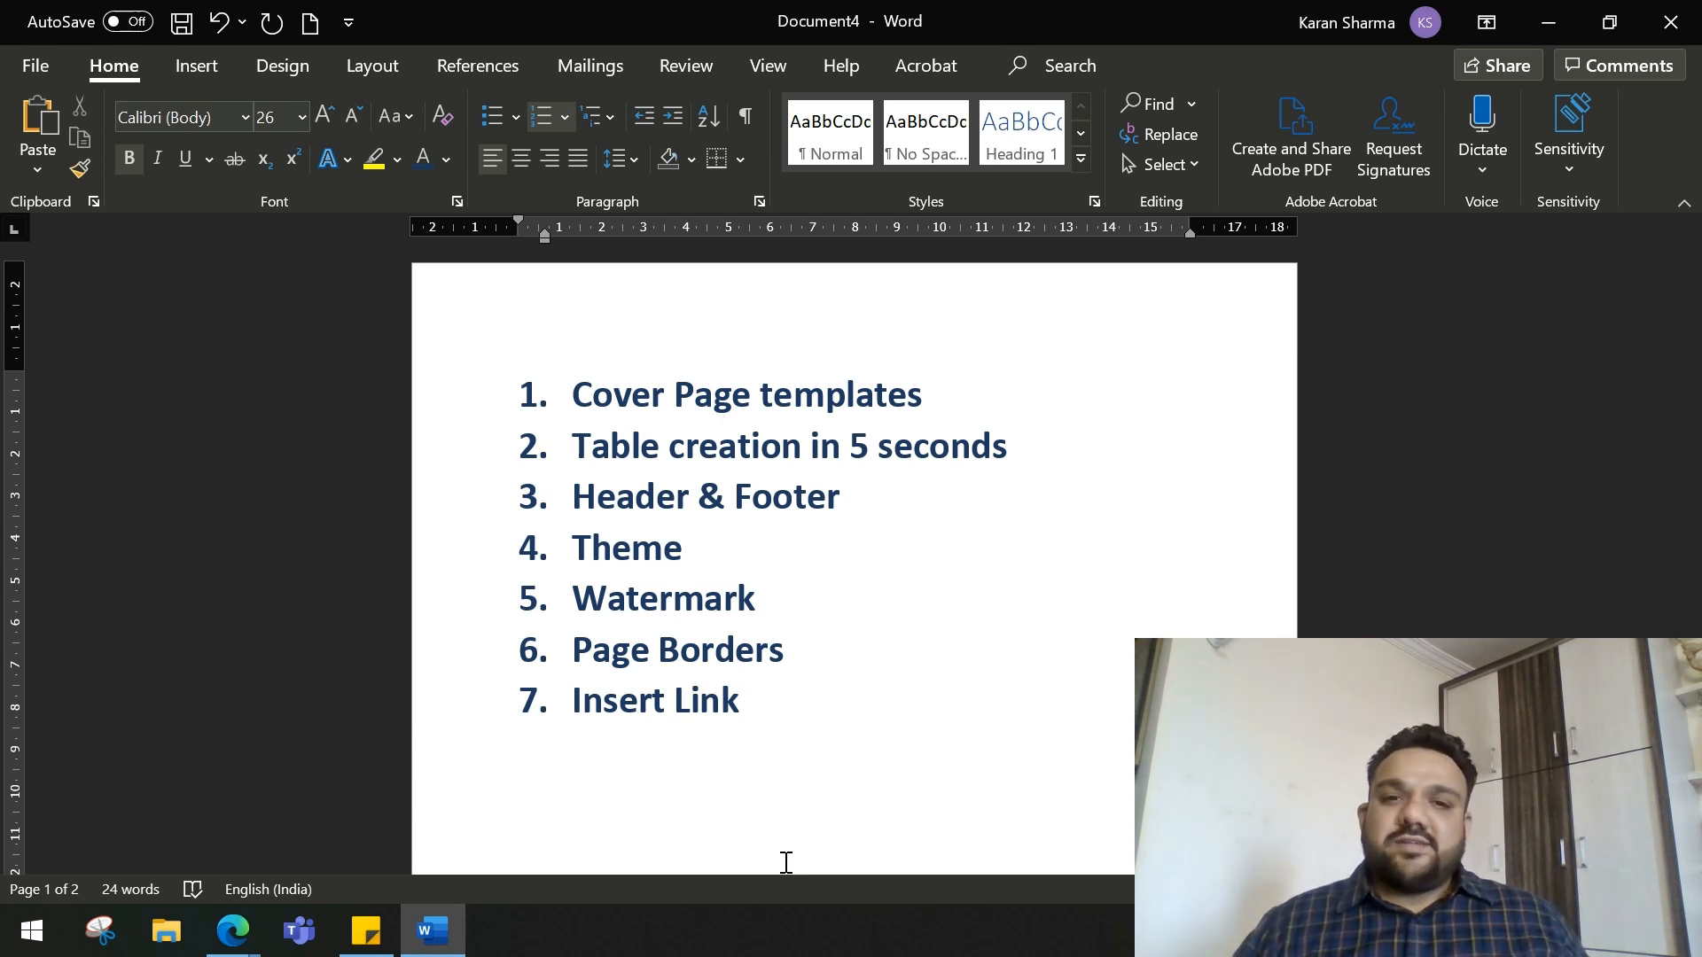
- Select and deselect lines in the topic list, ending with the word Header selected
click(737, 700)
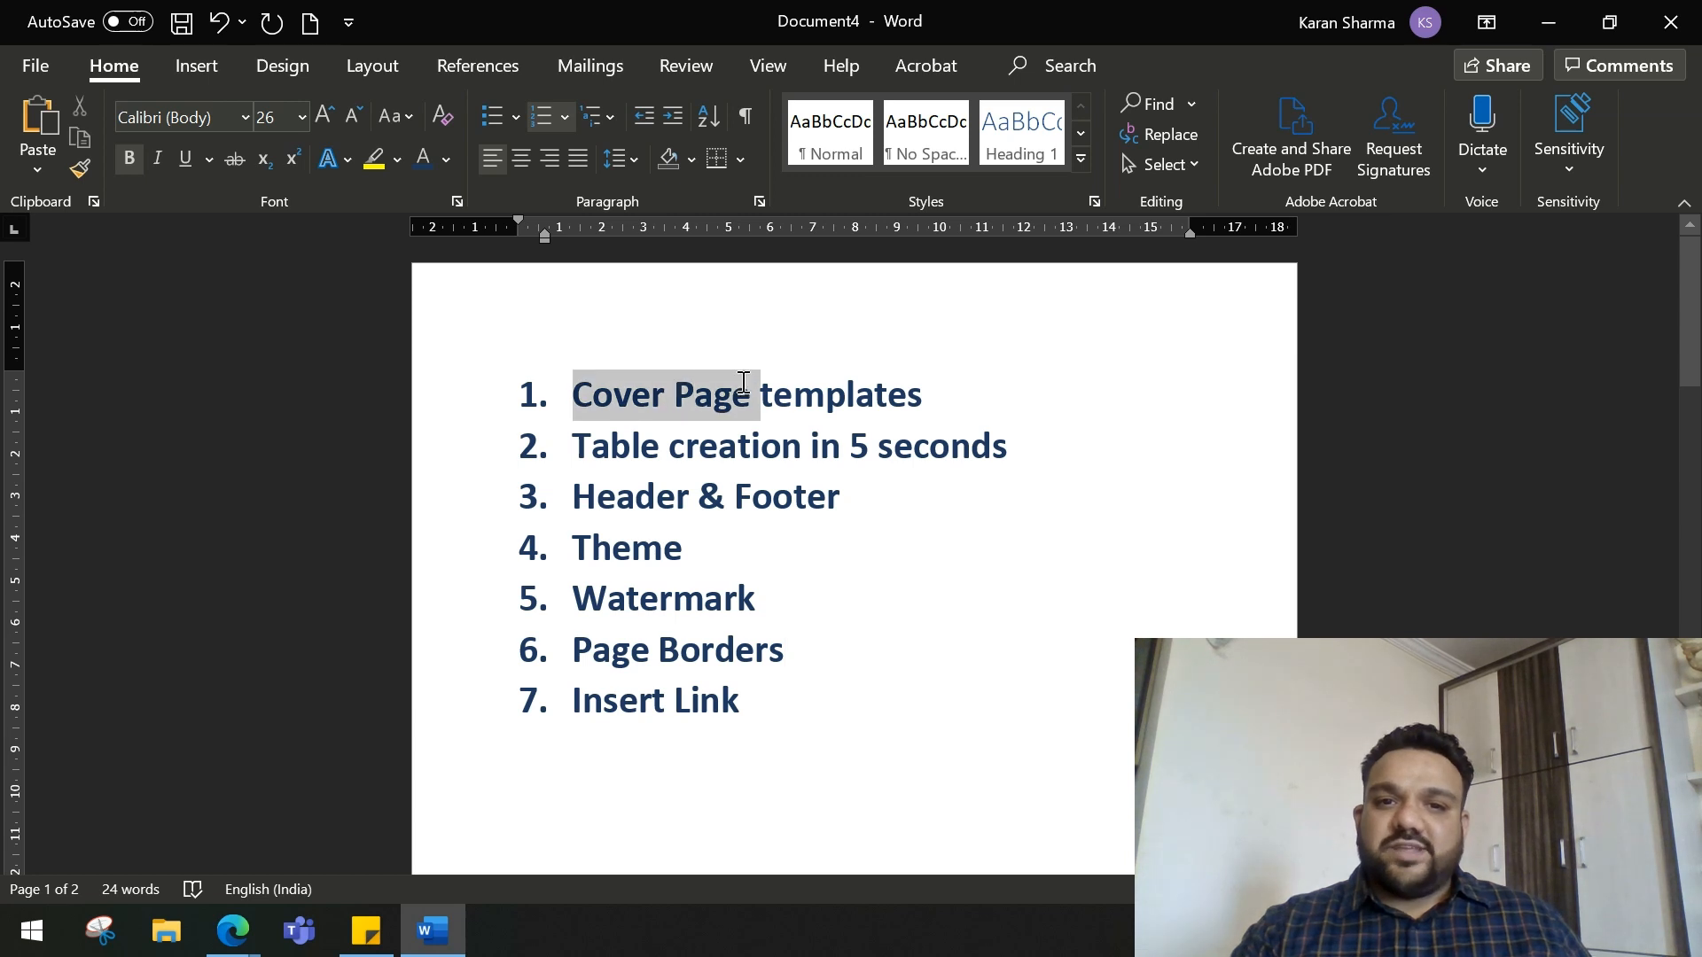
click(624, 447)
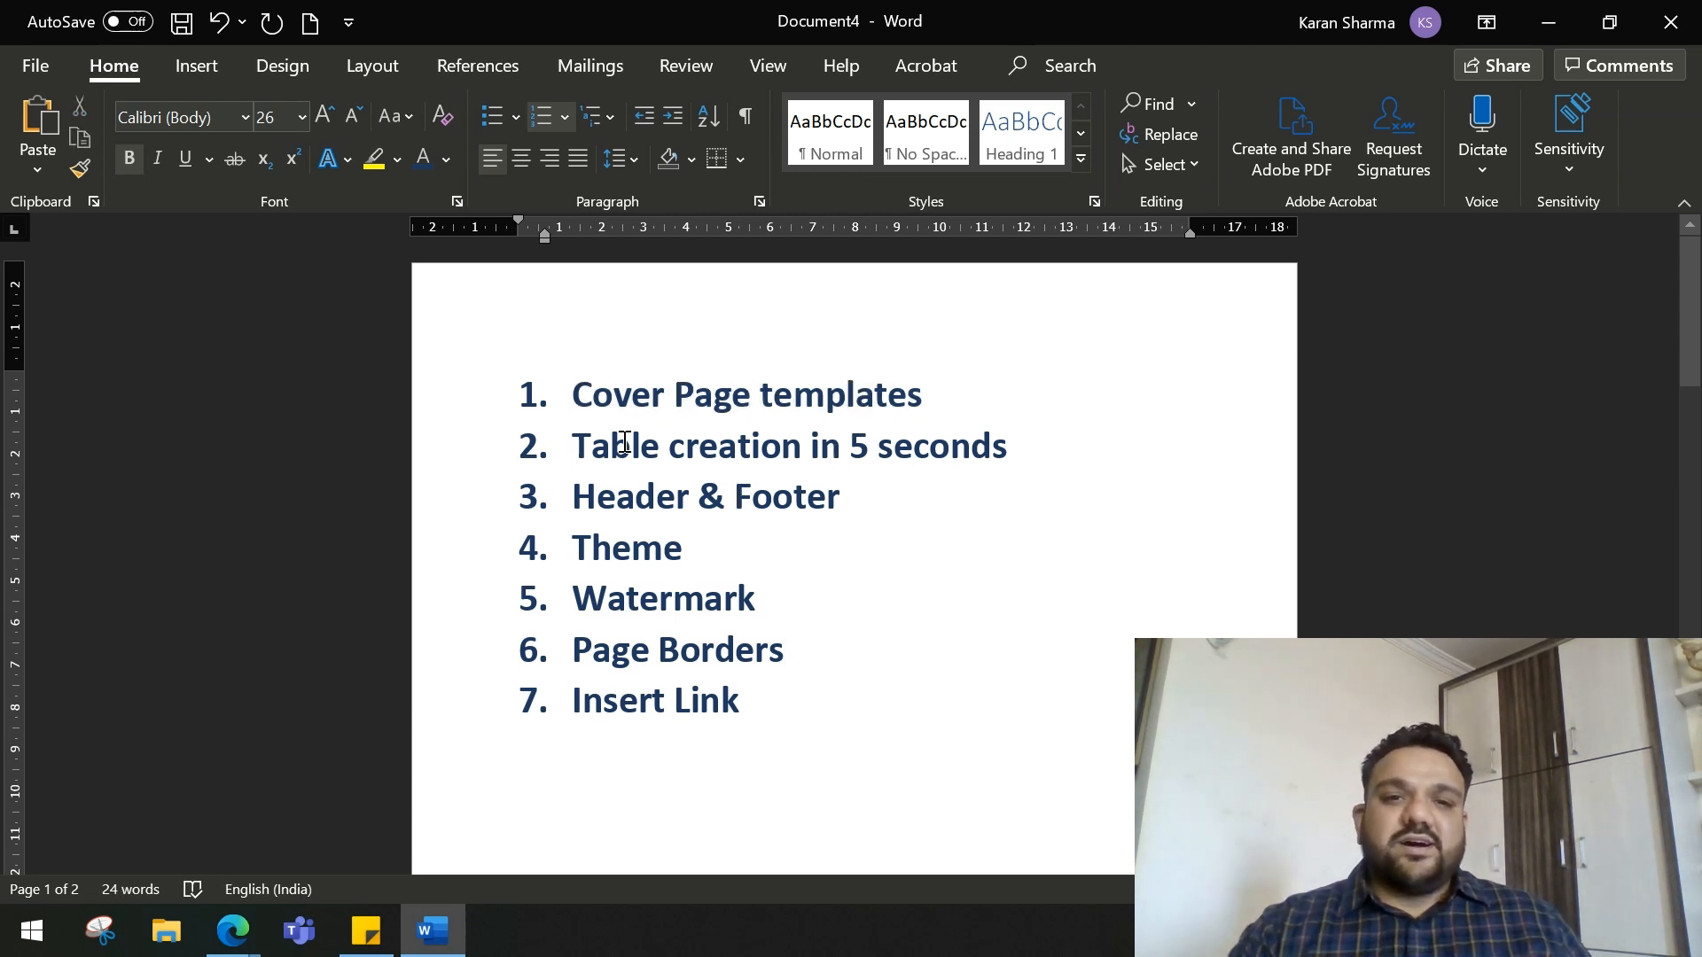
click(573, 446)
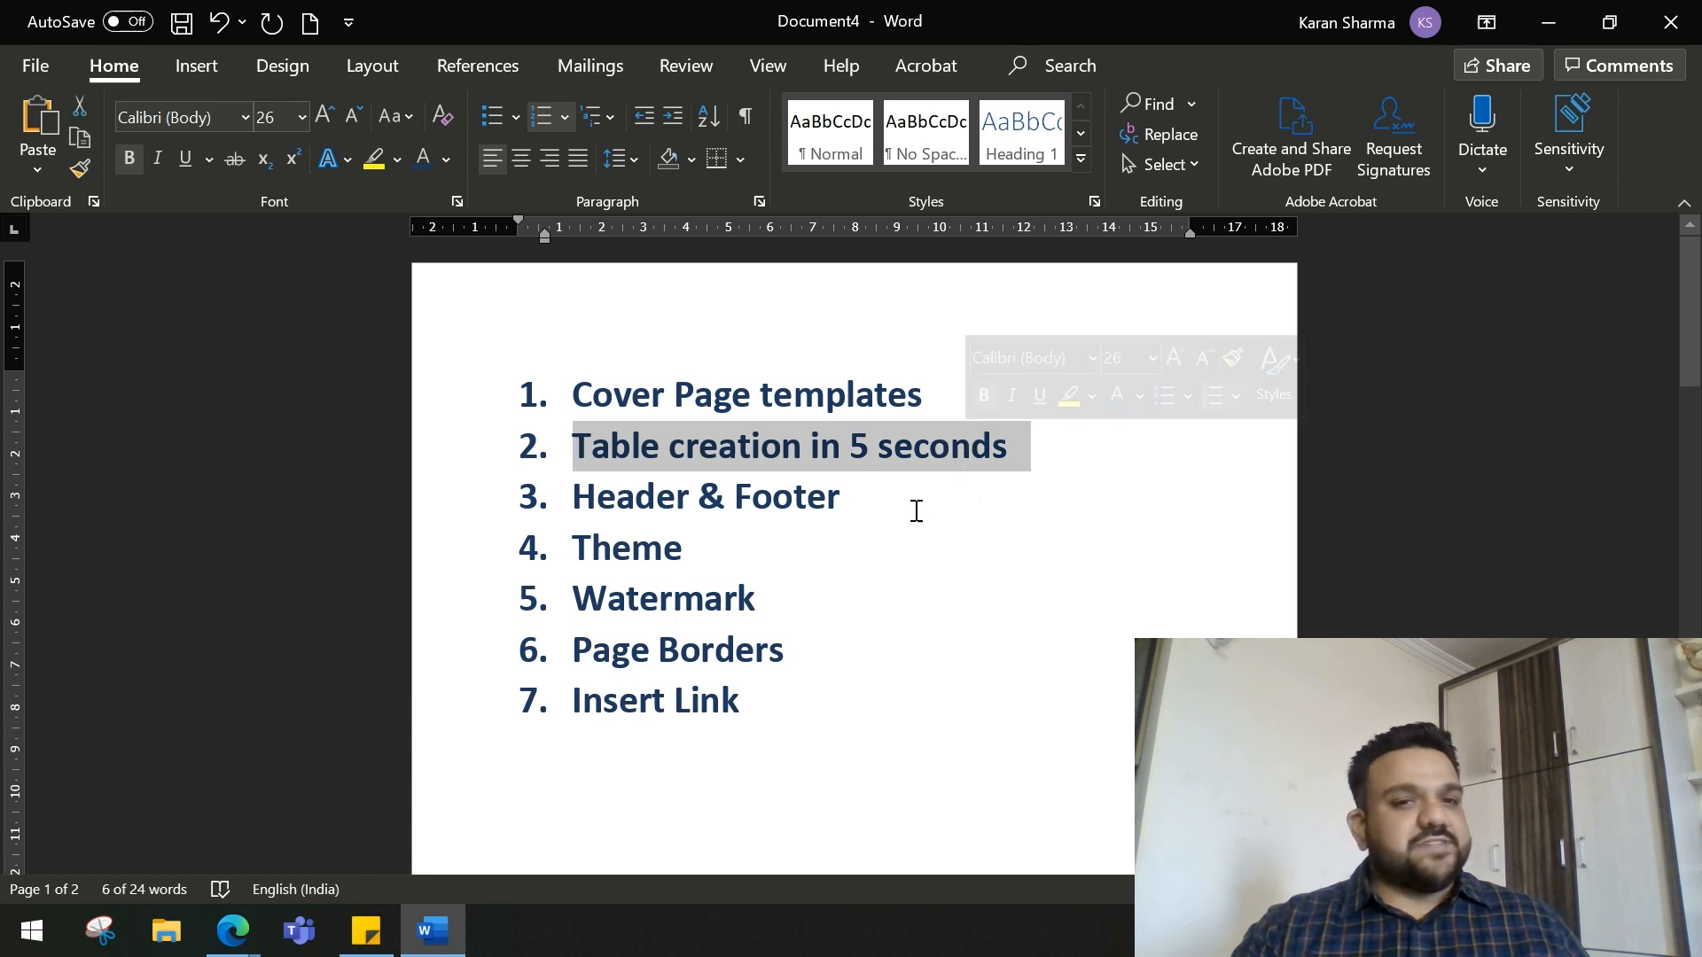
click(840, 496)
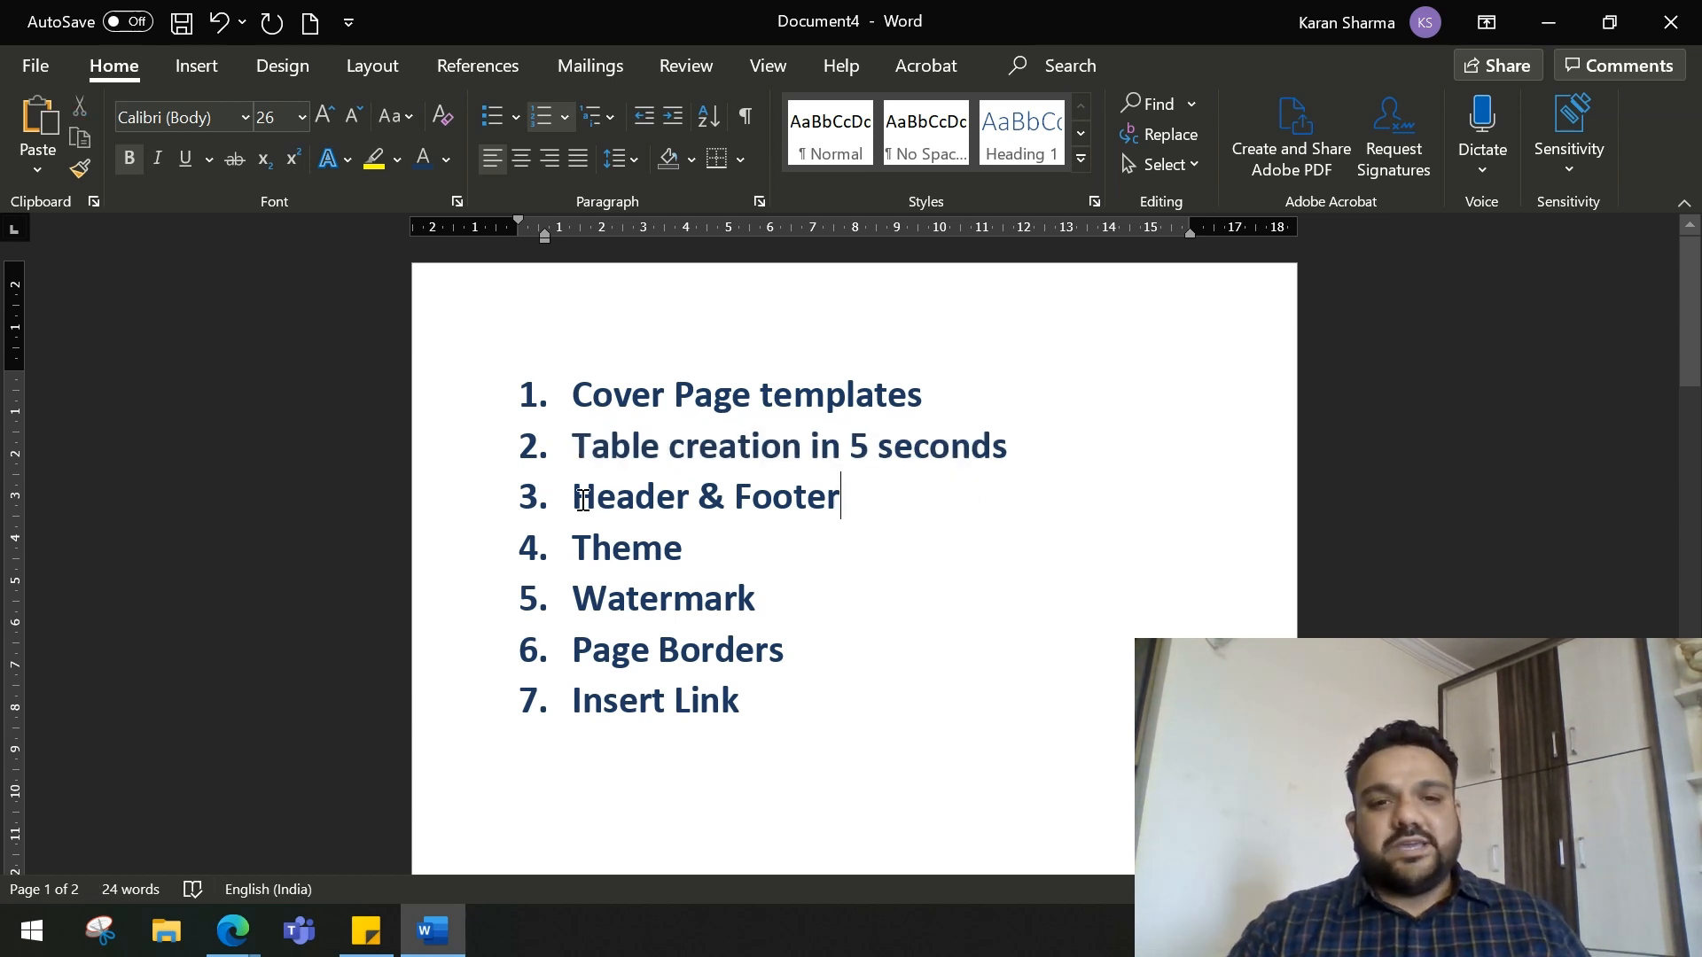
double_click(629, 496)
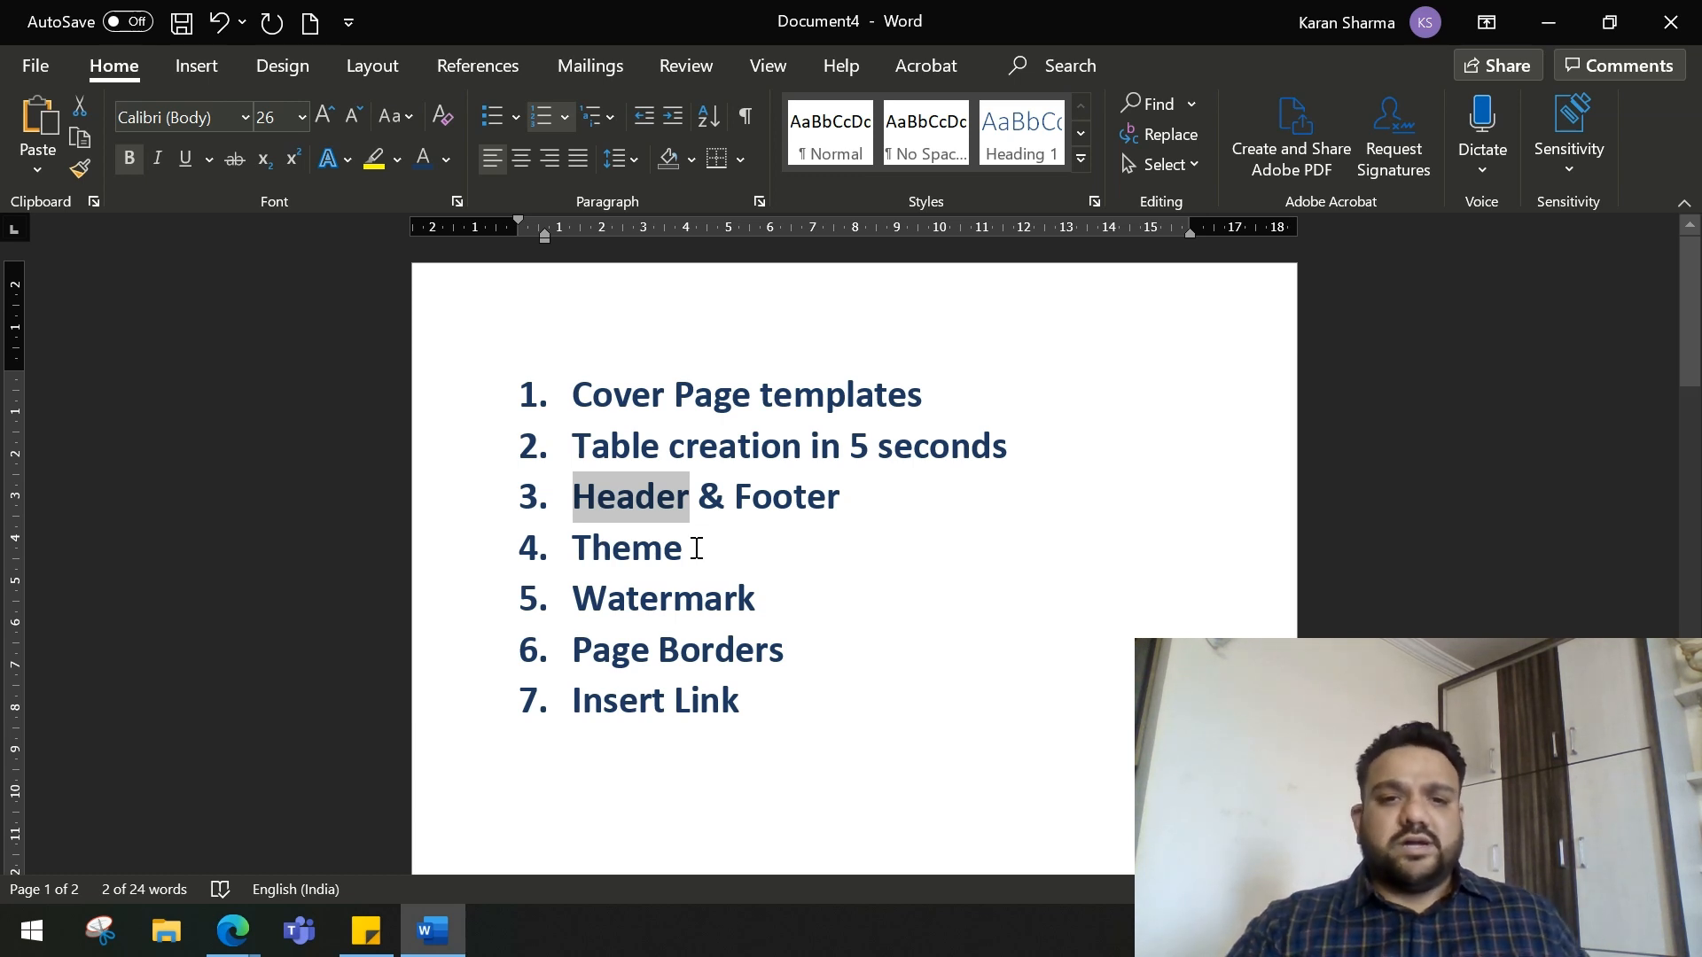
mouse_move(573, 663)
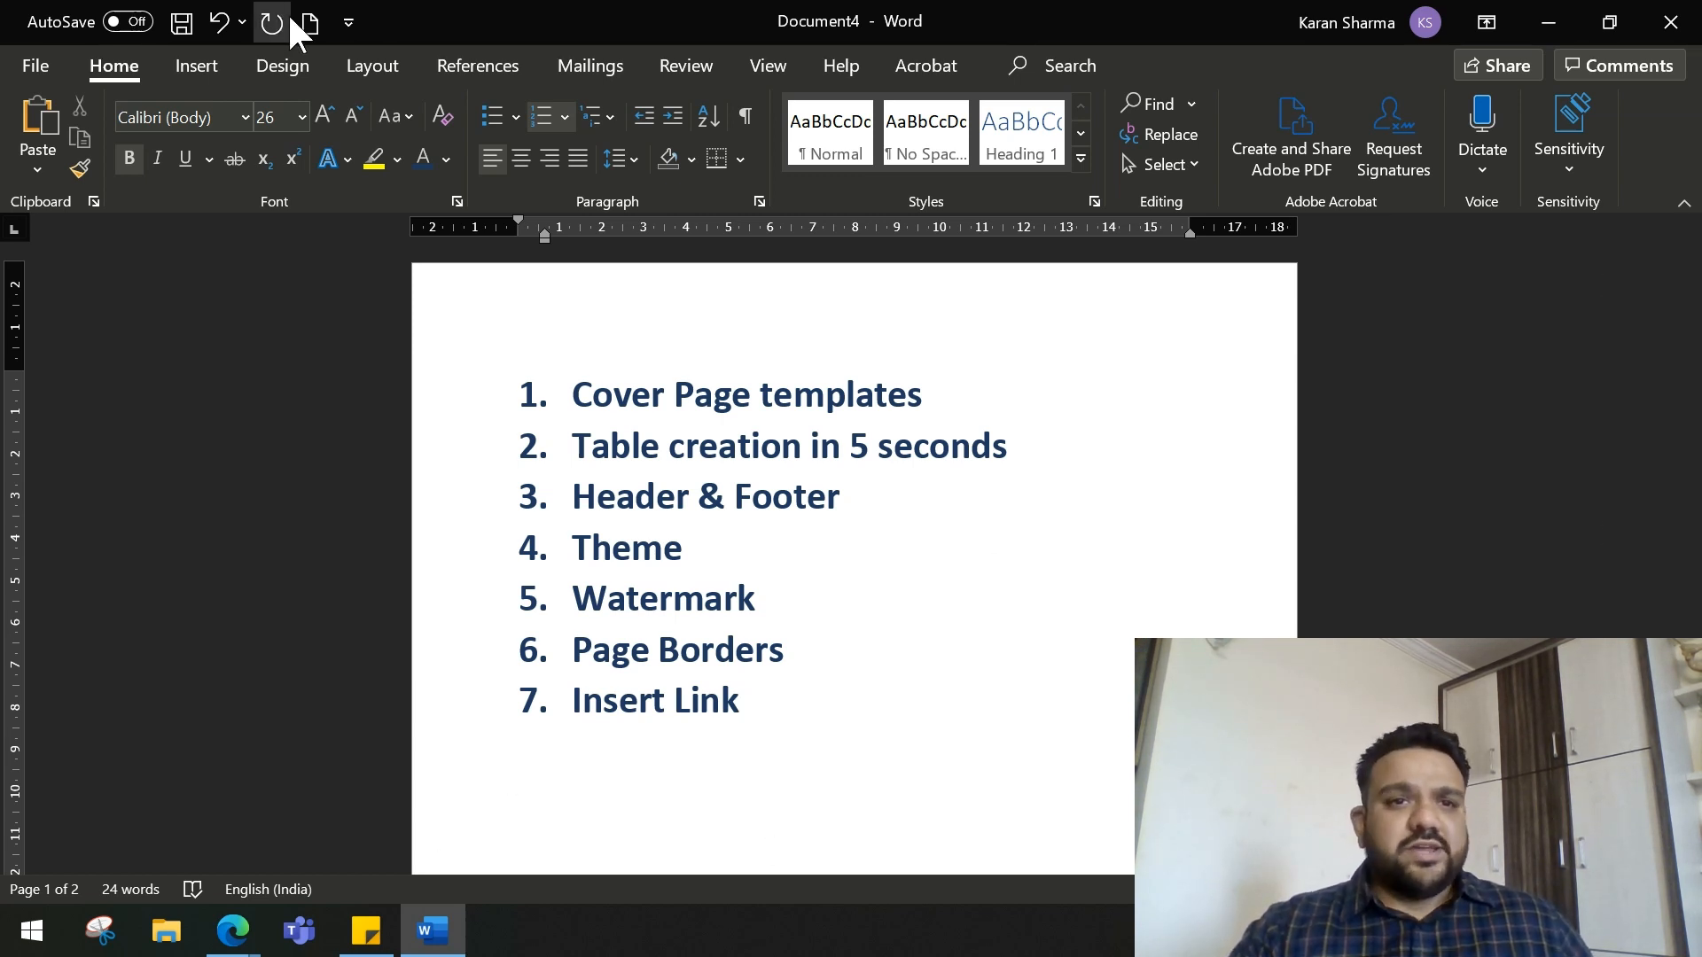
- Start a new blank document and browse the Insert Cover Page gallery
click(312, 22)
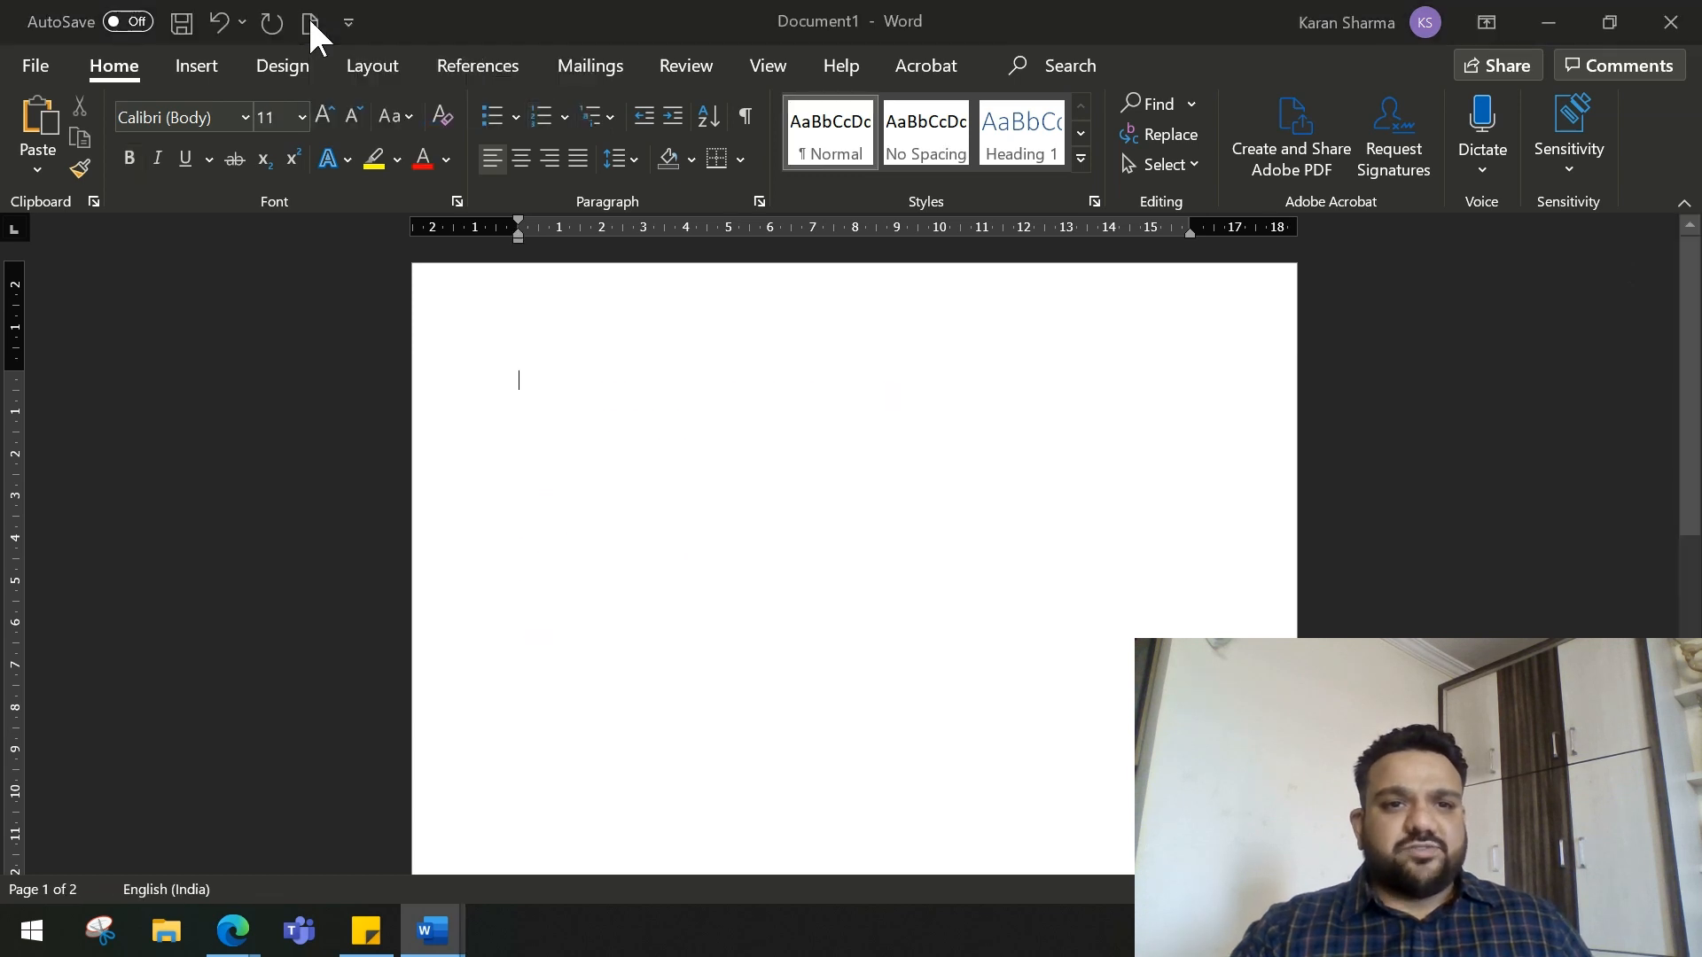
click(309, 22)
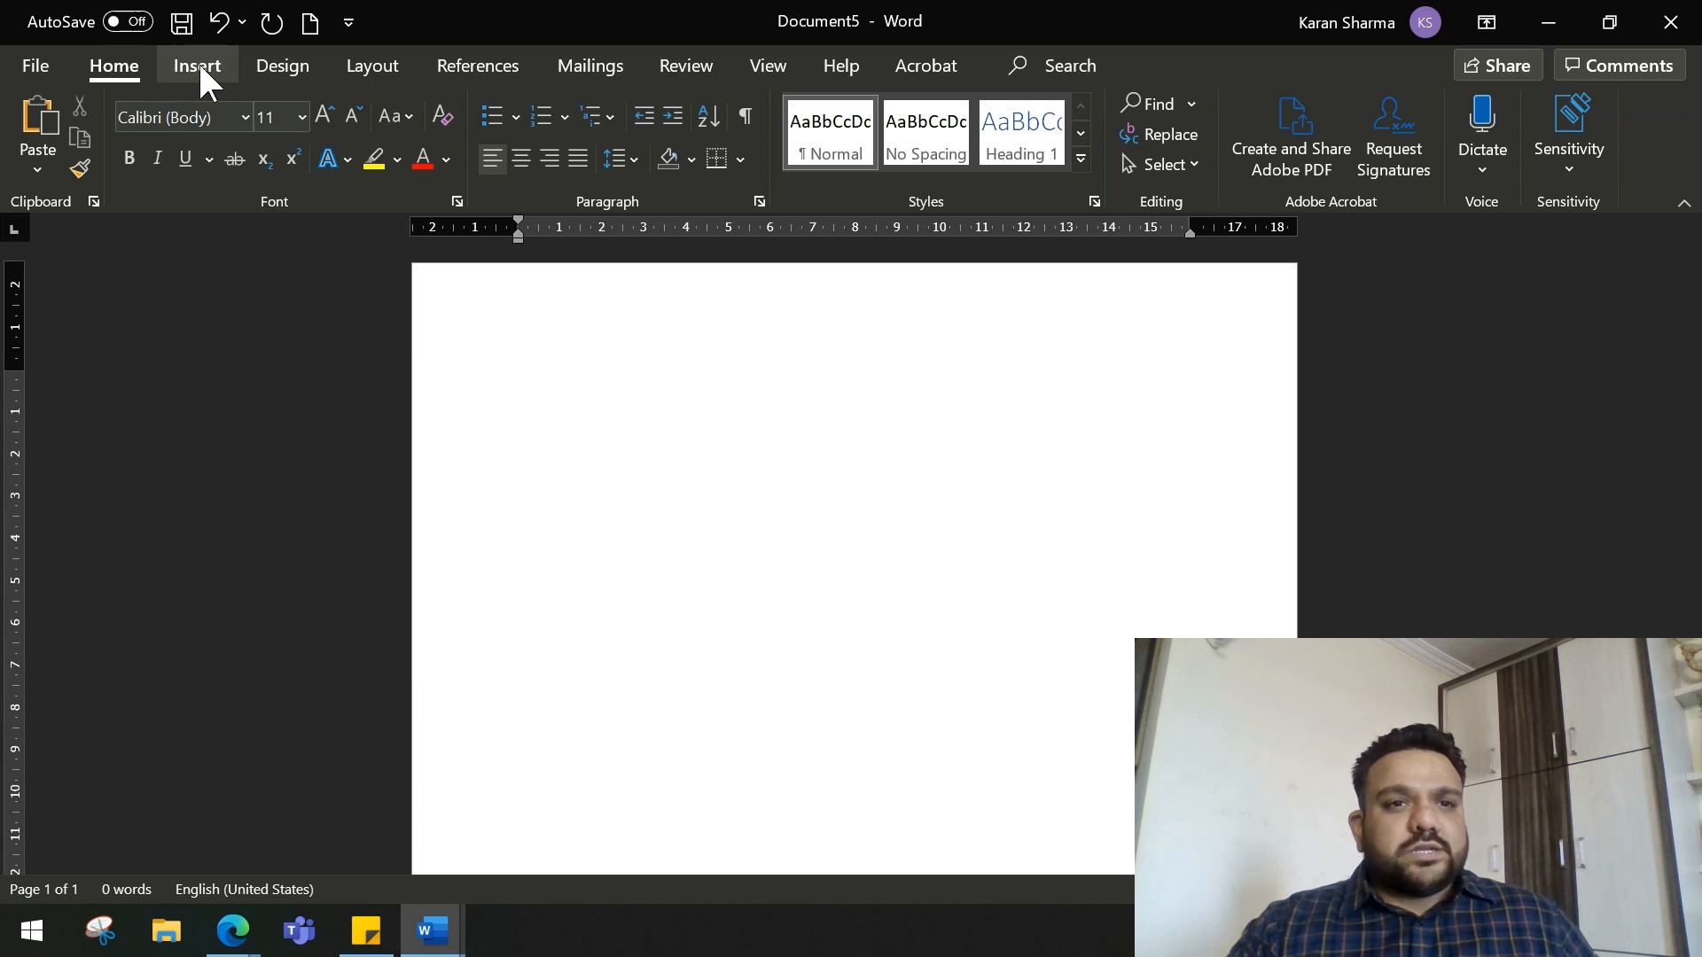
click(518, 379)
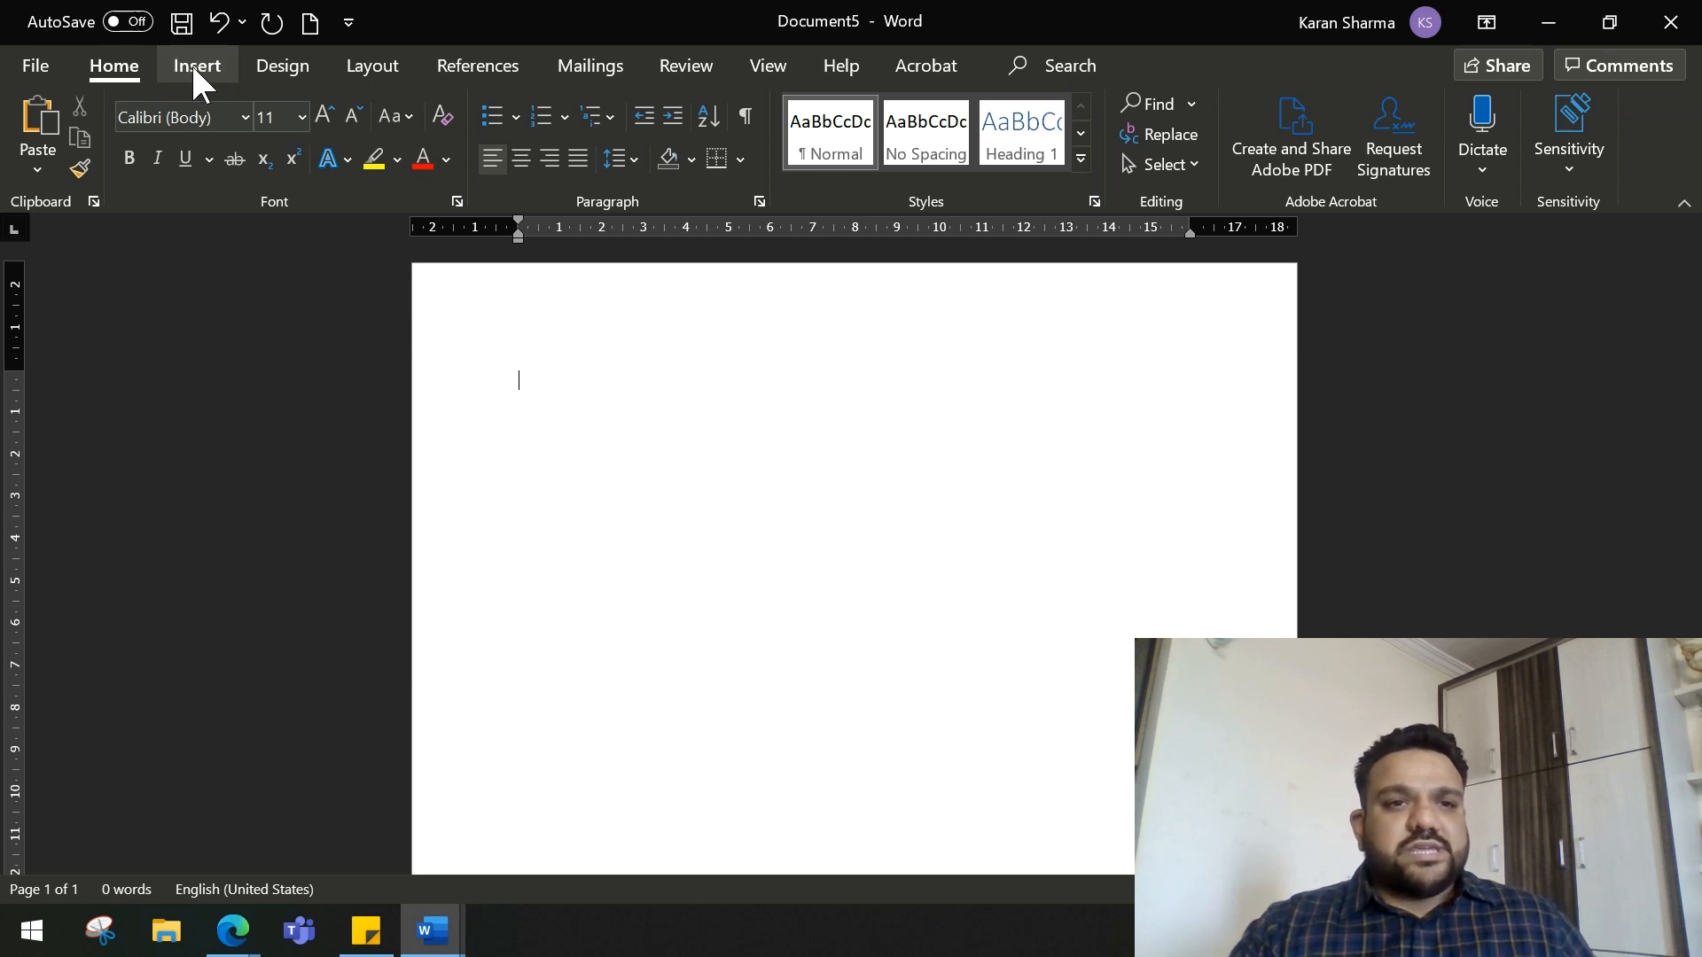
click(197, 63)
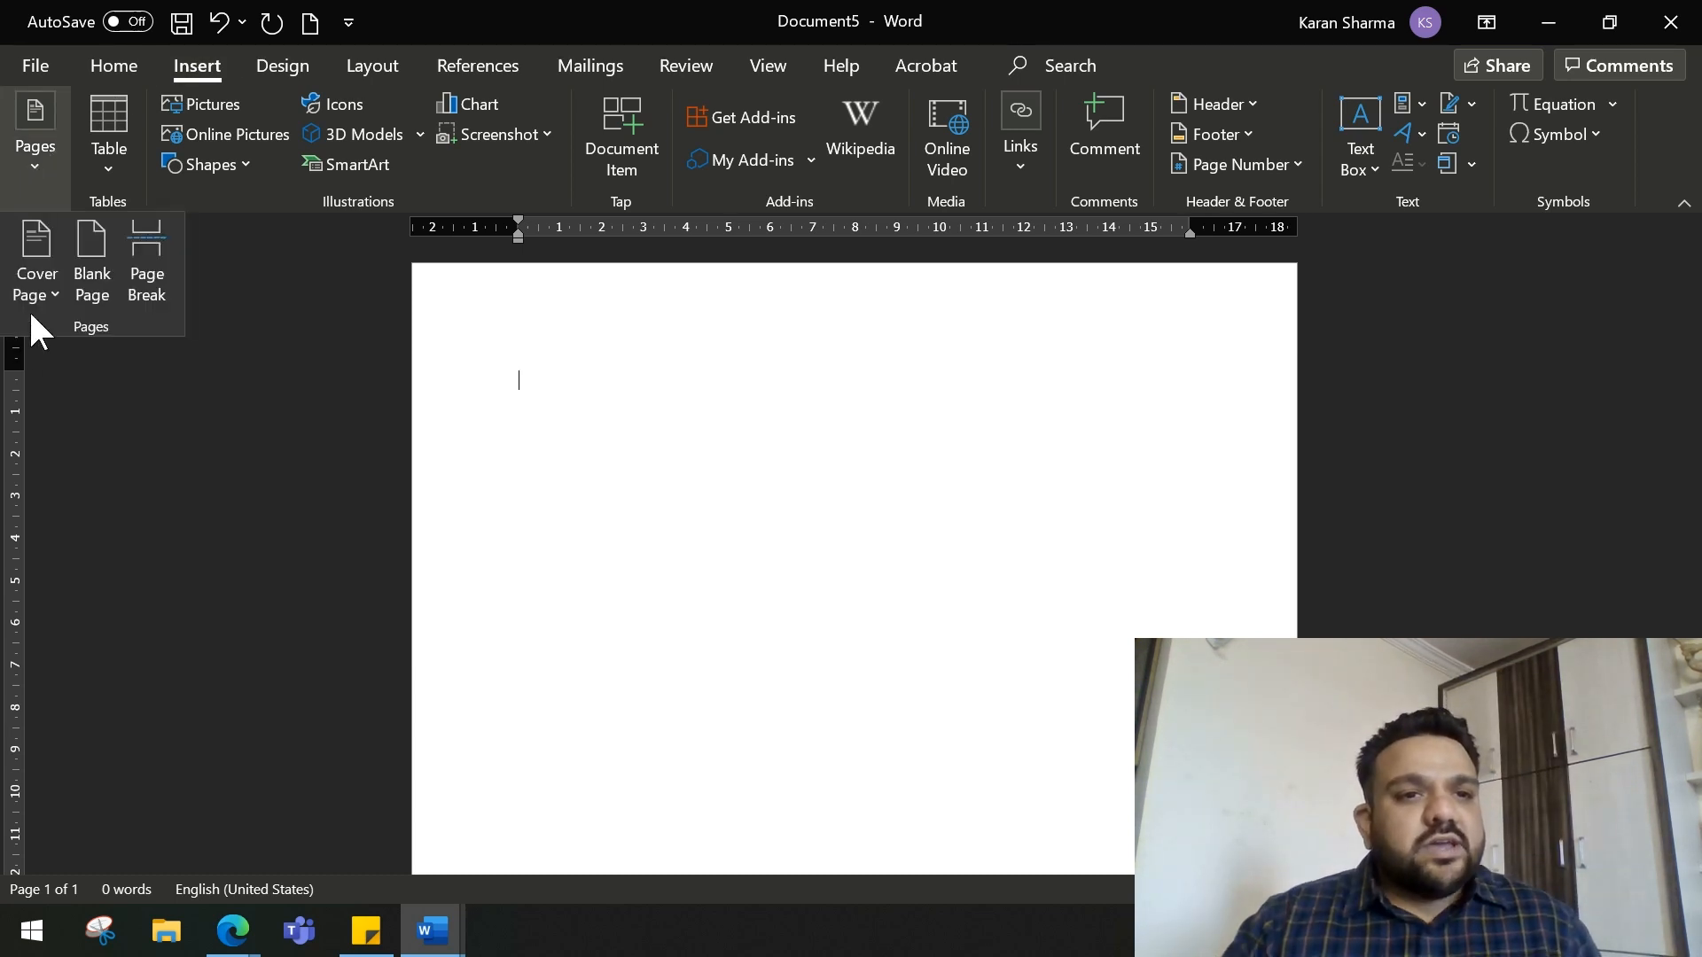
mouse_move(35, 257)
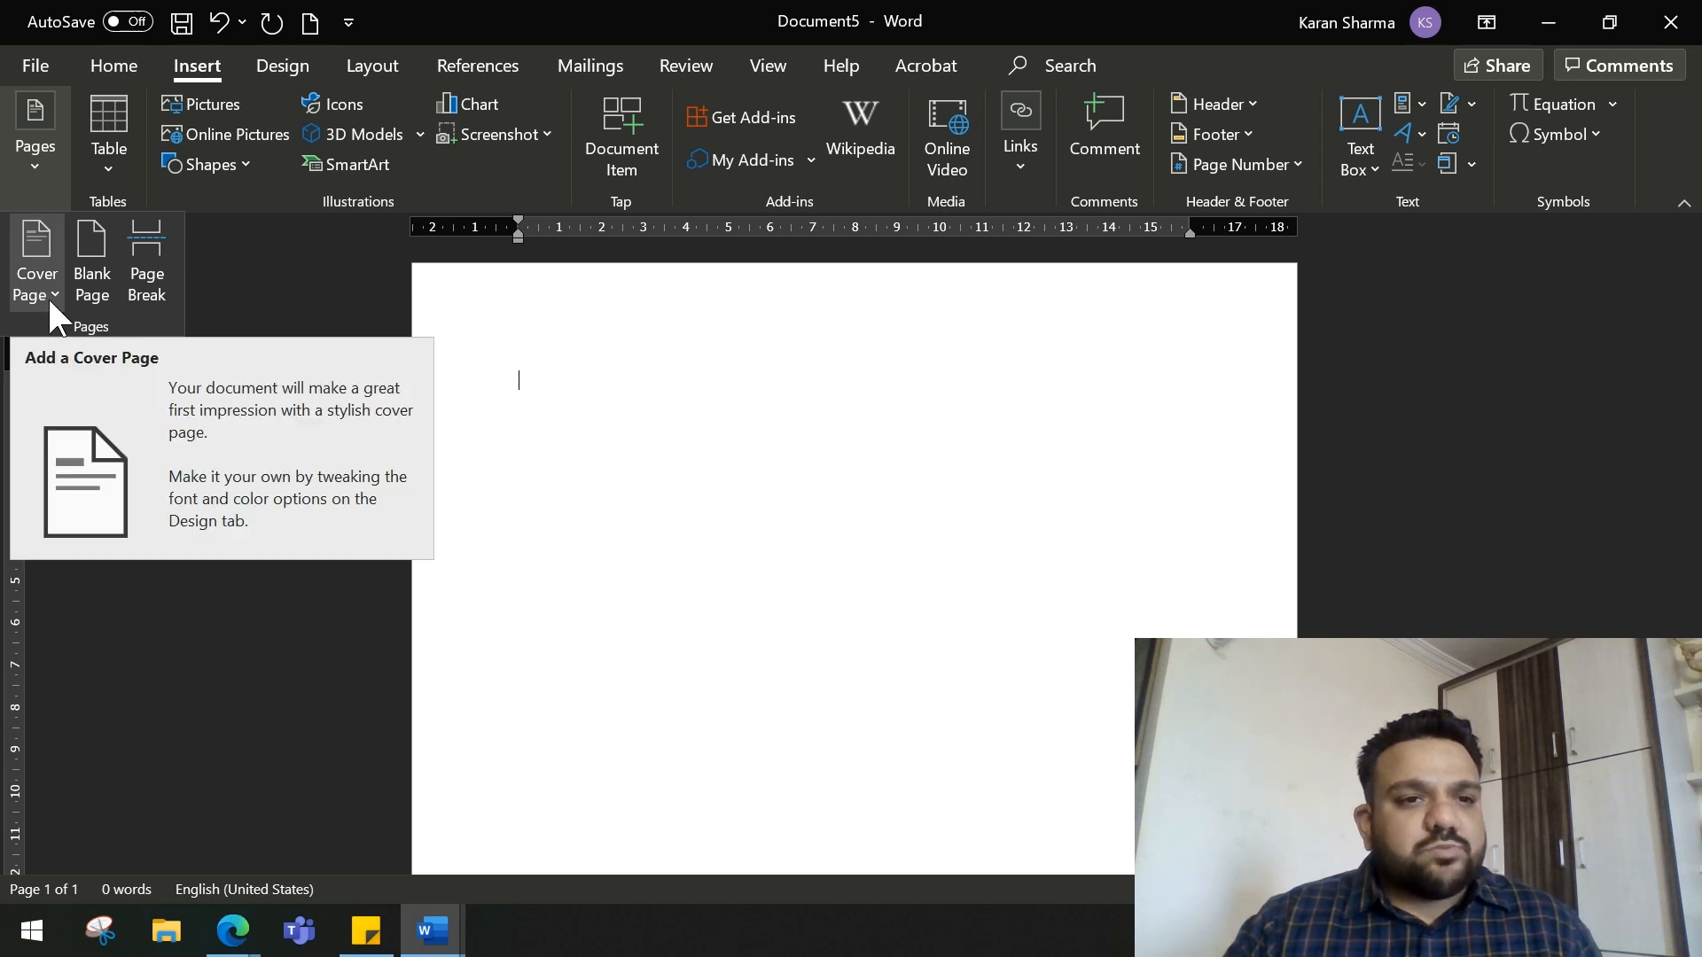
click(35, 257)
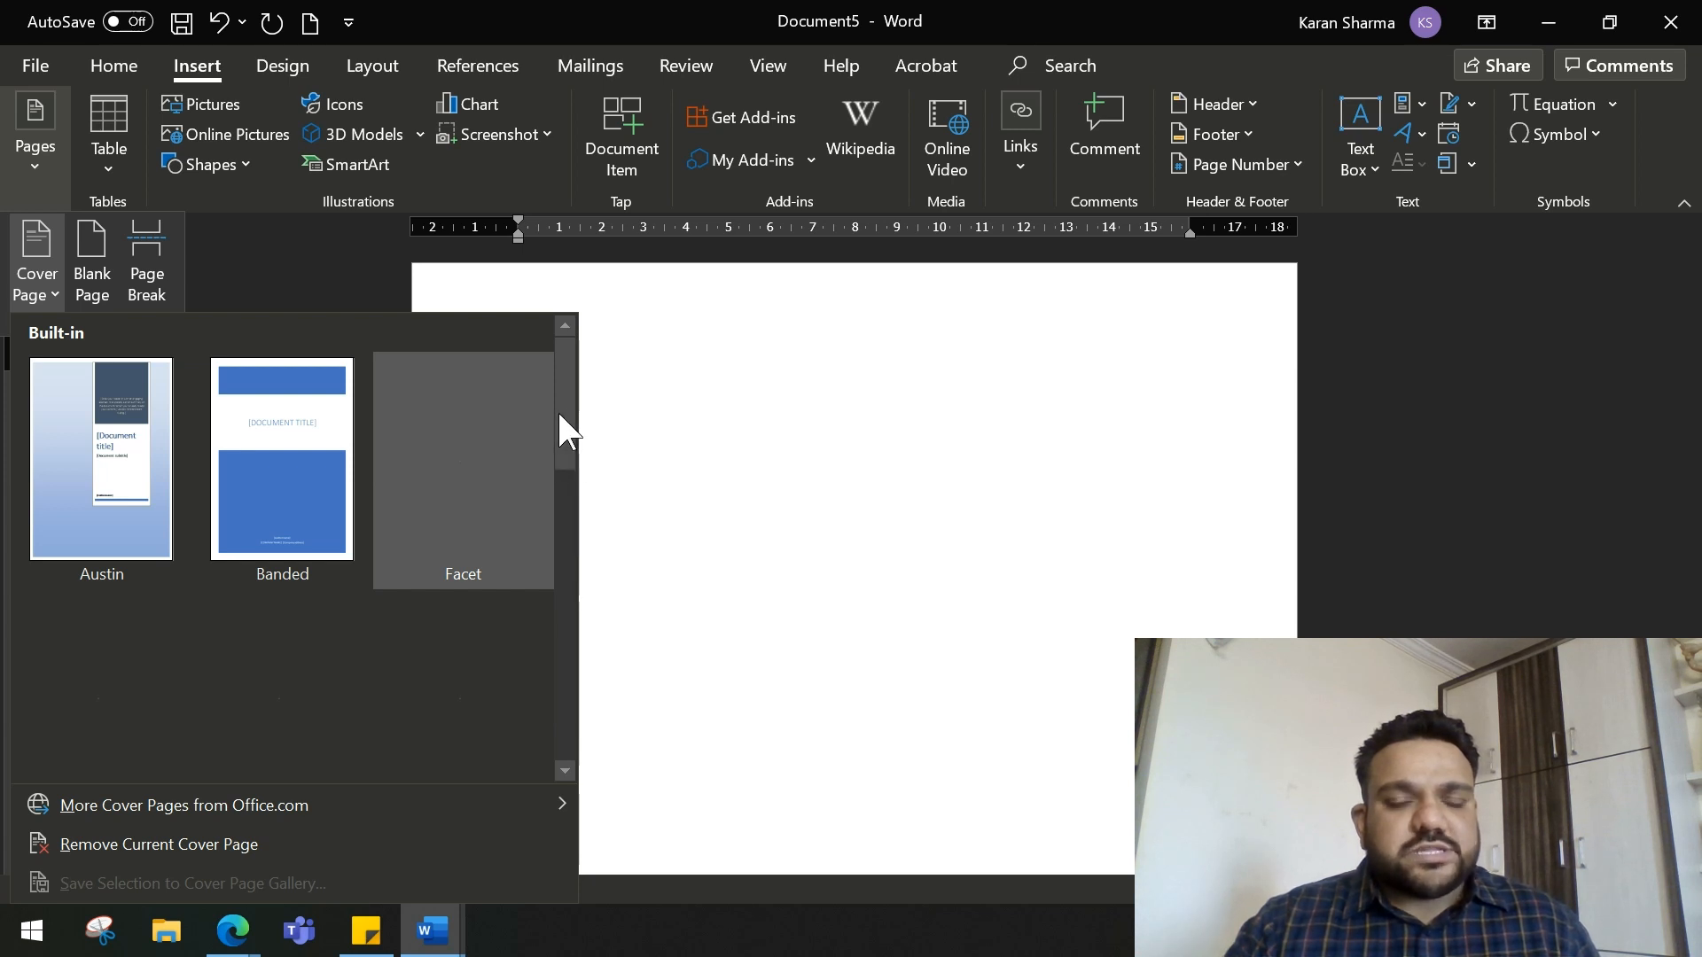
scroll(down, 3)
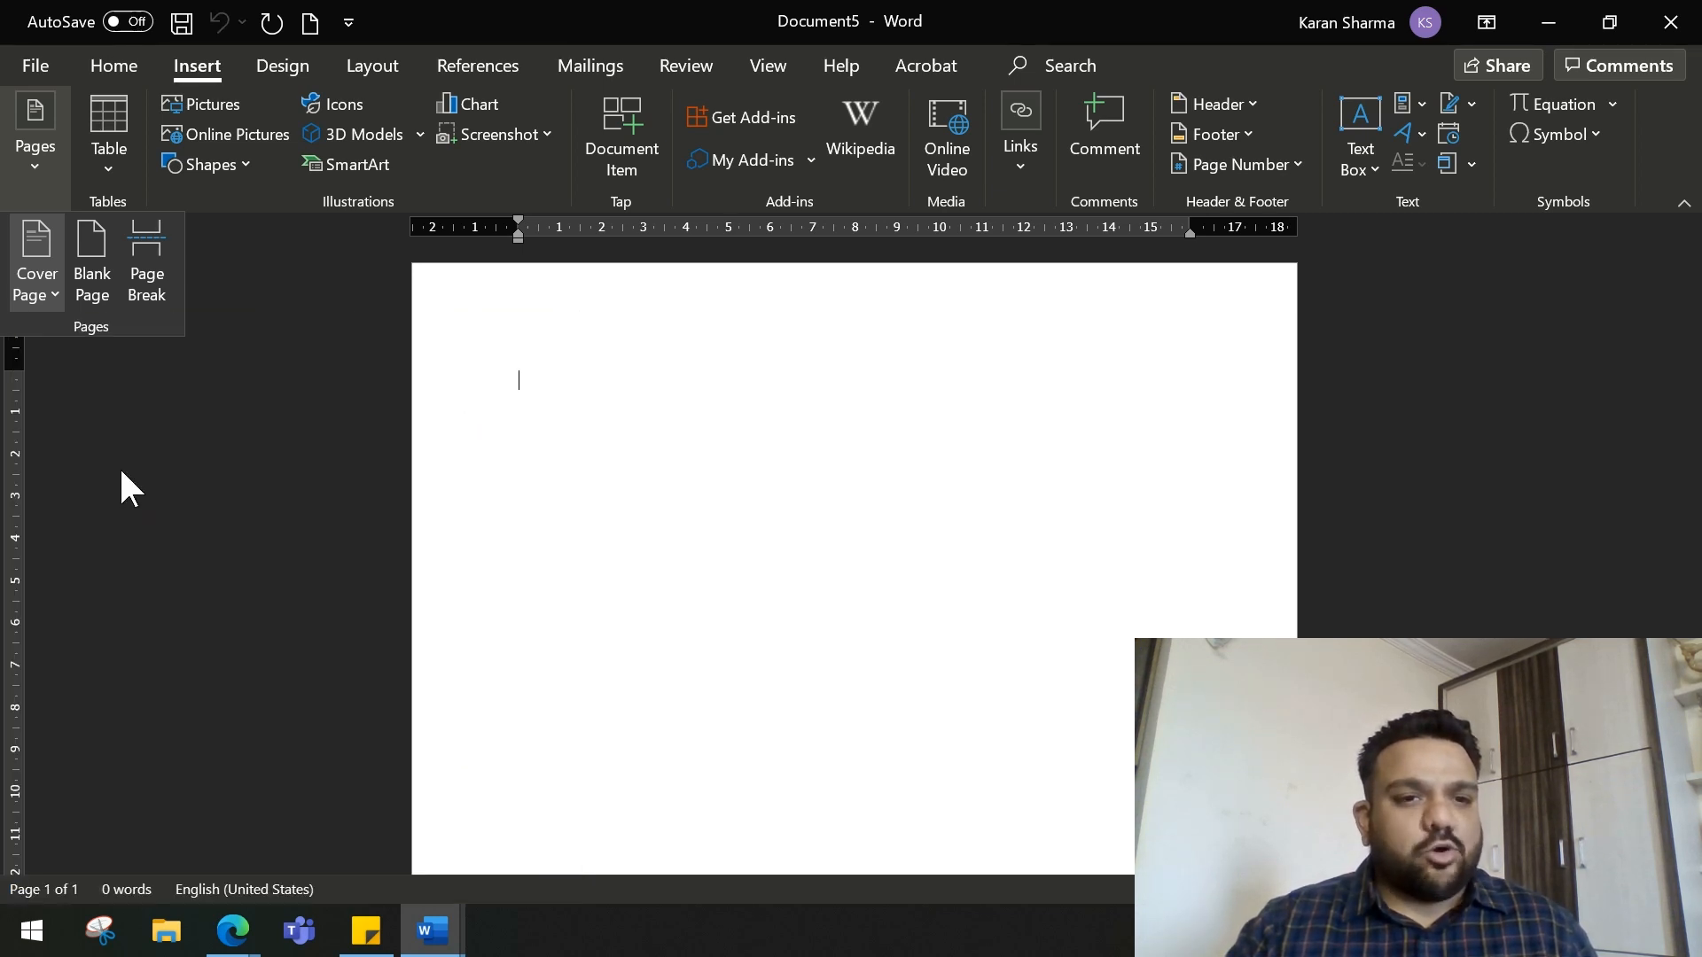
- Add the Austin cover page, preview it full screen, then return to normal editing view
click(34, 266)
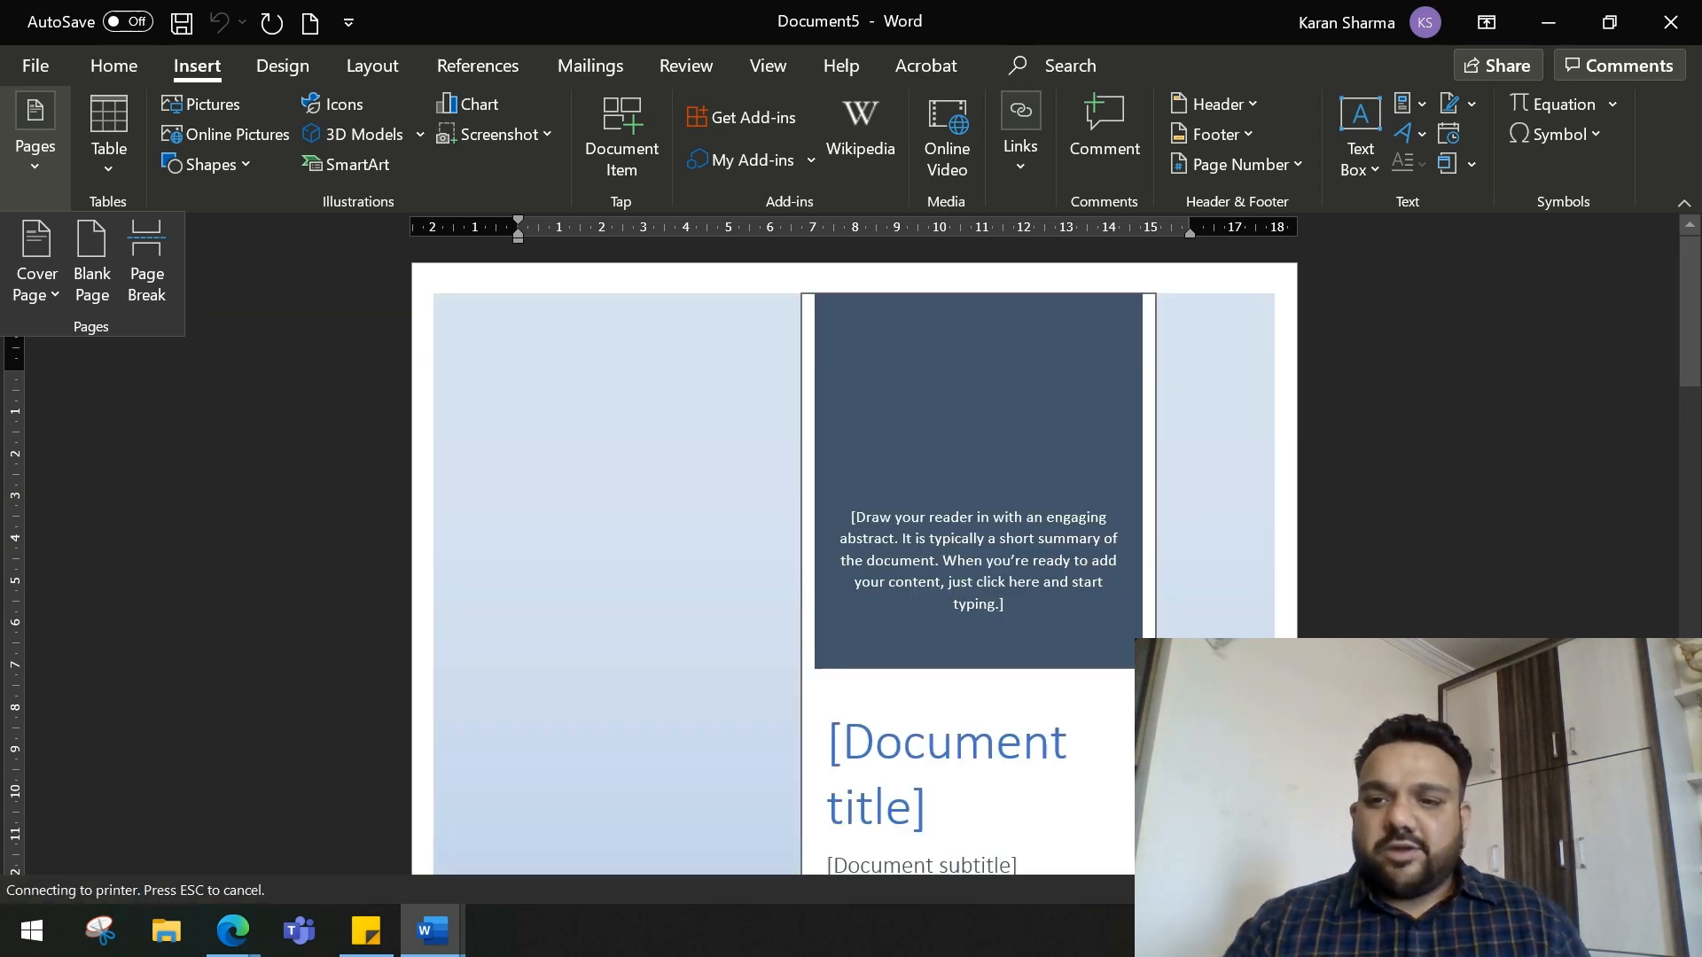
scroll(down, 3)
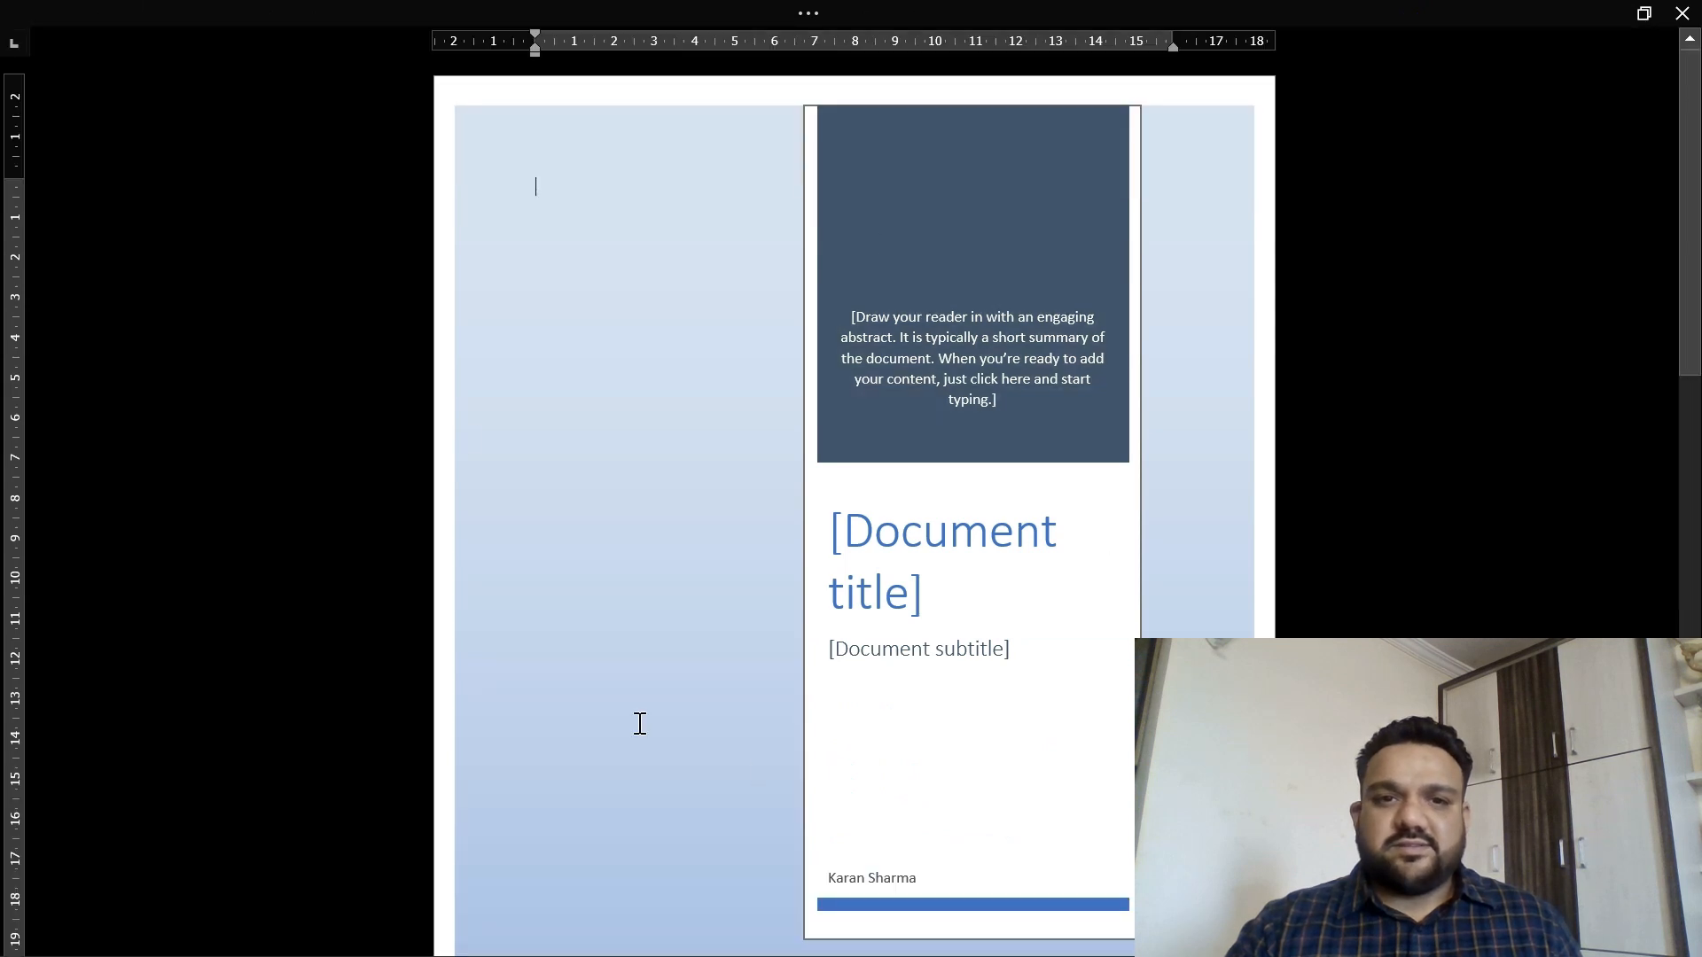
click(943, 560)
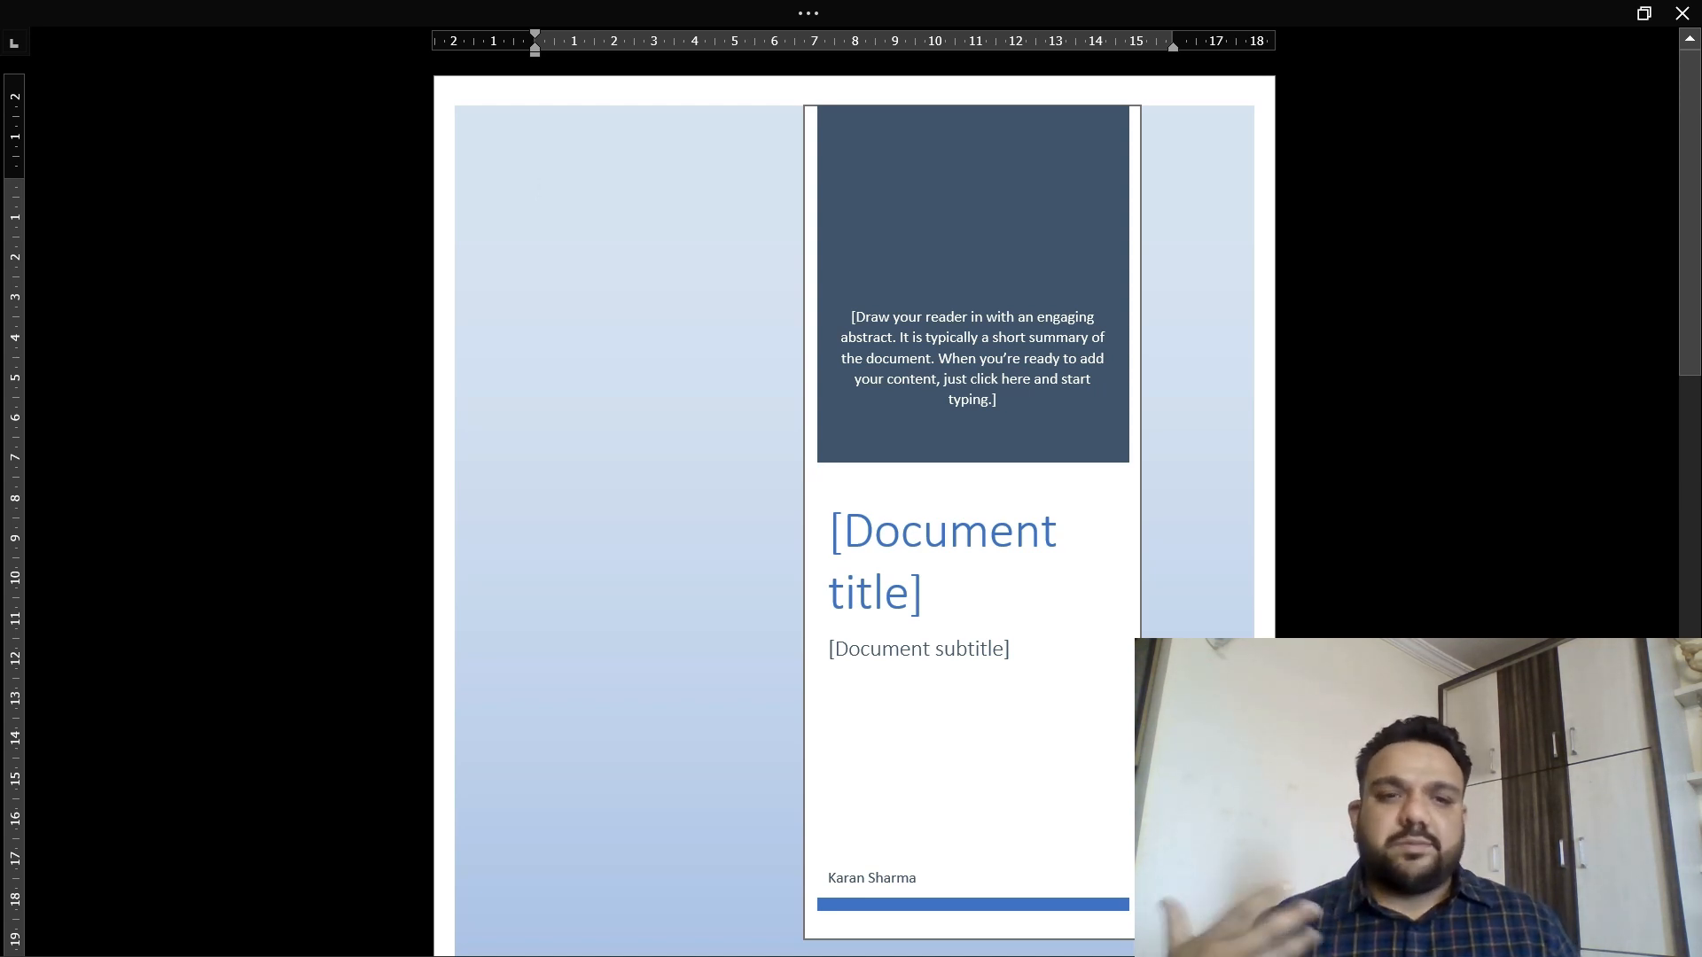
click(535, 188)
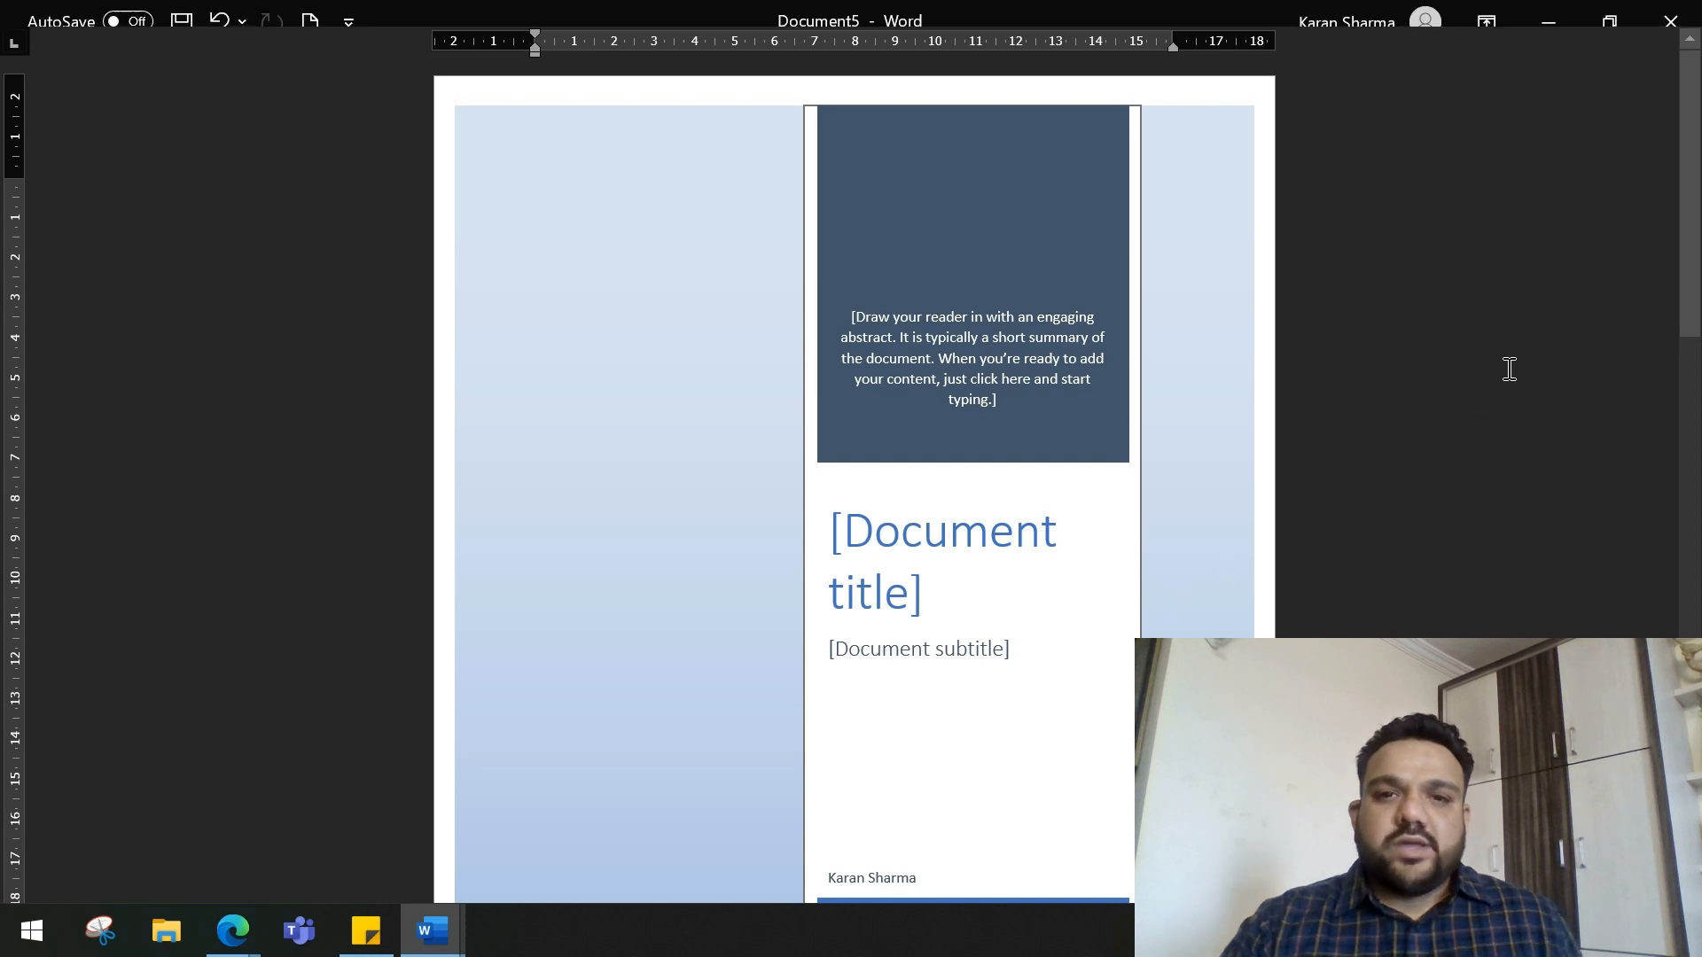
click(197, 65)
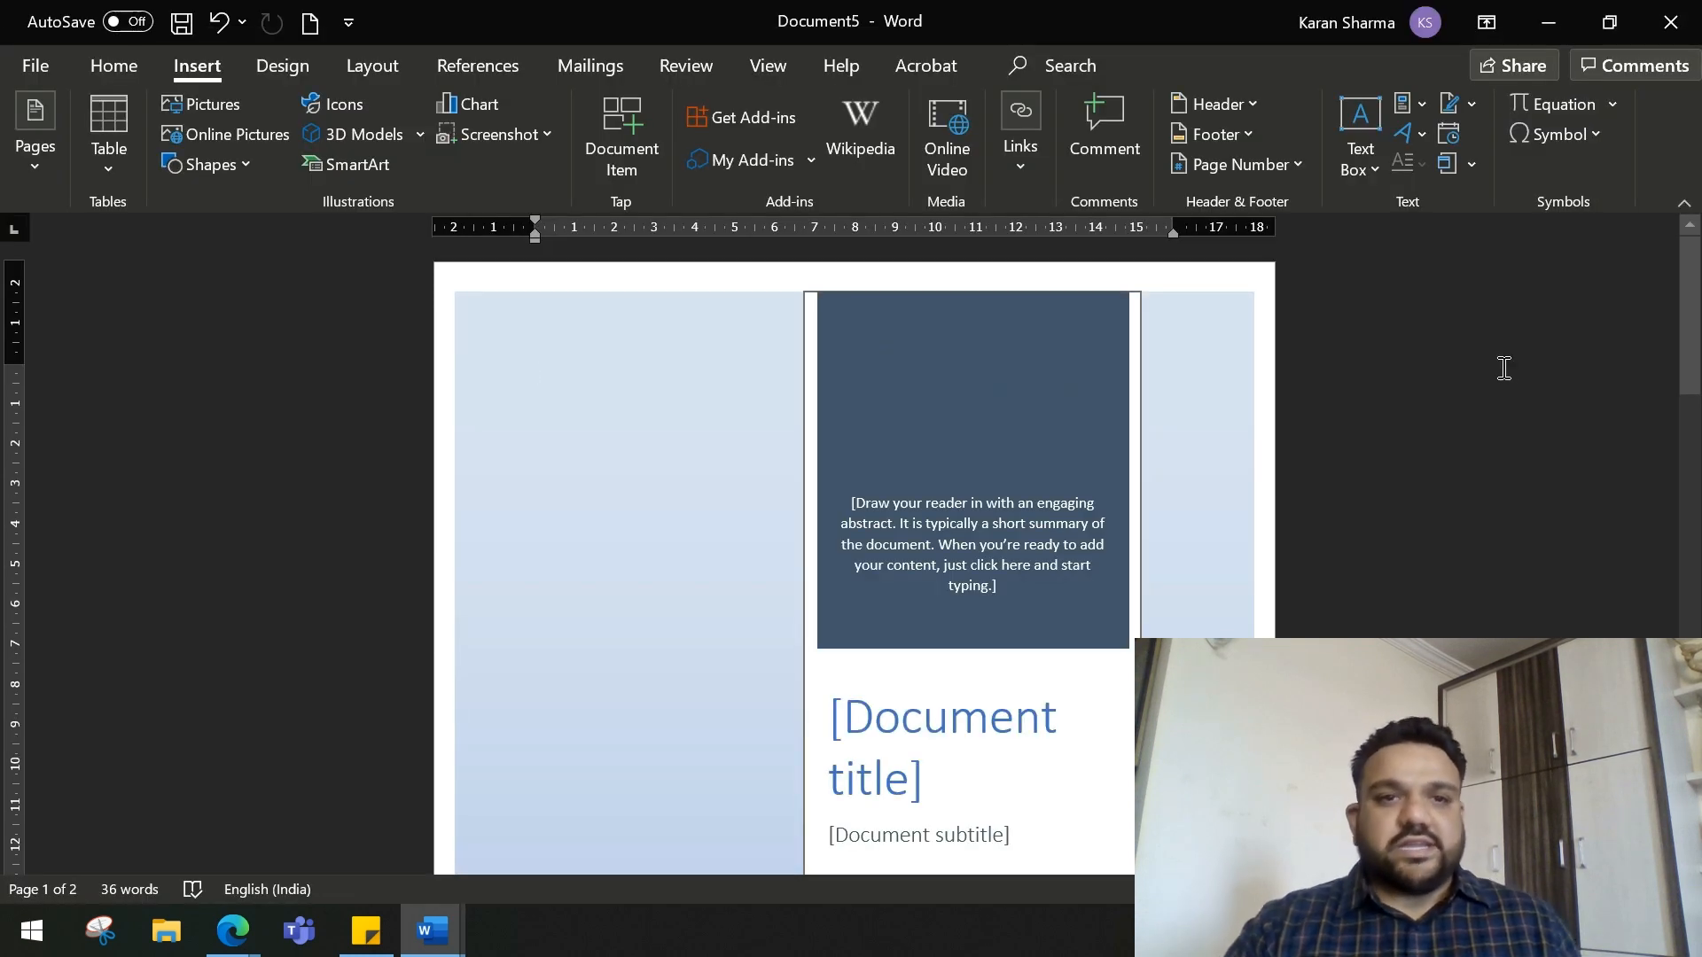
mouse_move(548, 305)
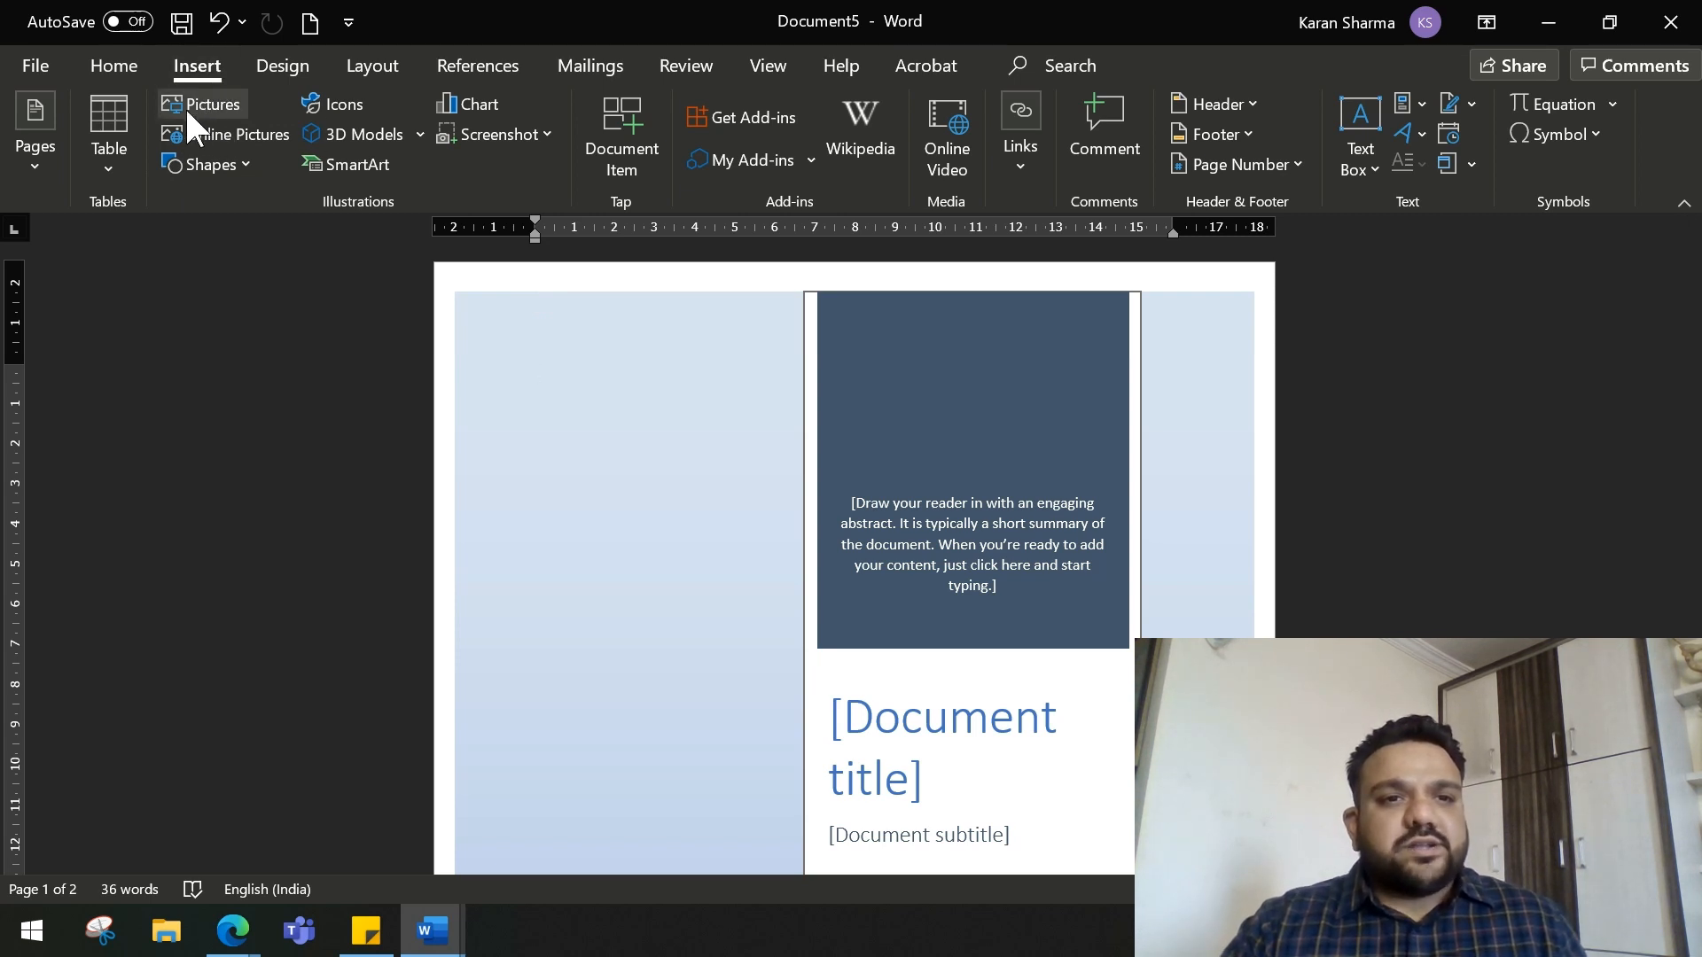
mouse_move(209, 103)
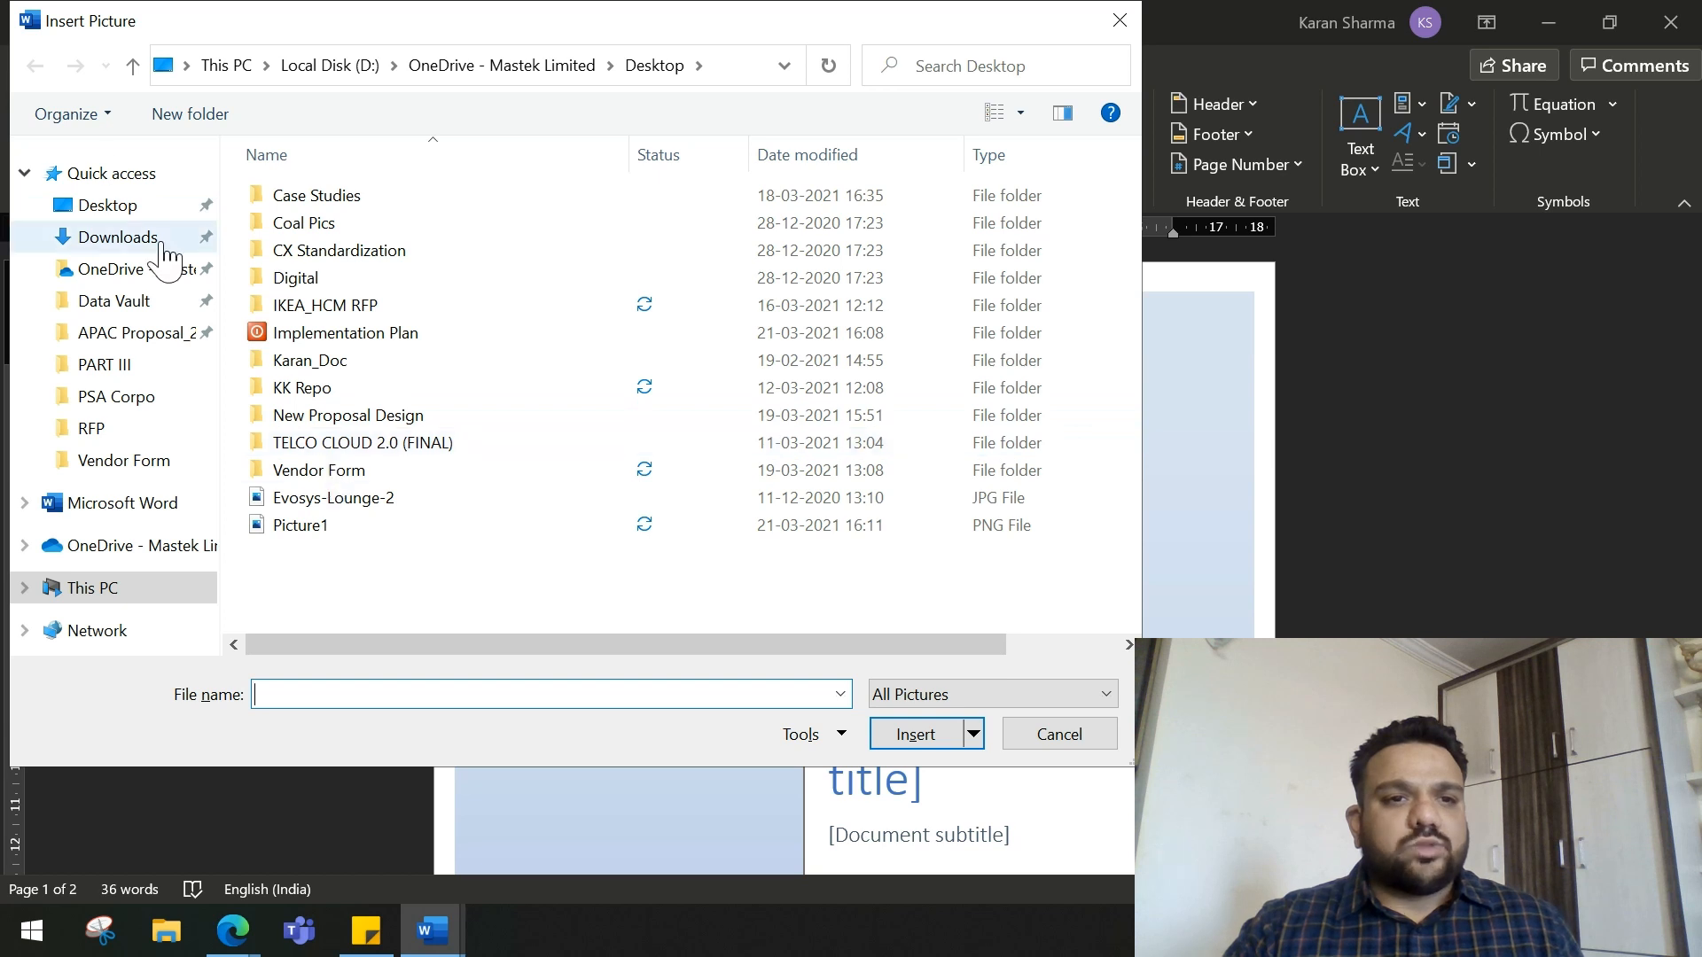
- Insert the Tech Savvy laptop and drummer picture from Downloads and set it in front of text
click(299, 525)
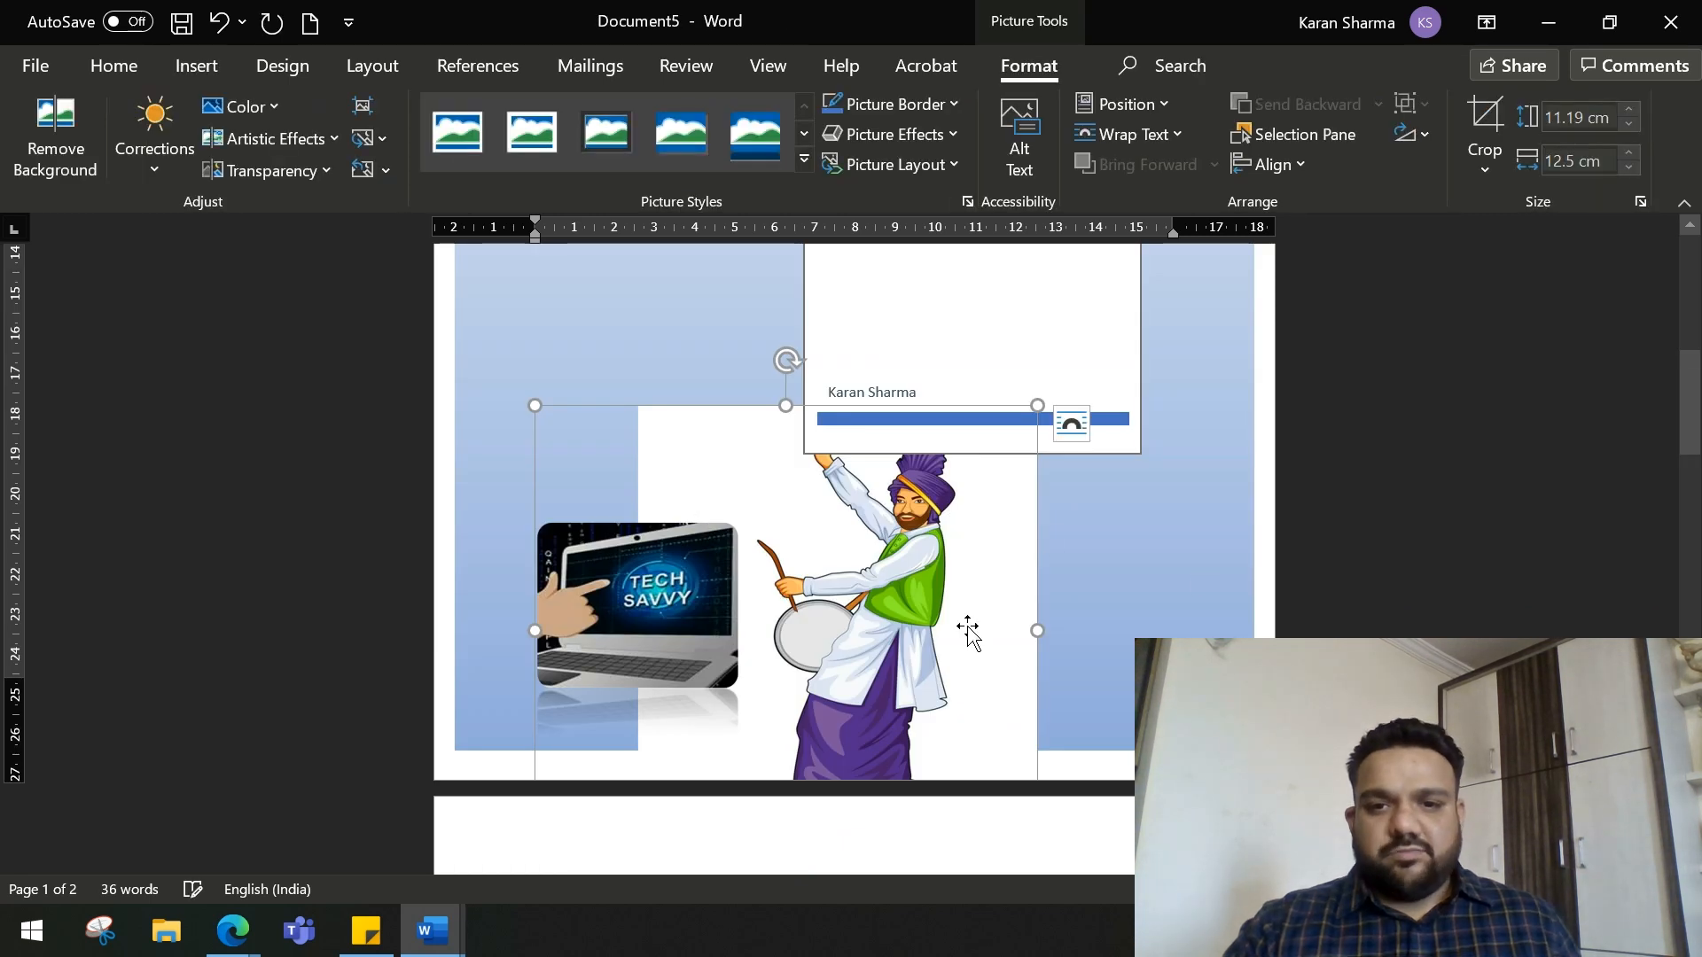
click(705, 556)
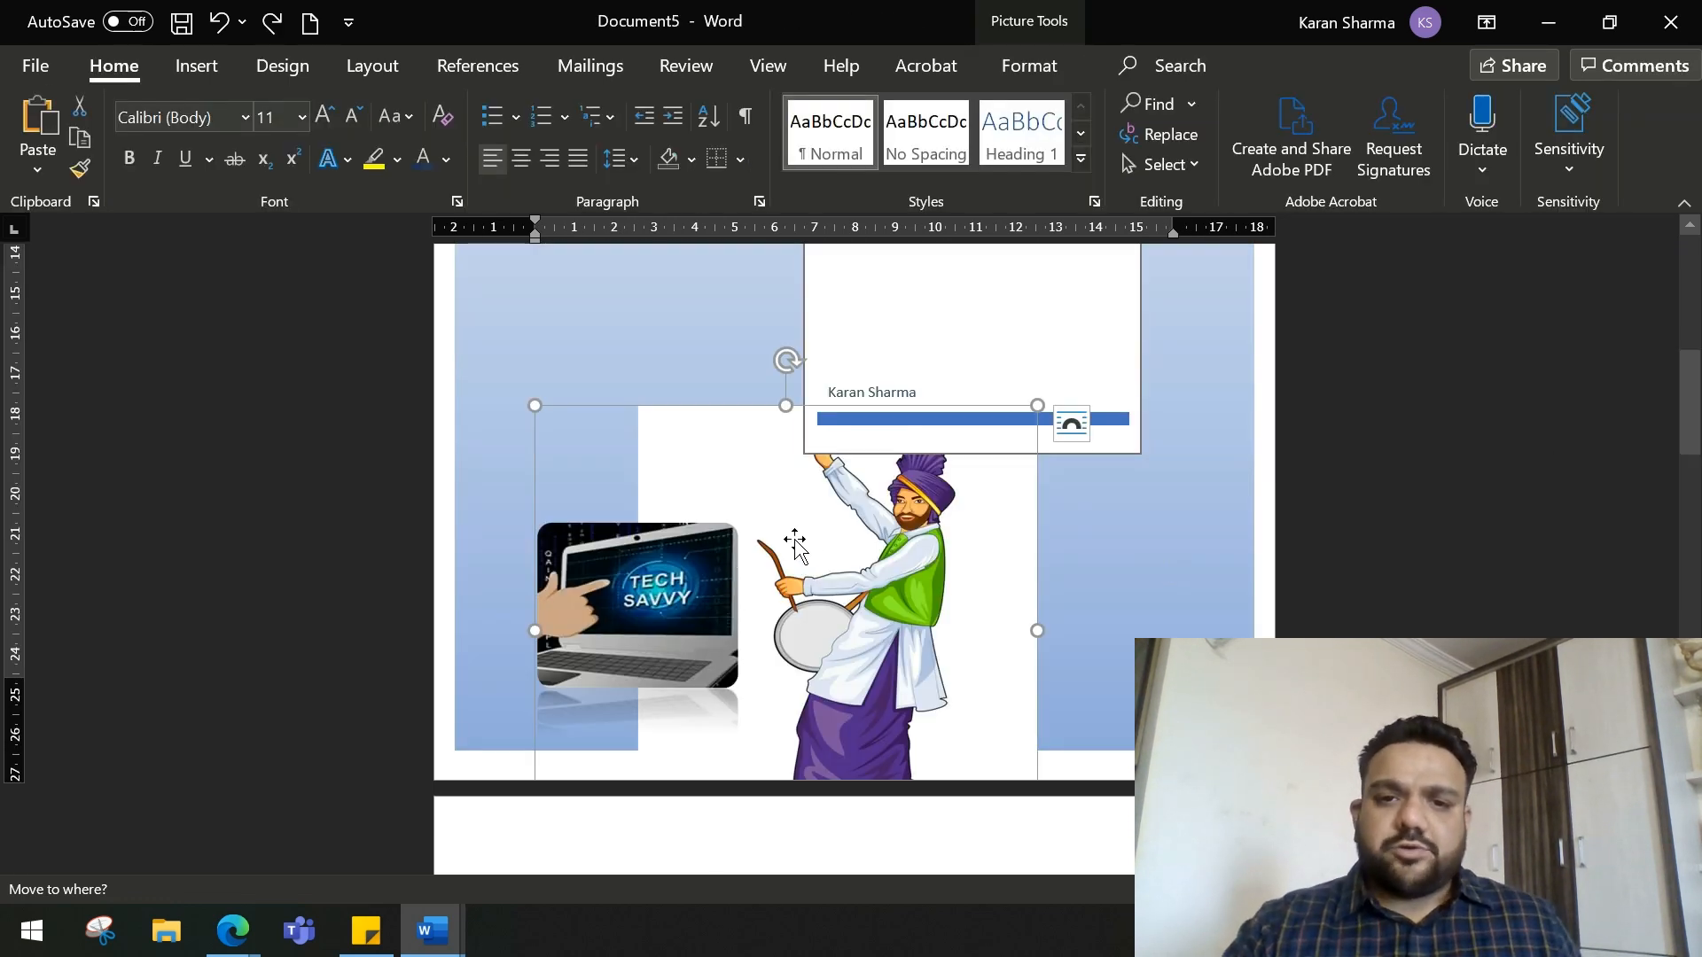
mouse_move(1073, 422)
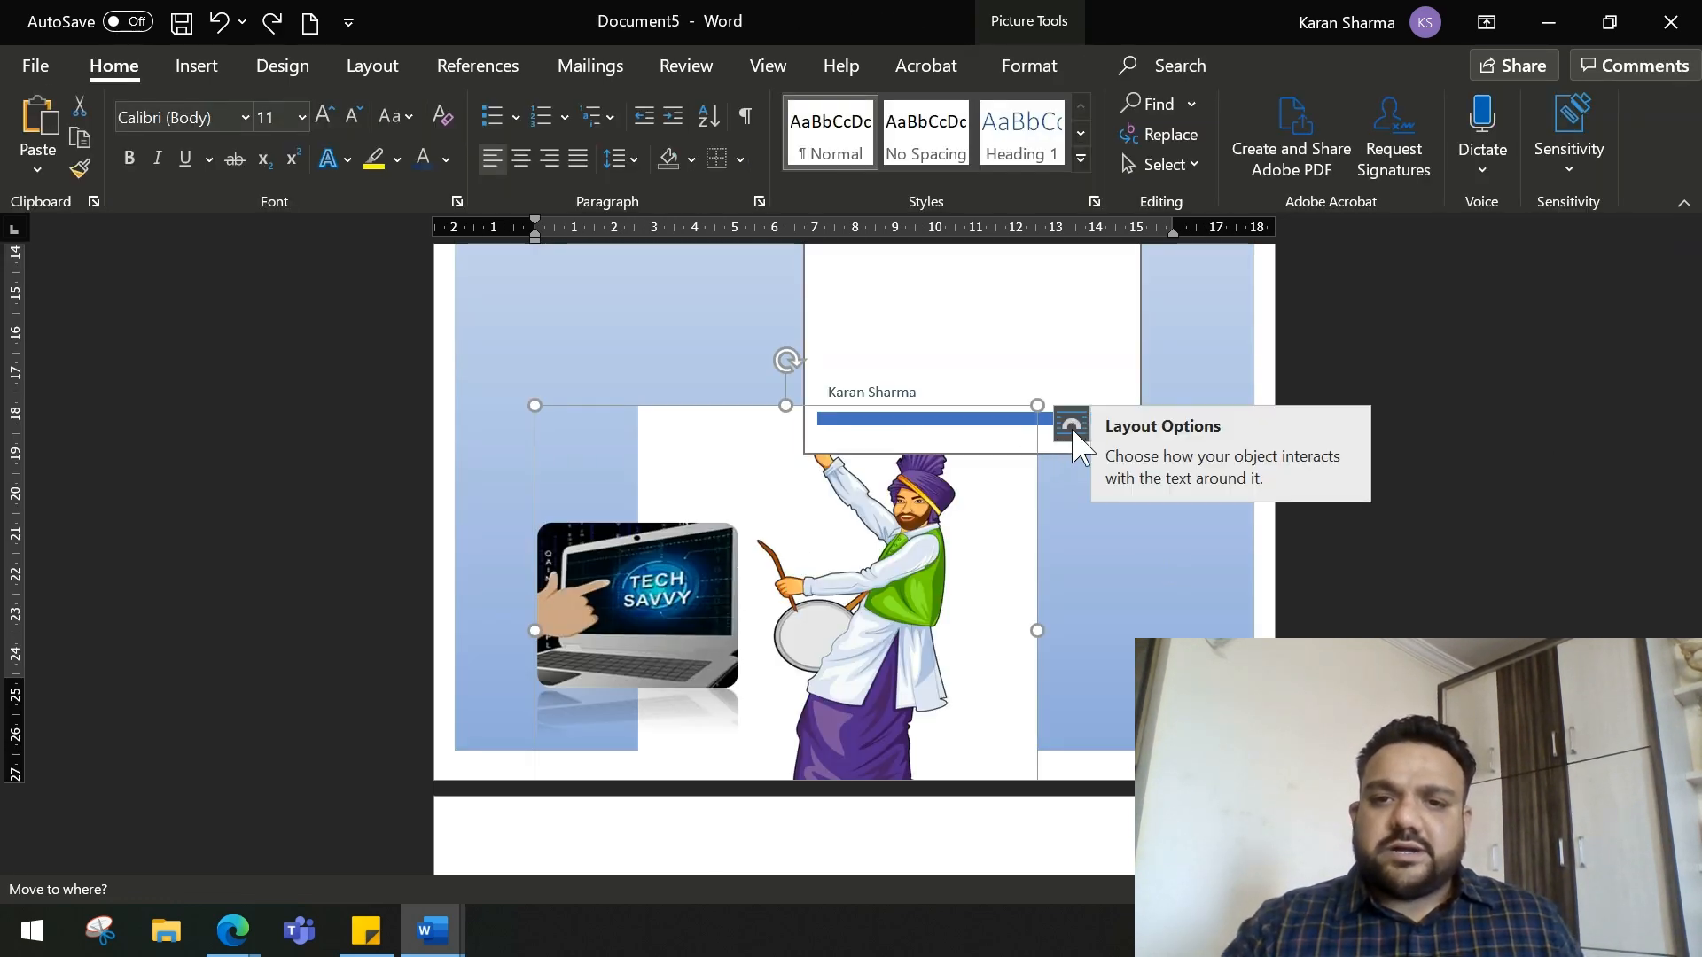
click(1070, 426)
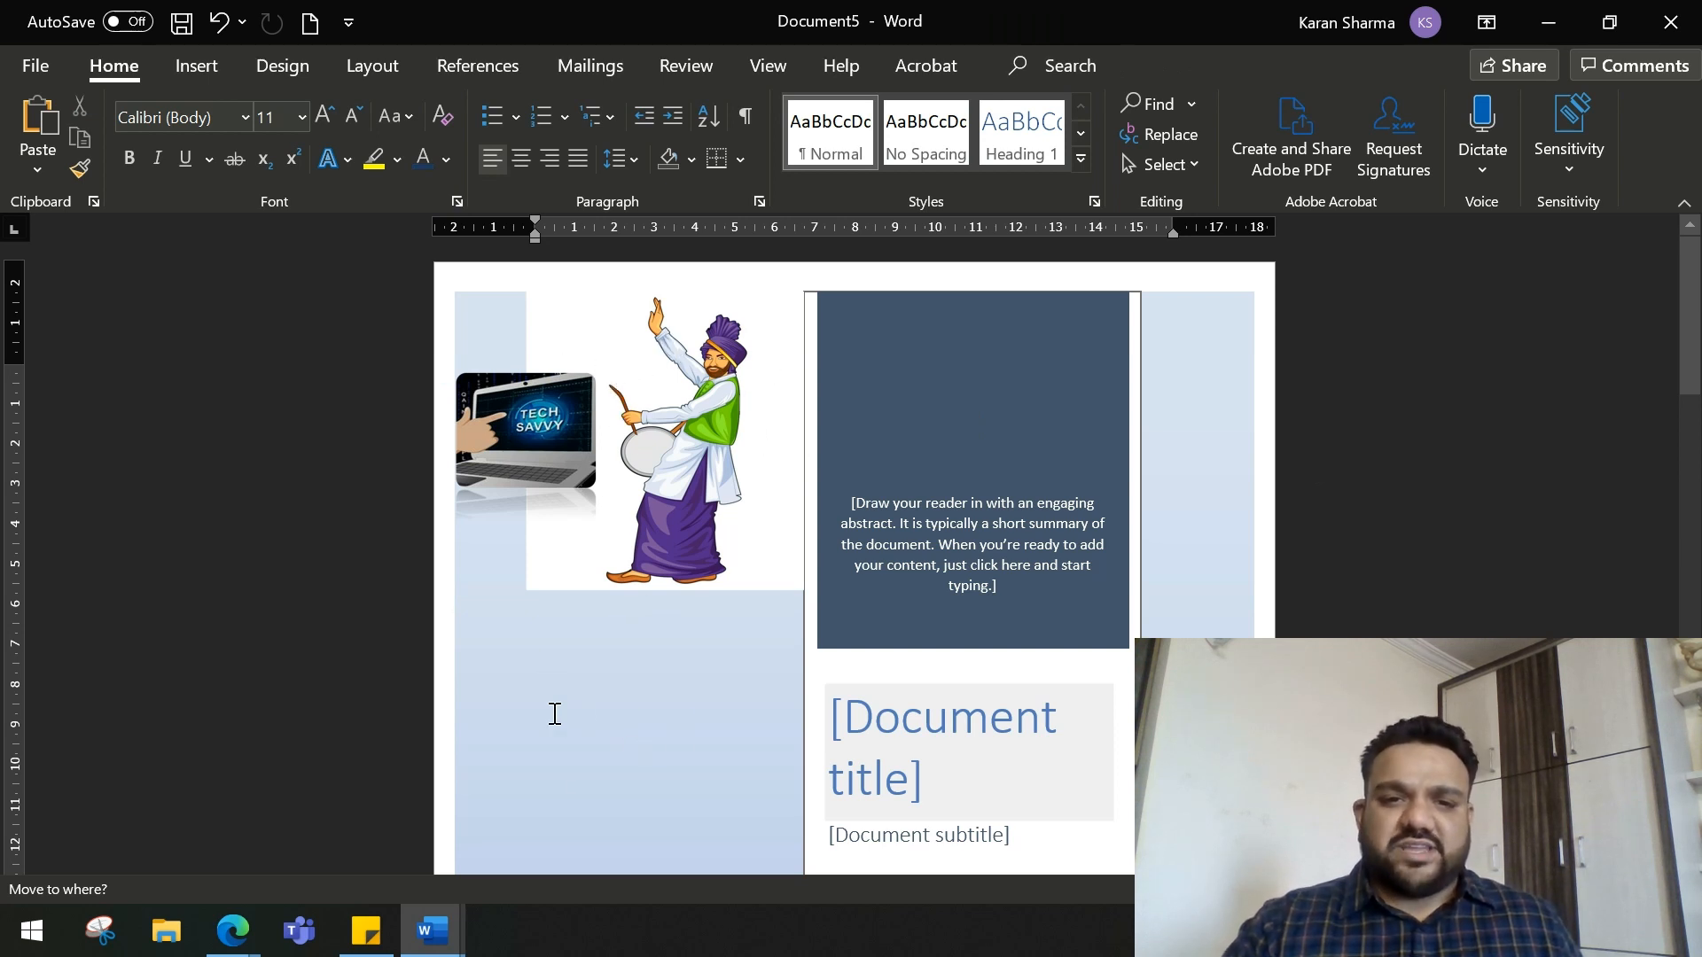
mouse_move(585, 611)
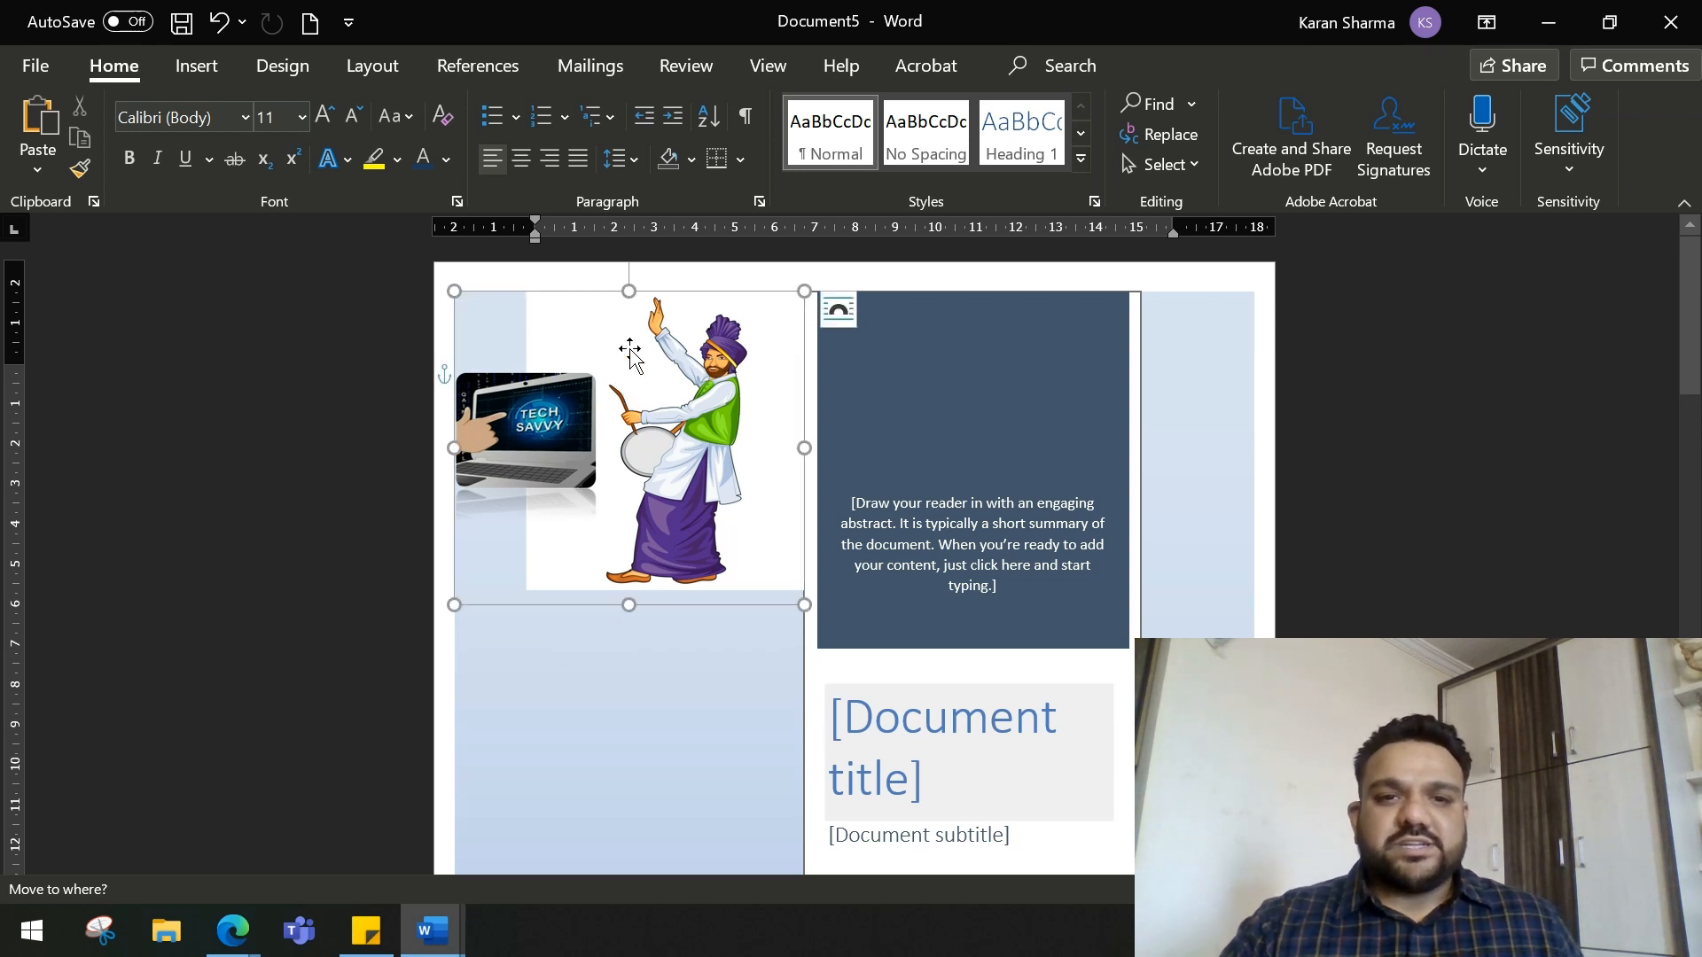
- Make the picture's white background transparent via Picture Format Color
click(1028, 66)
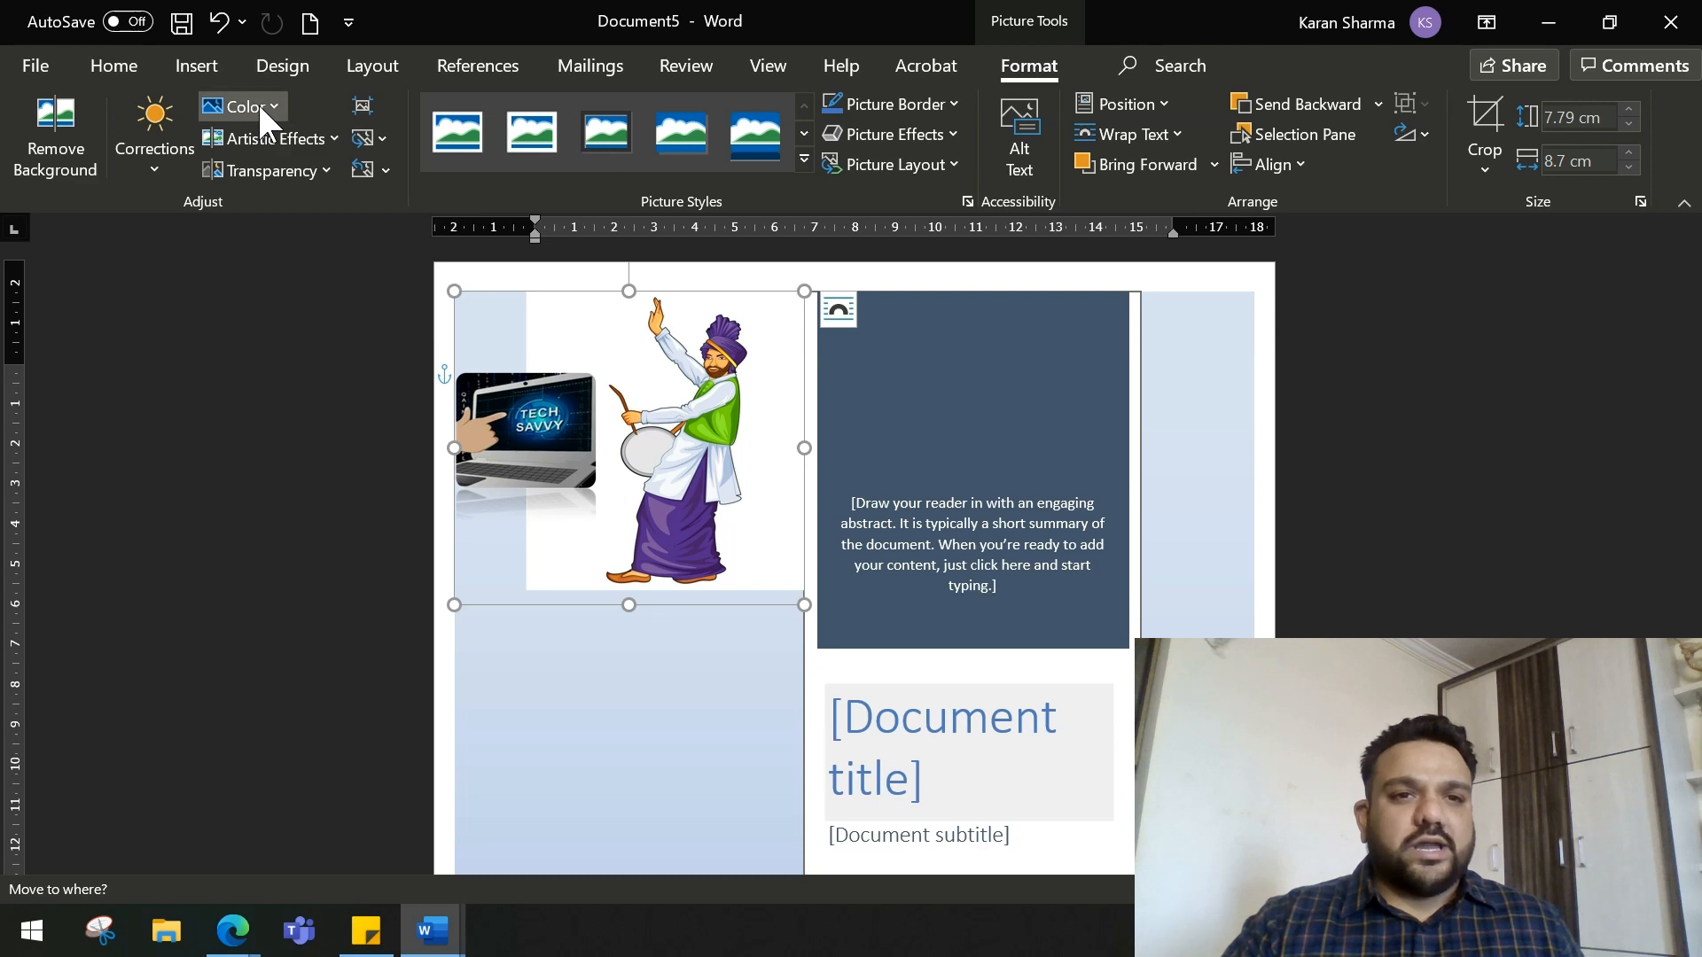
click(241, 106)
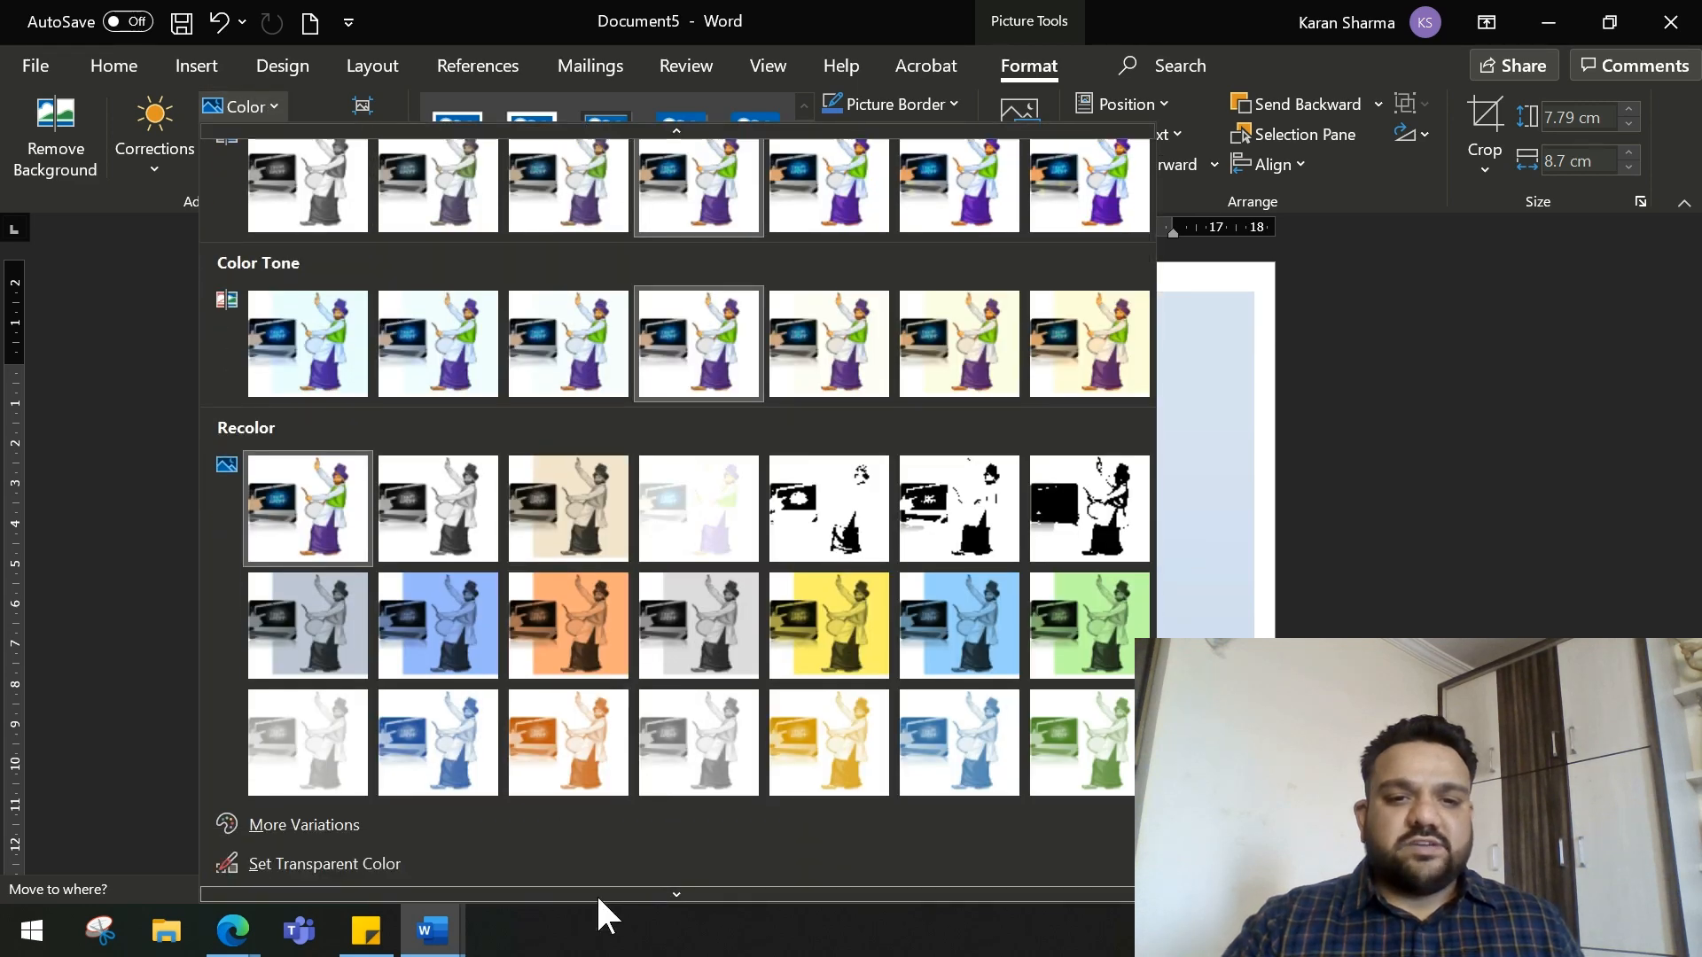
mouse_move(329, 852)
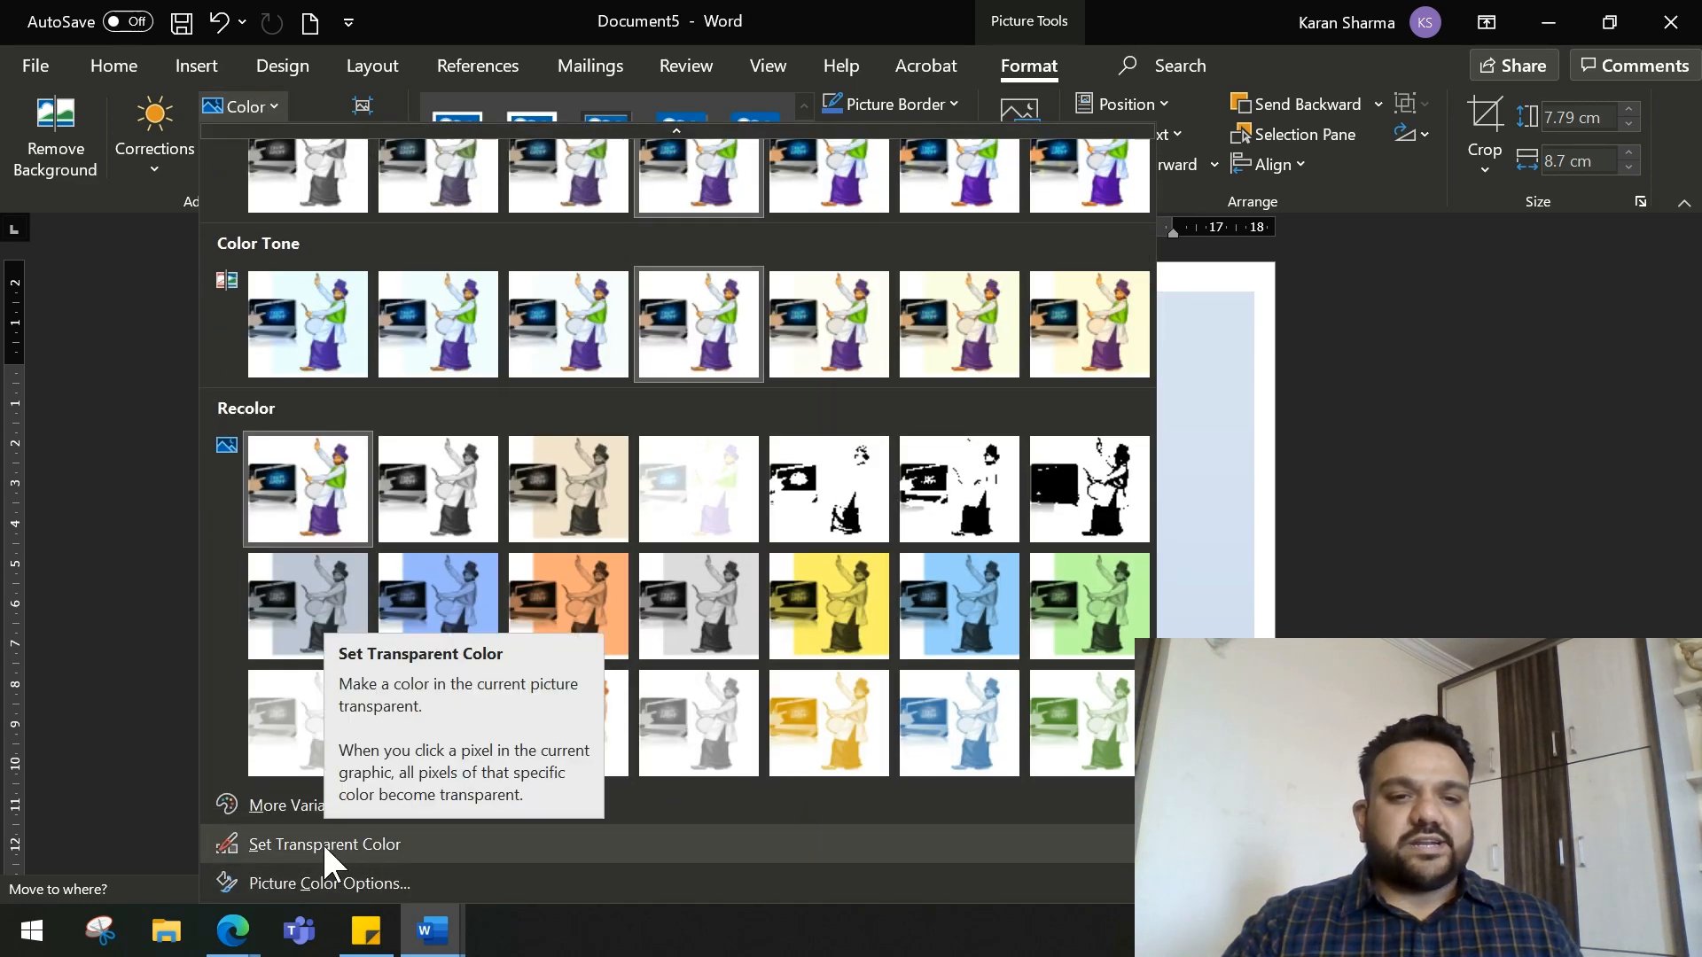
mouse_move(337, 865)
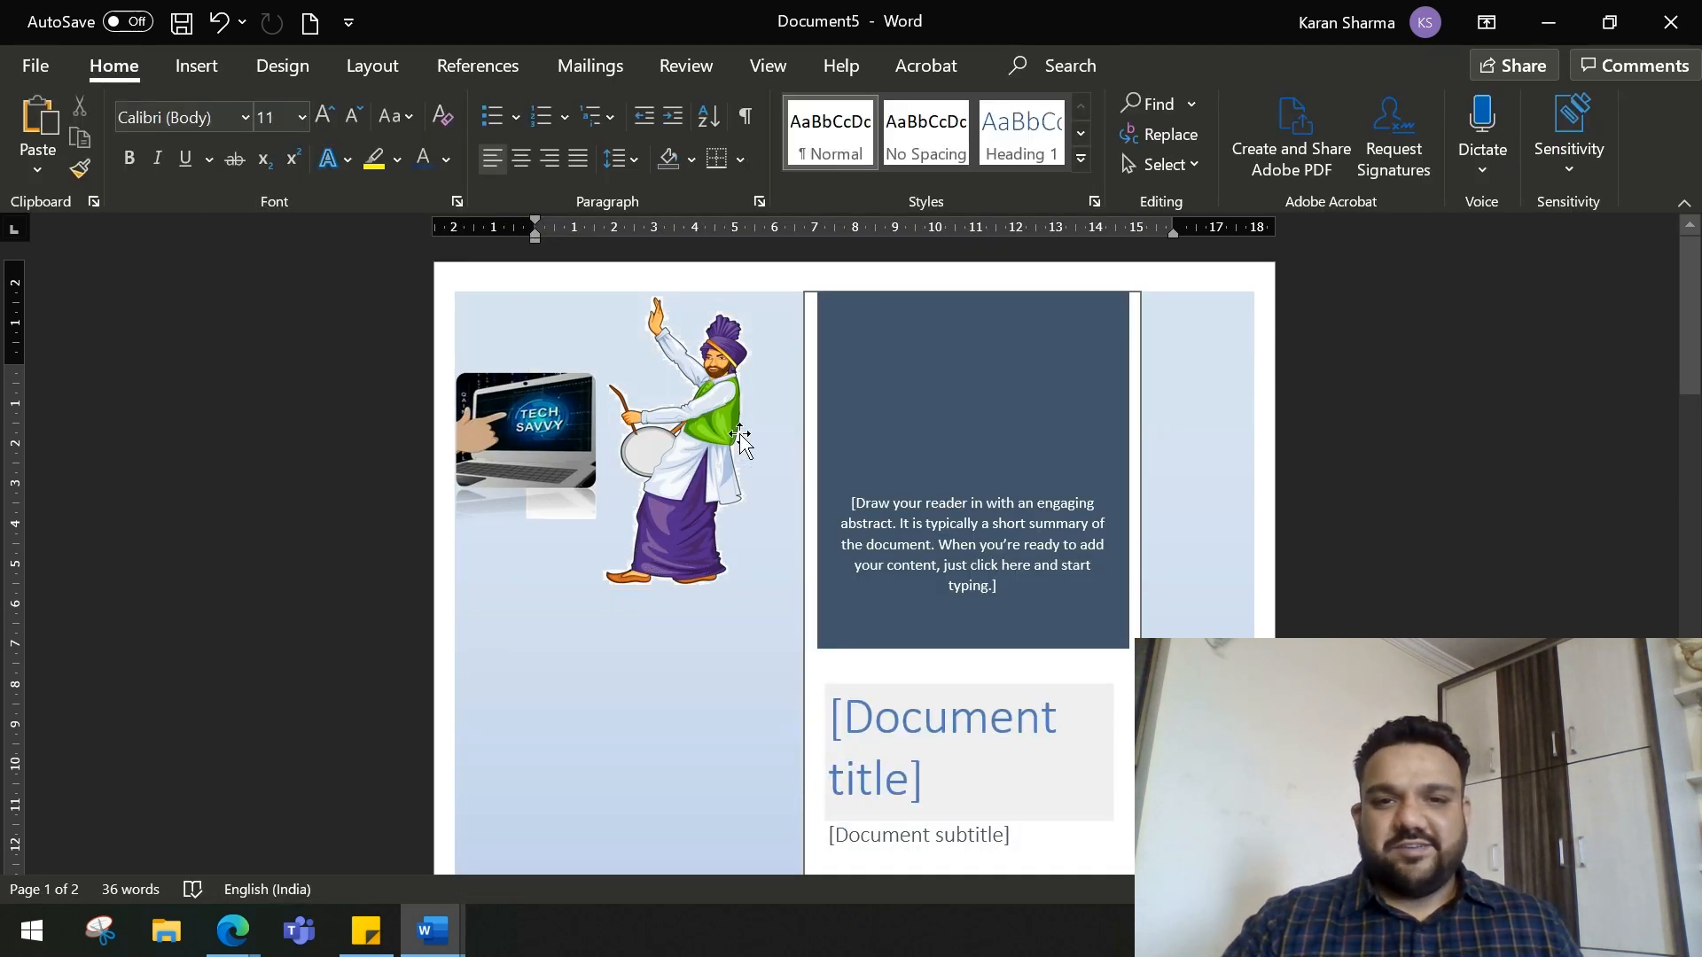
scroll(down, 3)
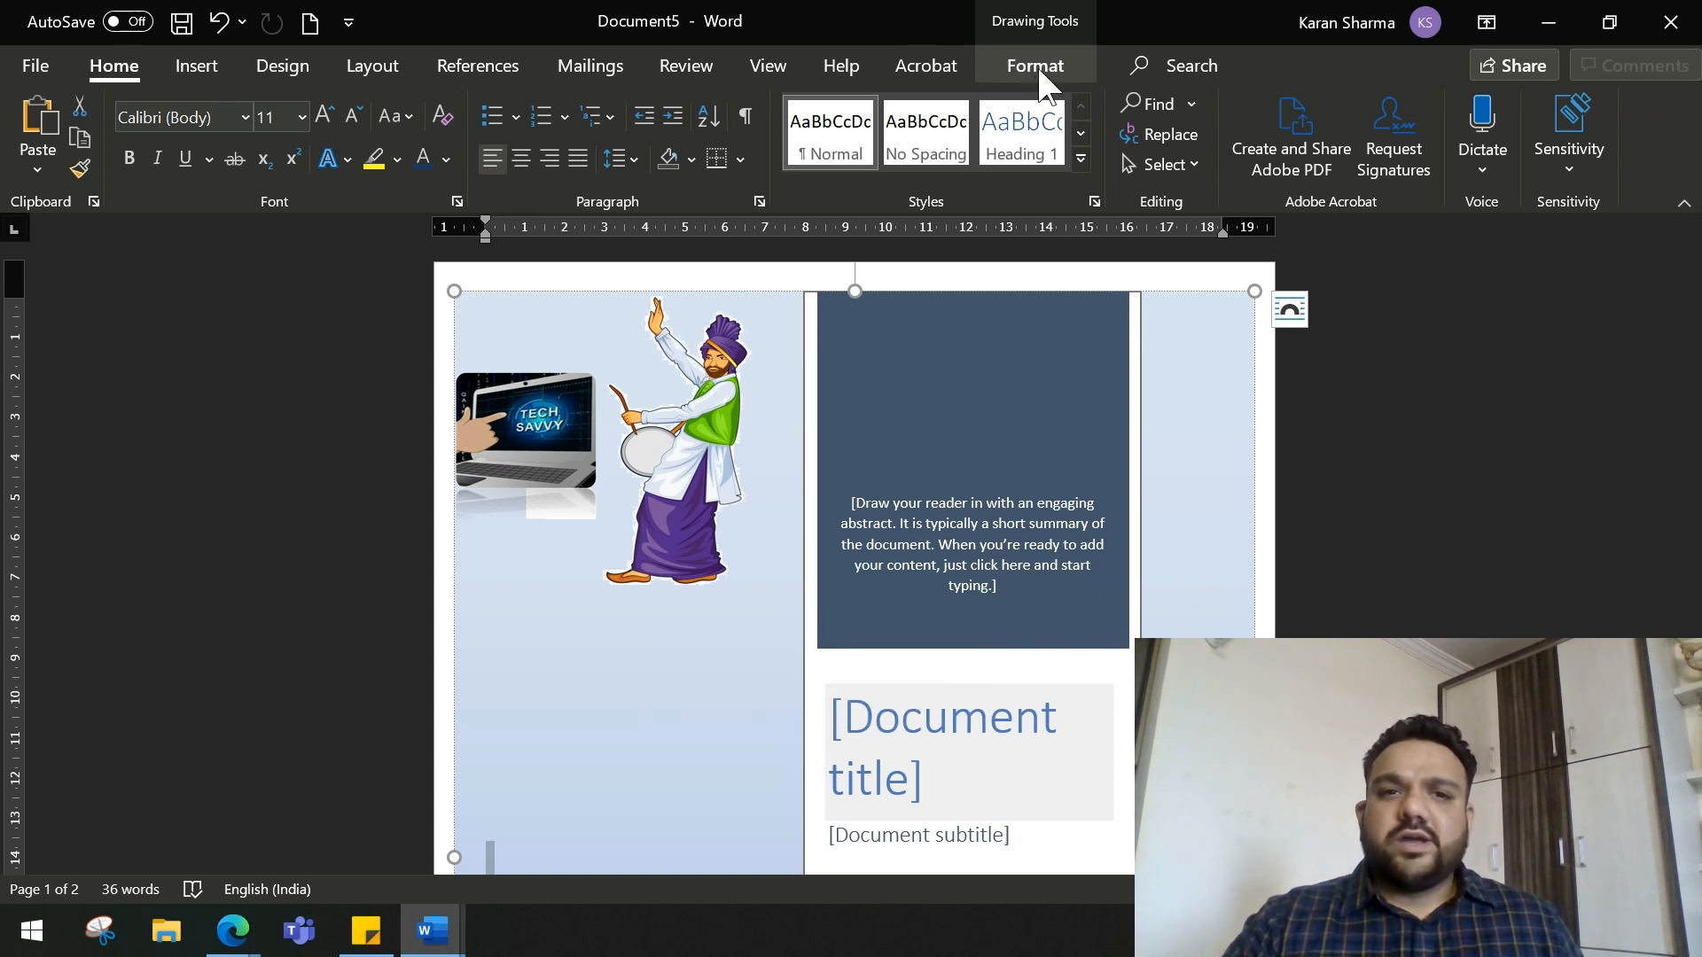
- Fill the cover page's side panel shape with dark blue using Shape Fill
click(1035, 65)
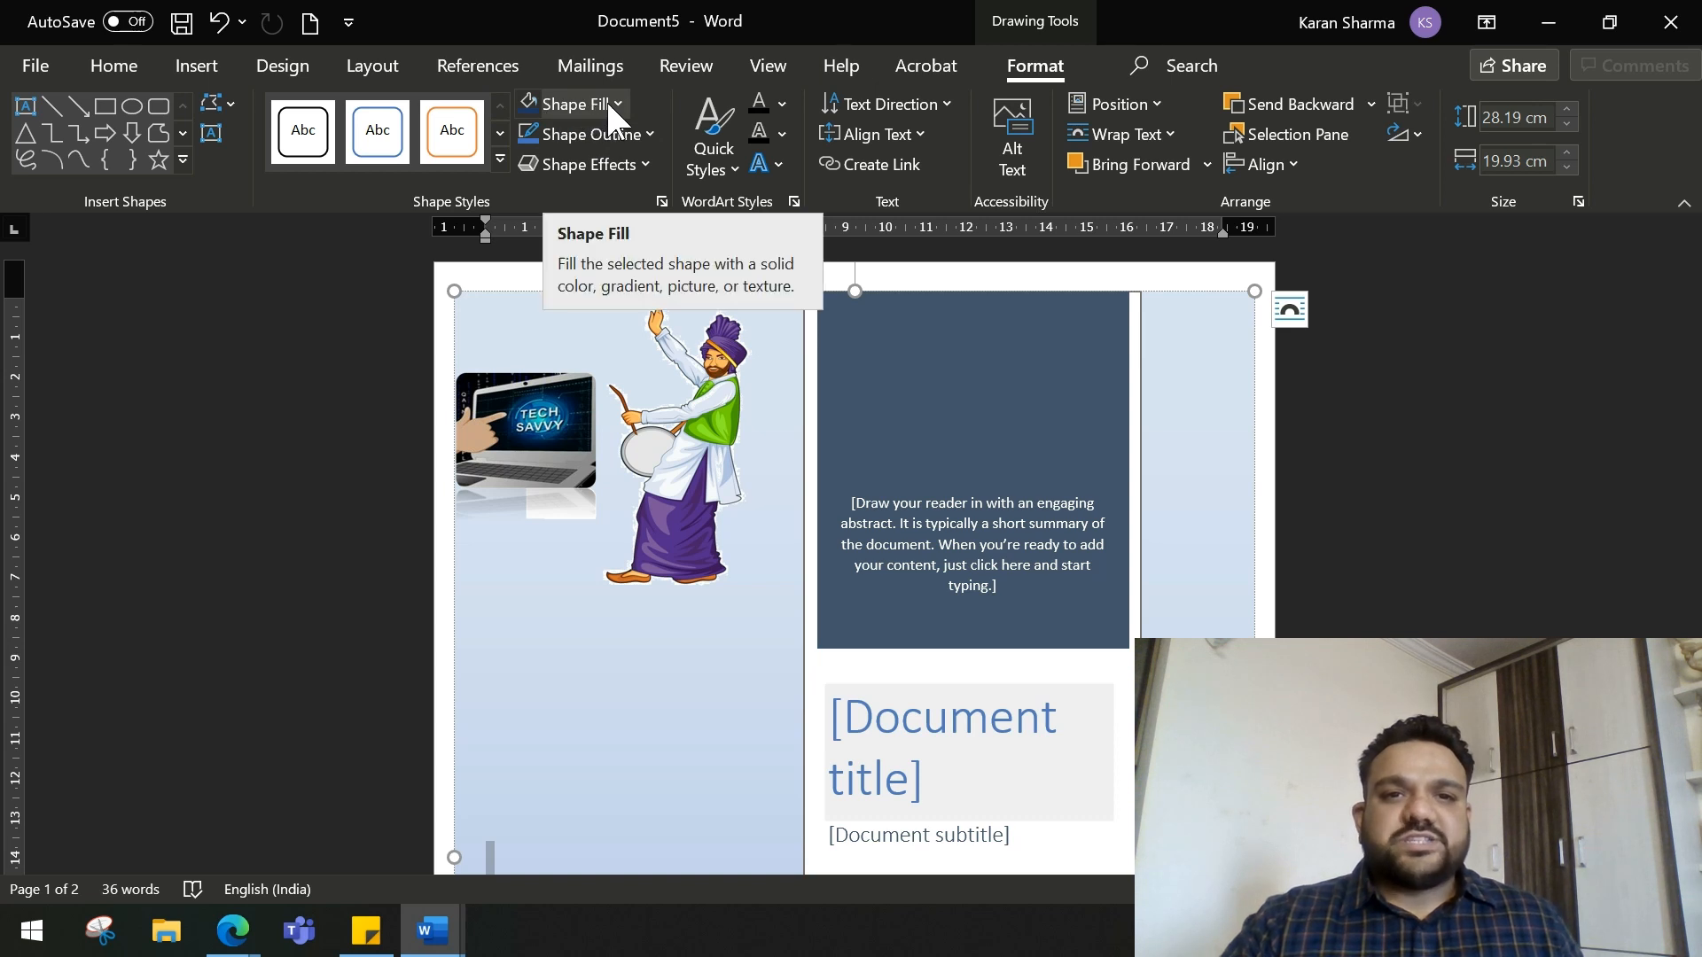
click(621, 103)
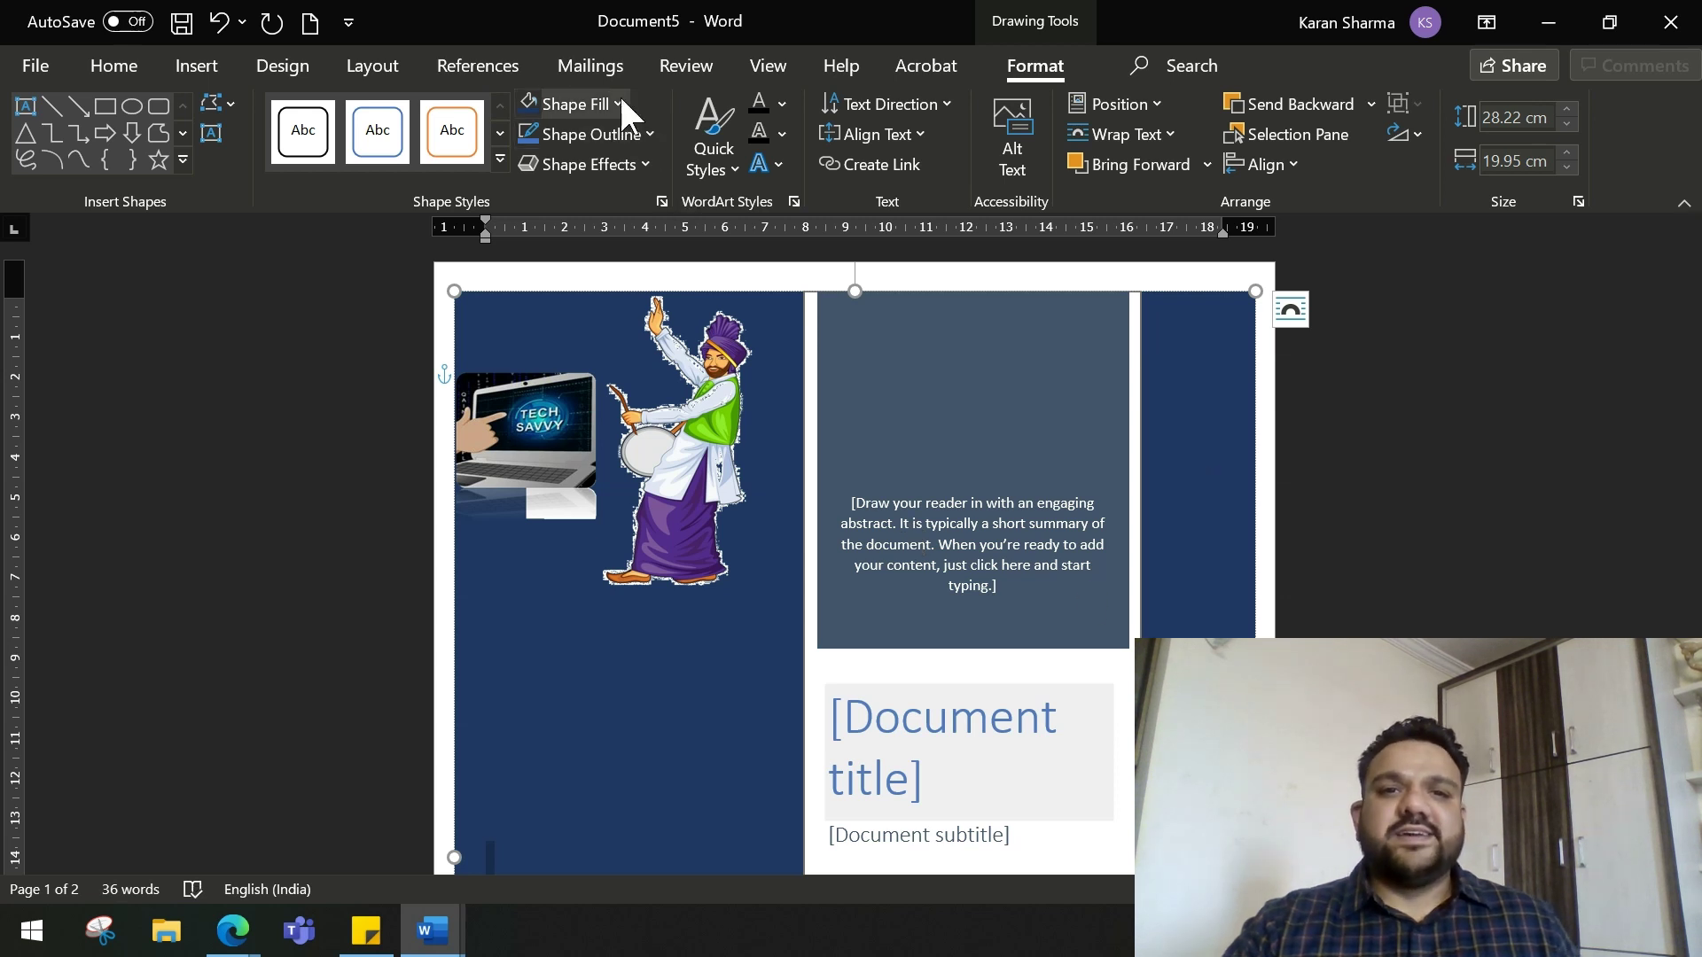
click(575, 103)
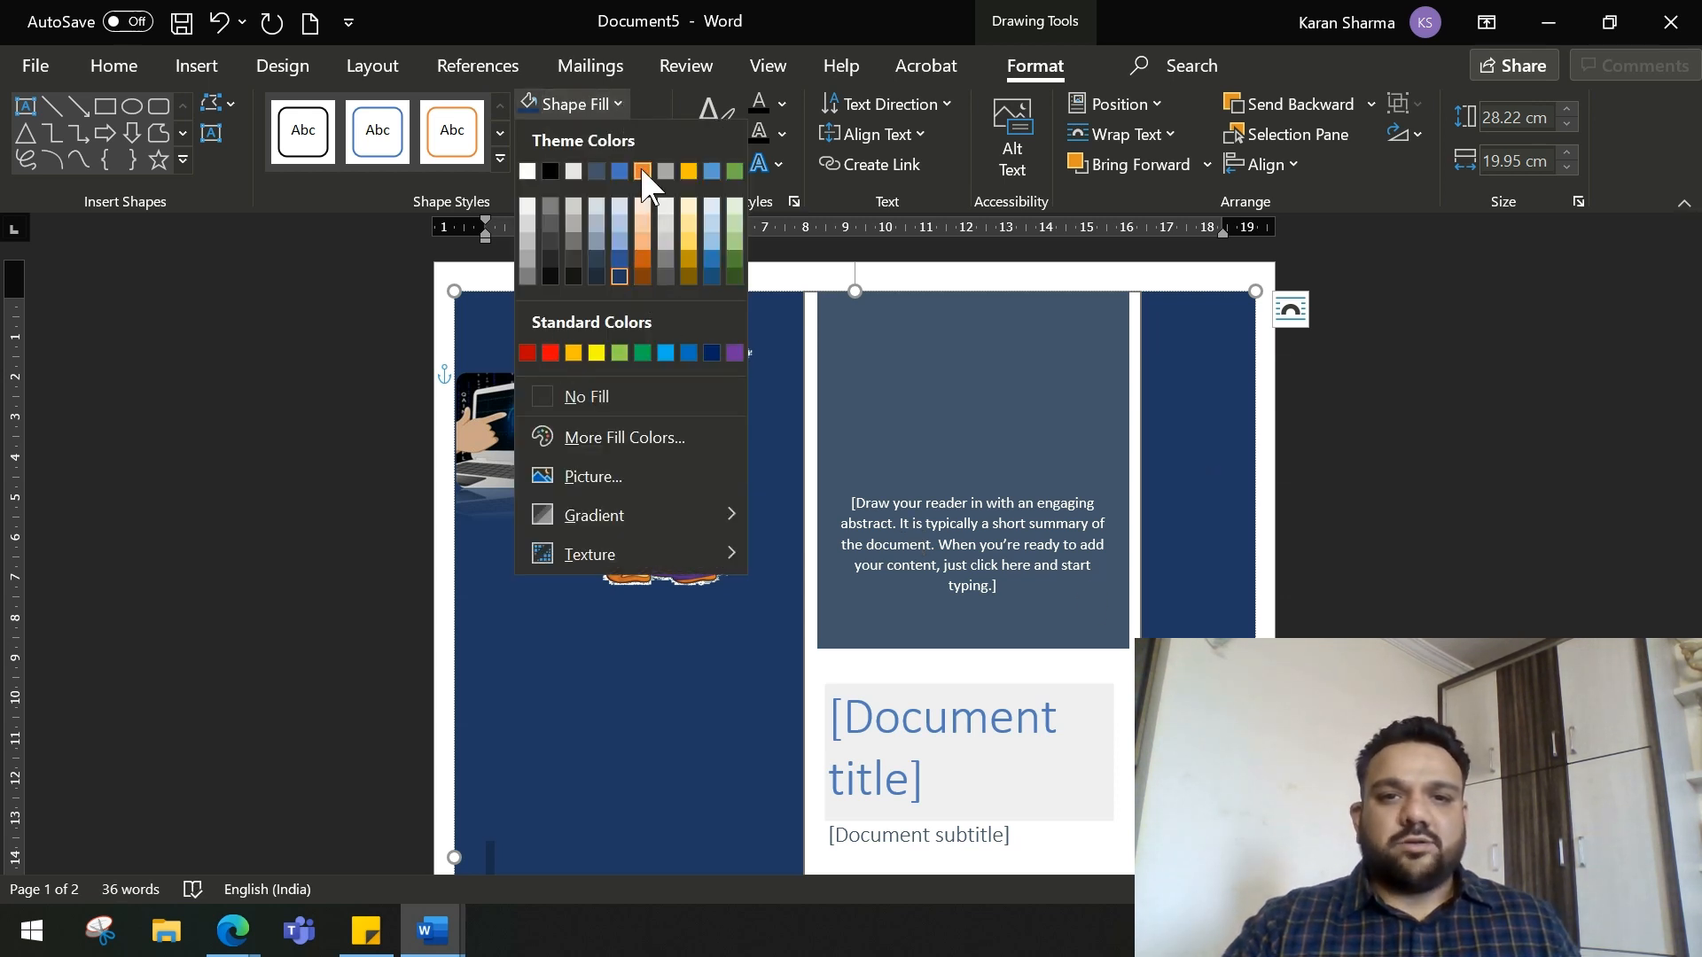
click(645, 170)
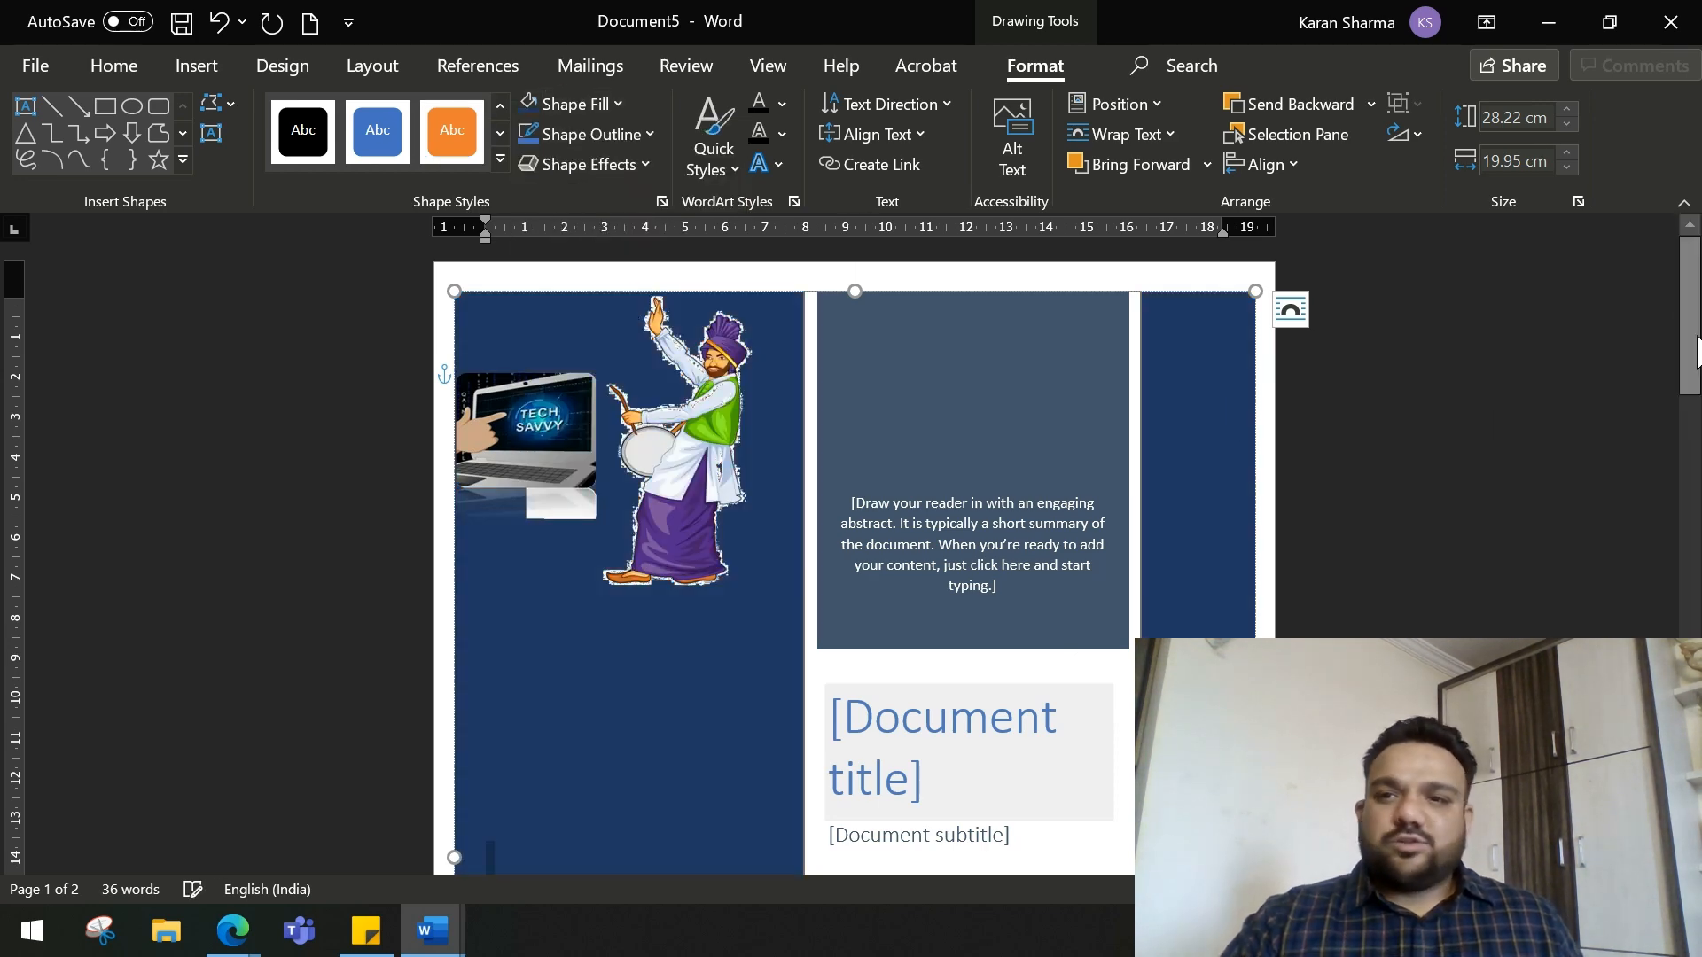
scroll(down, 3)
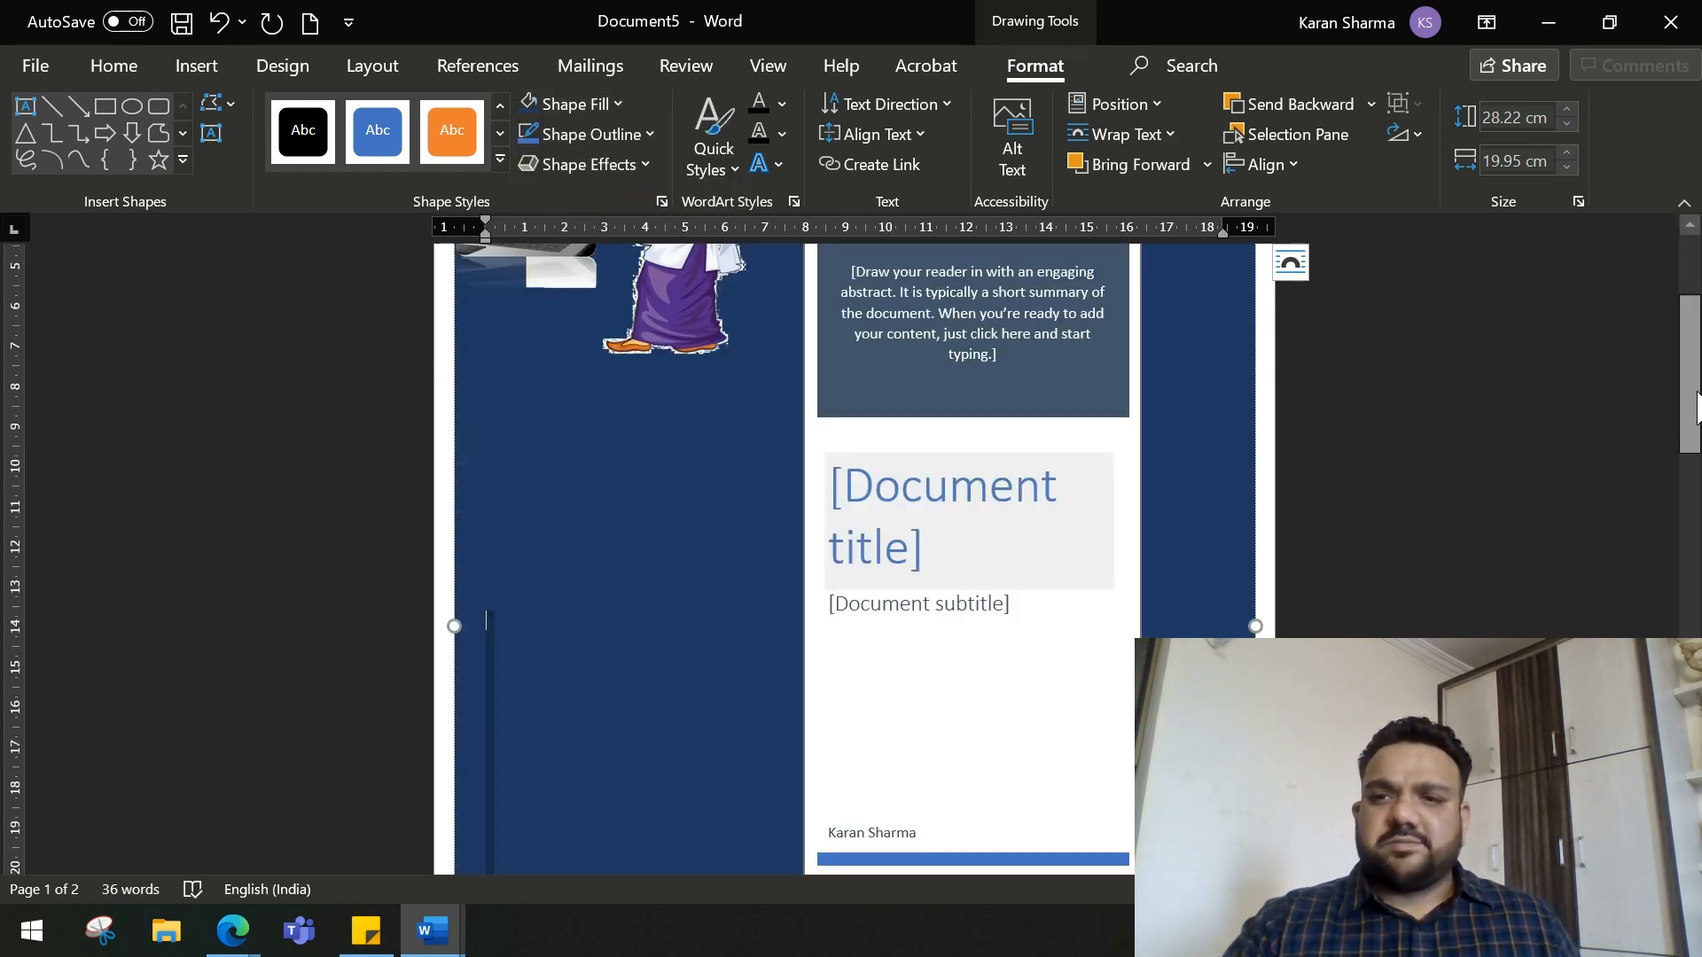
scroll(down, 3)
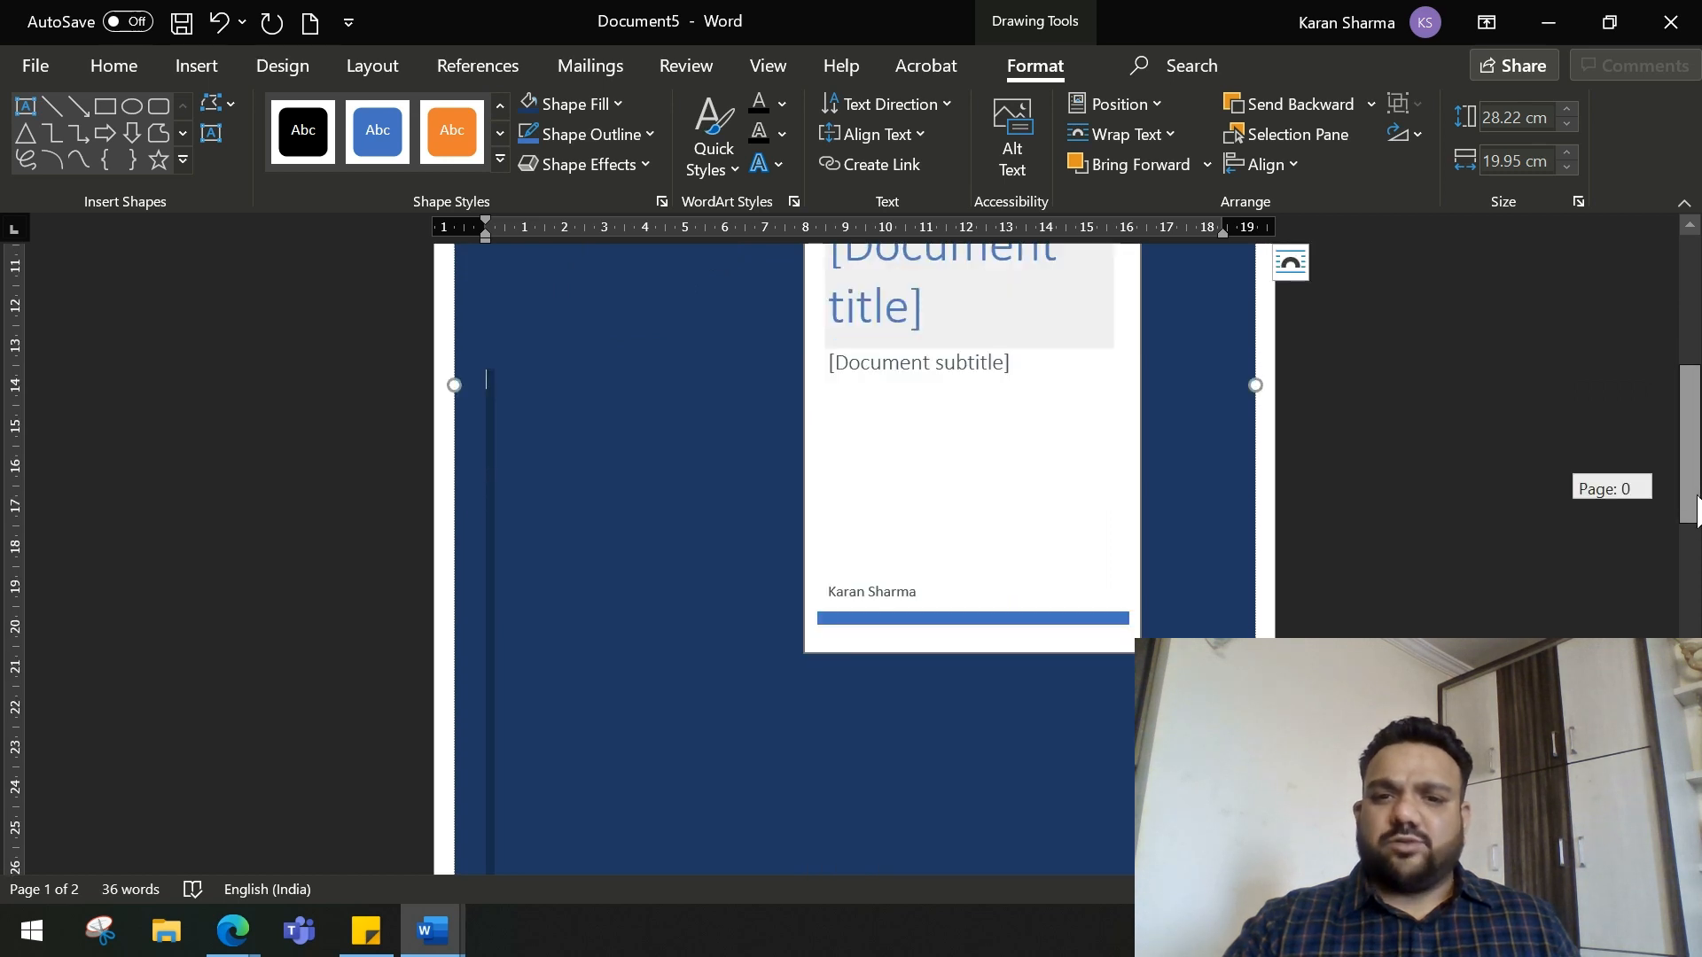
scroll(up, 3)
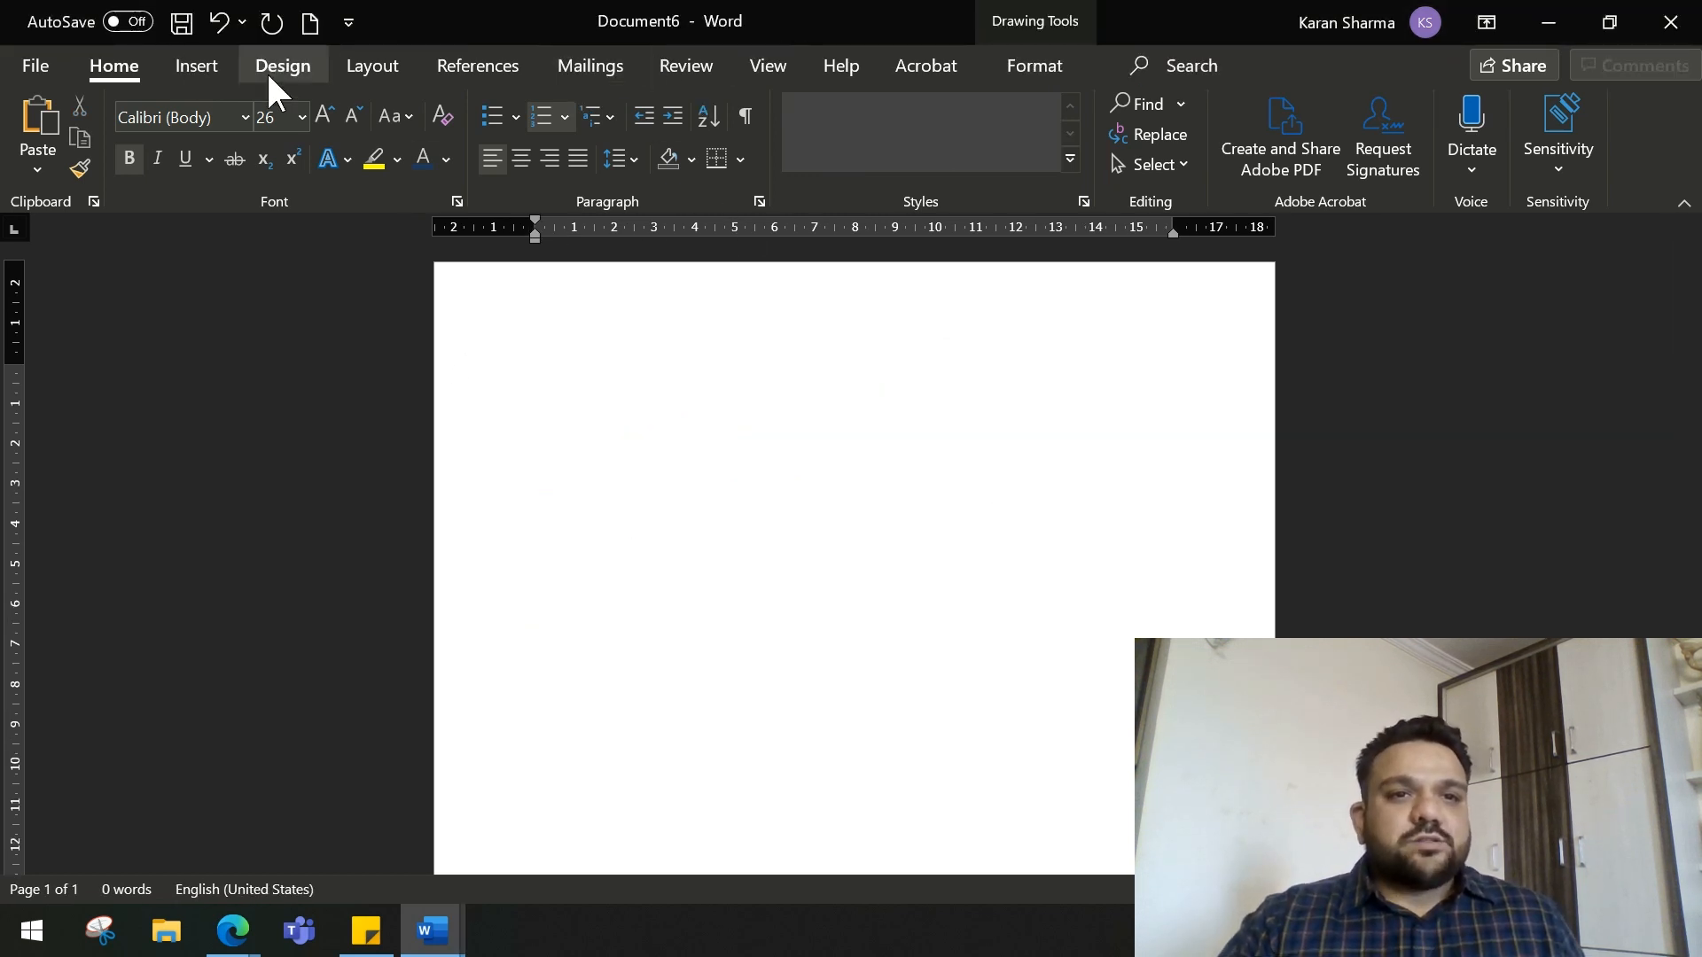
- Insert a 3-column, 8-row table and select the whole table
click(195, 66)
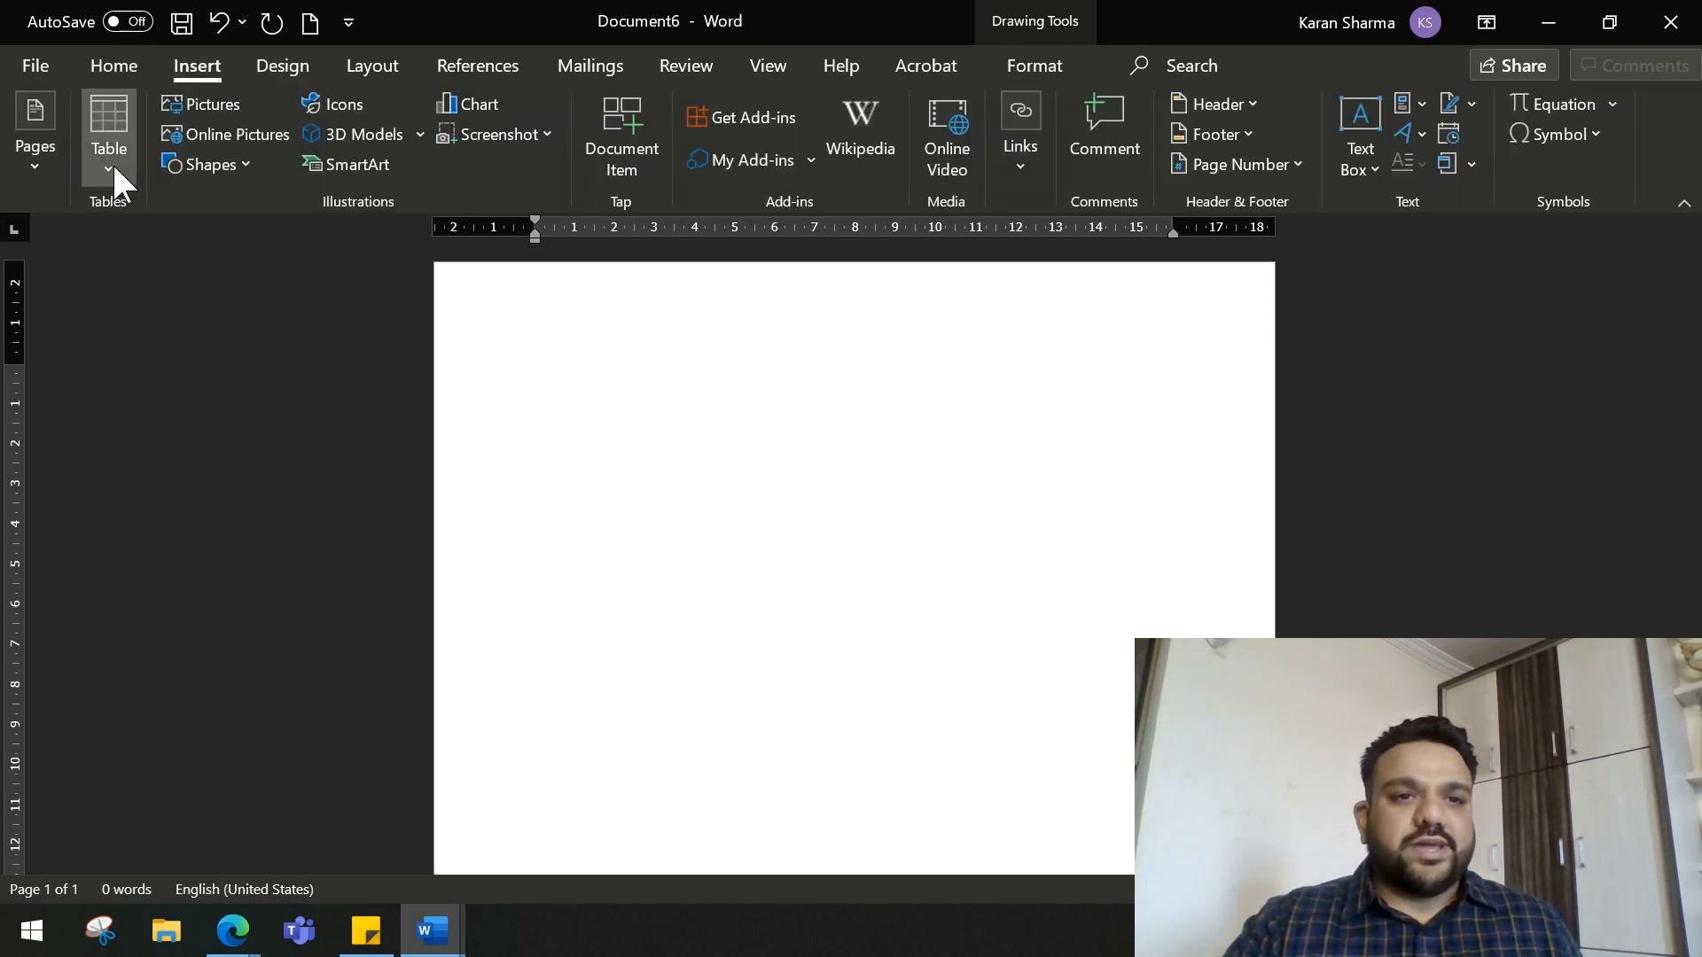
click(110, 138)
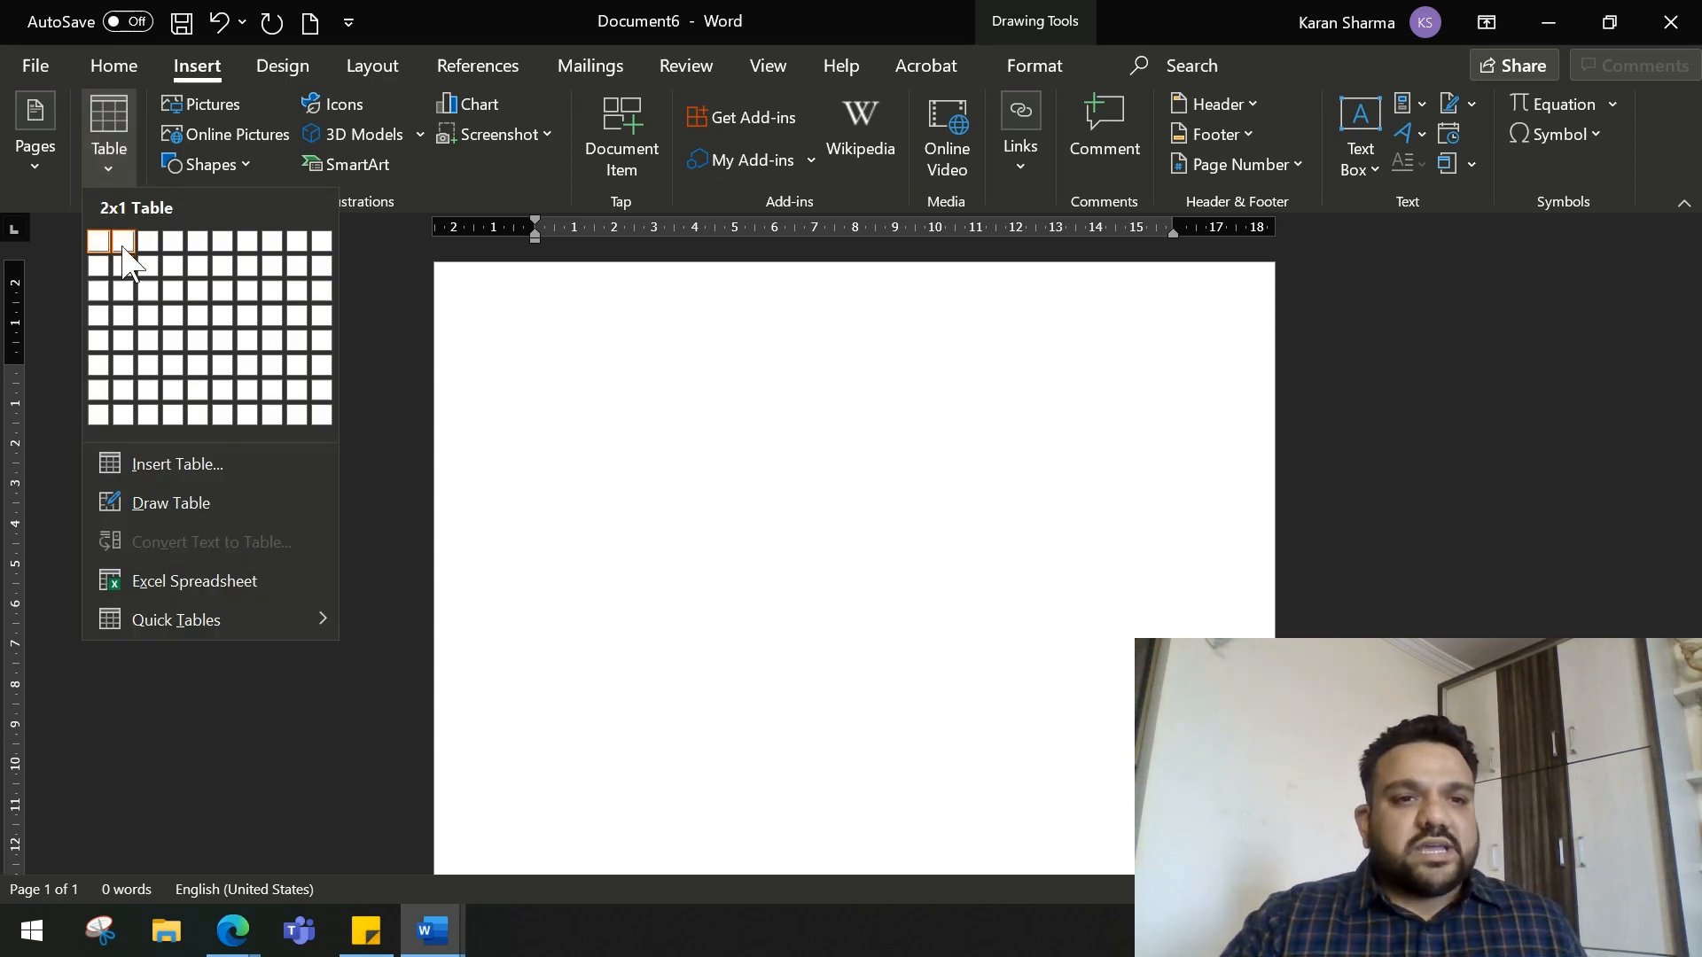
mouse_move(142, 250)
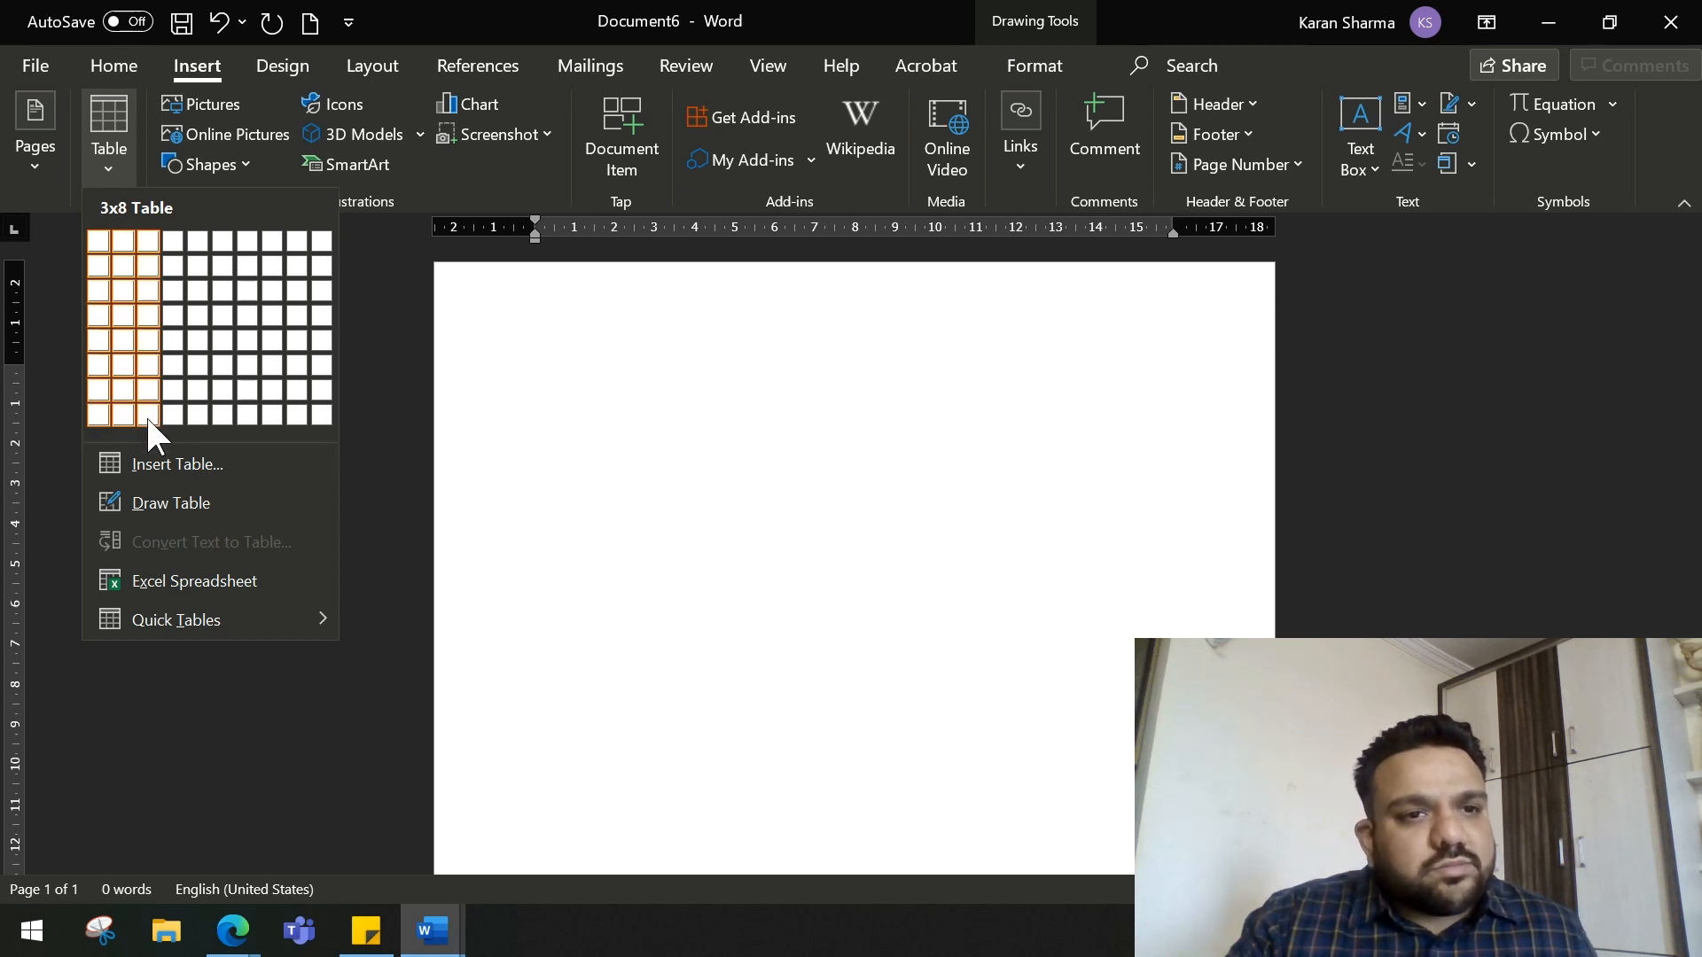
click(142, 437)
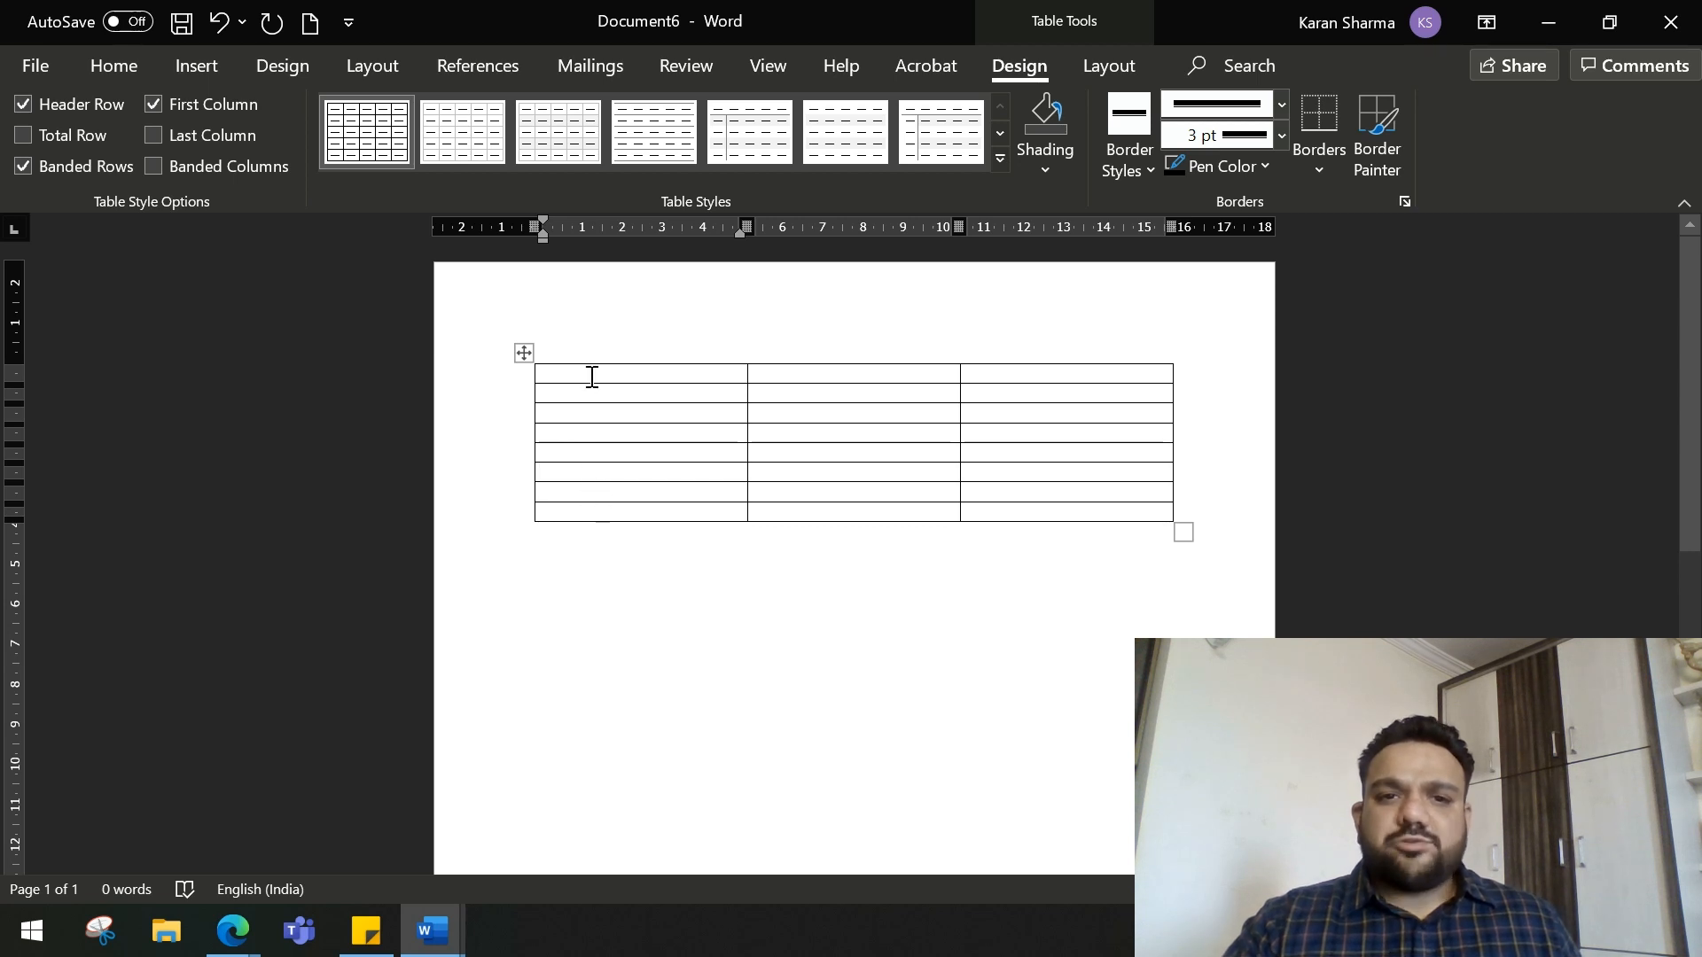
click(525, 352)
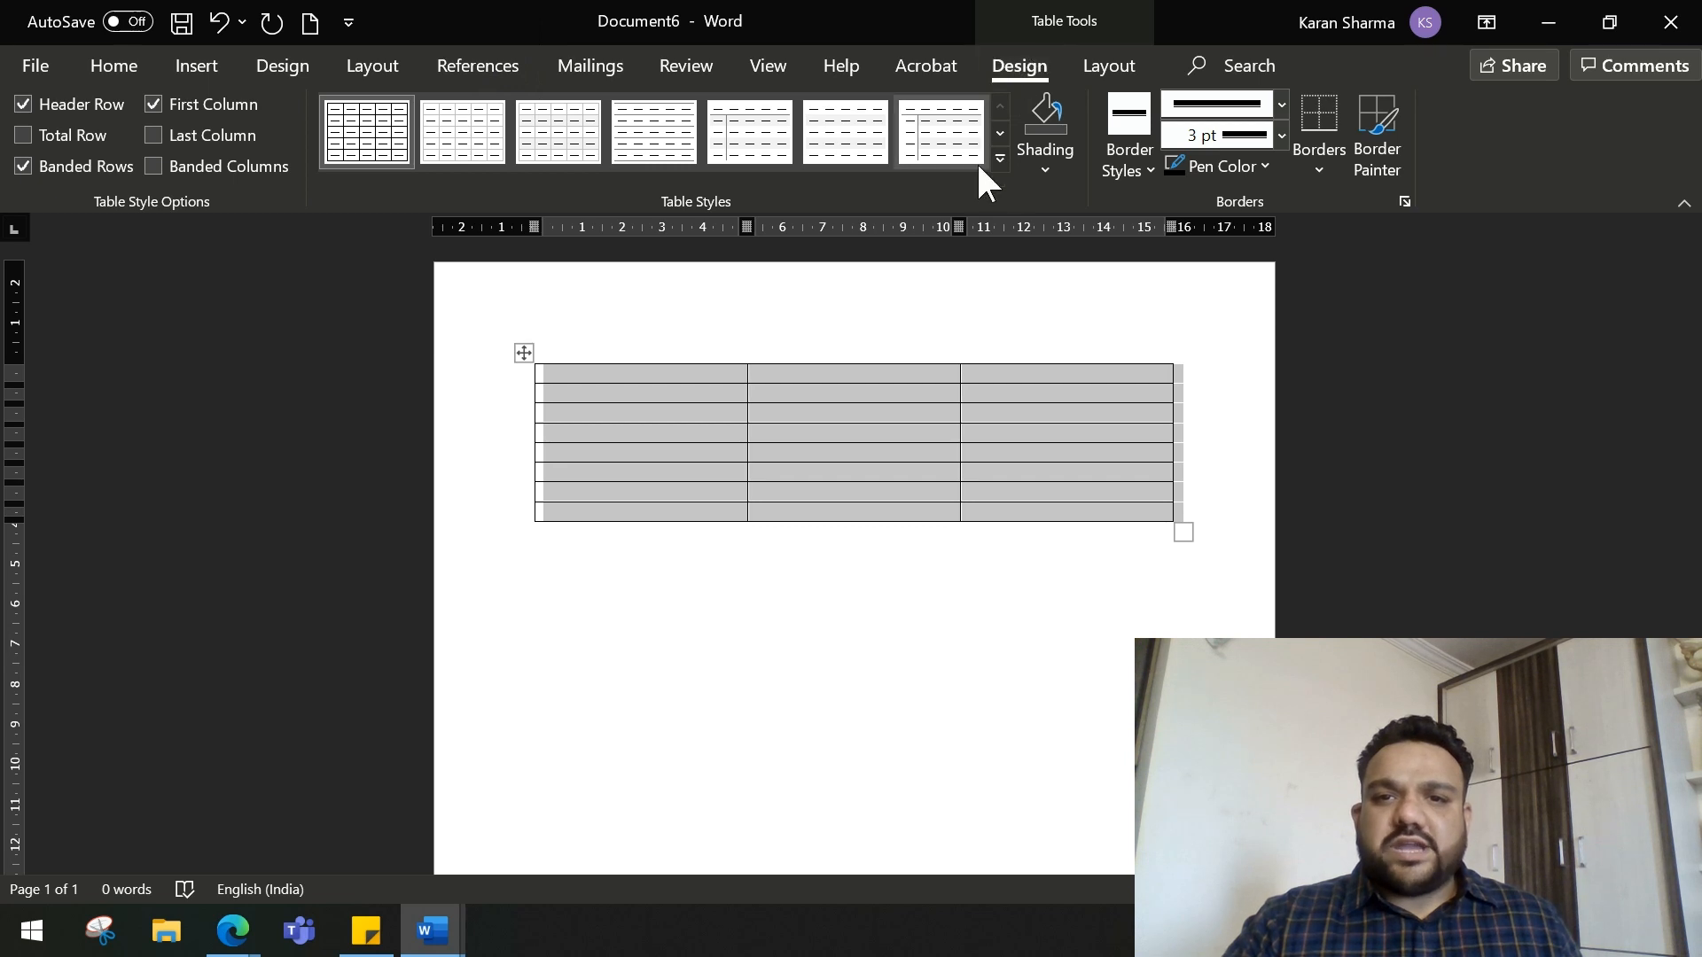
mouse_move(1000, 158)
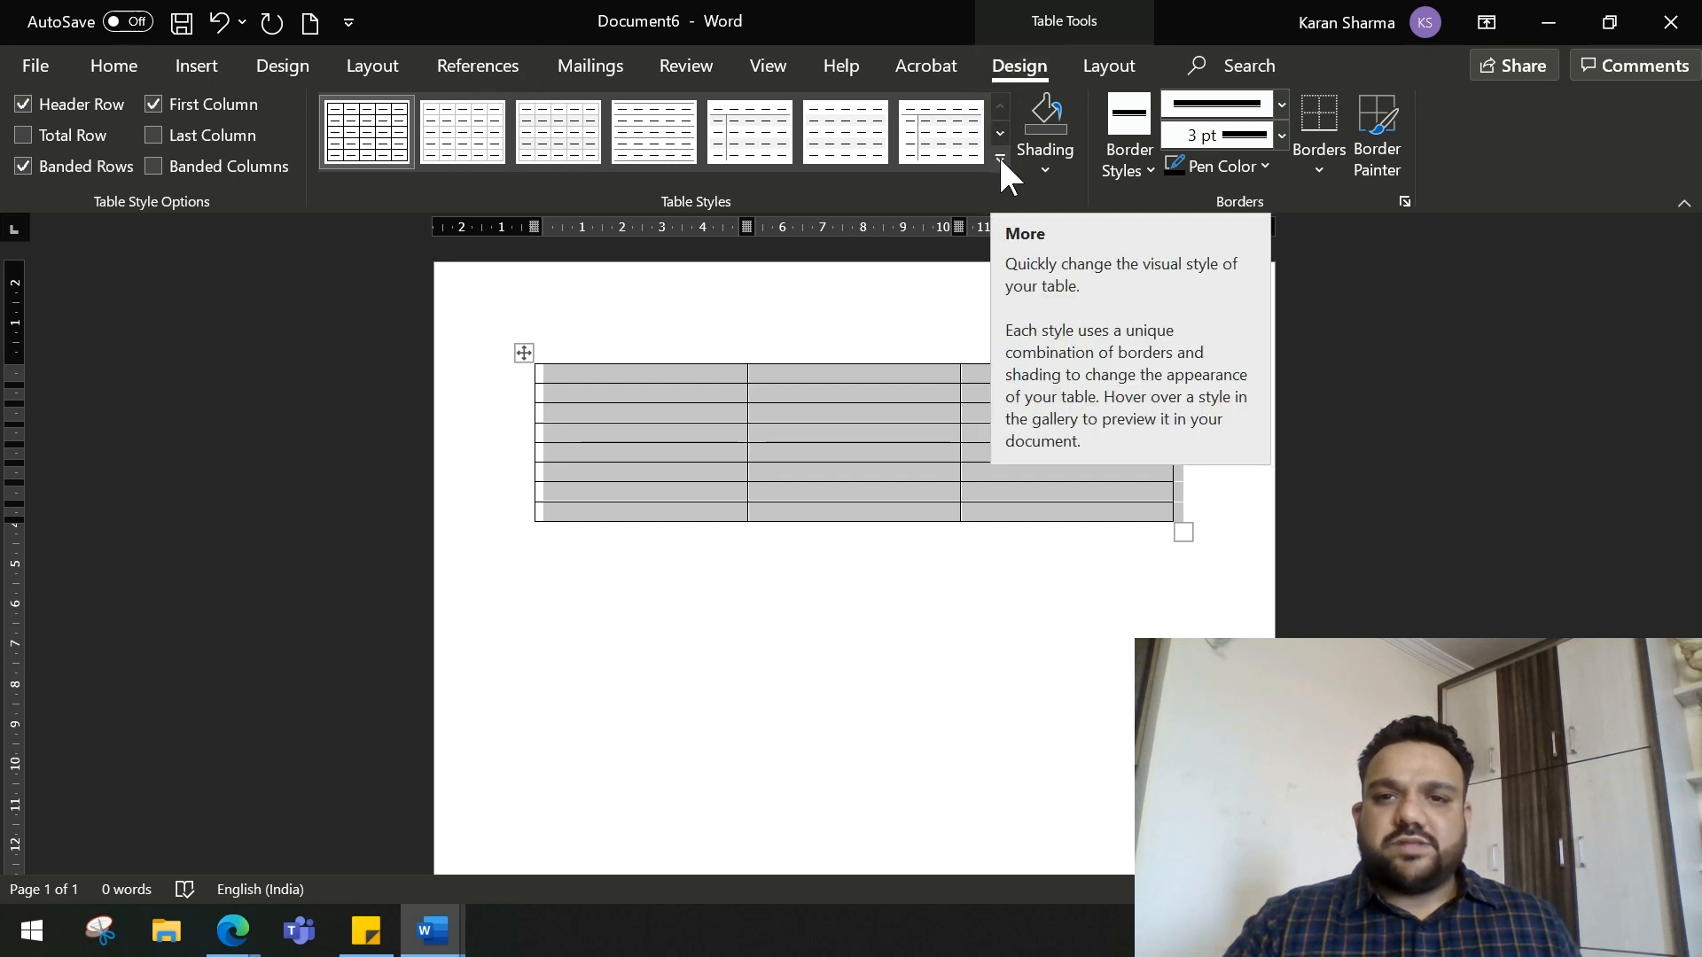
- Apply the blue banded Grid Table style from the full Table Styles gallery
click(999, 158)
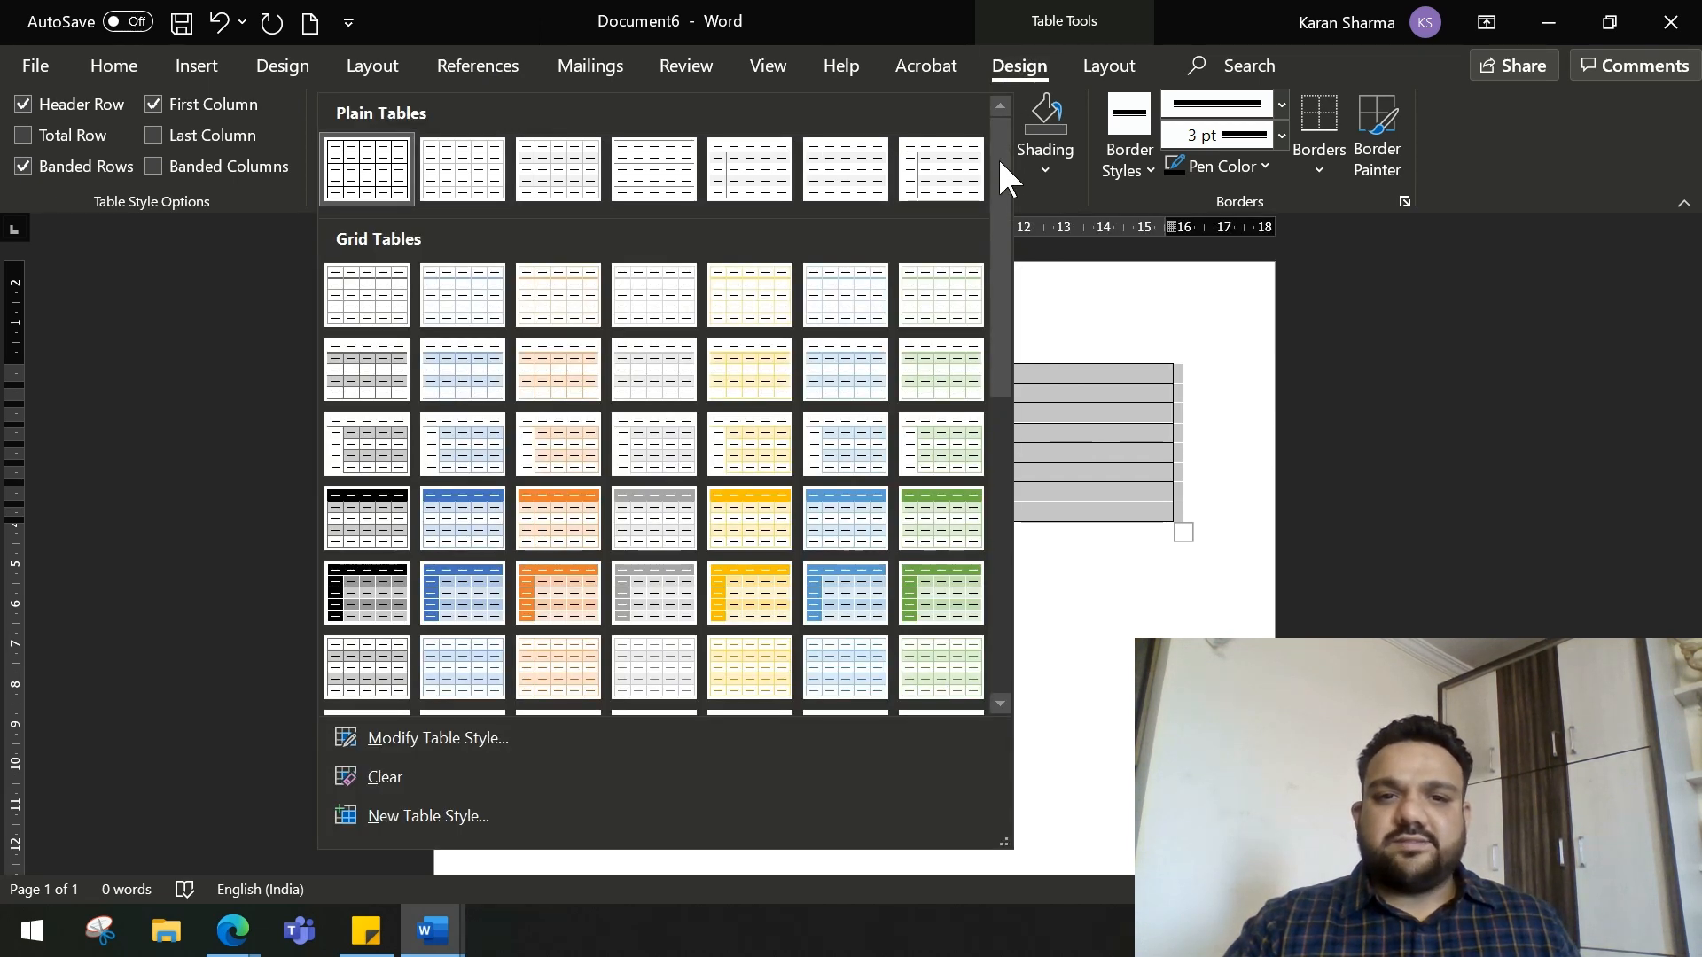
mouse_move(485, 603)
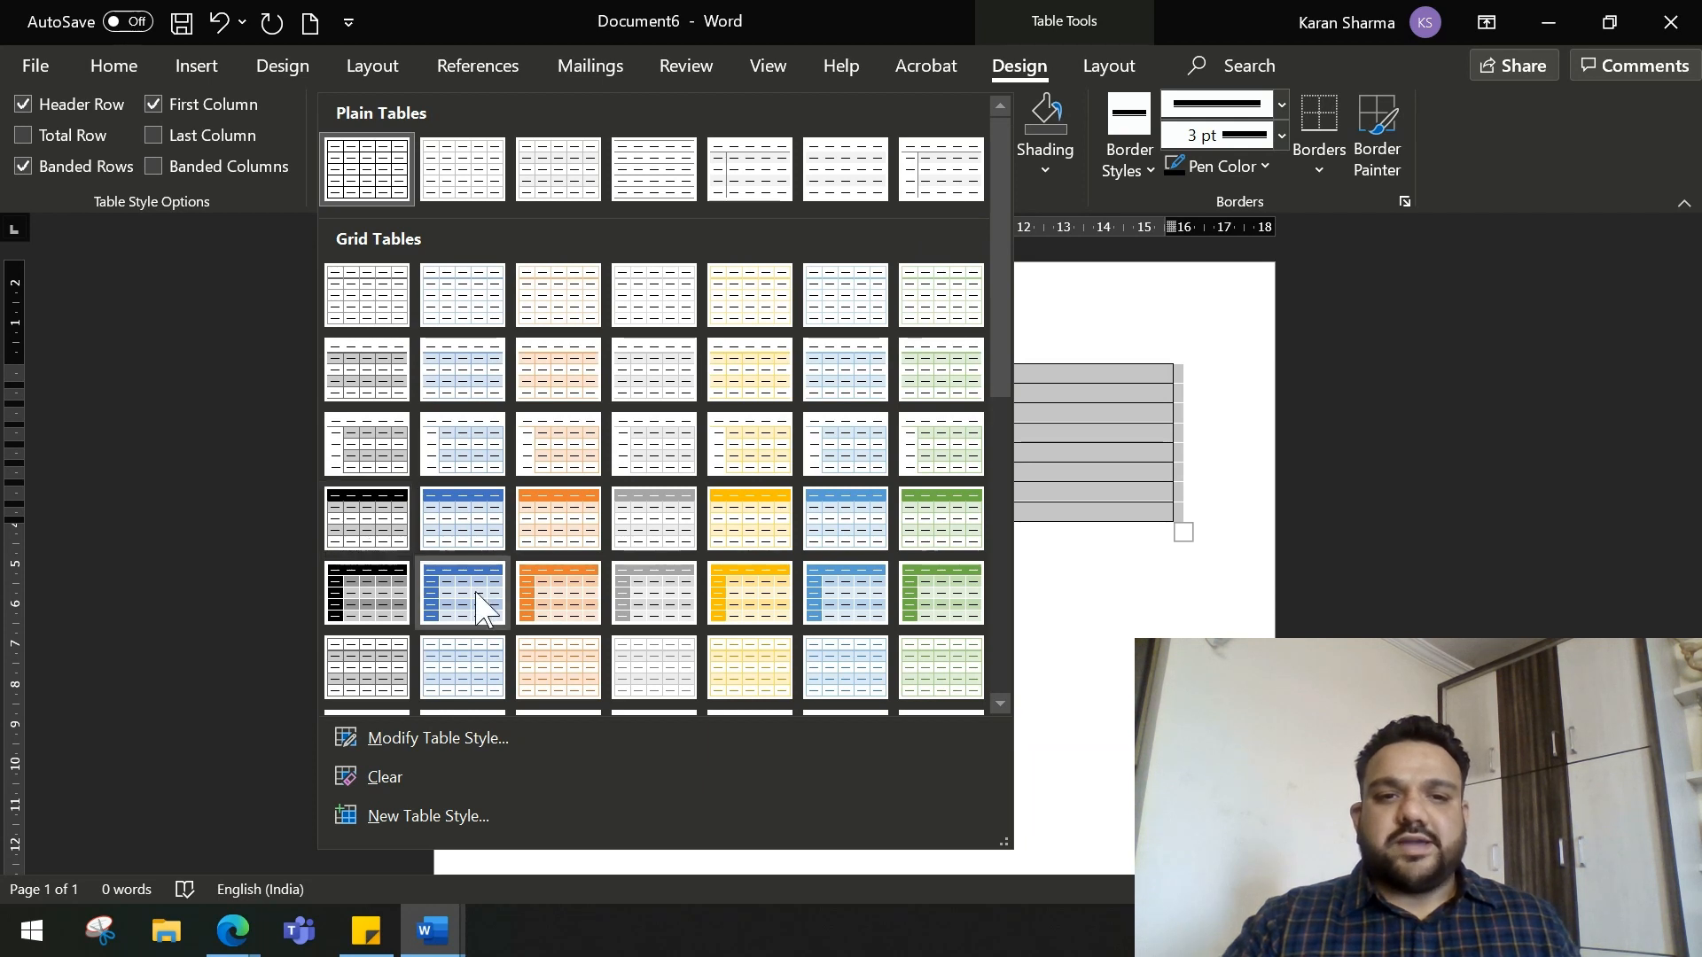
scroll(down, 3)
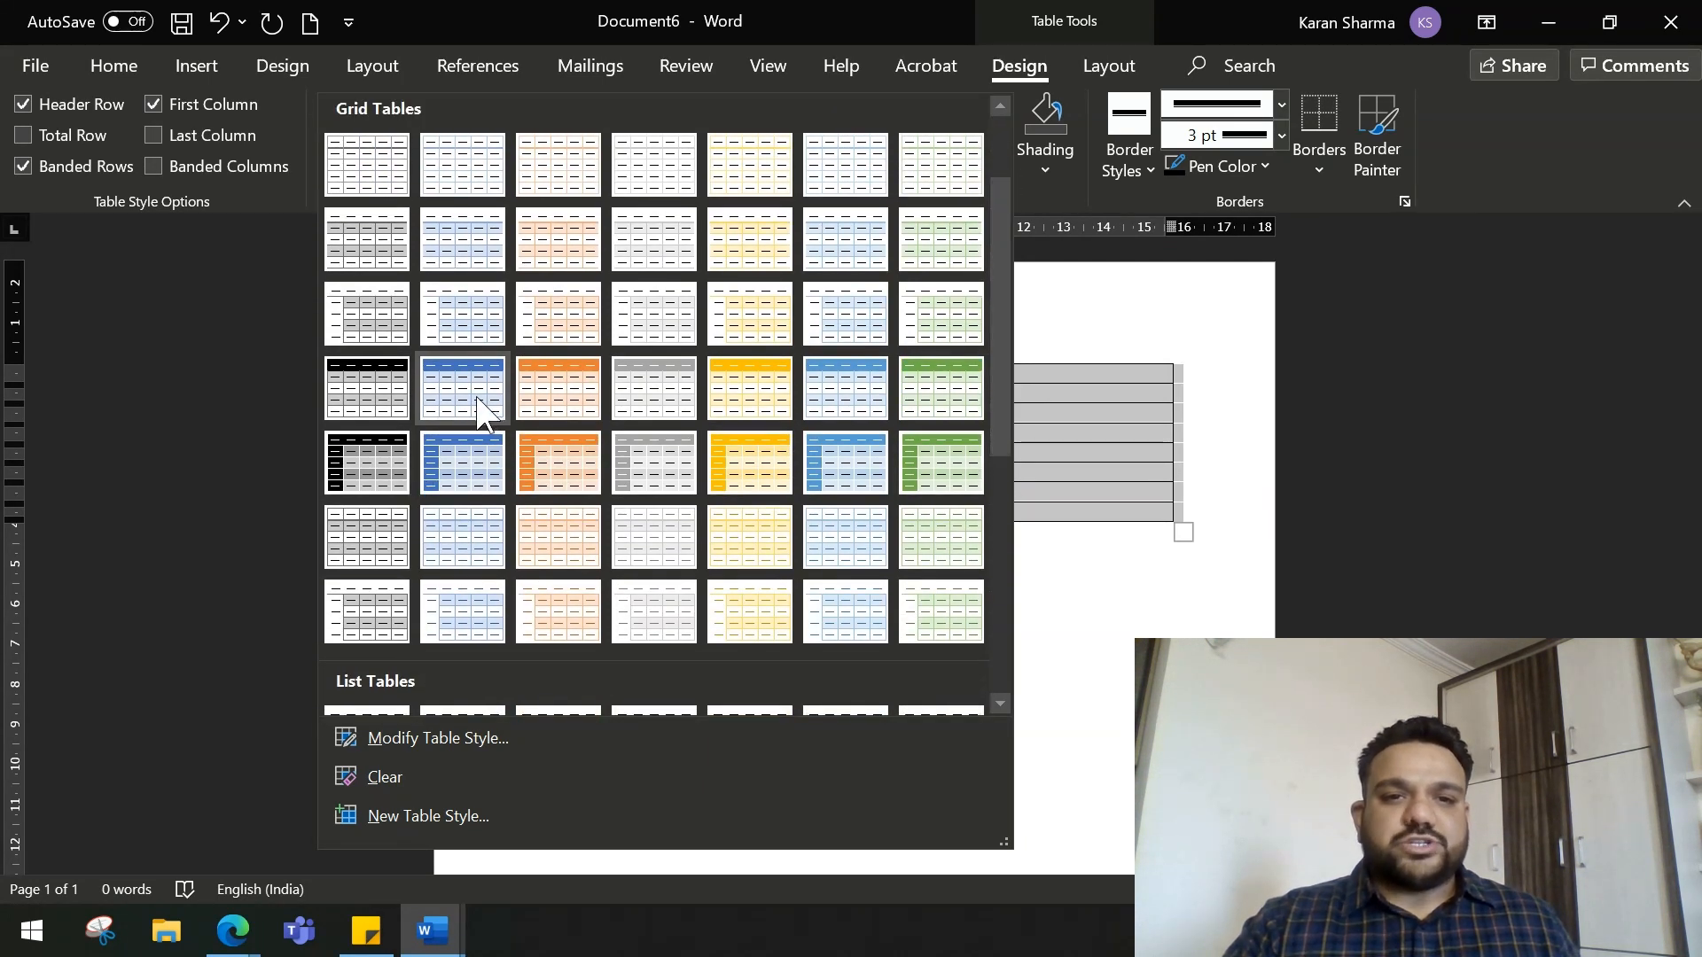
click(461, 386)
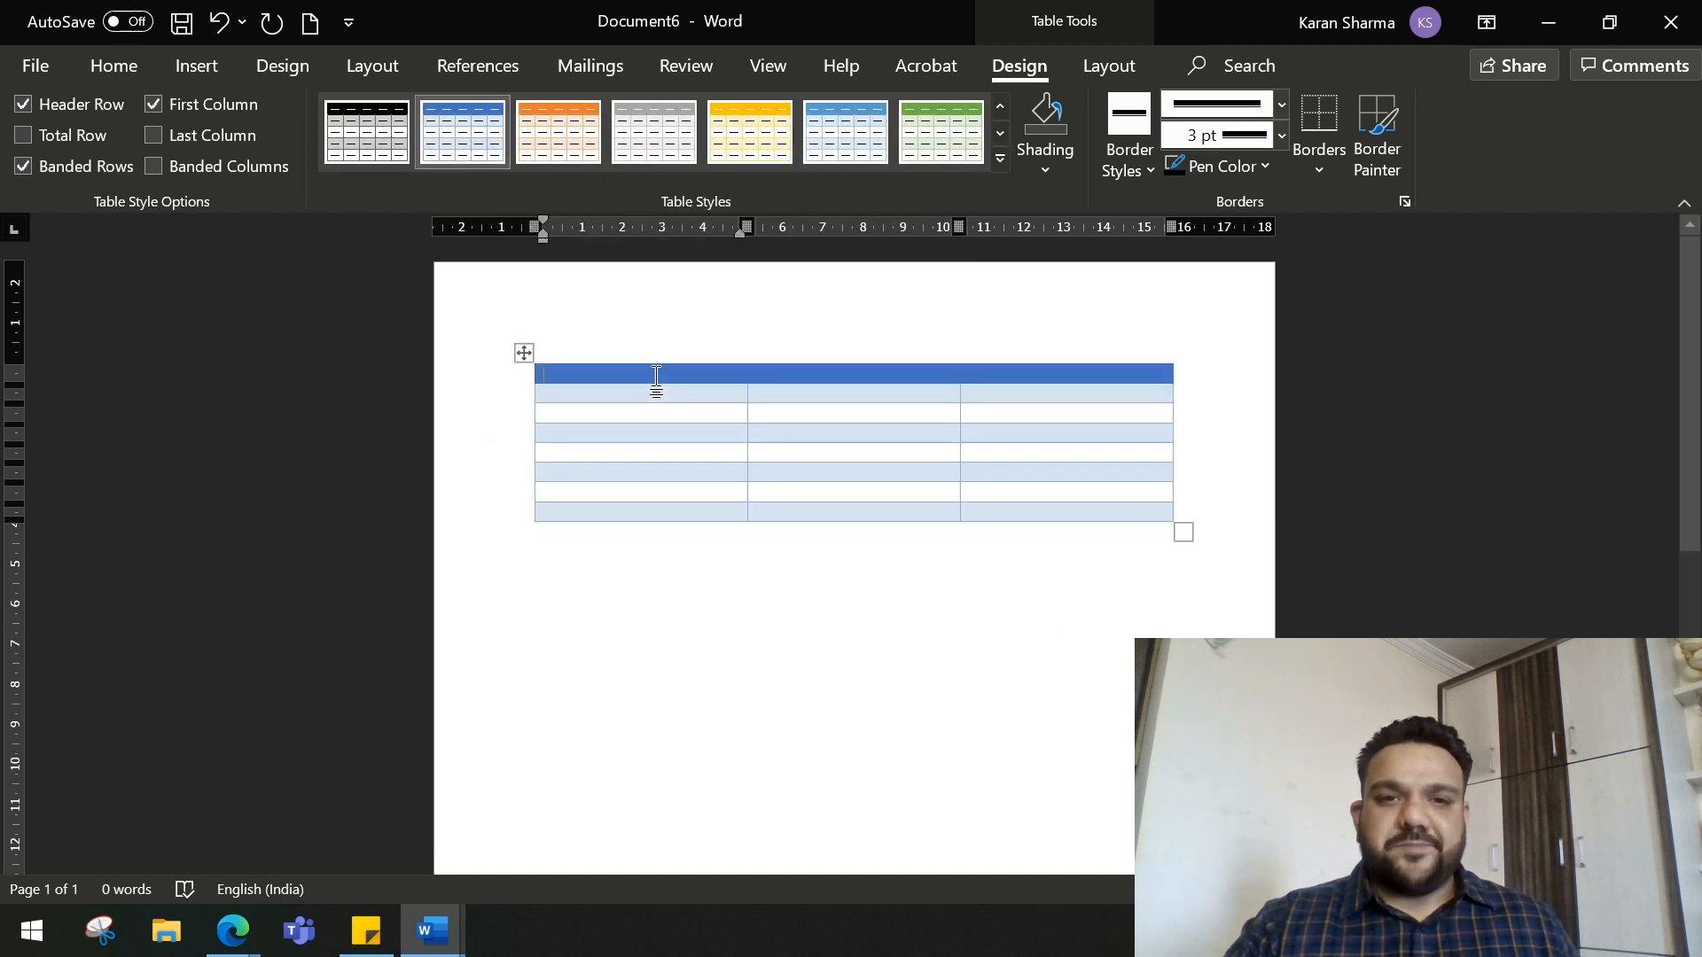
- Enter headings SL.No., Particulars and Finaaa, then 12 and 3 in the first column
text(SL.)
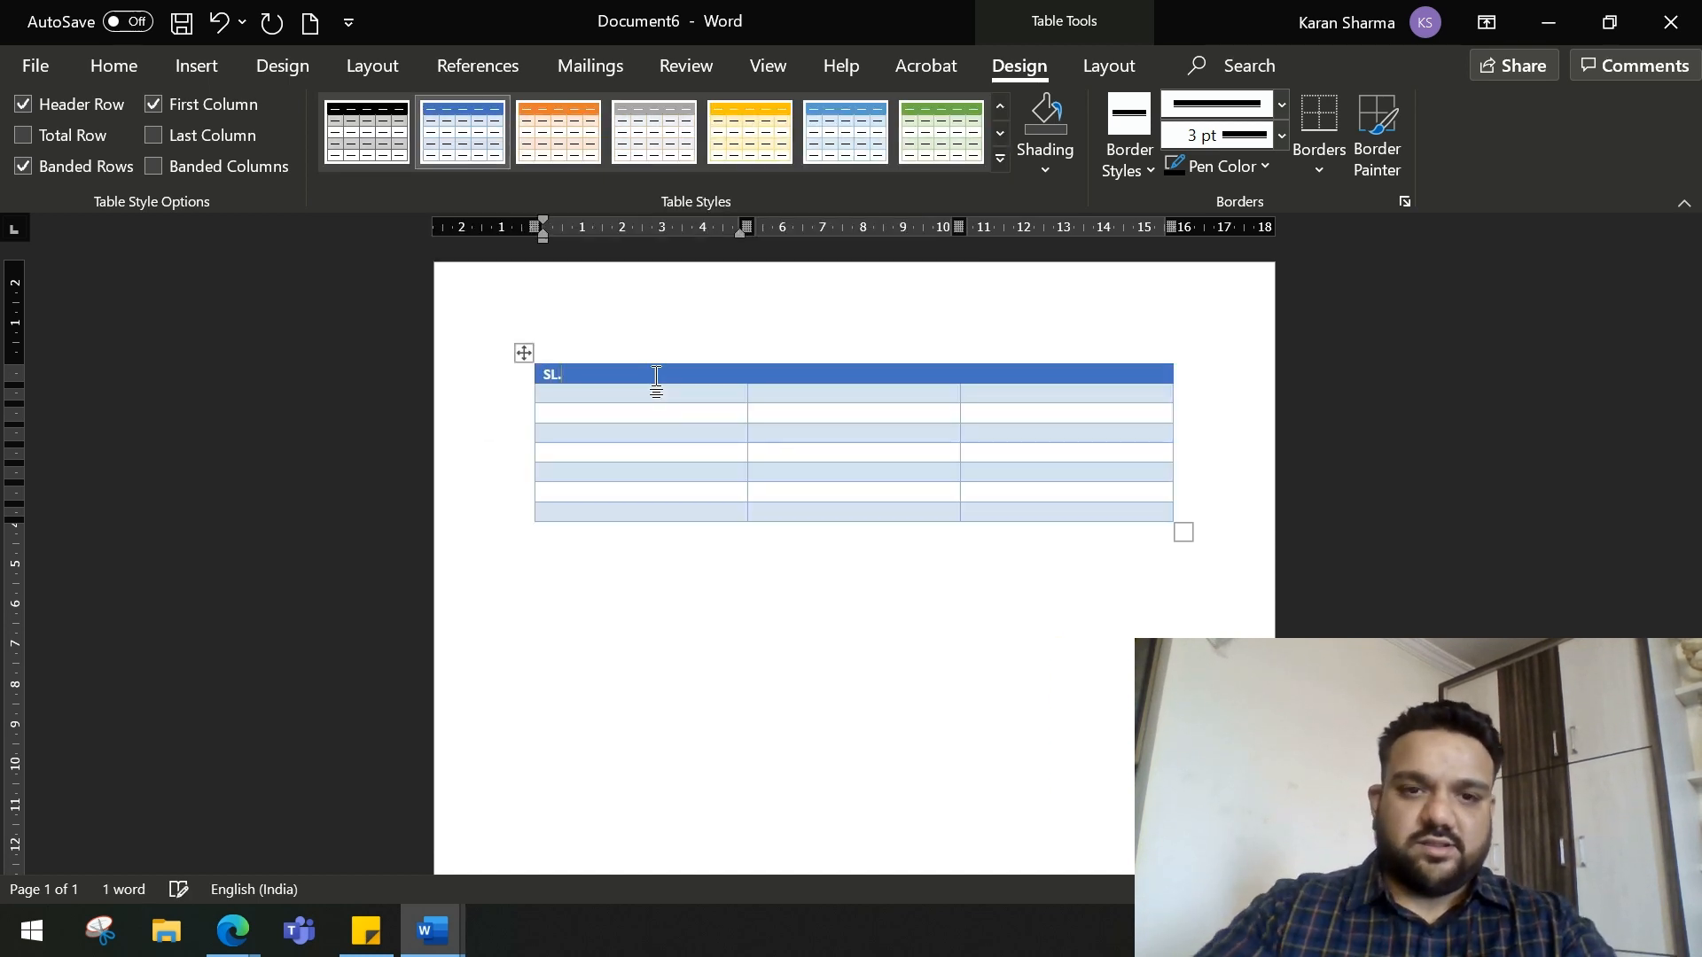
text(No.)
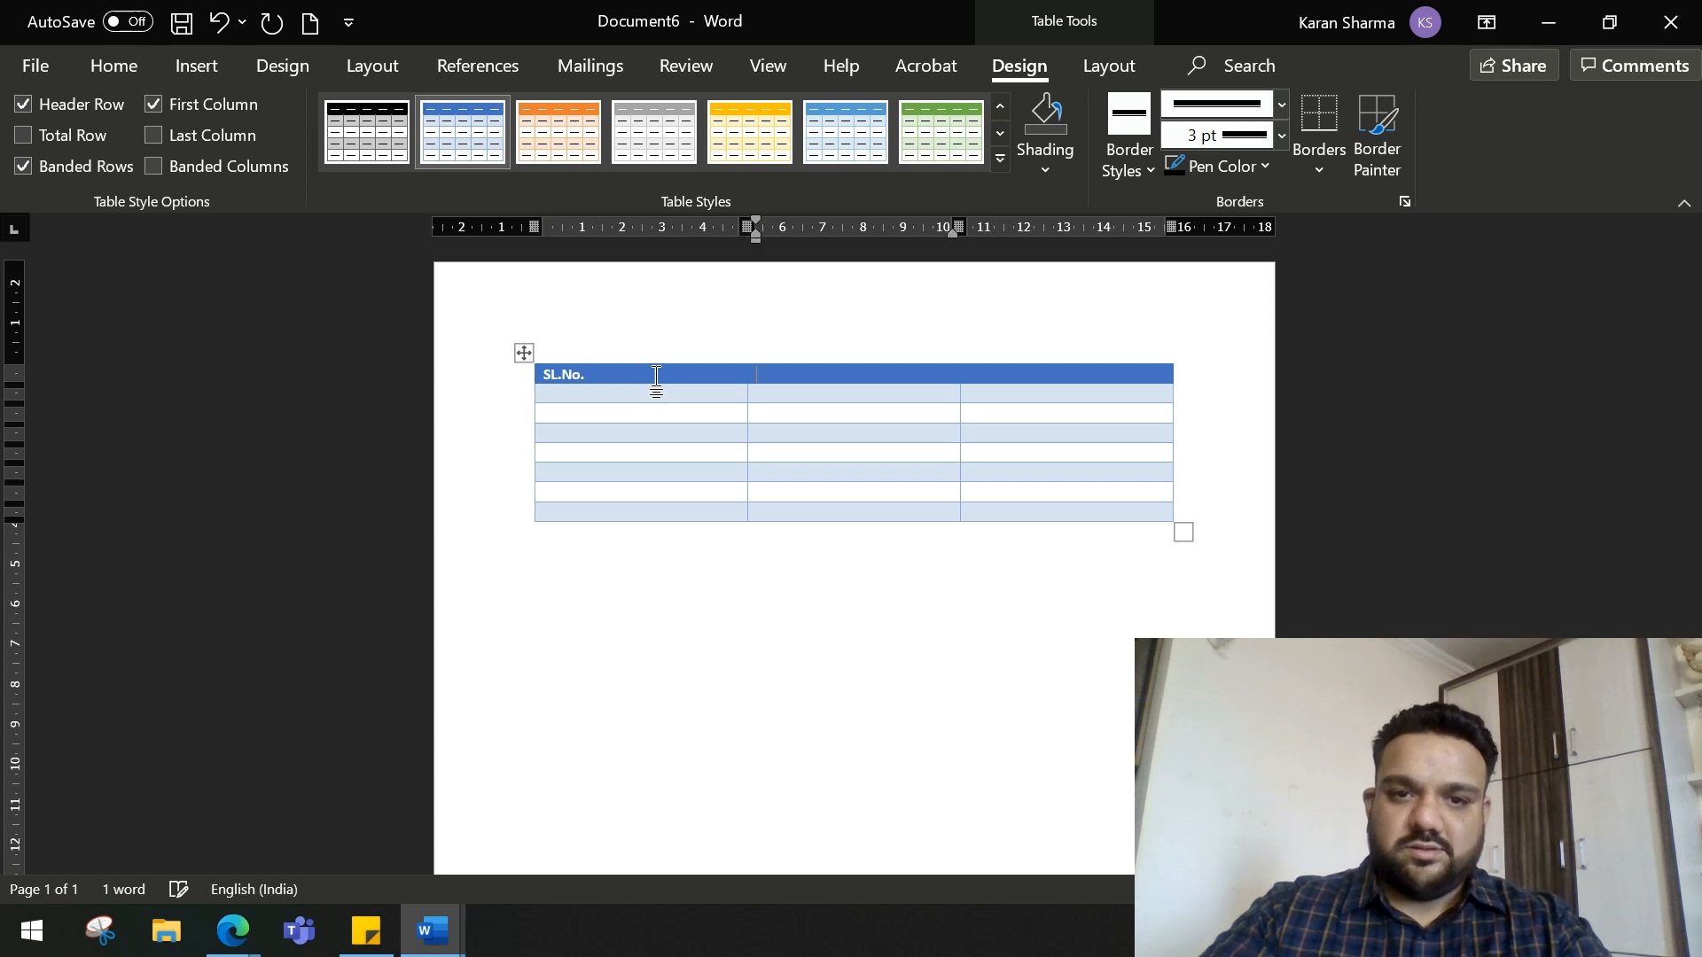
text(Particu;la)
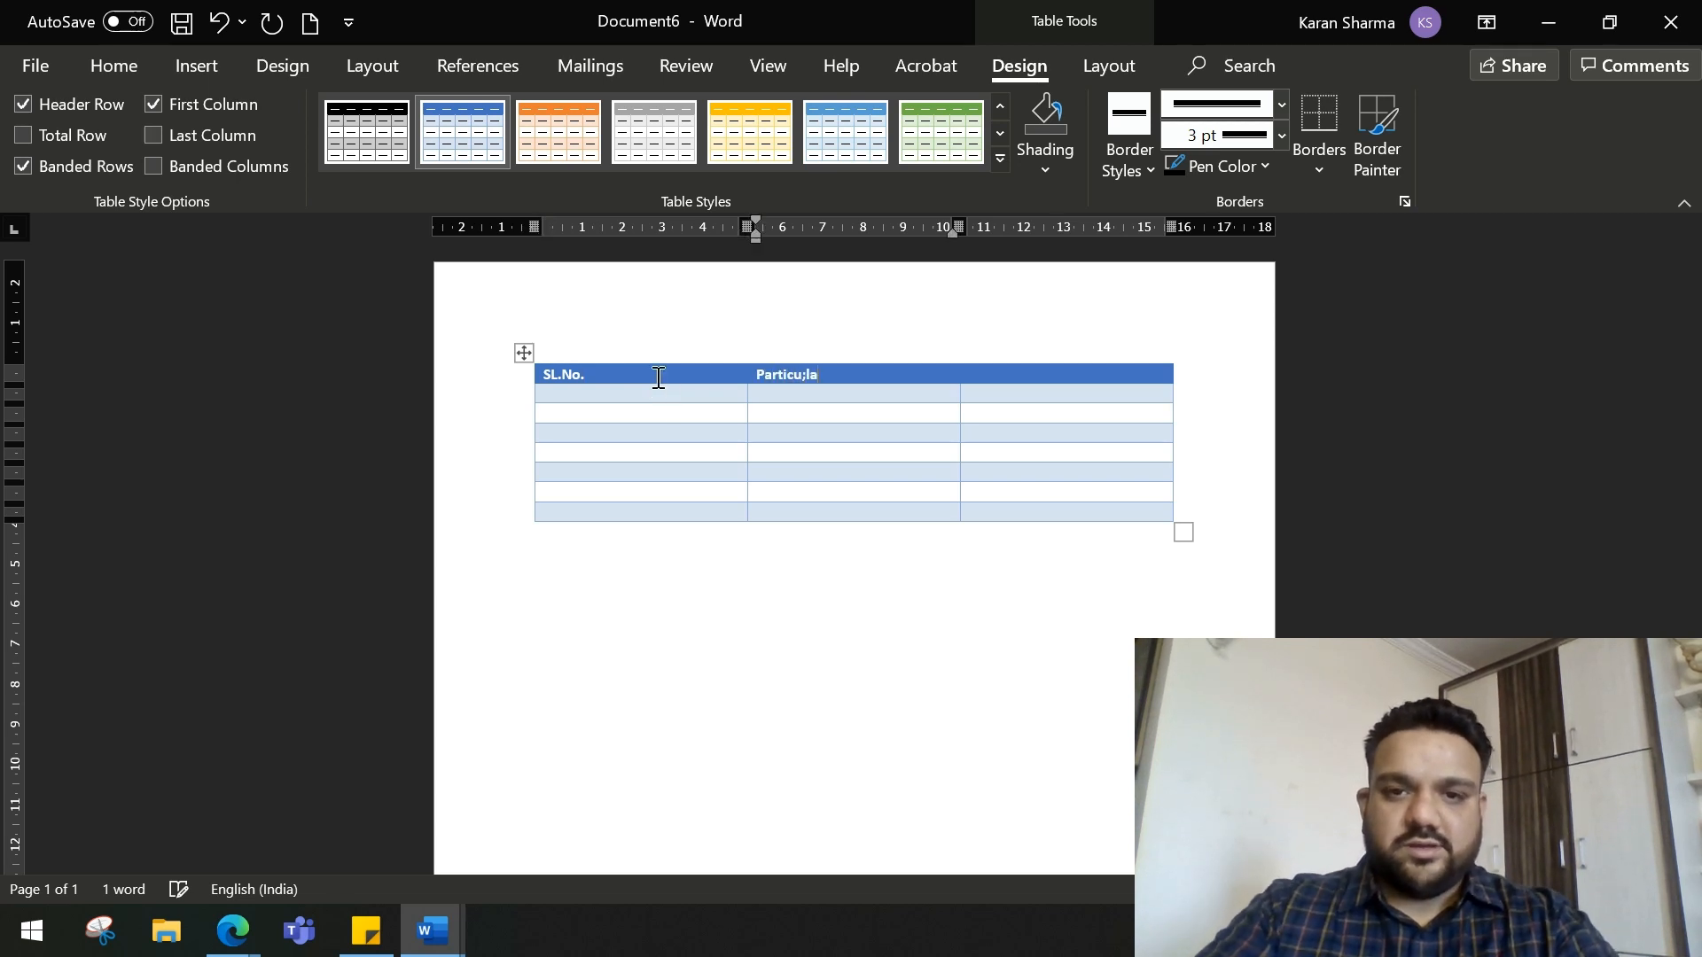
text(Particulars)
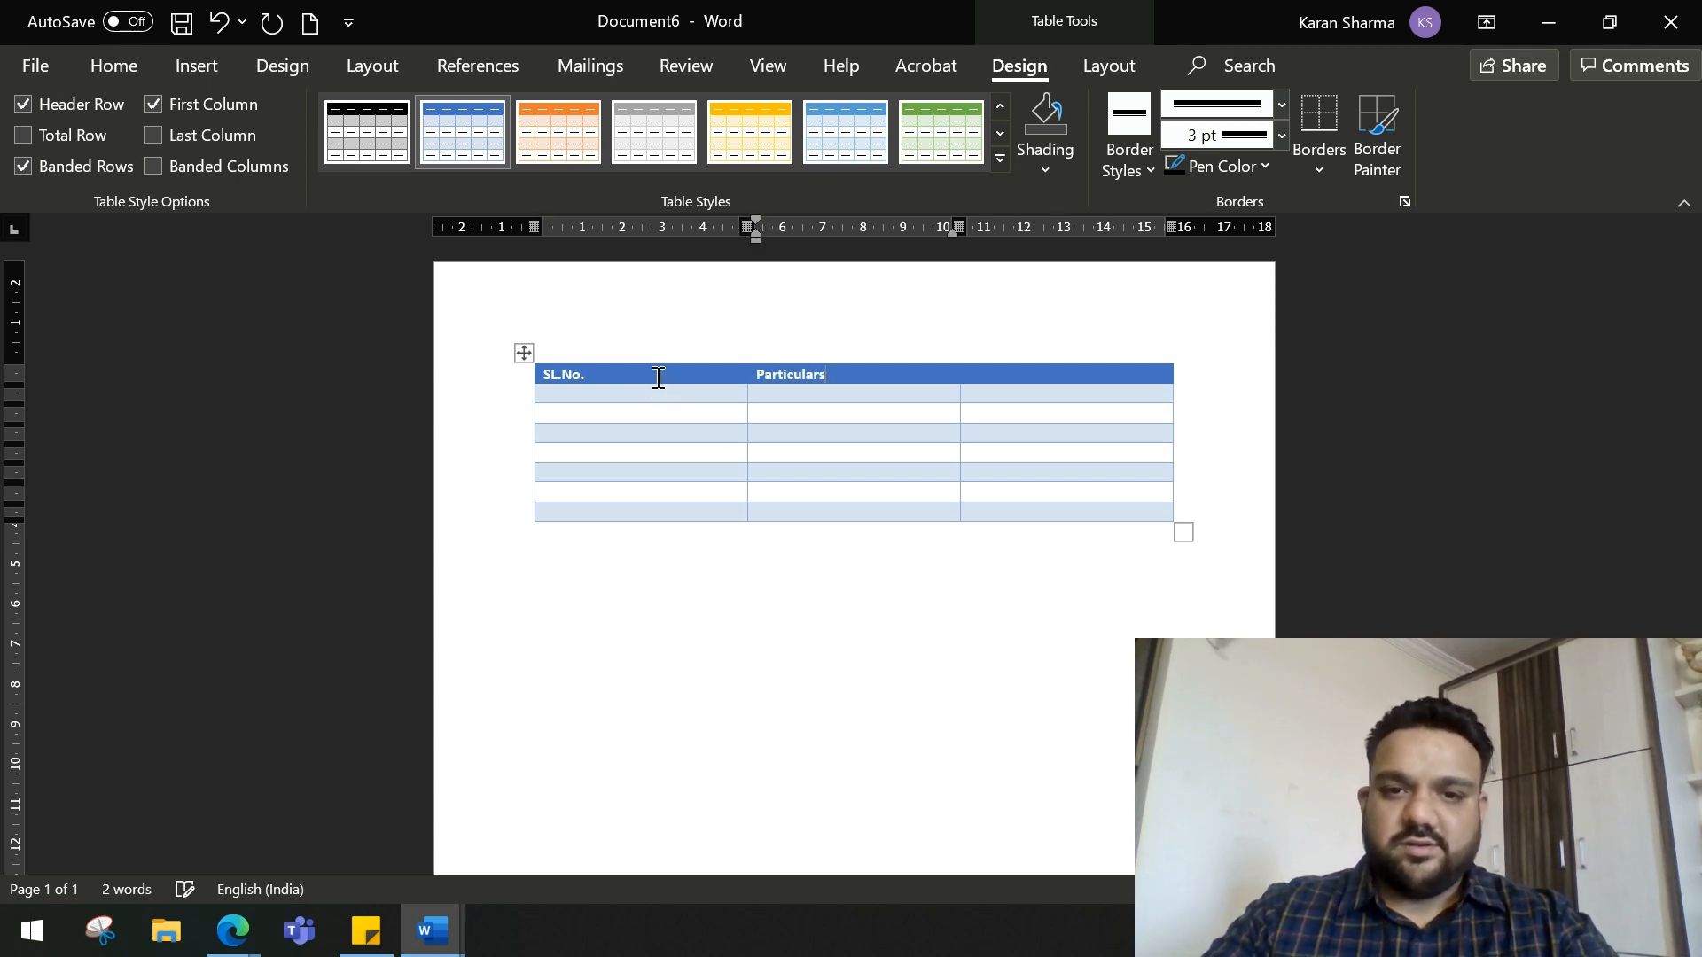
text(F)
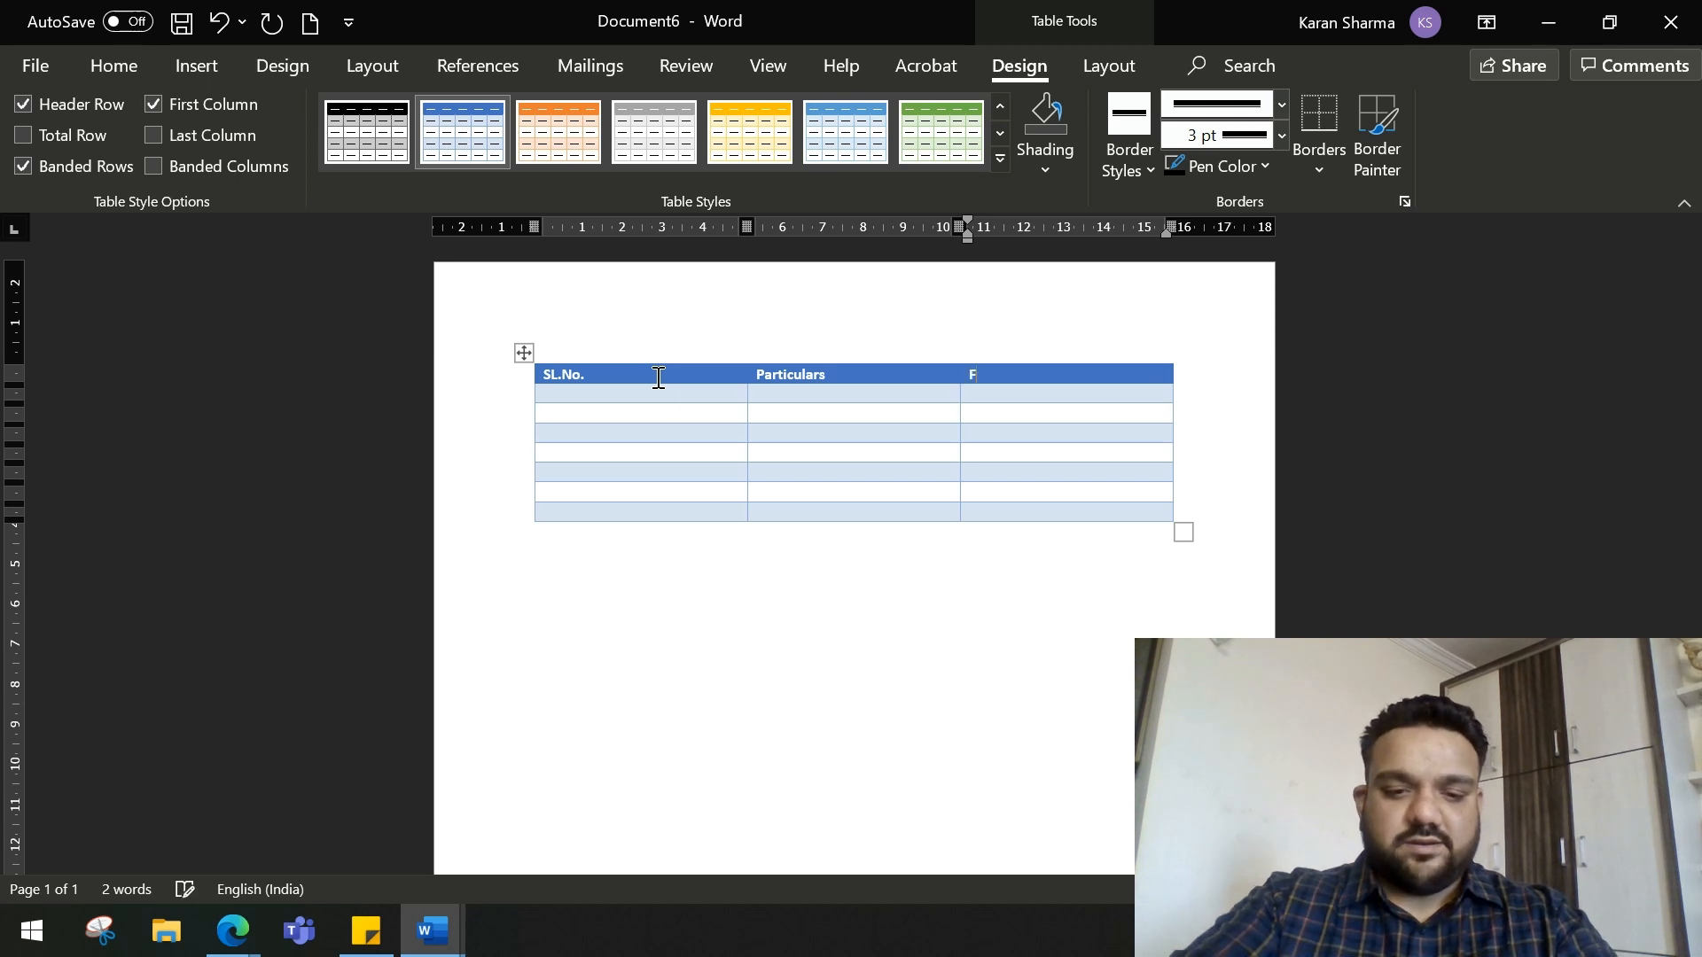
text(in)
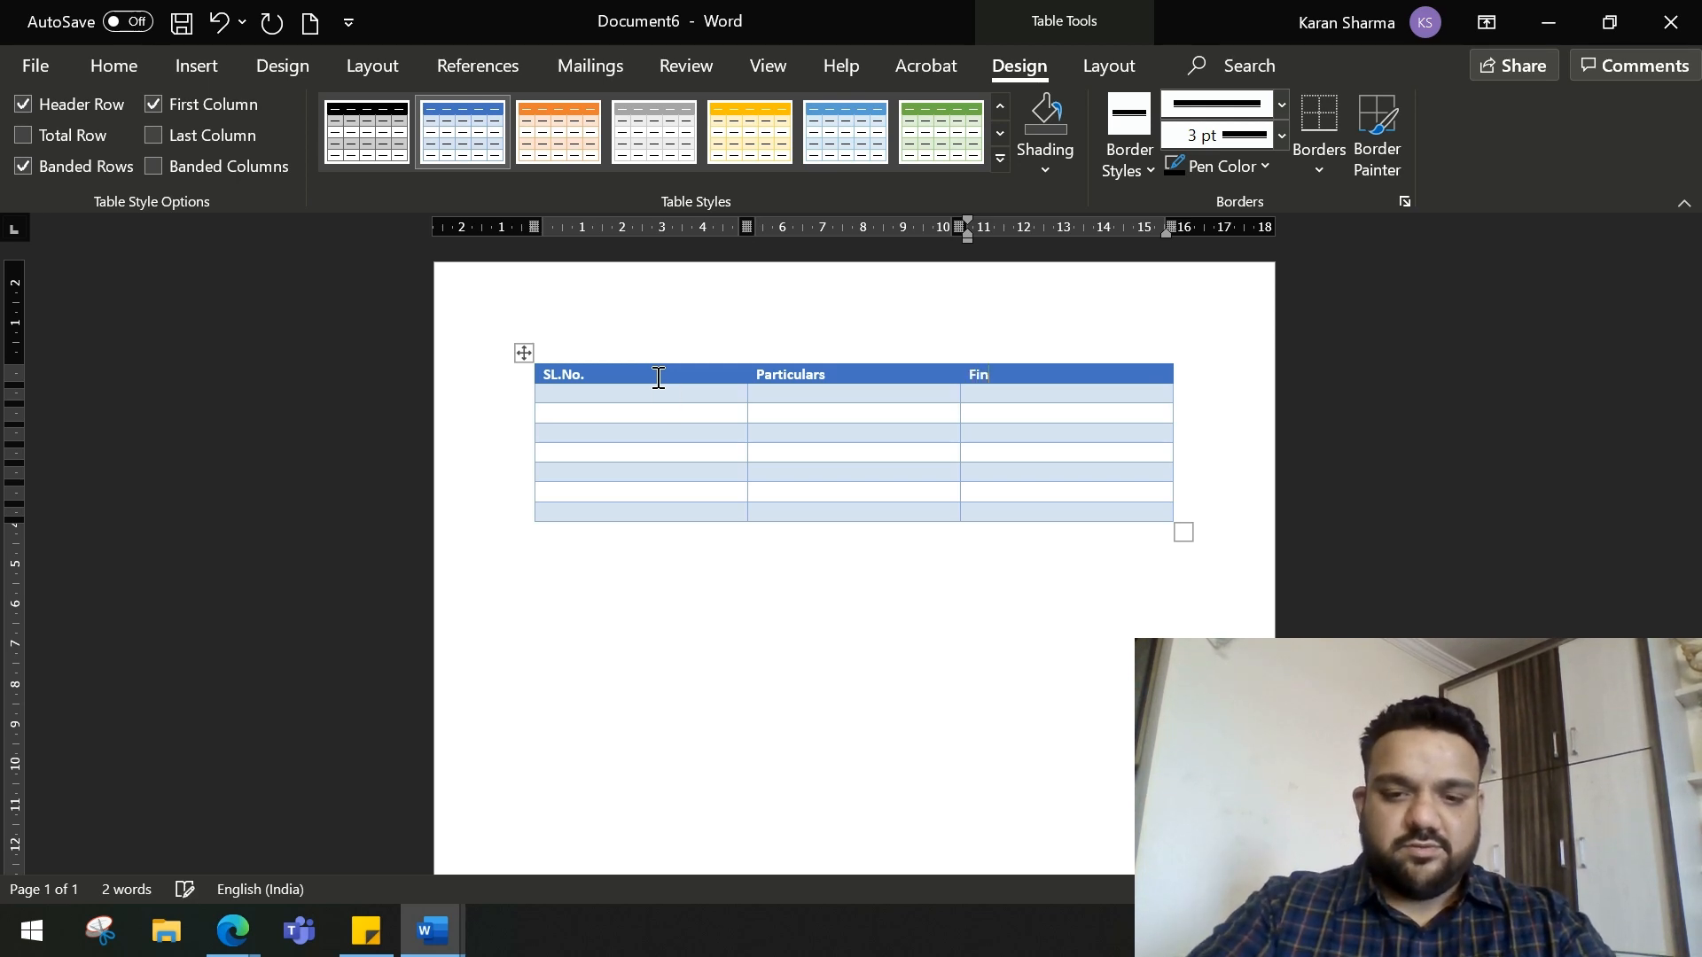
text(aaa)
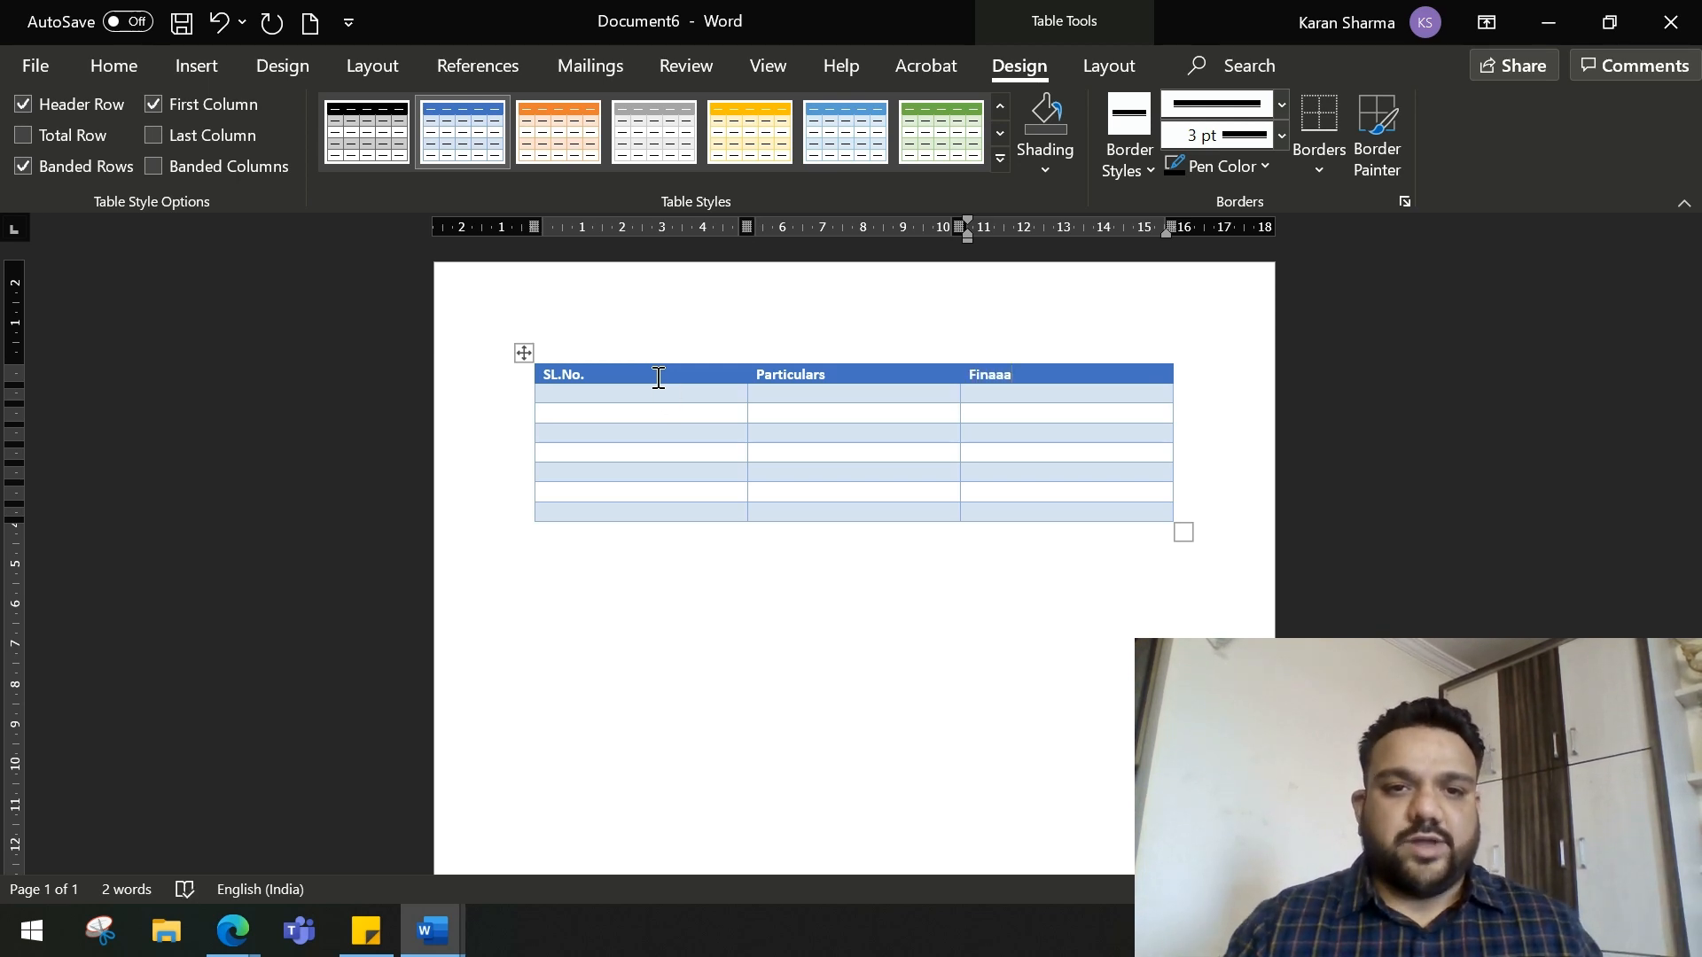
mouse_move(639, 405)
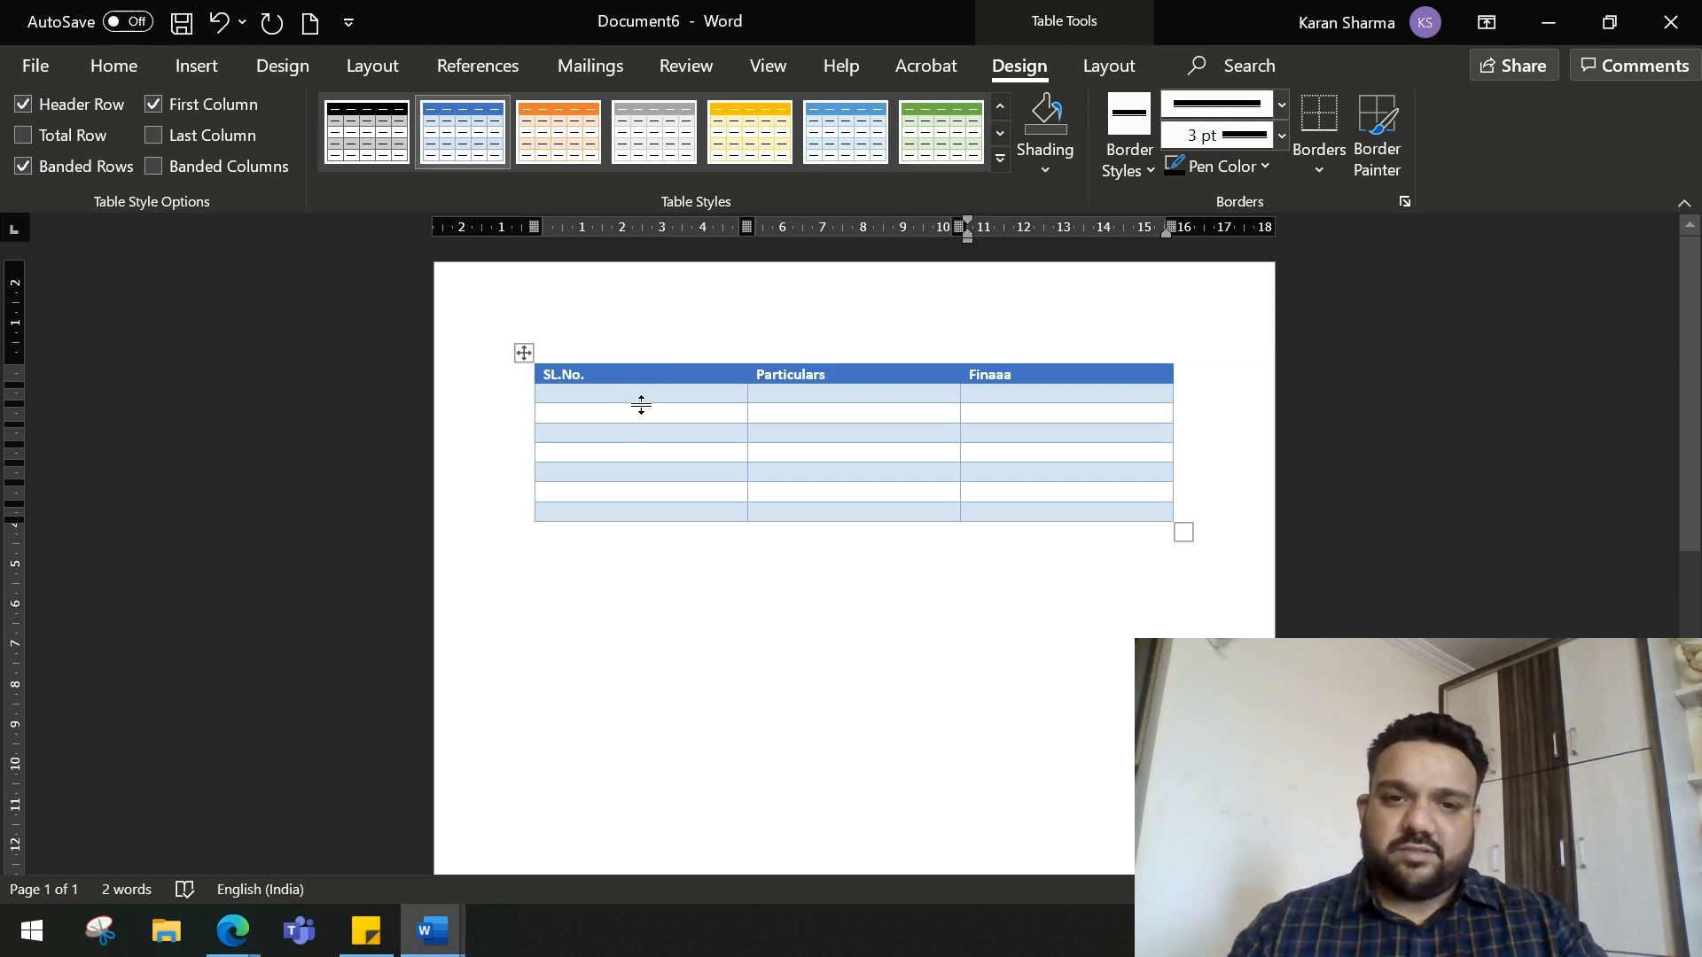
text(12)
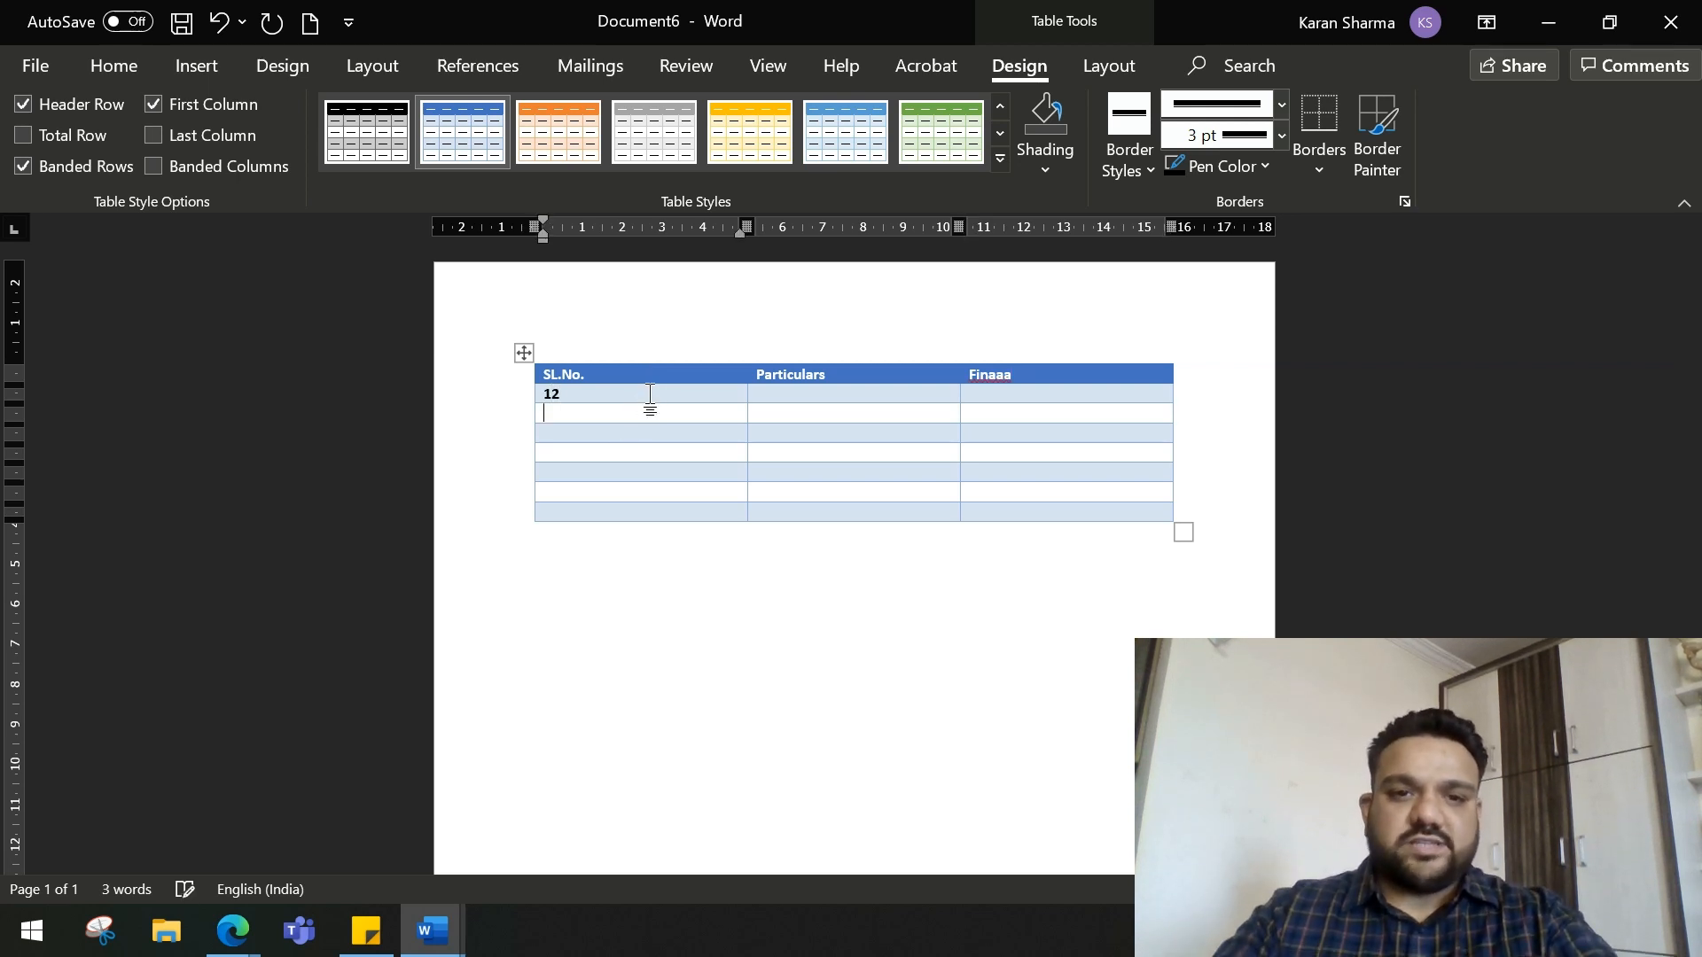
text(3)
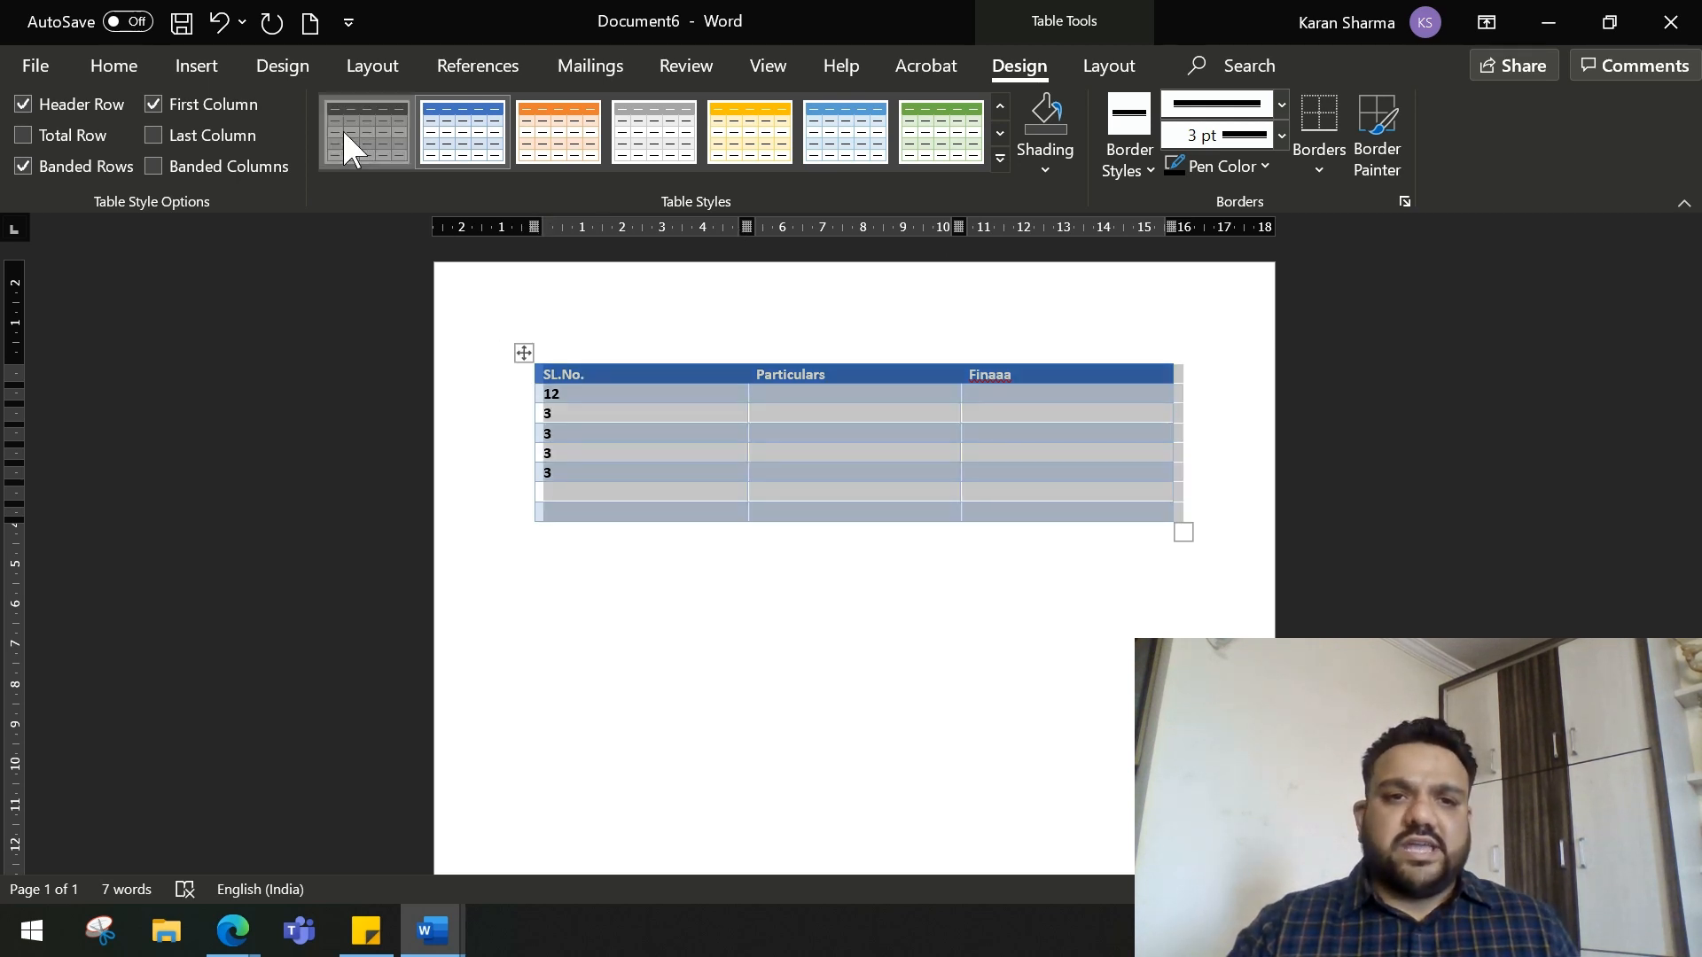
- Restyle the table in dark grey, orange and gold grid styles
click(558, 131)
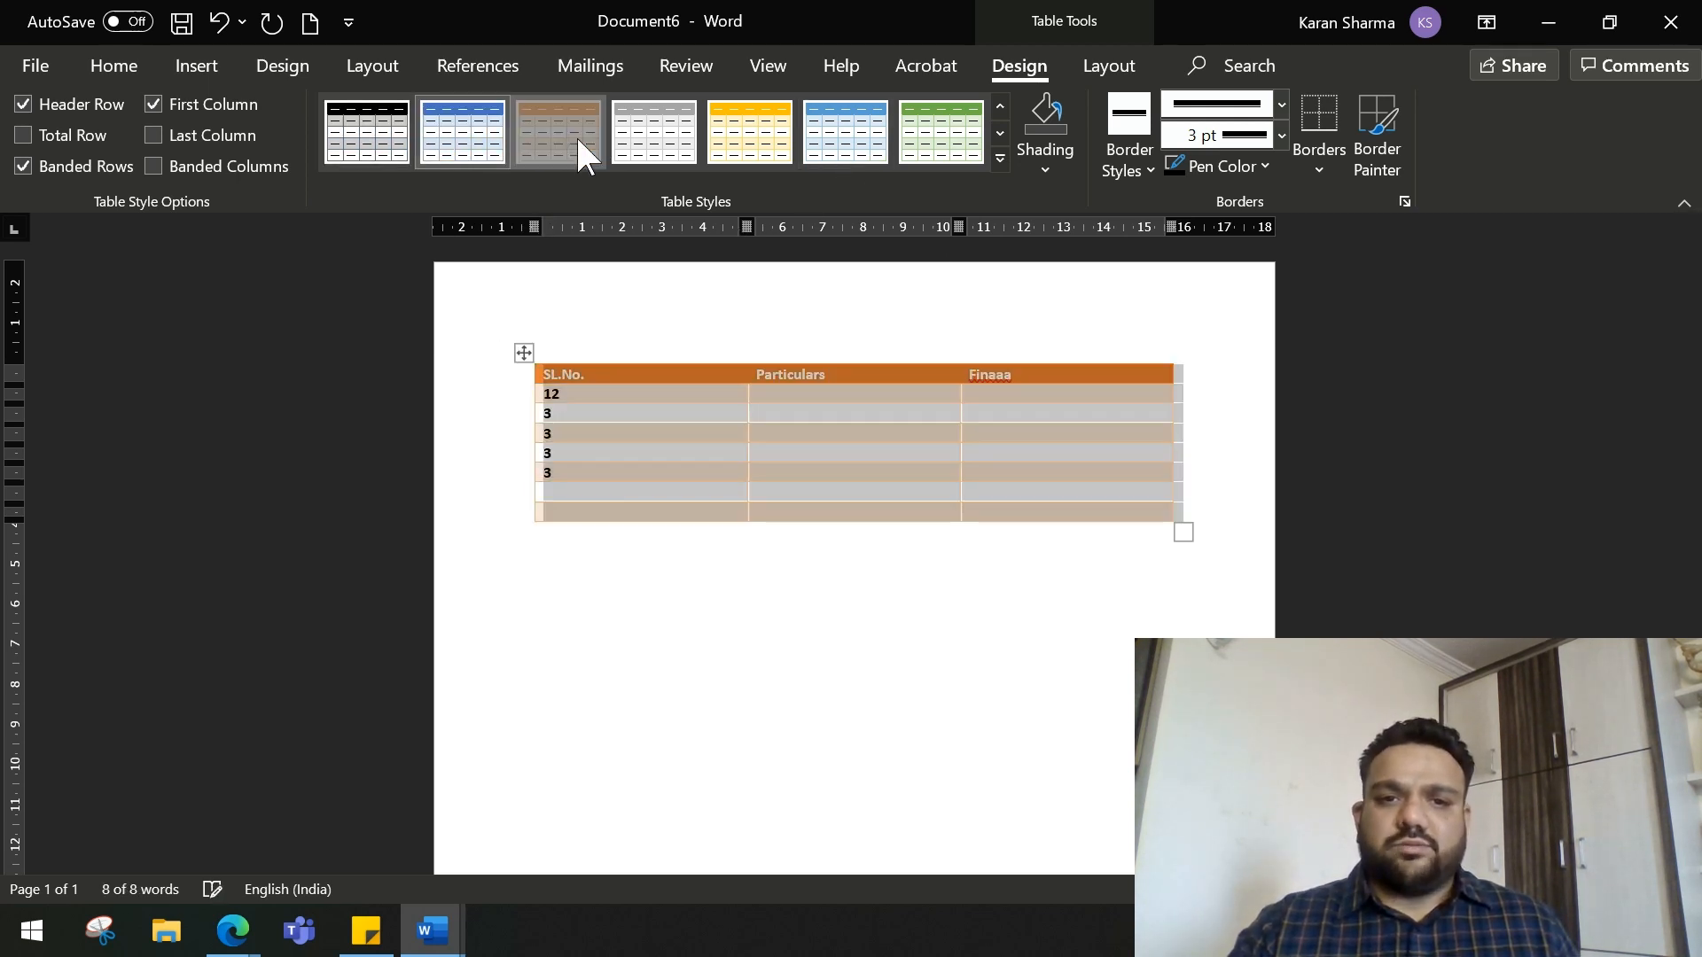
click(748, 132)
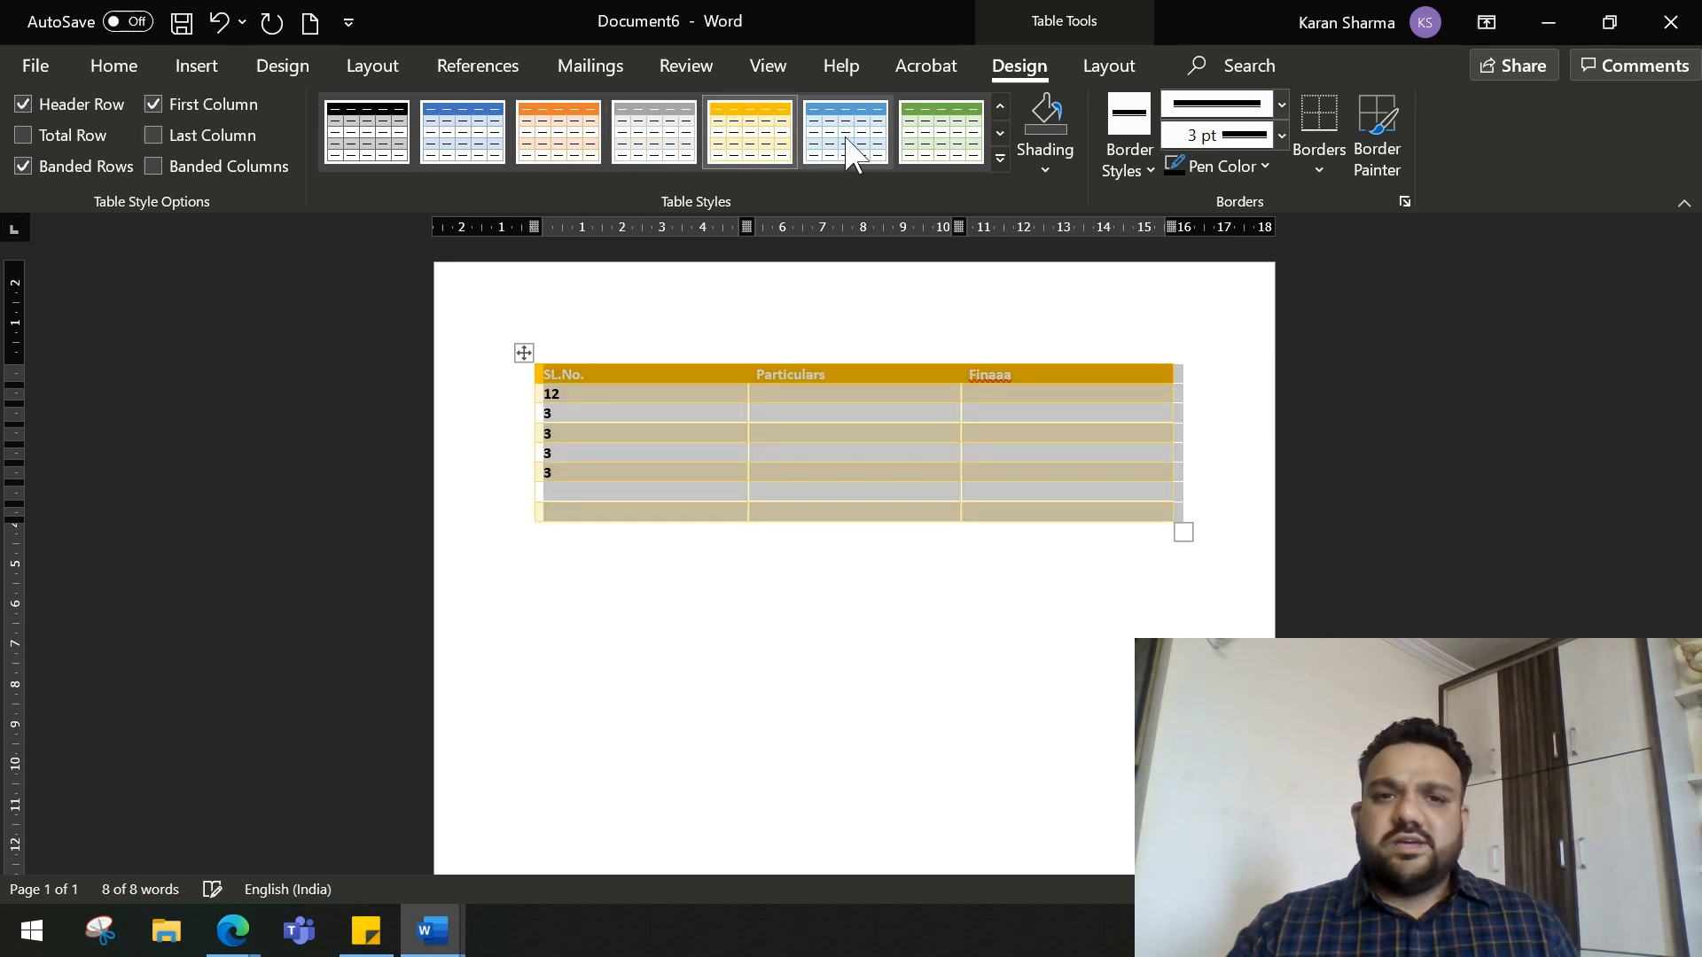
click(844, 131)
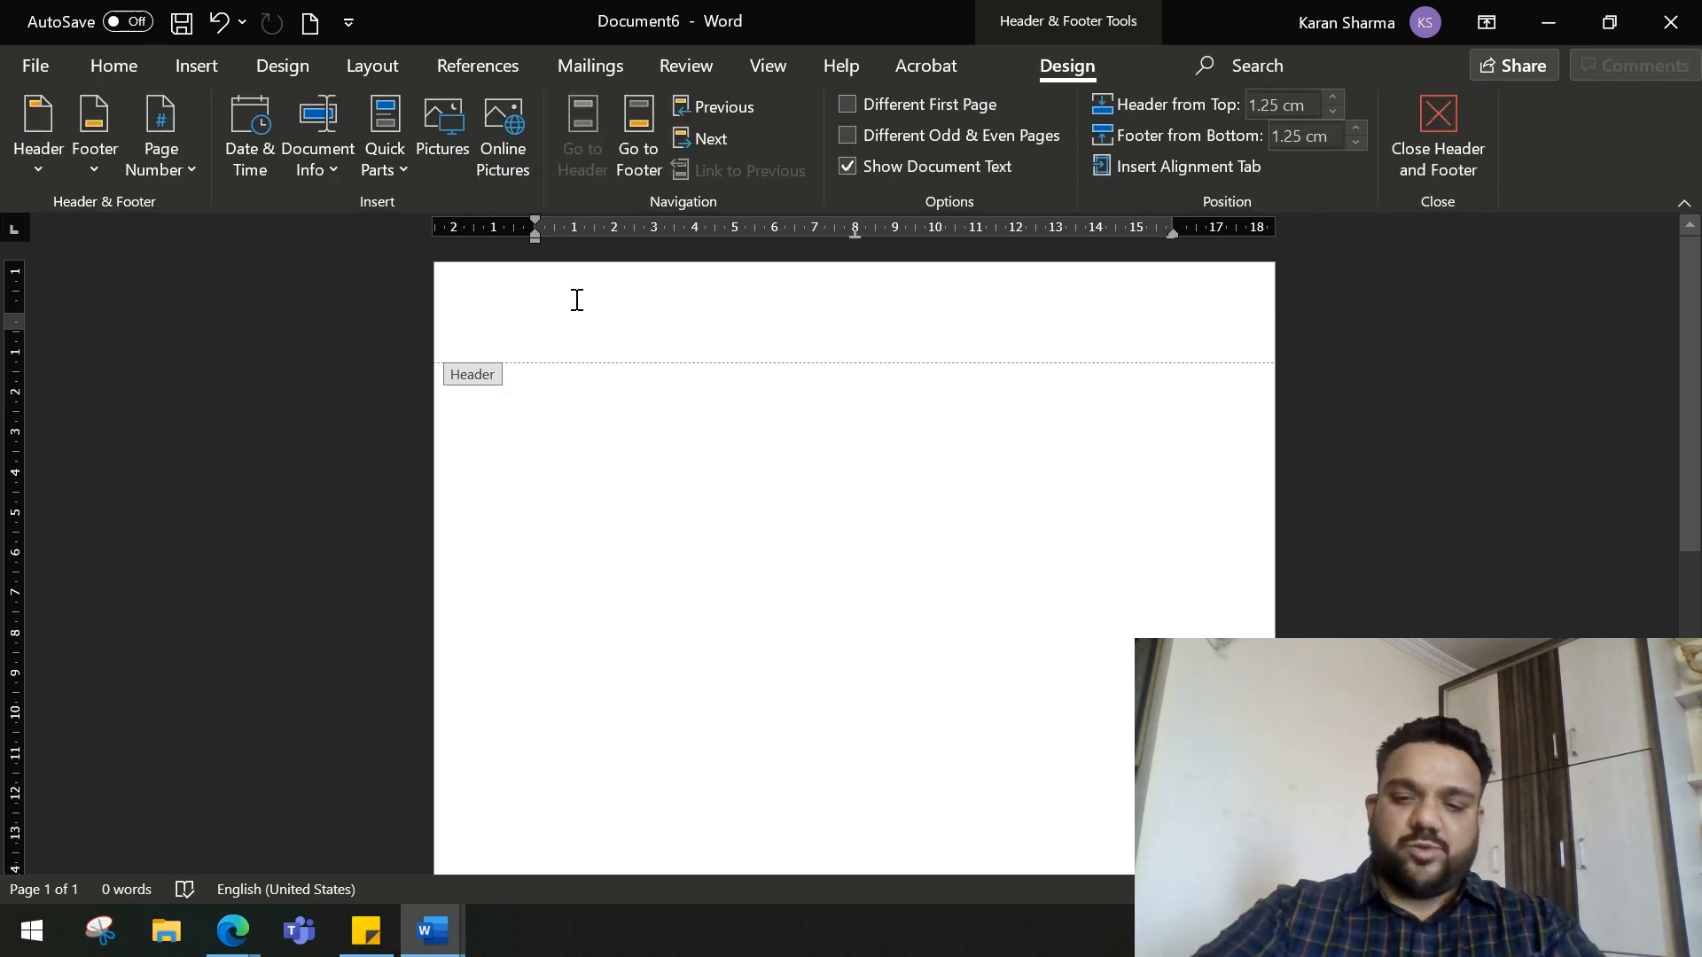
- Enter the header 'Proposal for Such and such company' and correct the typo
text(Prop)
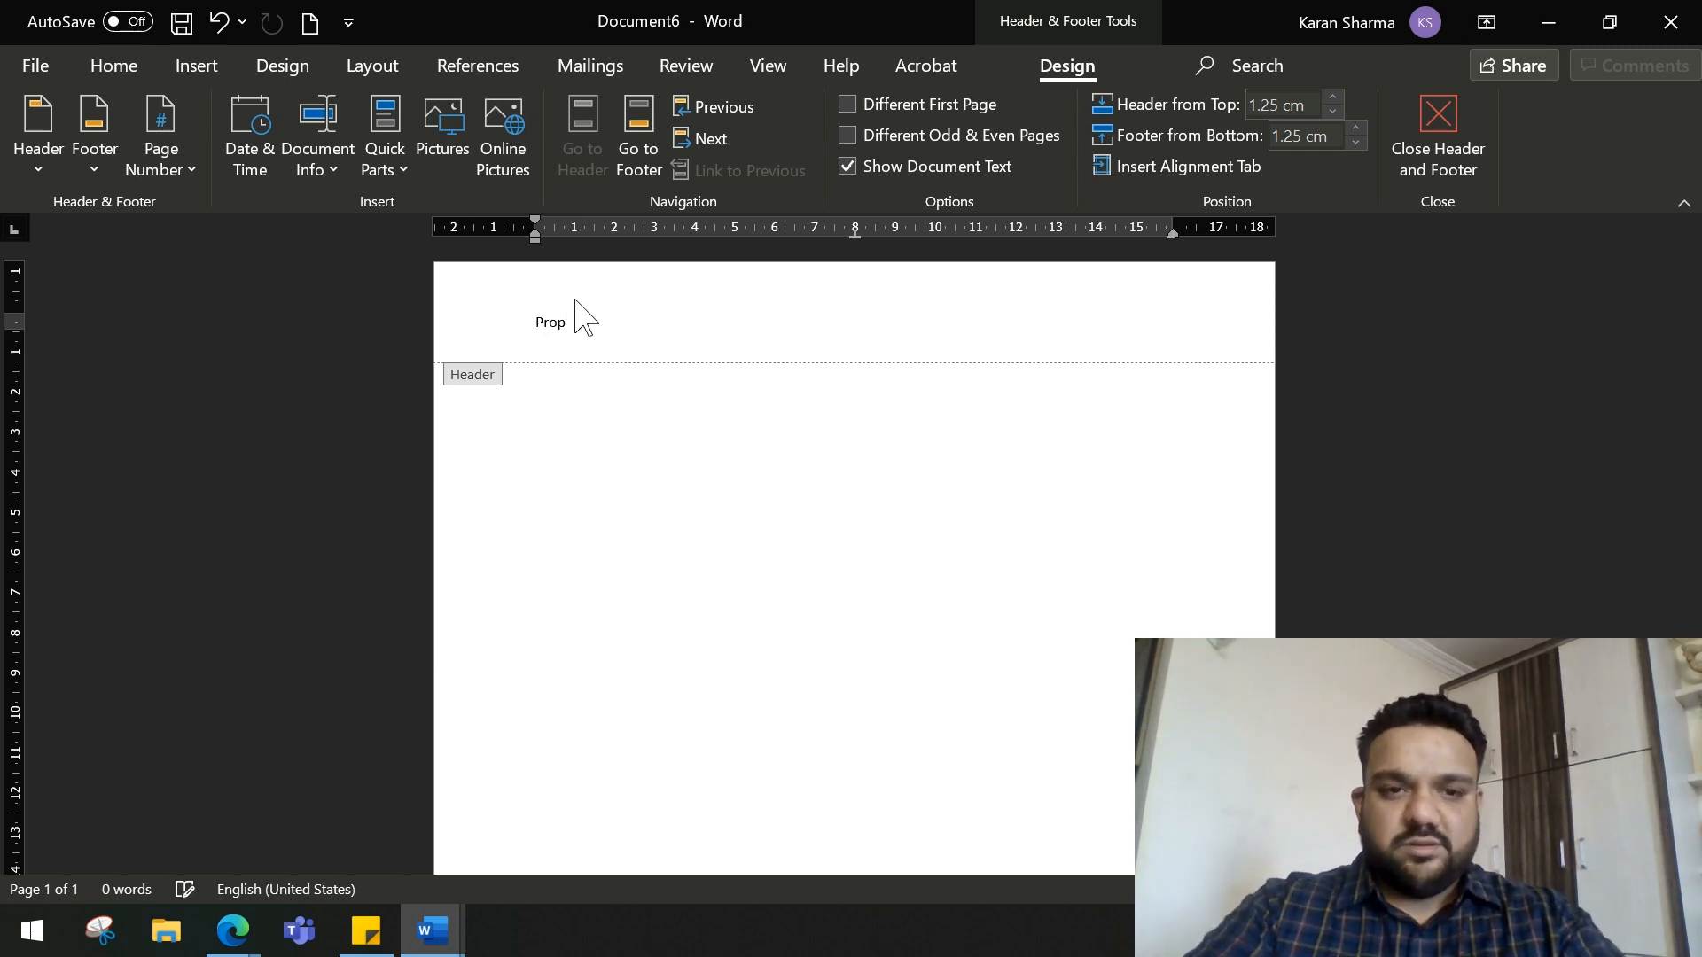
text(osal for)
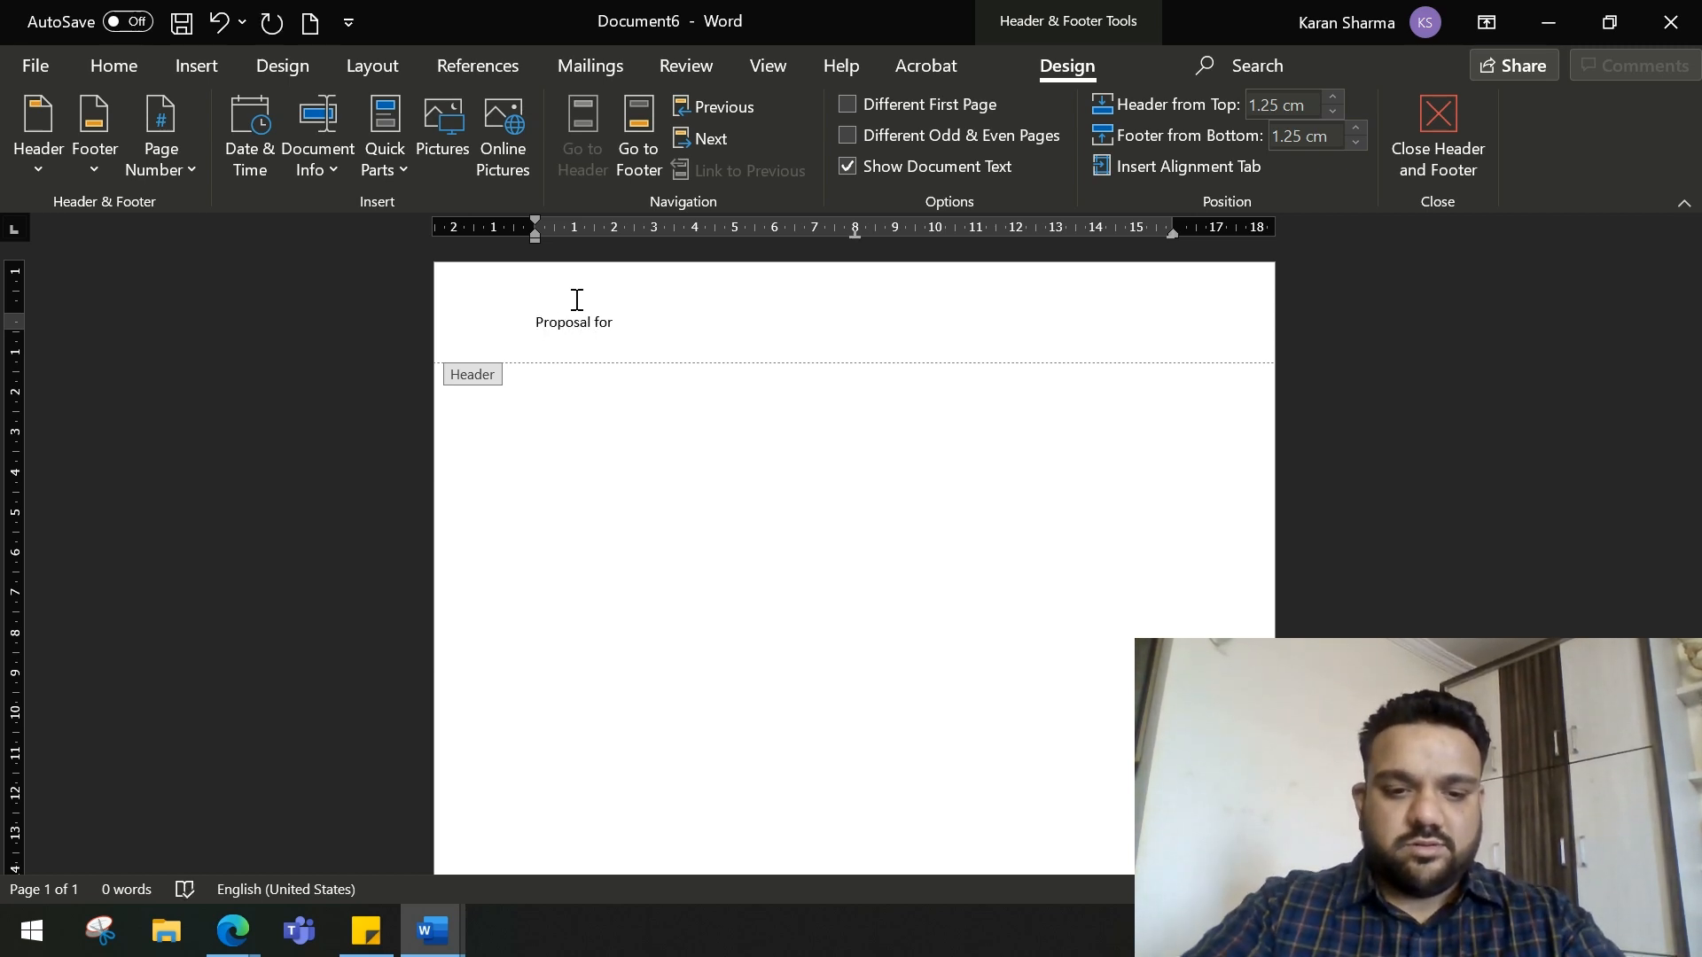
text(Such and such)
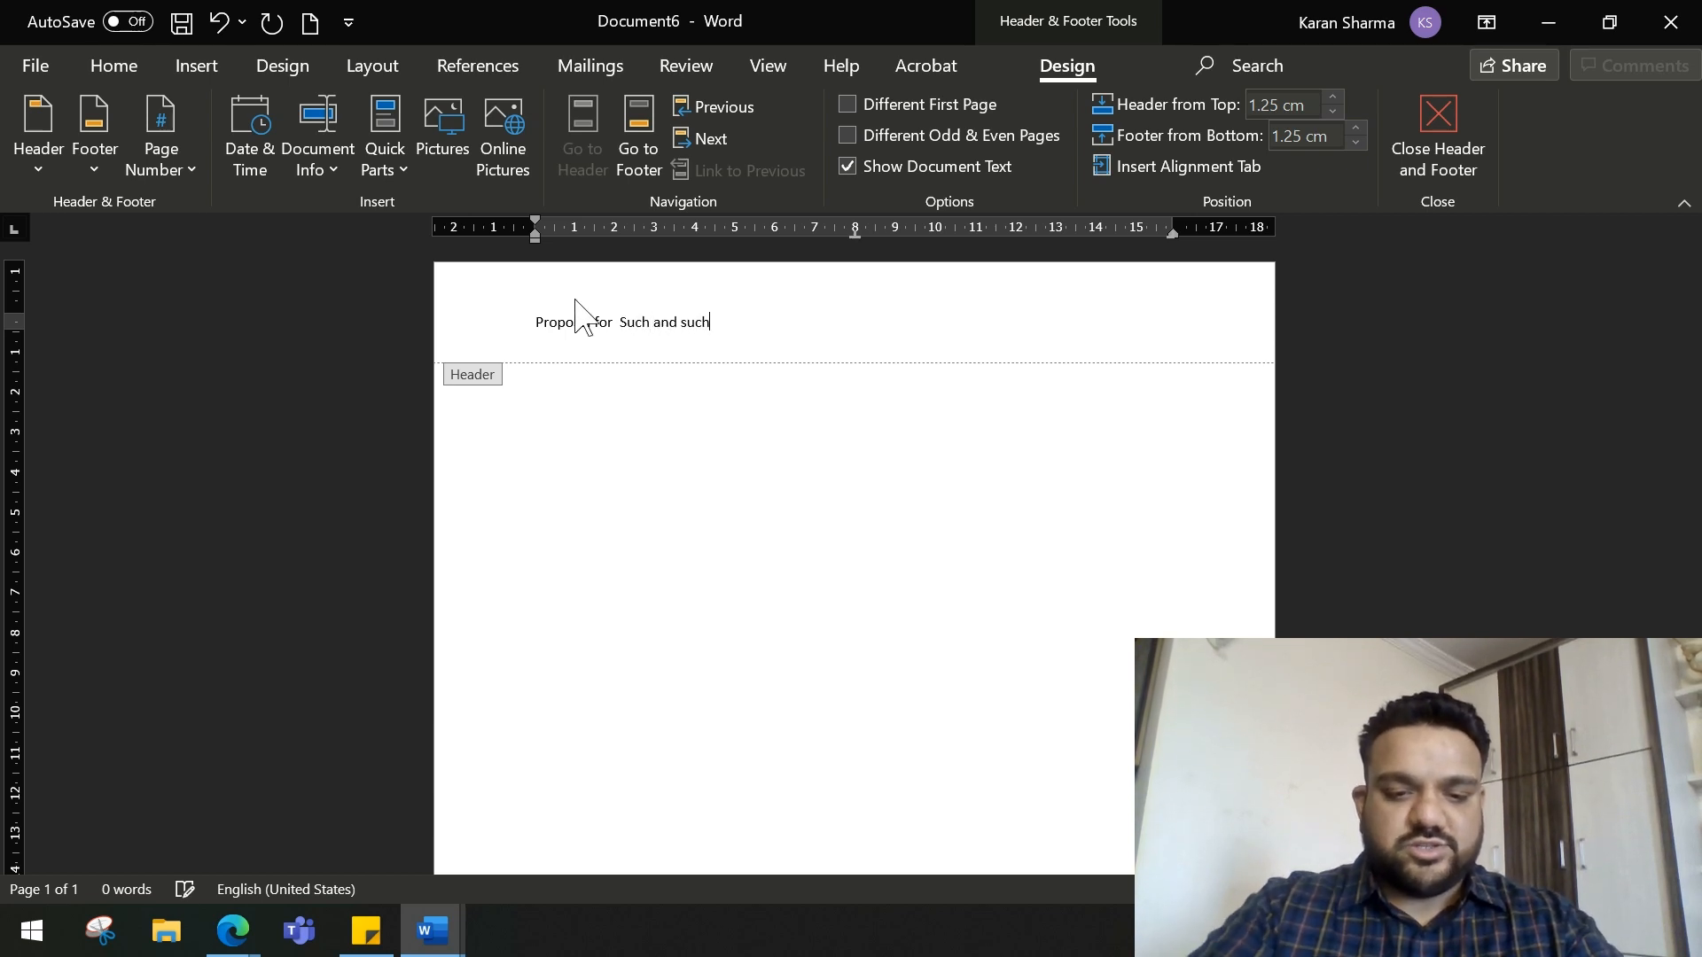
text(comopany)
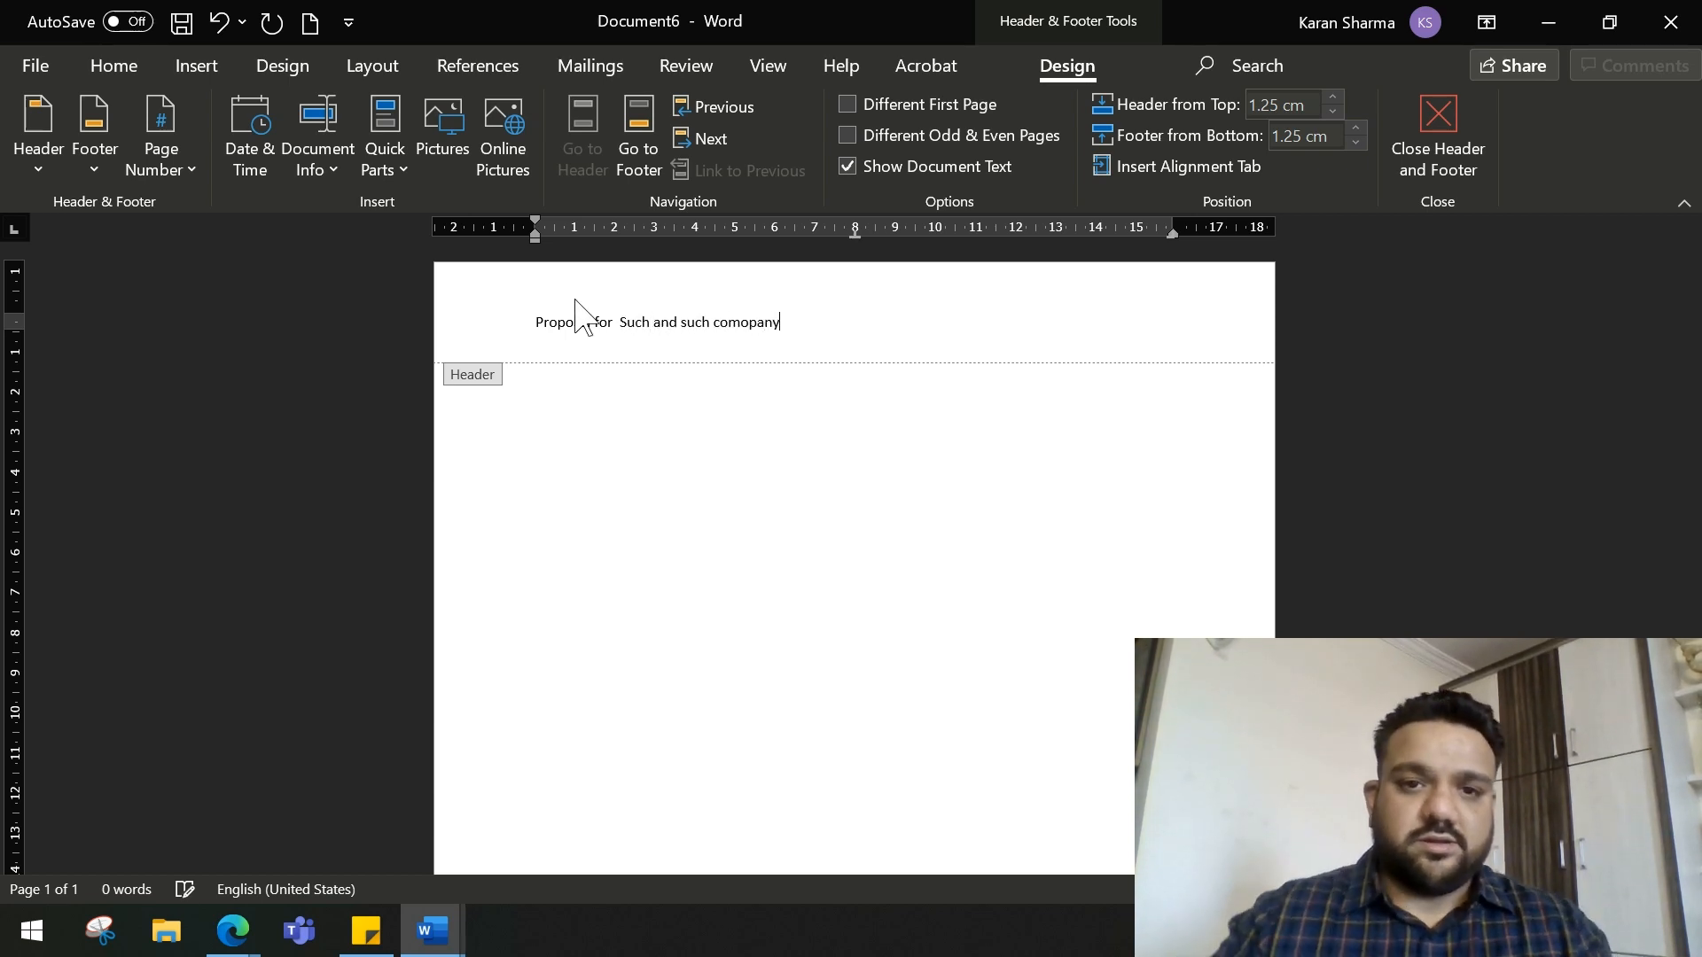
key(Backspace)
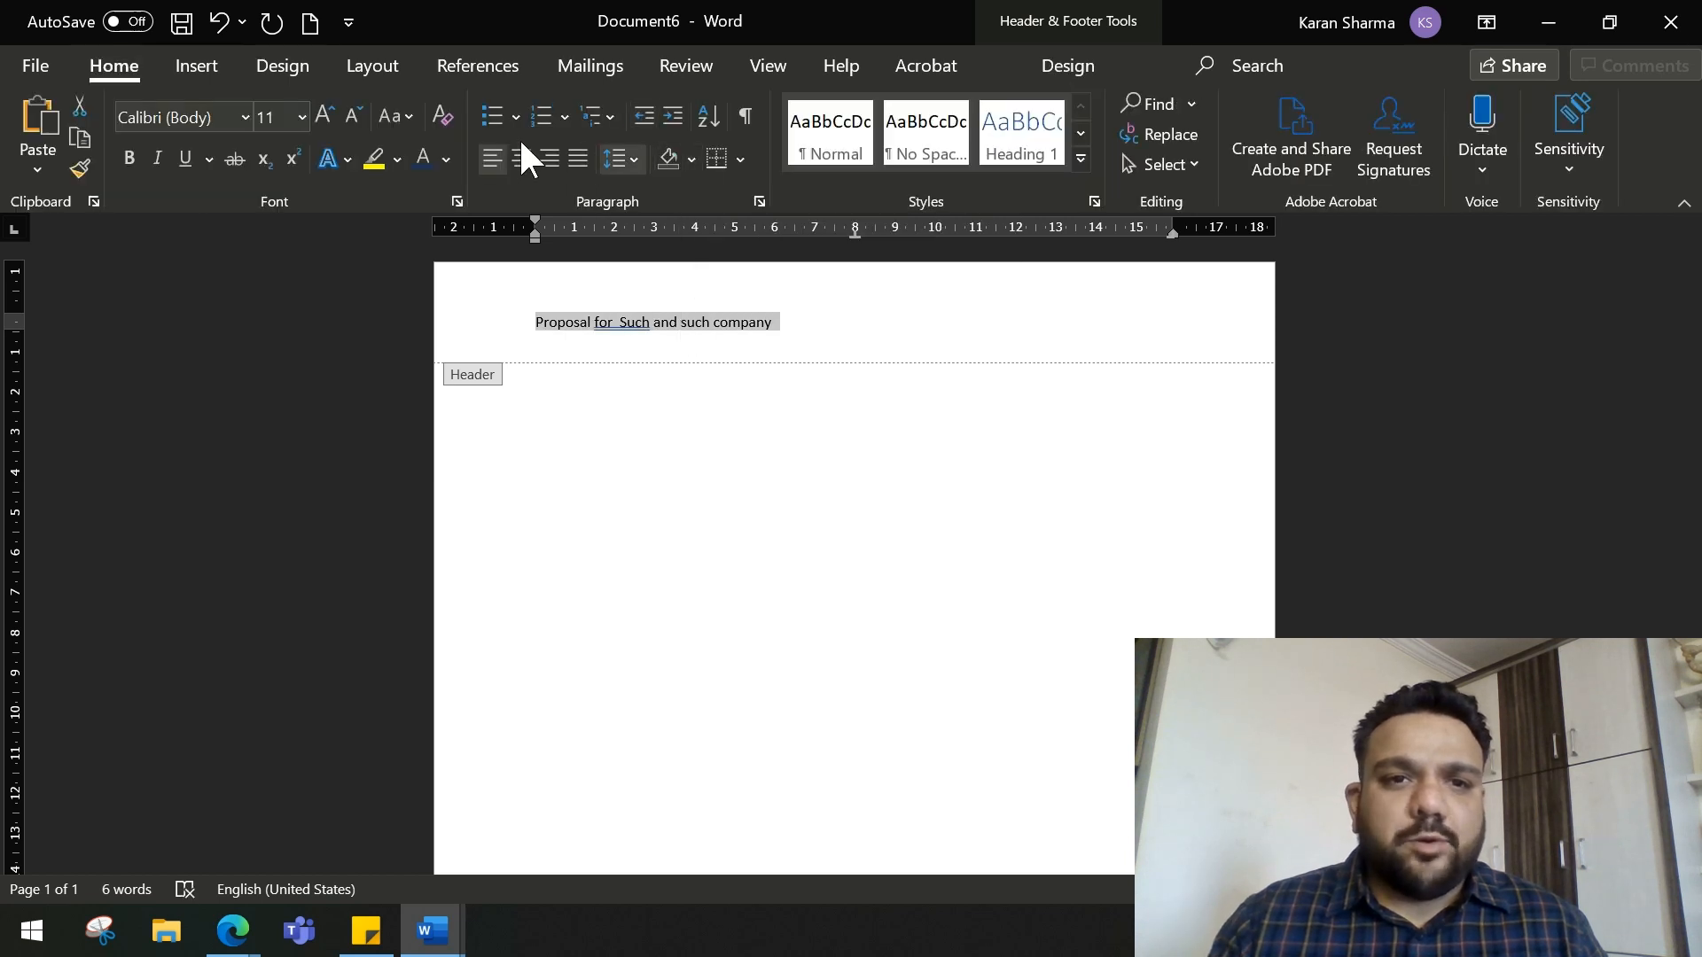
mouse_move(421, 160)
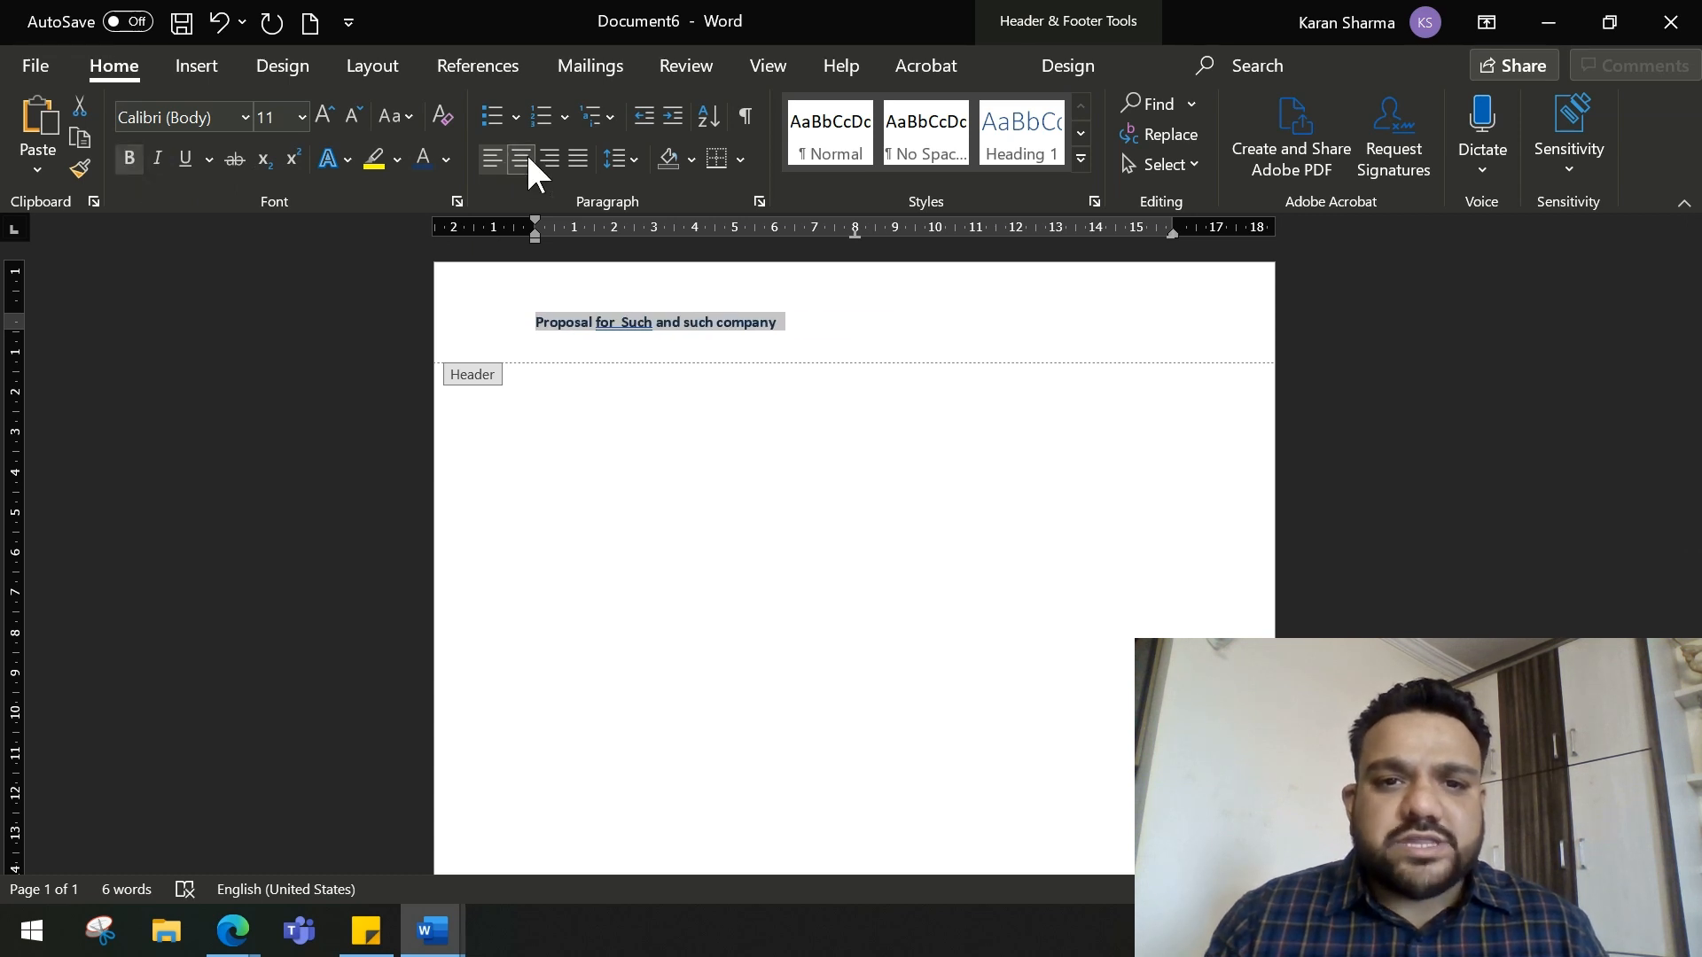
- Centre the header title 'Proposal for Such and such company' and grow it to 16 pt bold dark blue
click(522, 159)
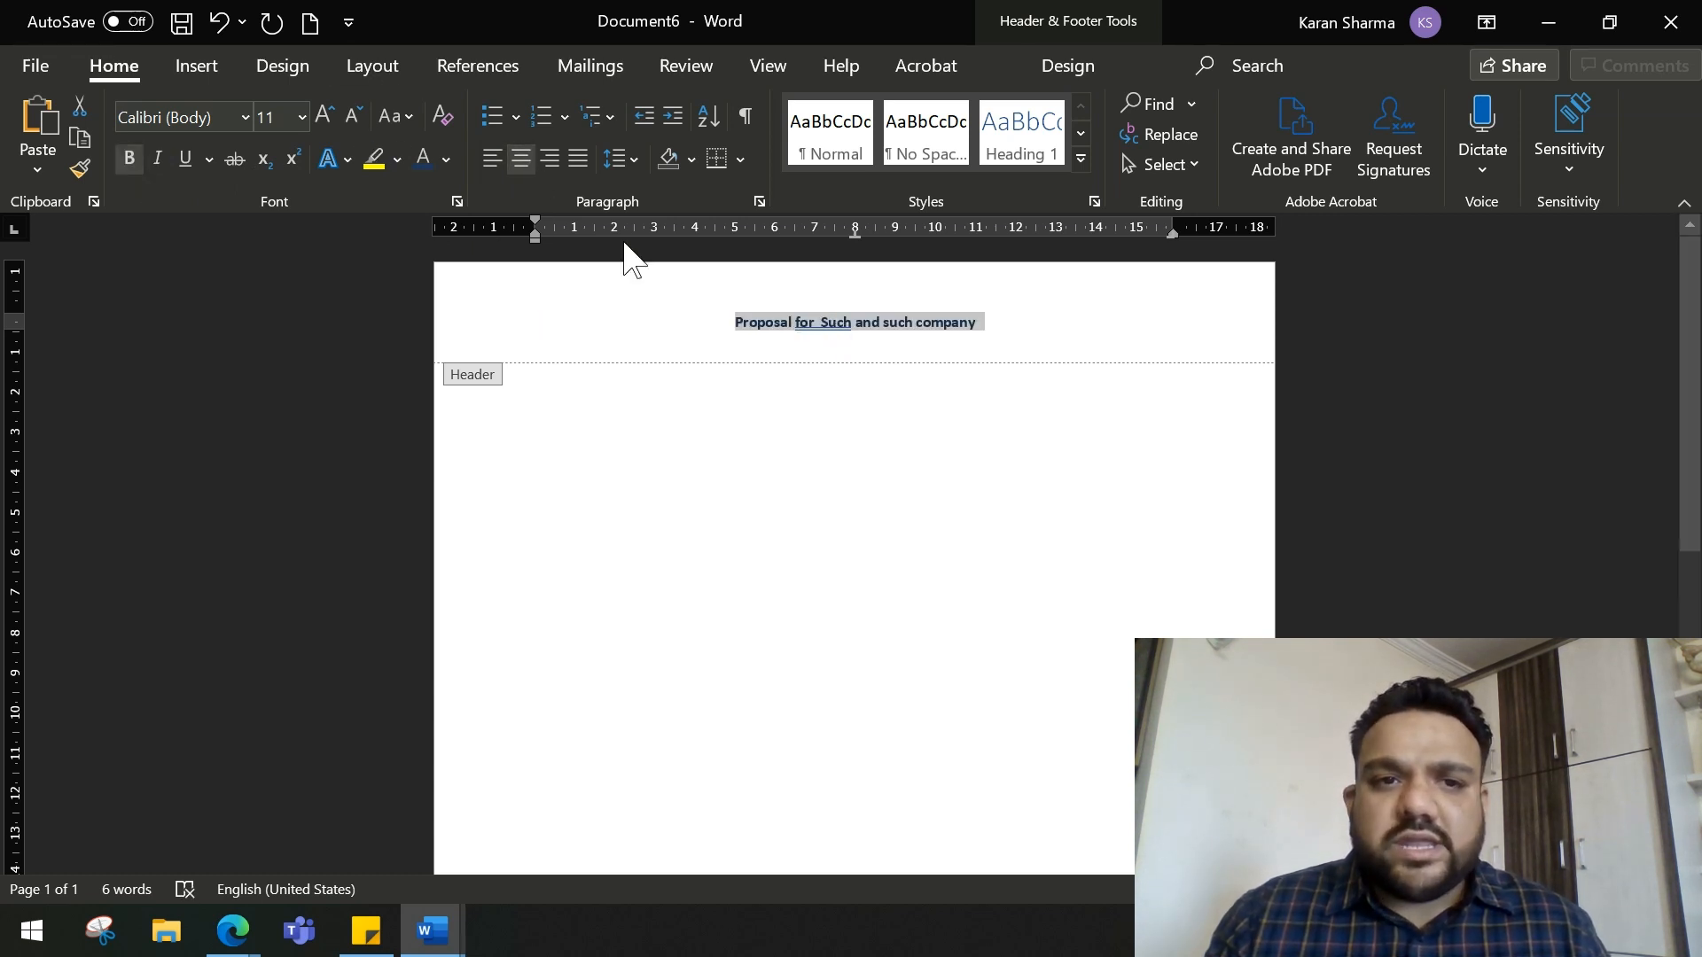
click(322, 115)
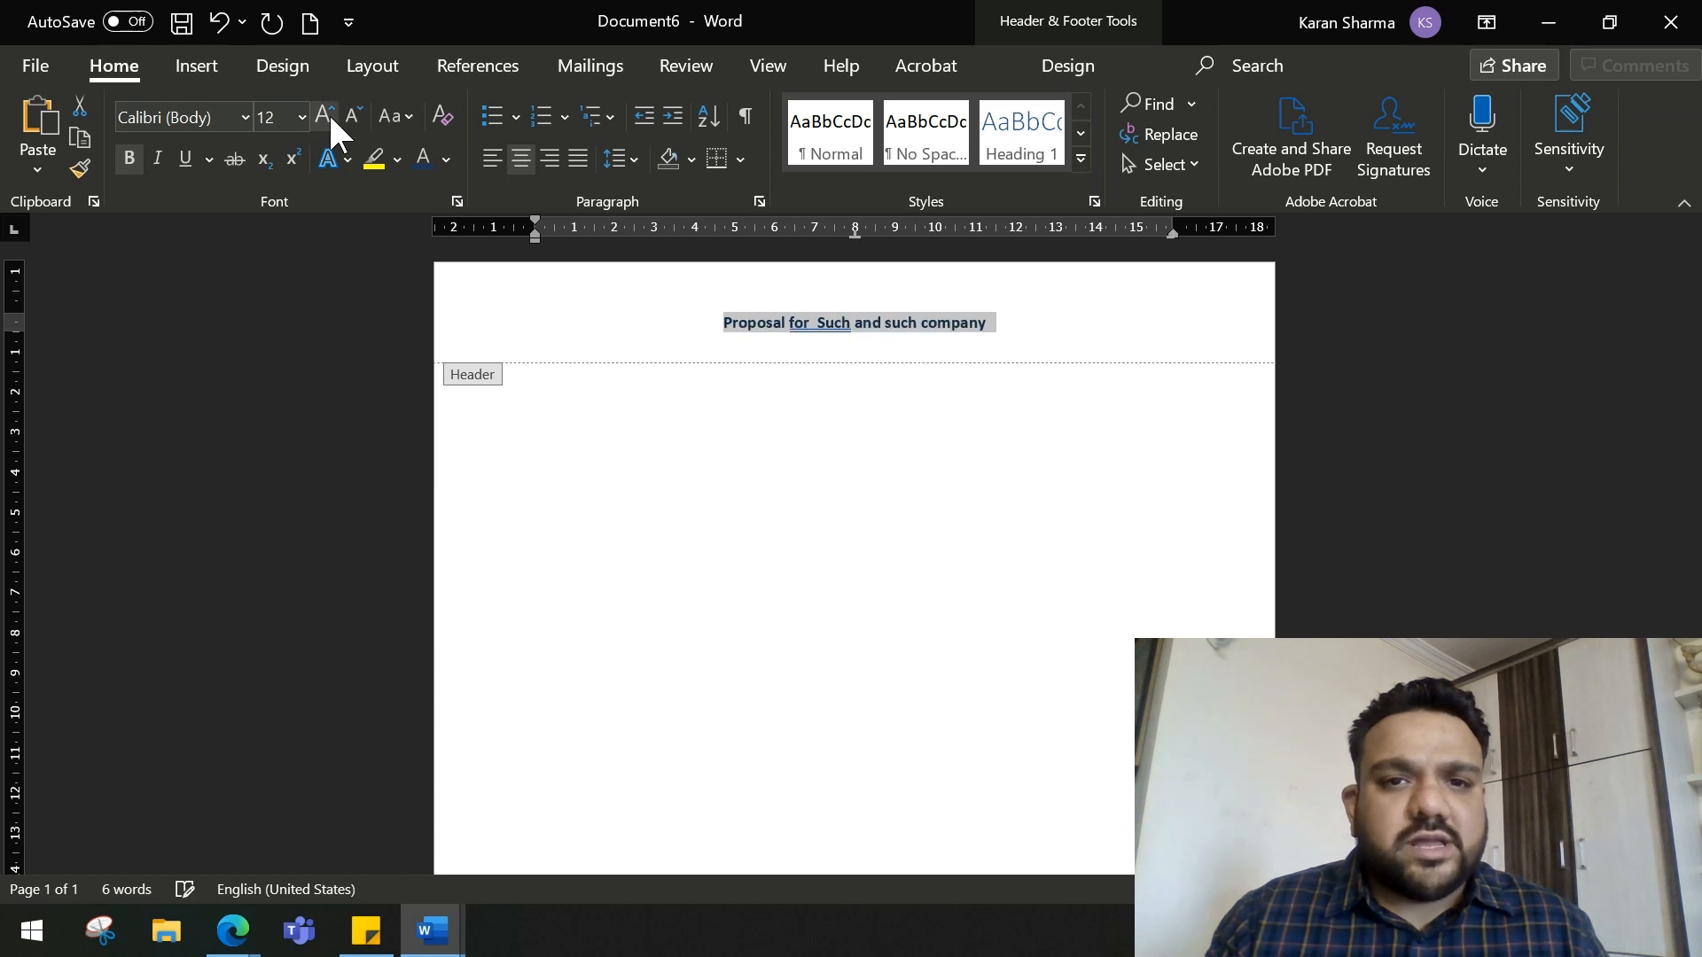
click(322, 117)
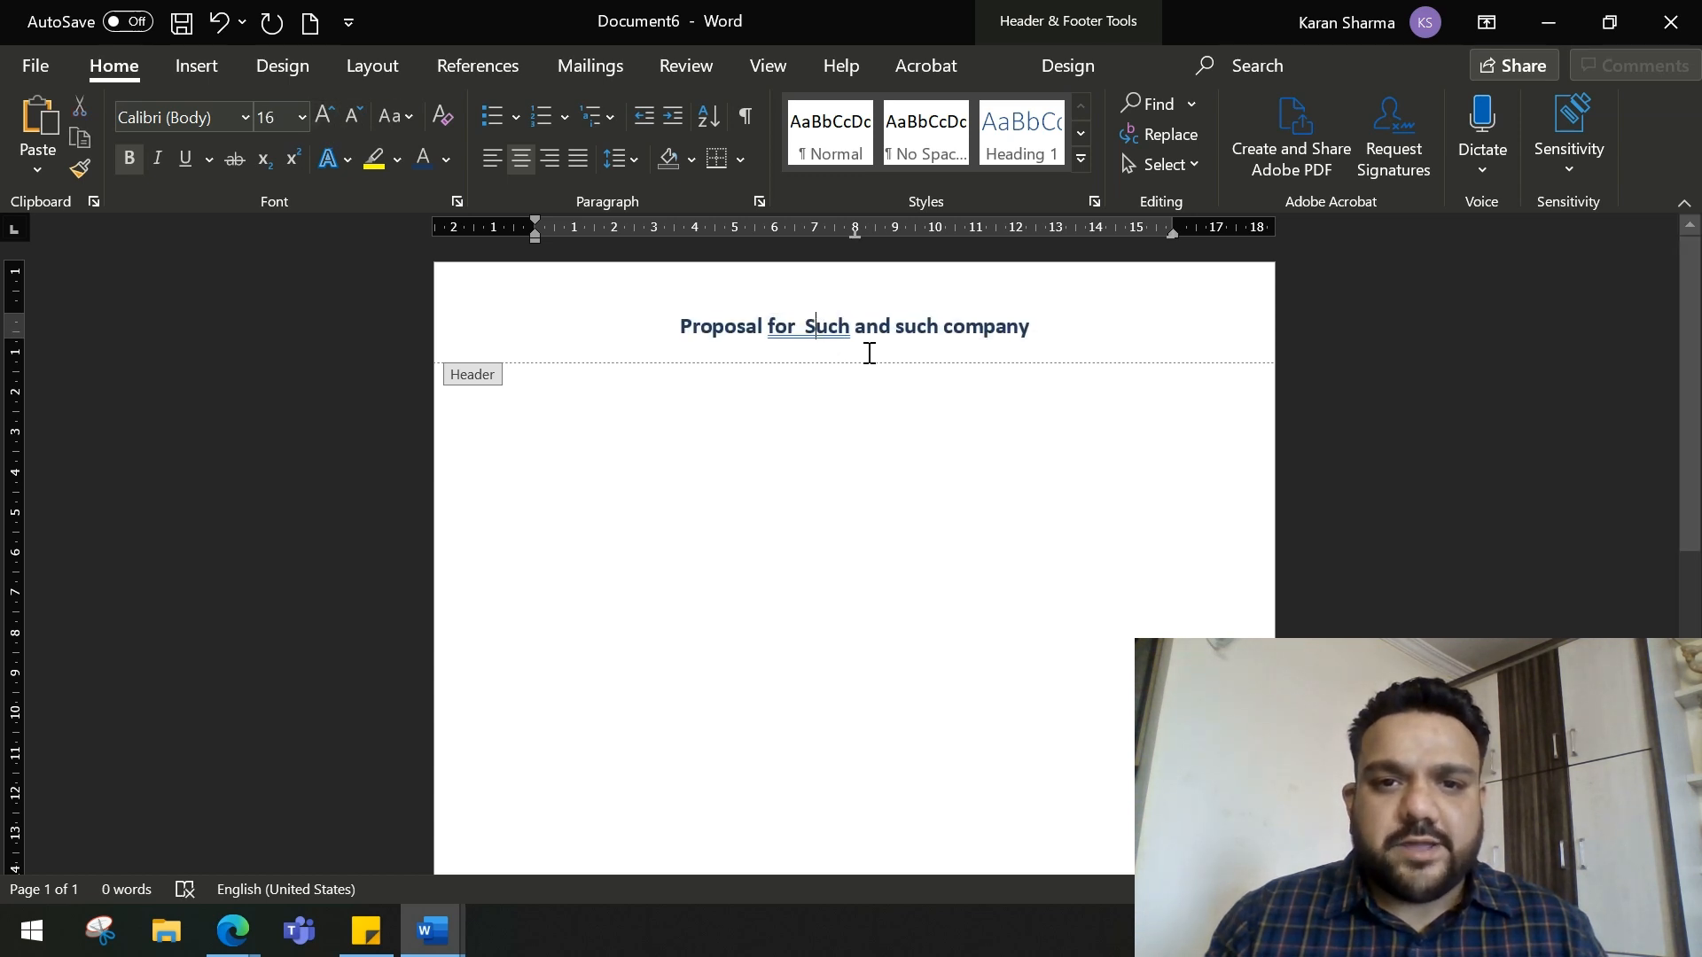
right_click(815, 326)
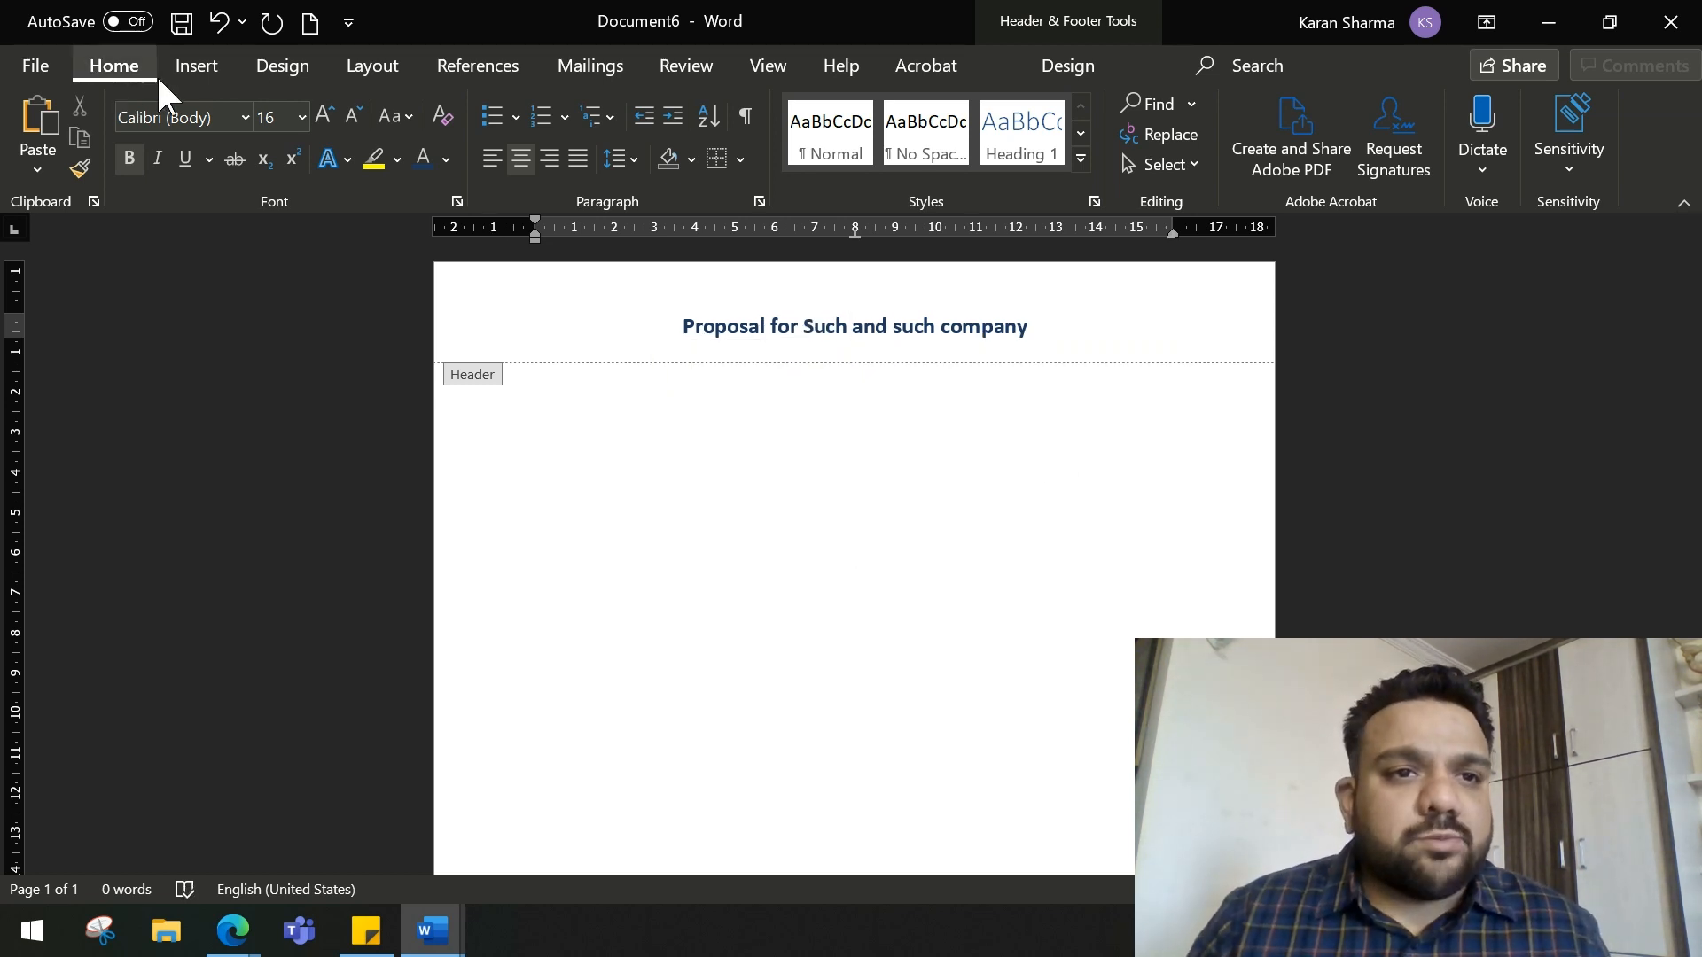
- Insert the cartoon drummer-and-laptop picture from file into the header
click(195, 65)
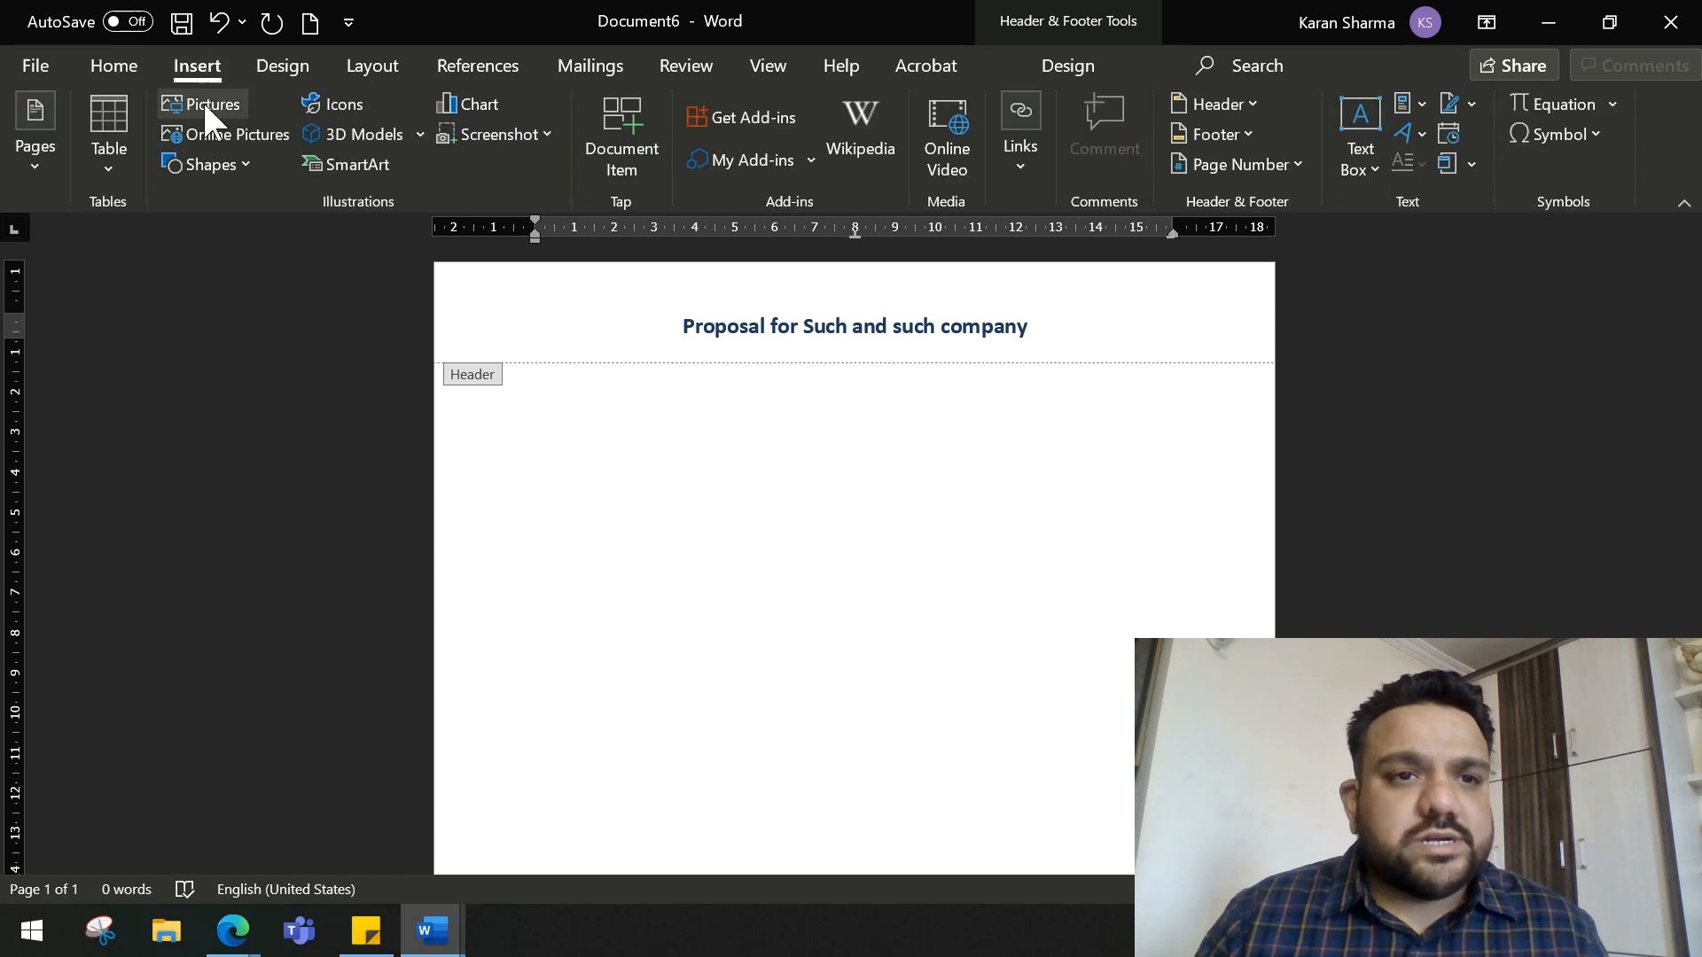
click(212, 103)
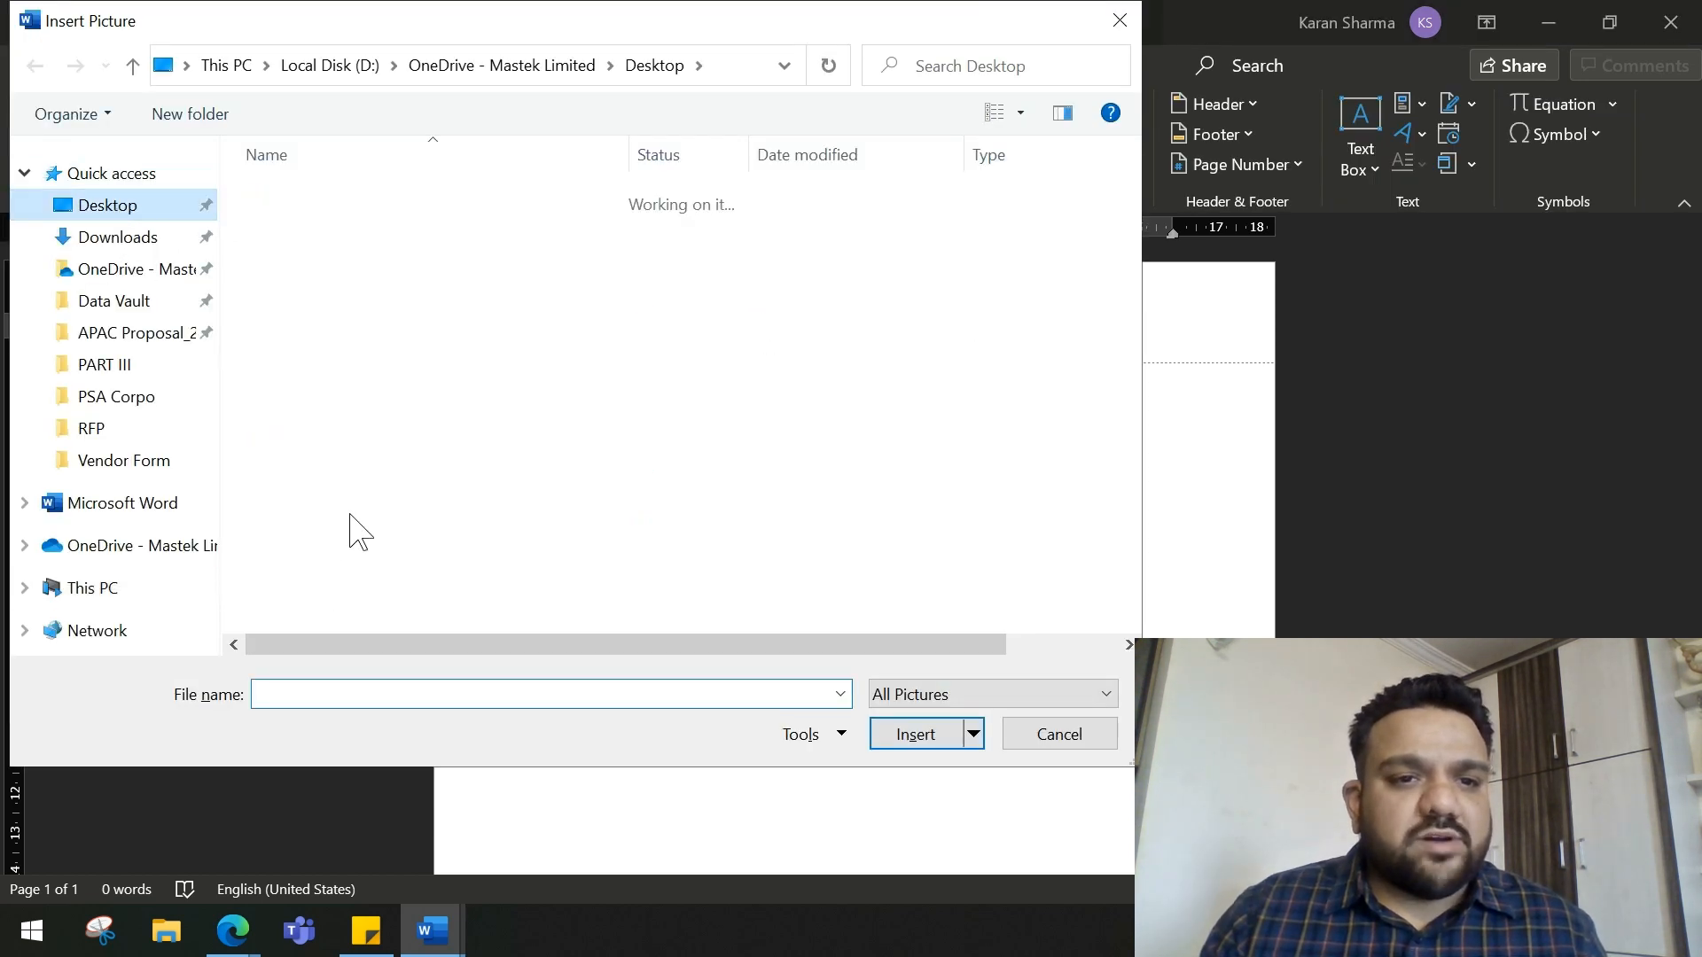
click(1058, 733)
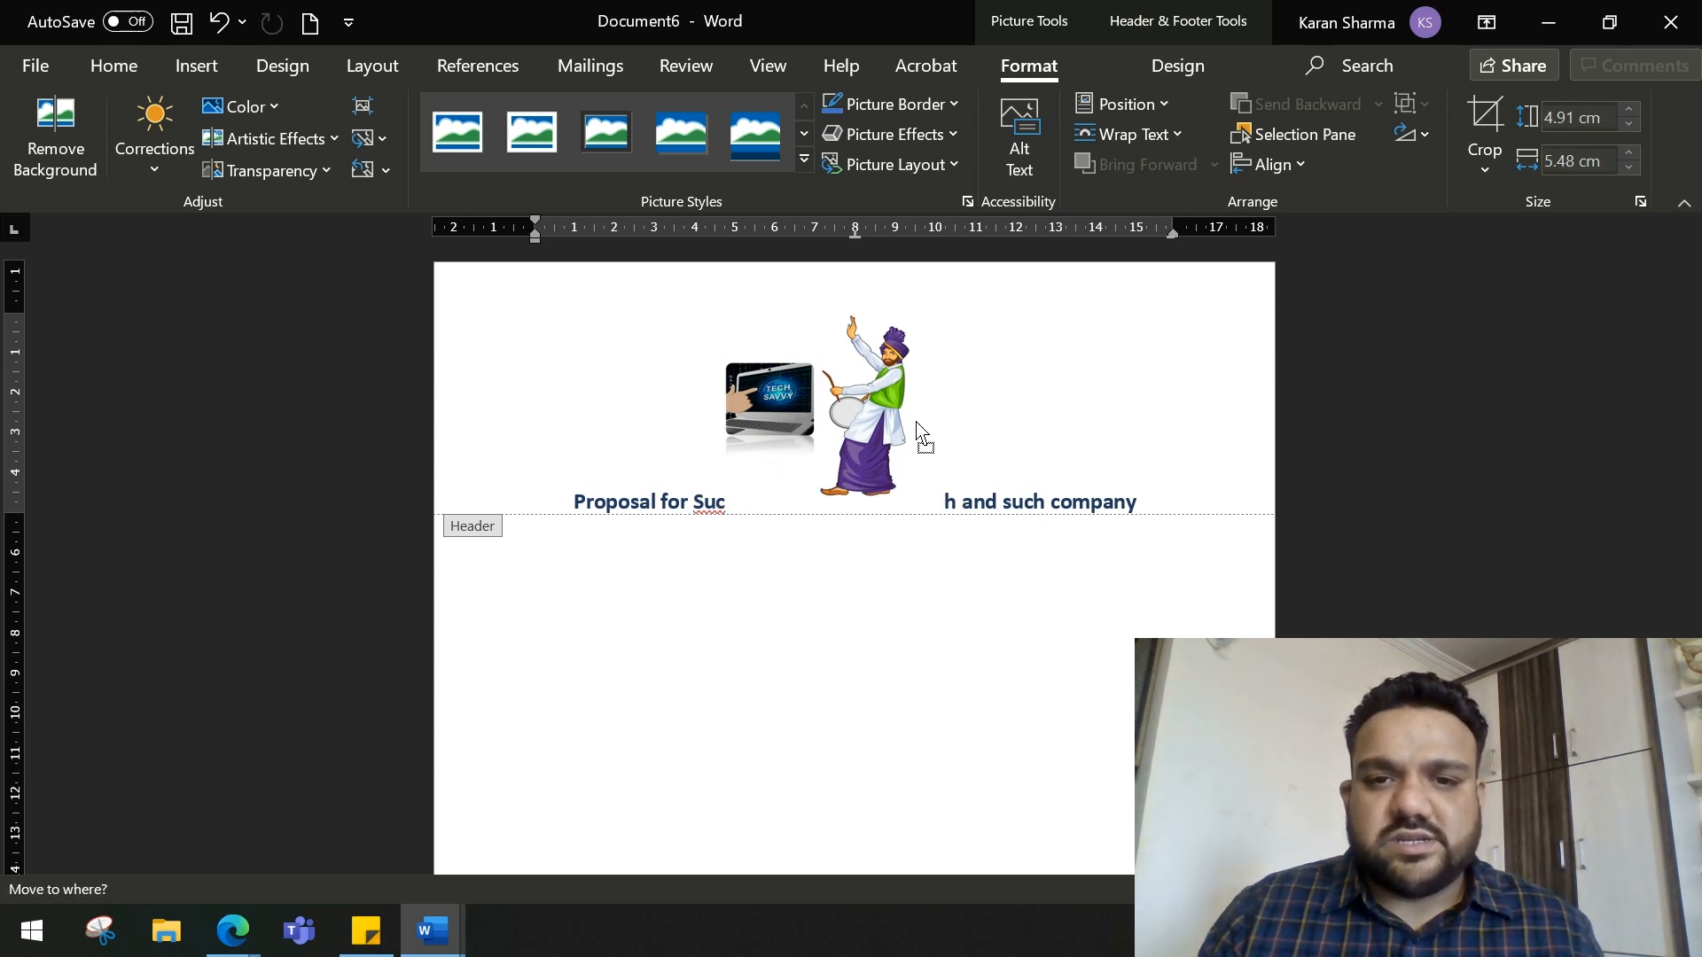
- Set the picture to float In Front of Text at the header's top right, then close the header
click(870, 407)
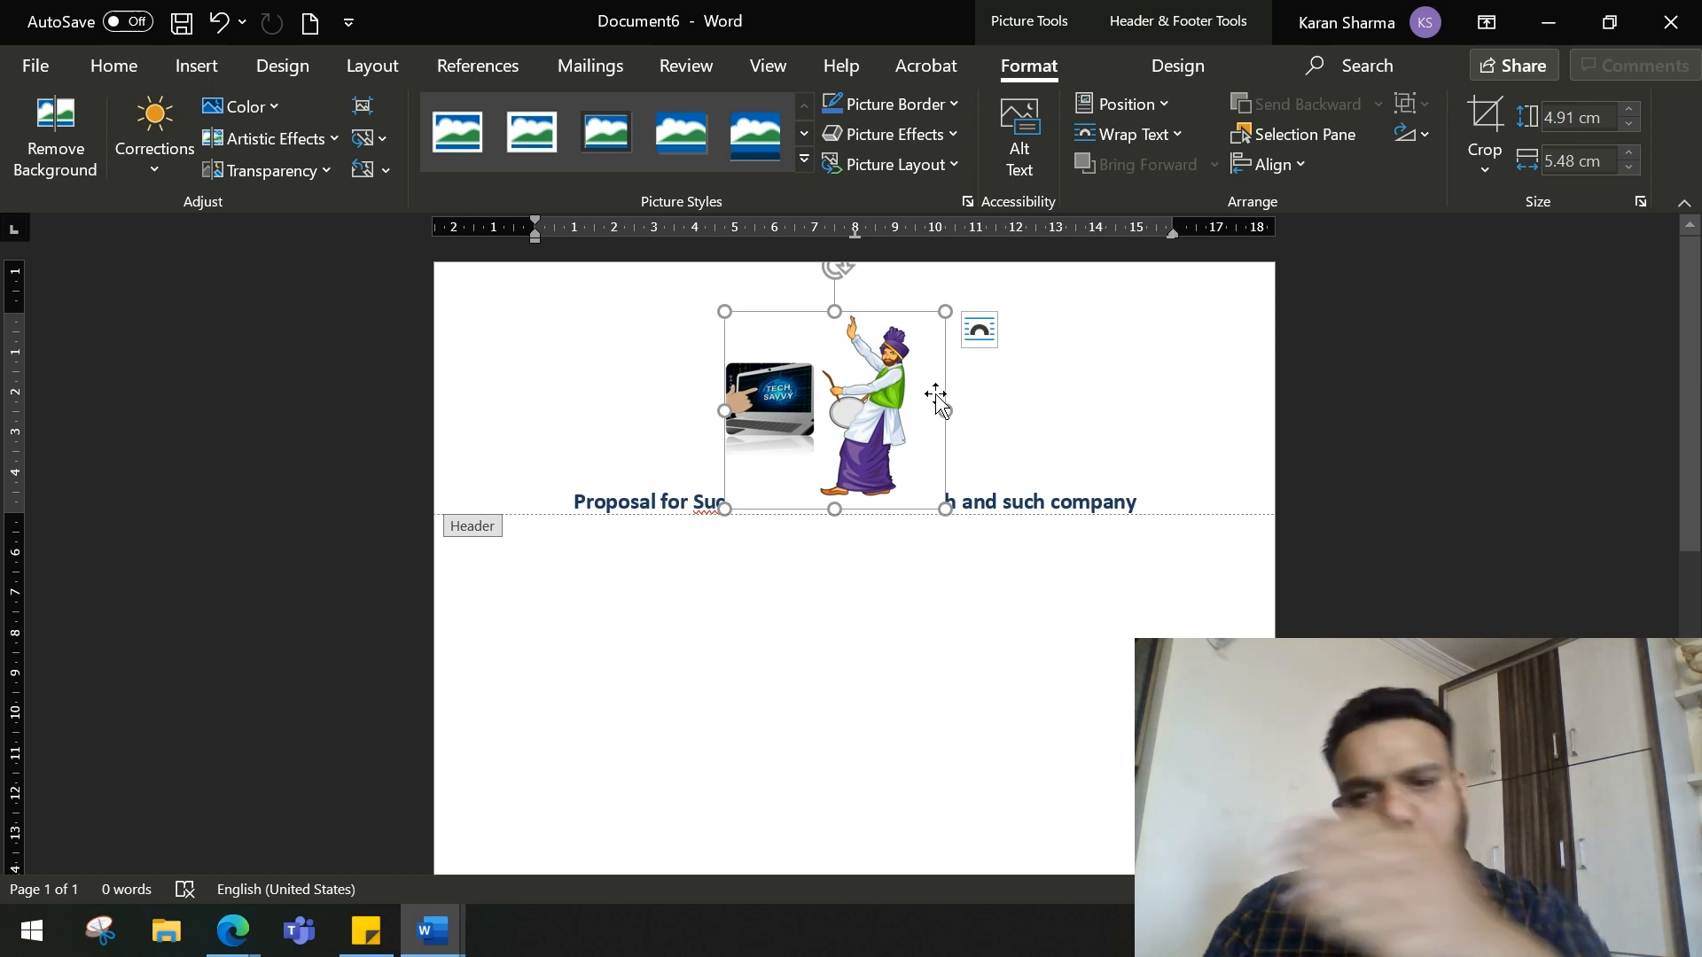
mouse_move(977, 331)
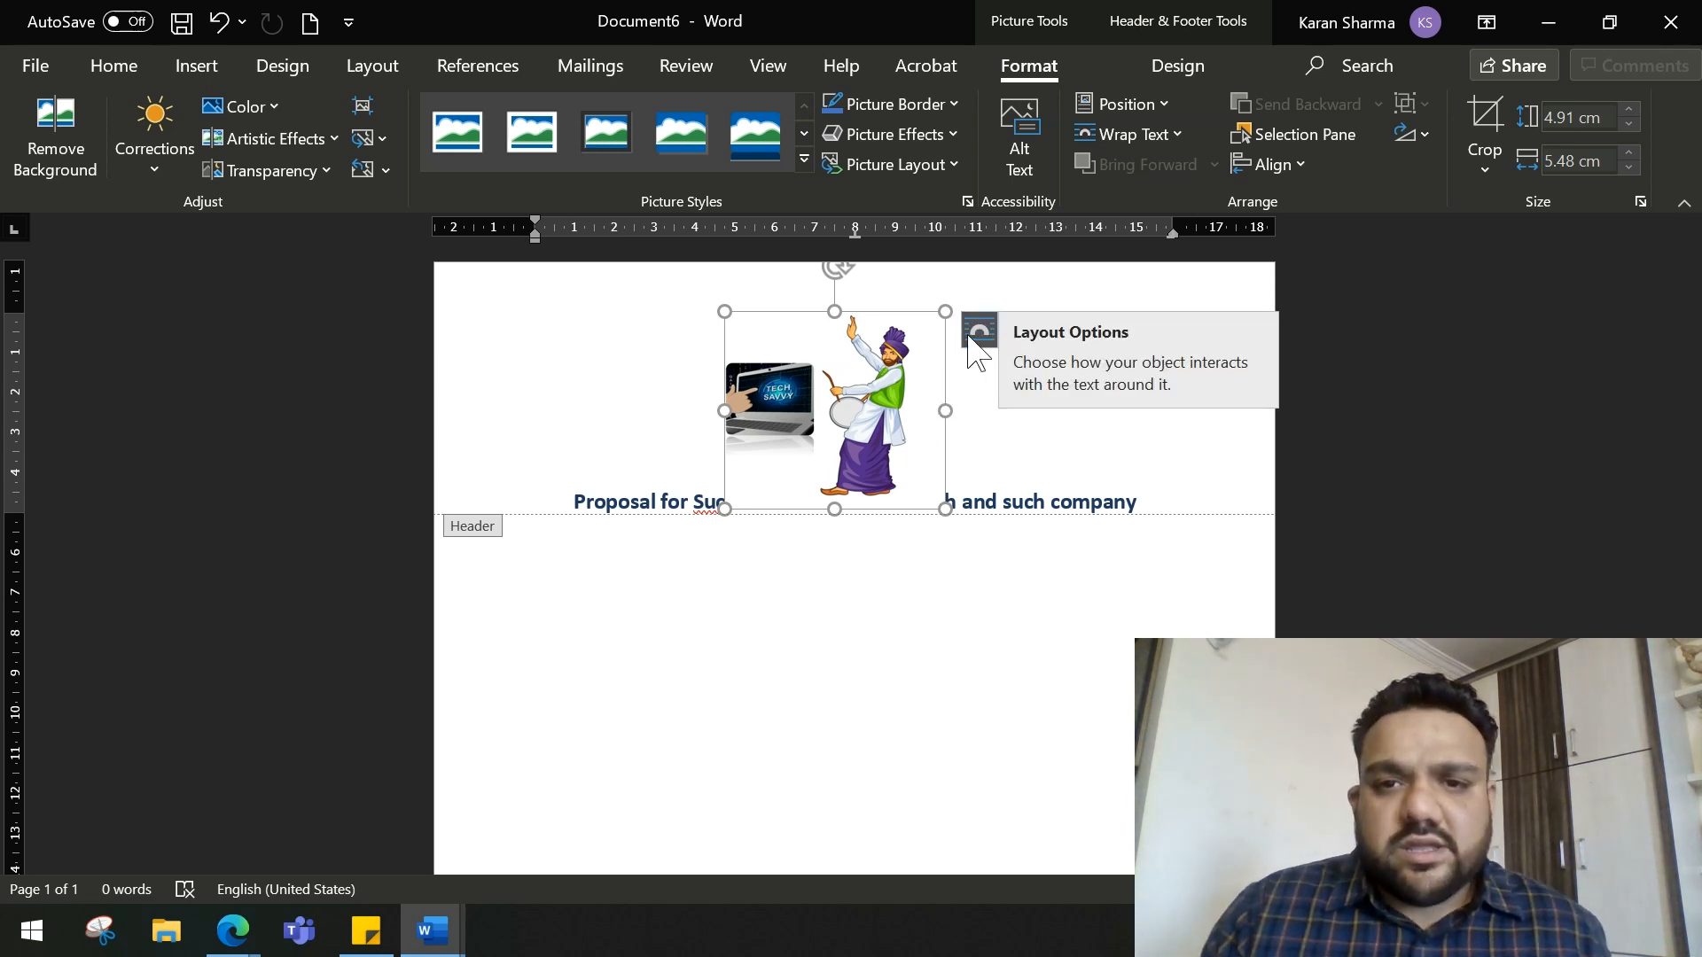
click(978, 330)
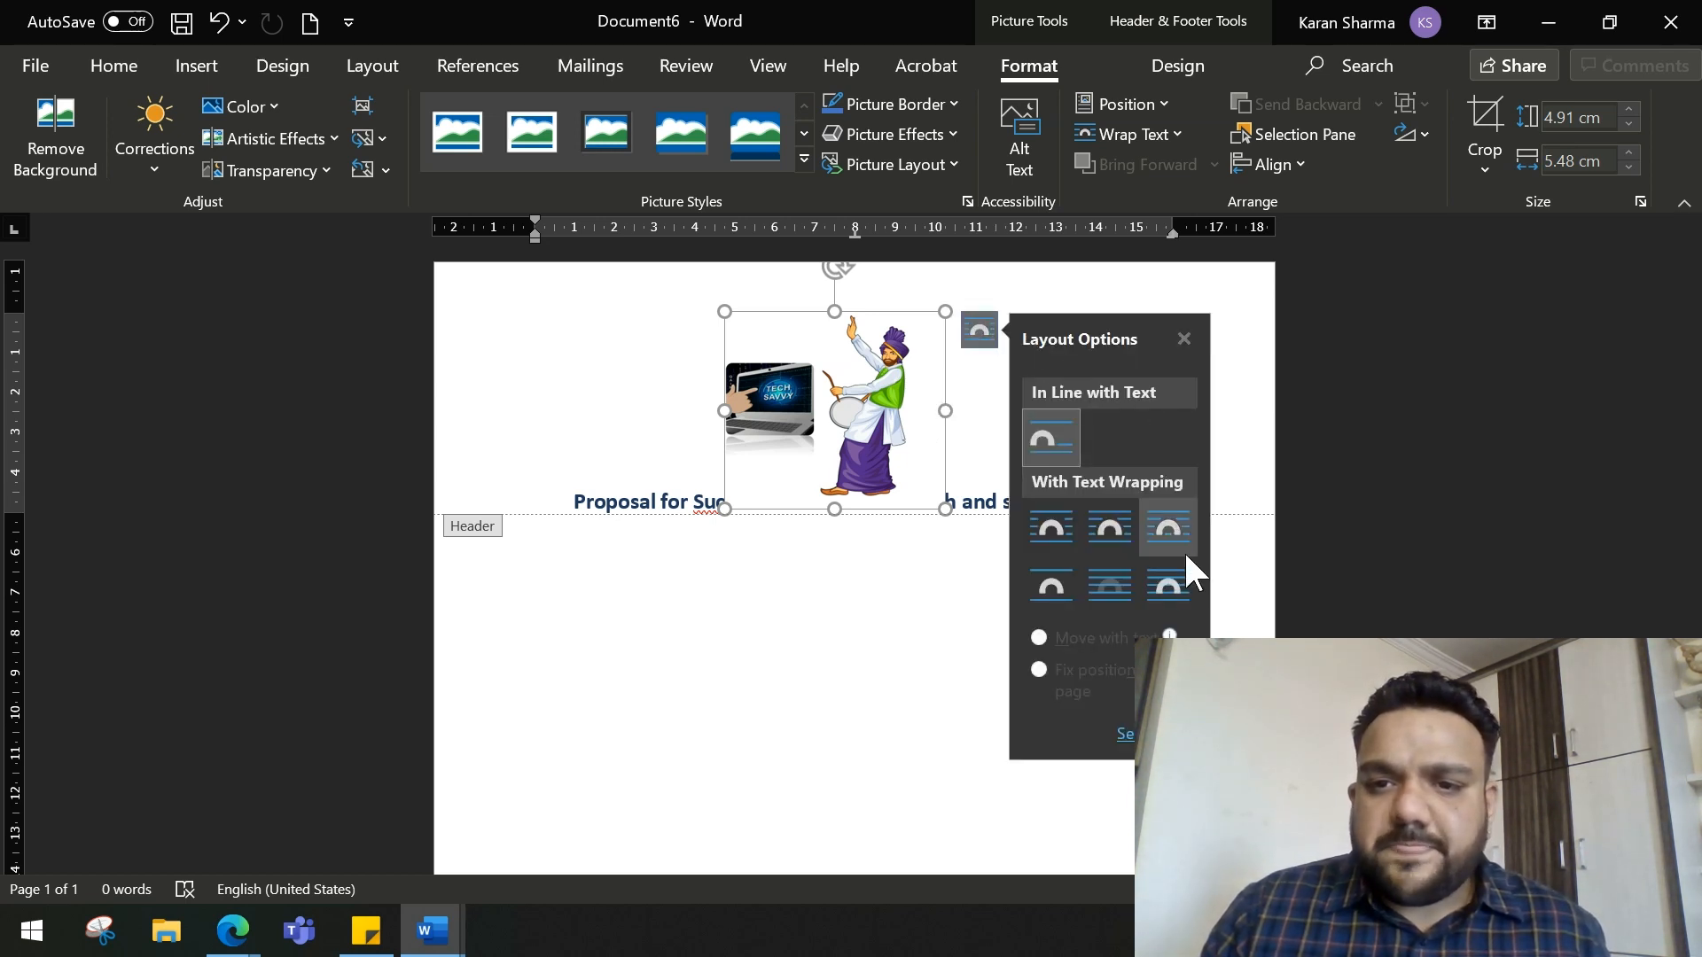
click(1166, 585)
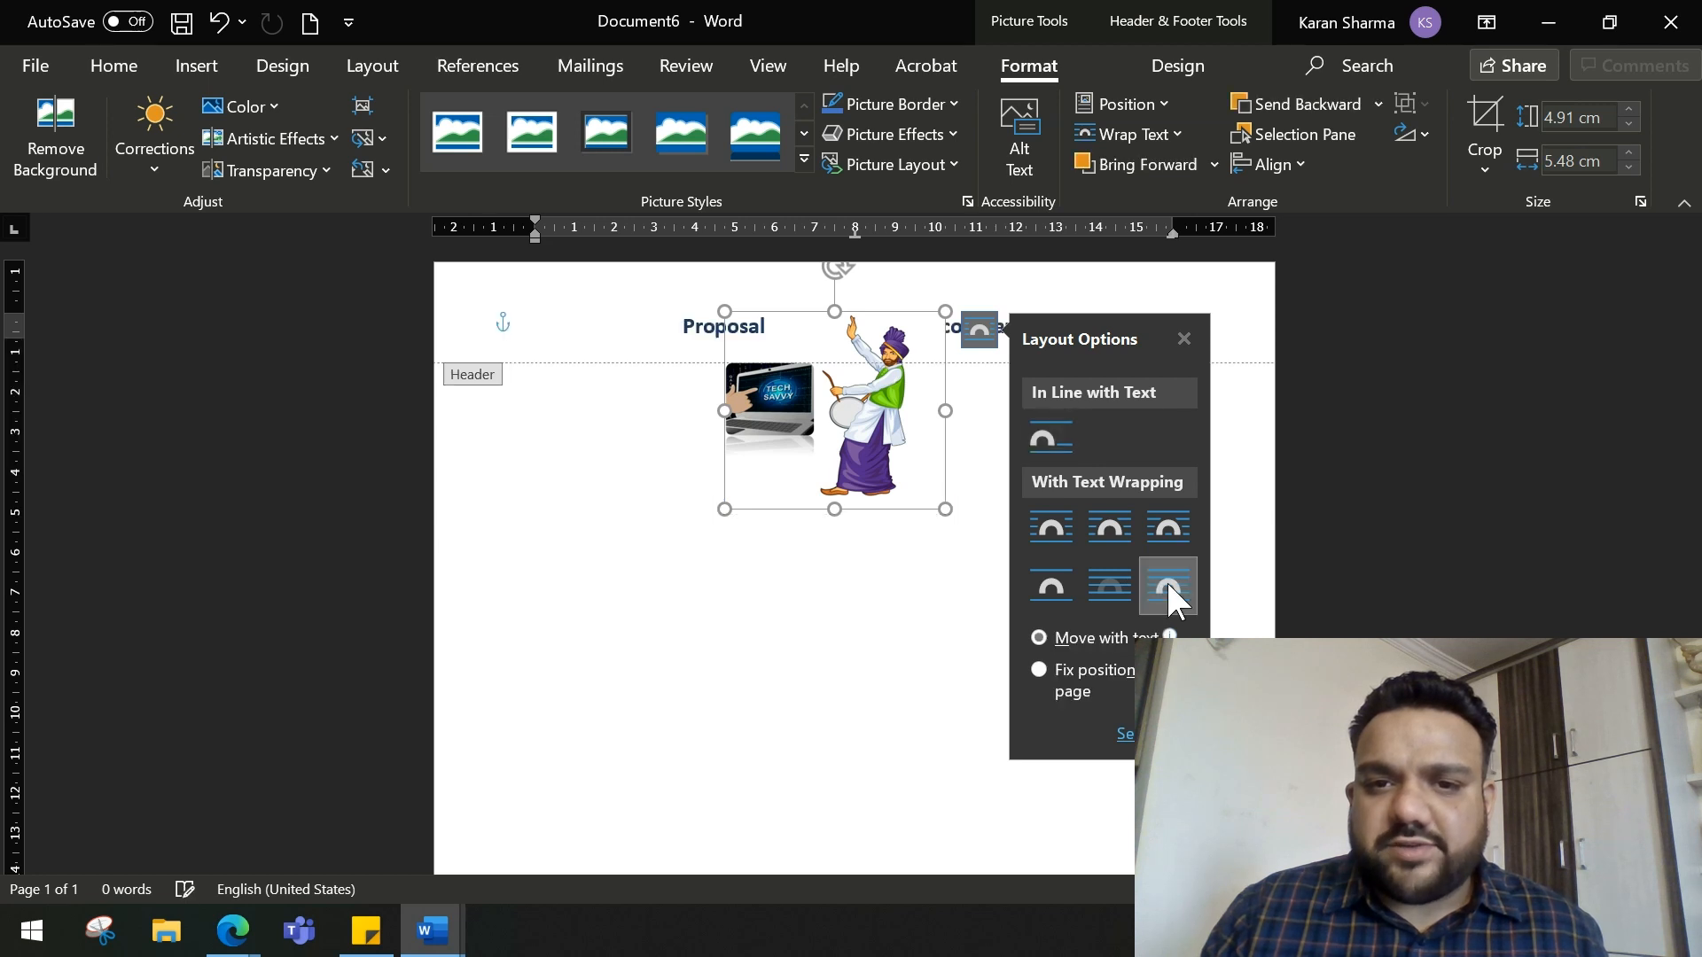
click(1166, 585)
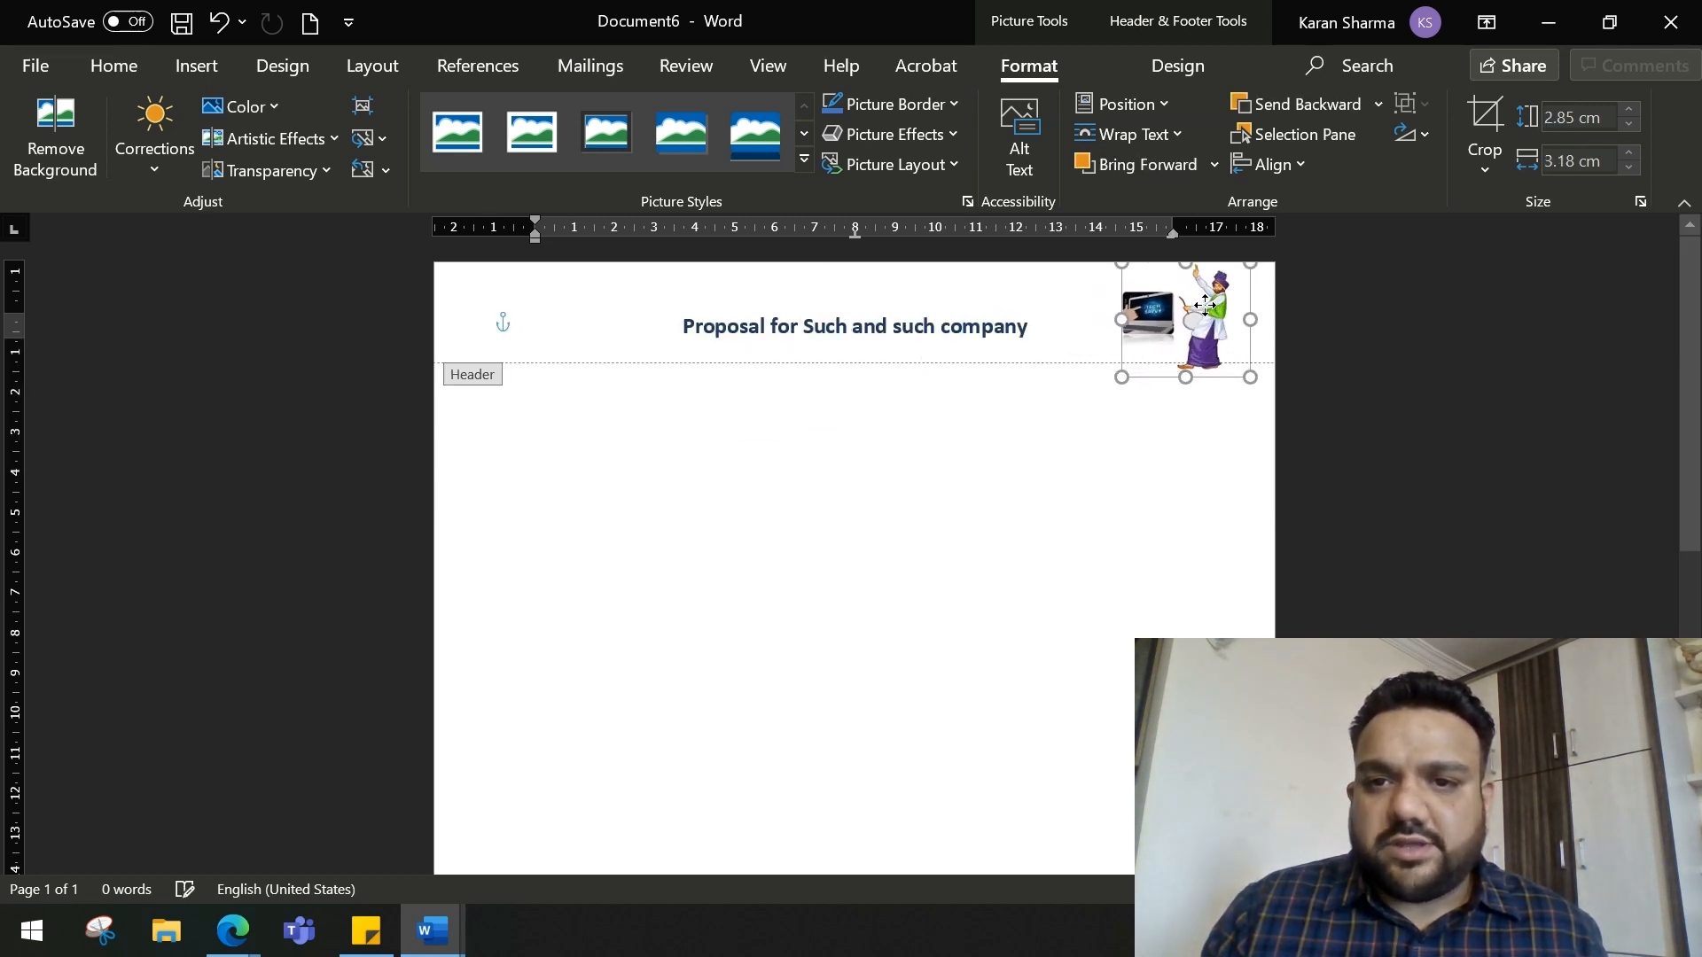
click(1000, 635)
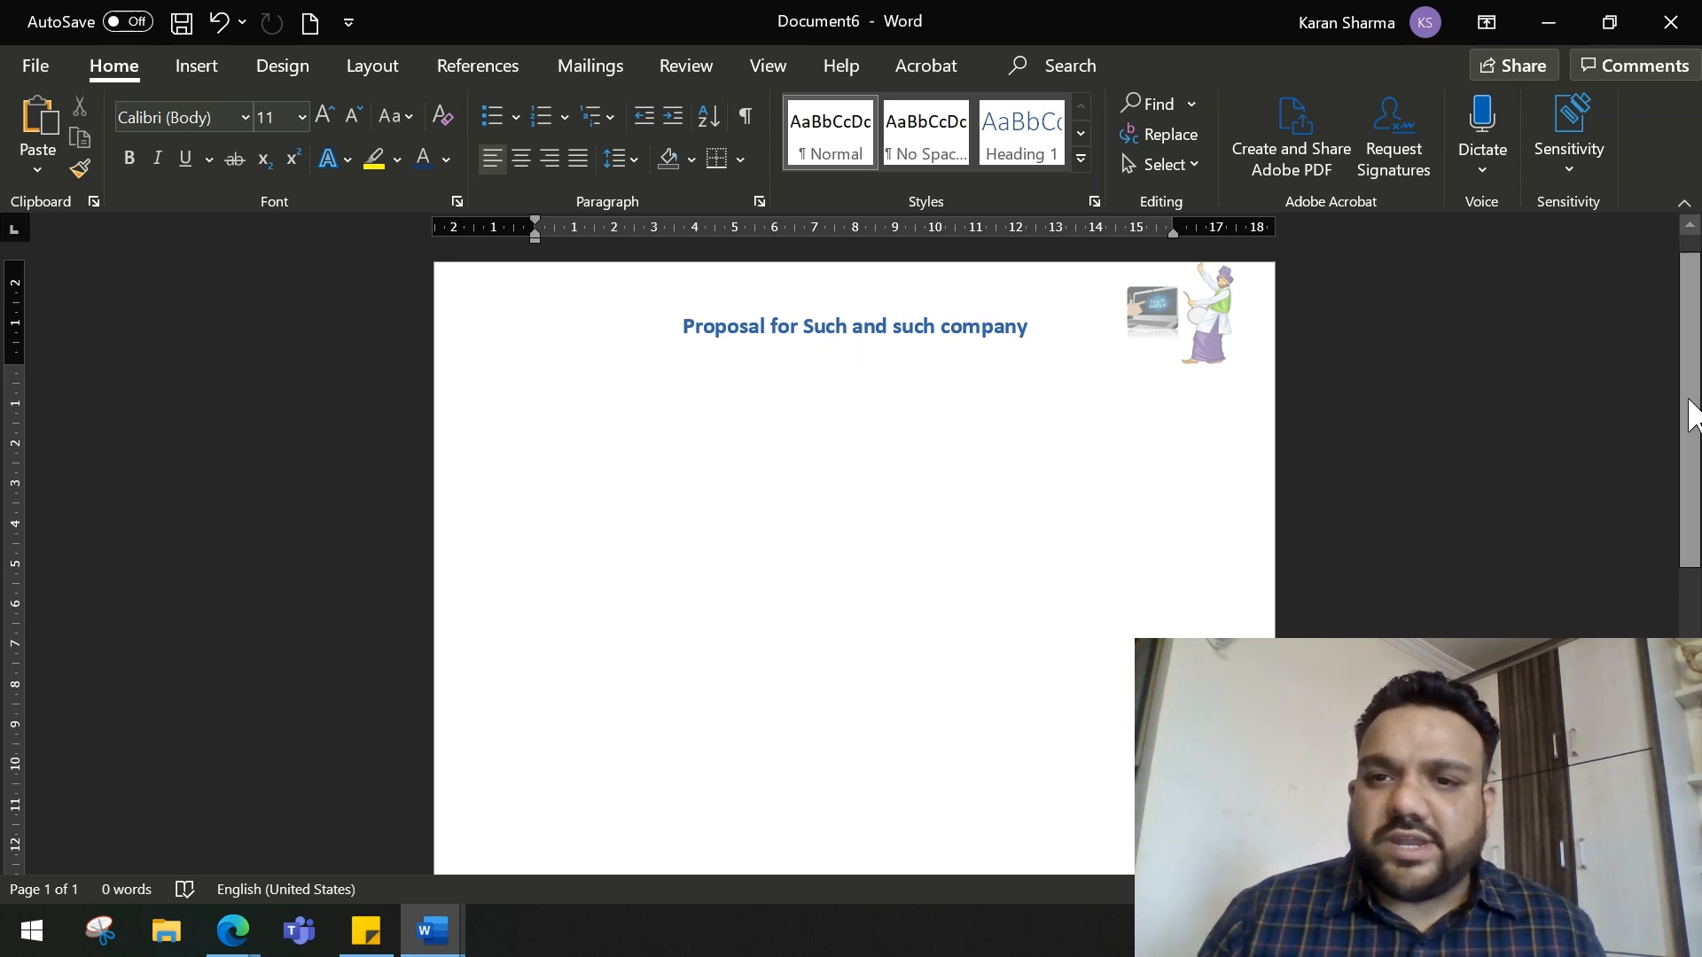
- Write 'Thank you' in the footer and align it from the Home formatting options
scroll(down, 3)
text(T)
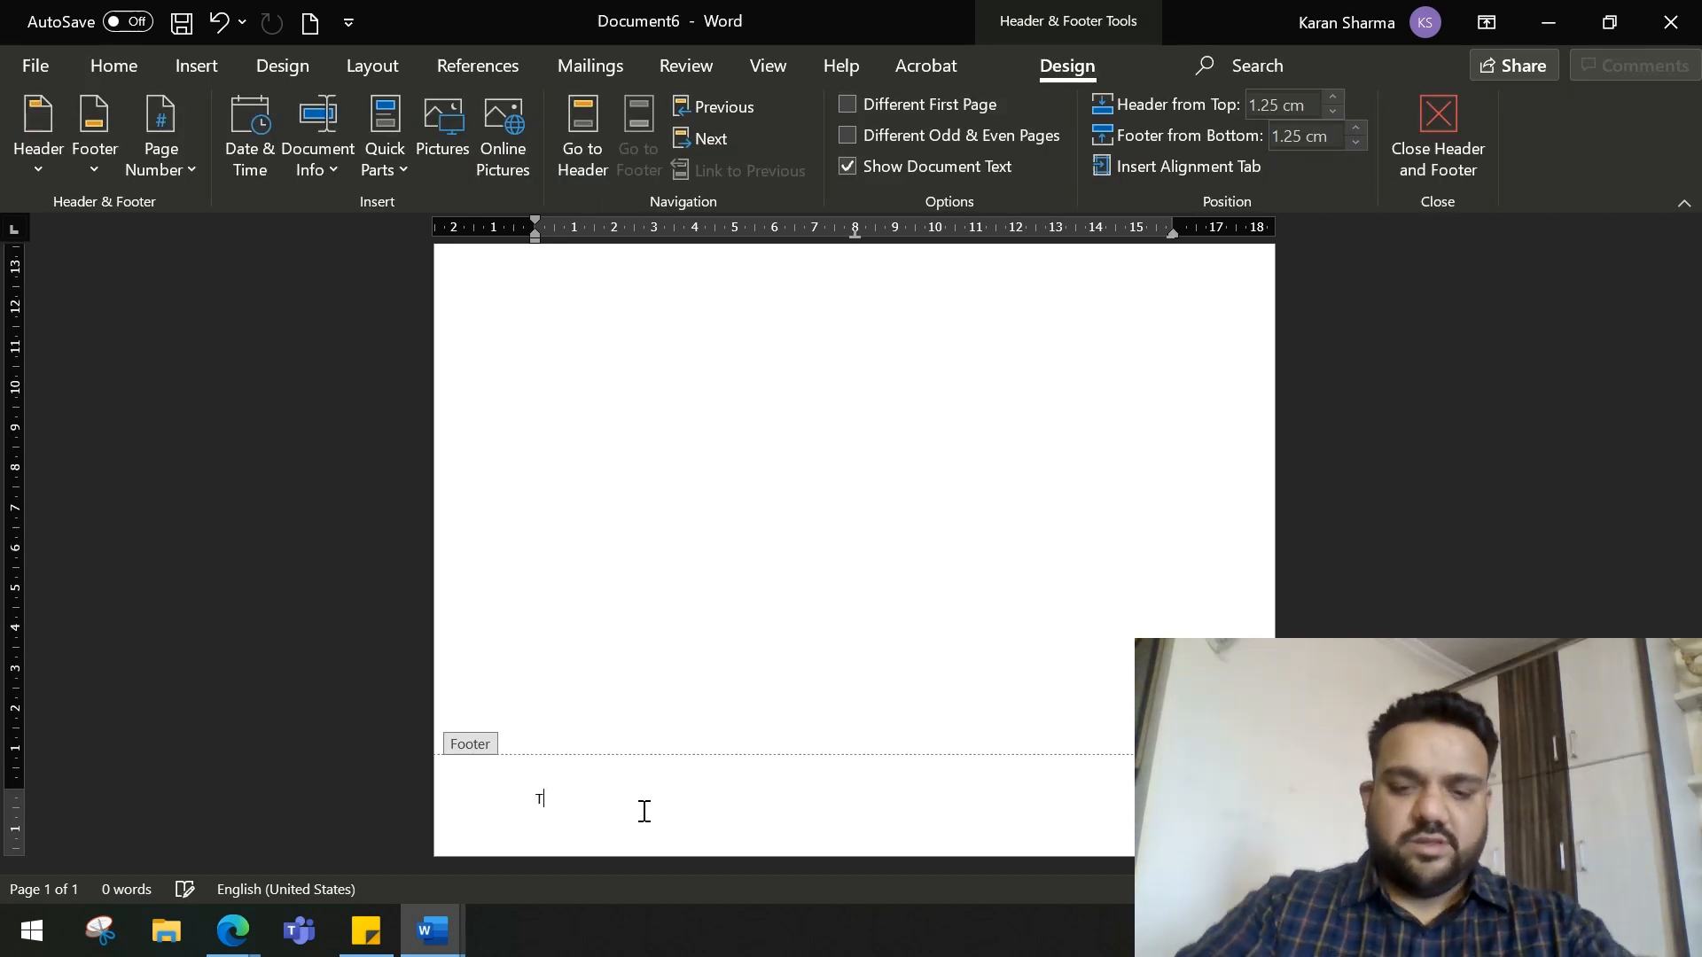
text(hank you)
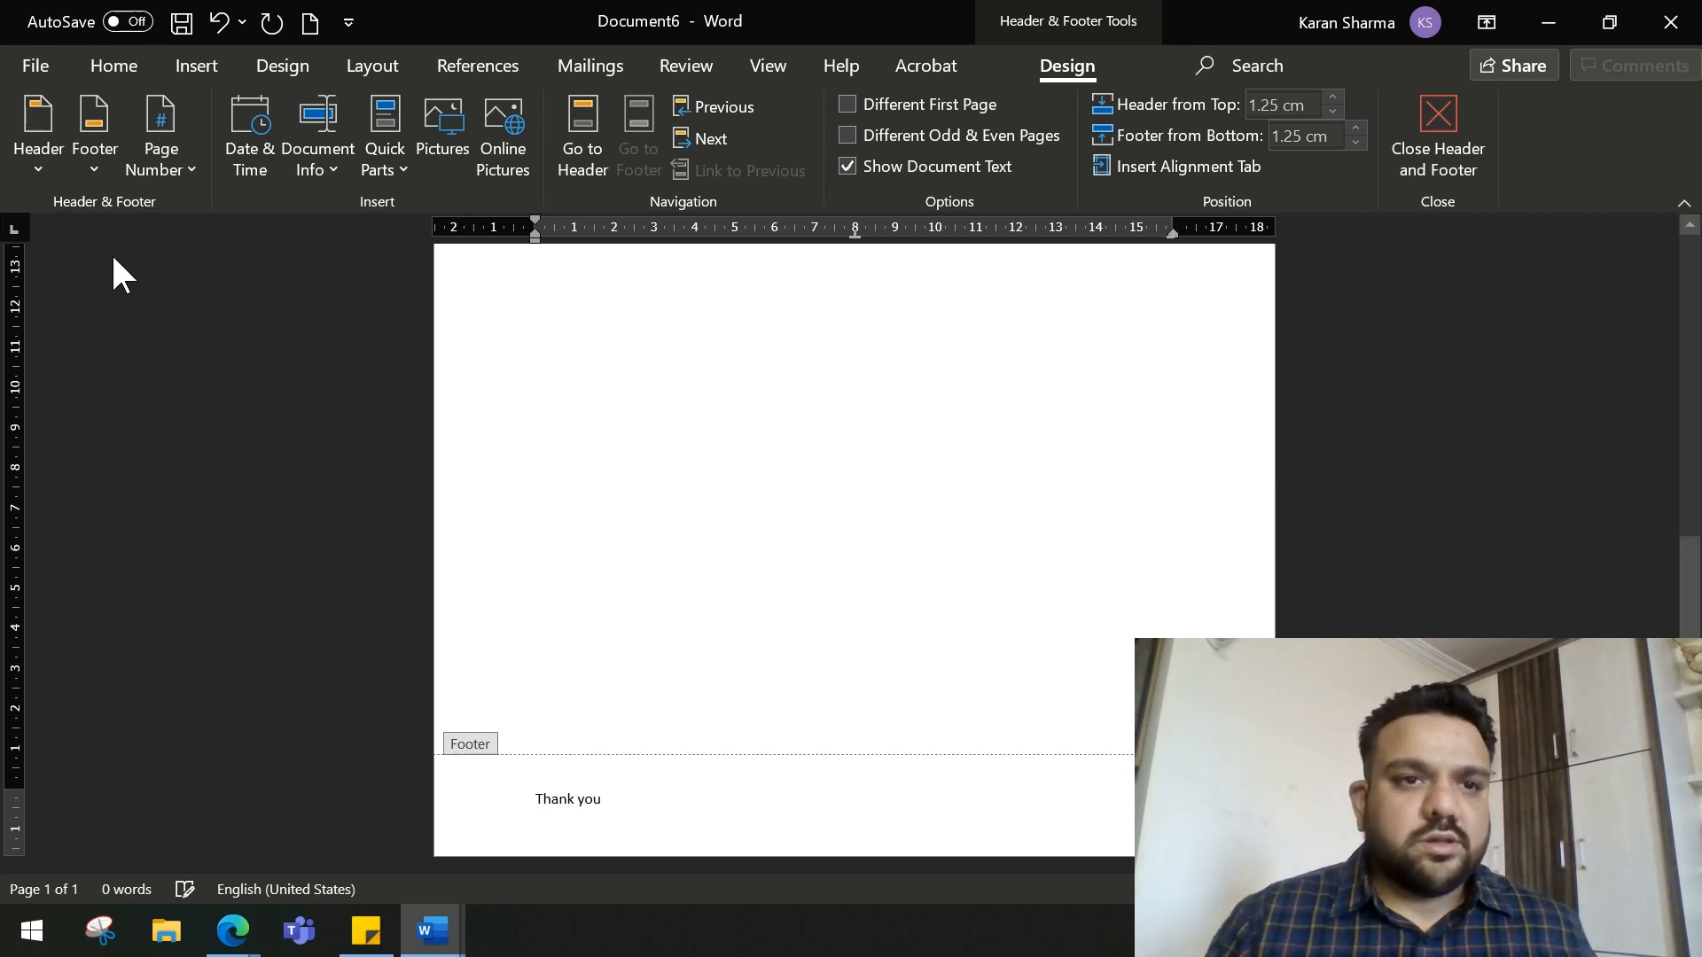
click(114, 66)
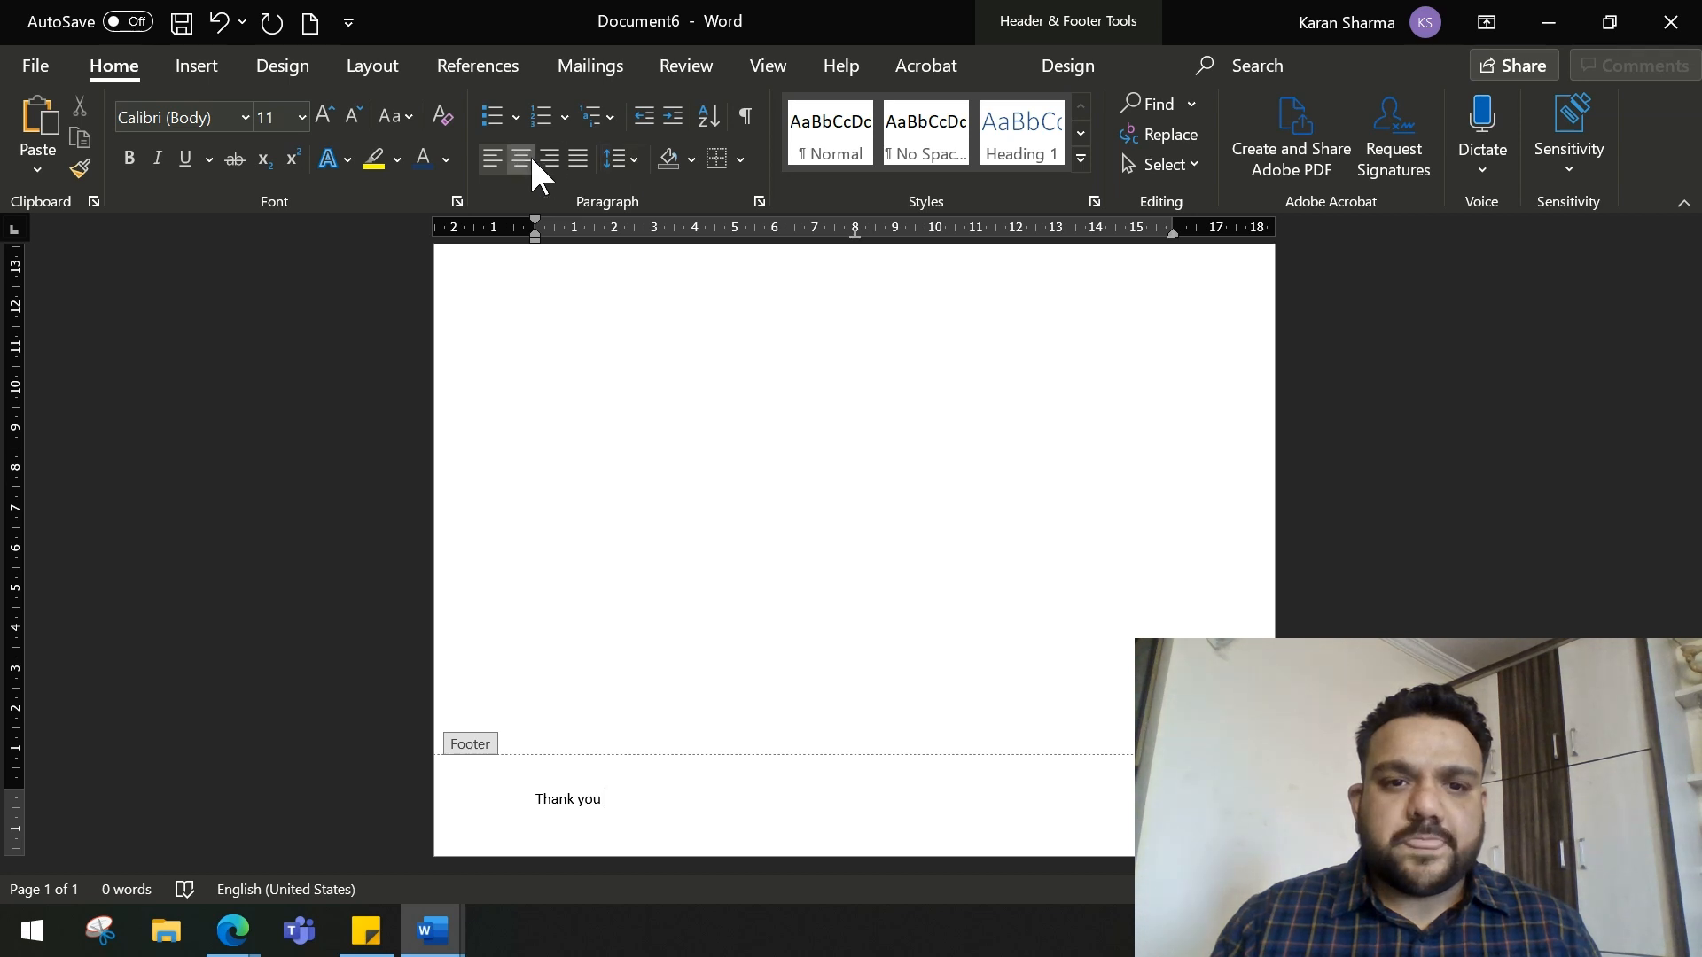
click(521, 159)
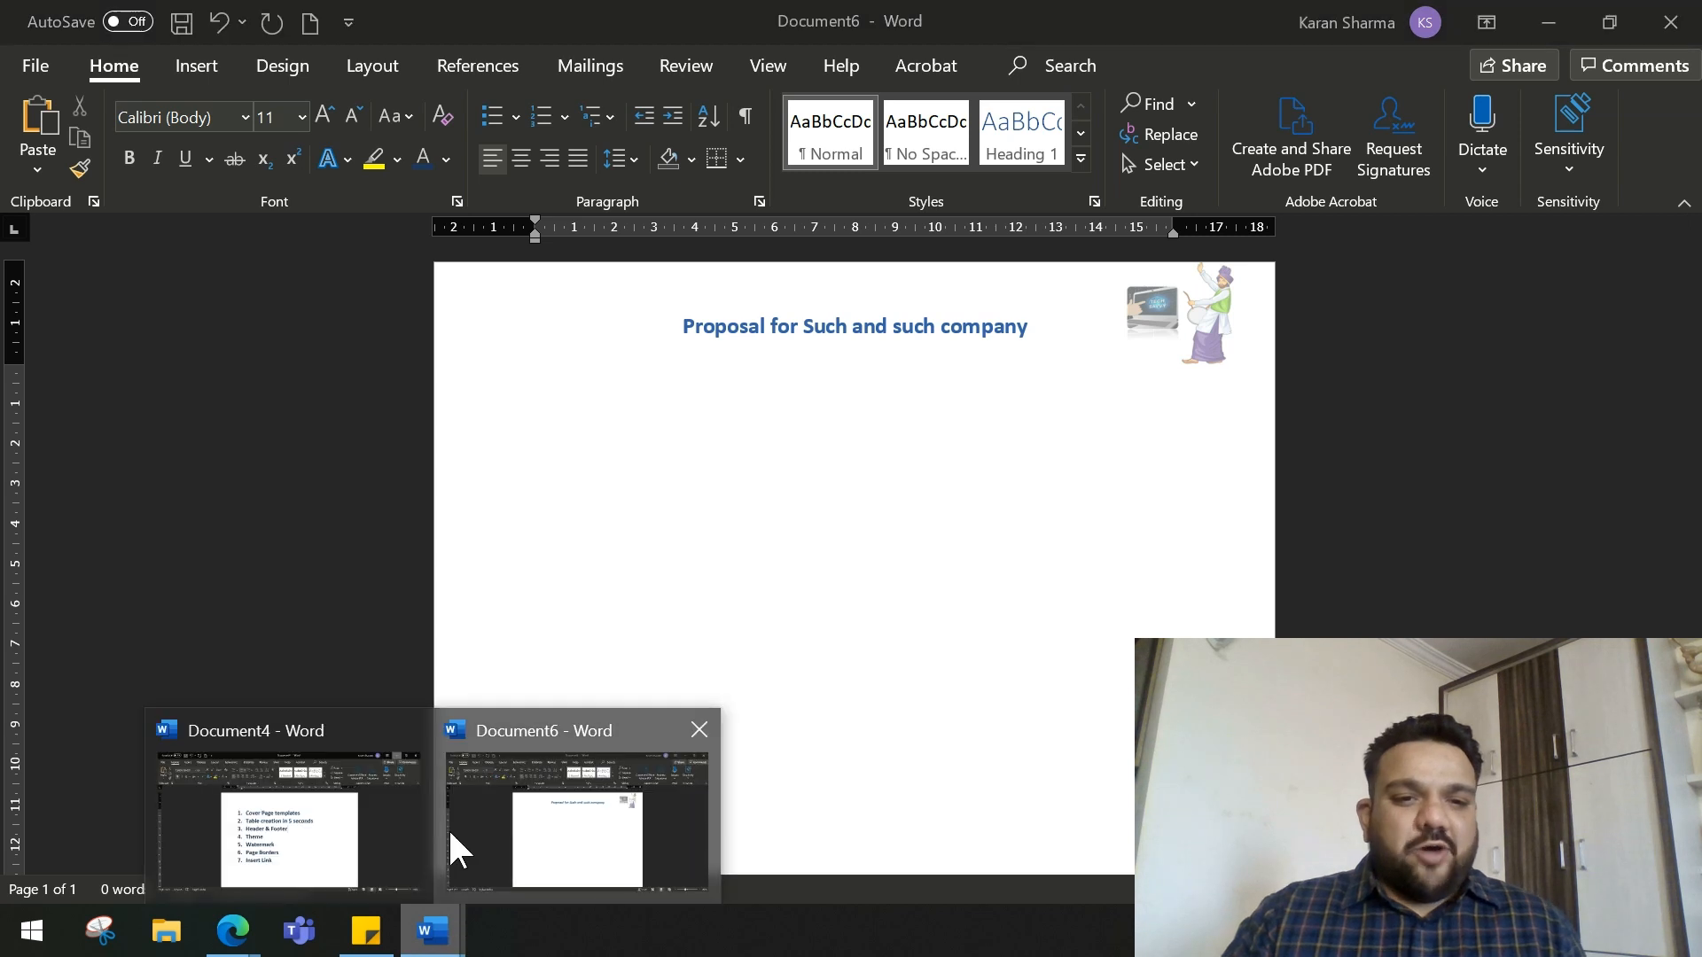
- Apply the Shaded style set from the Document Formatting gallery and type filler text
click(284, 823)
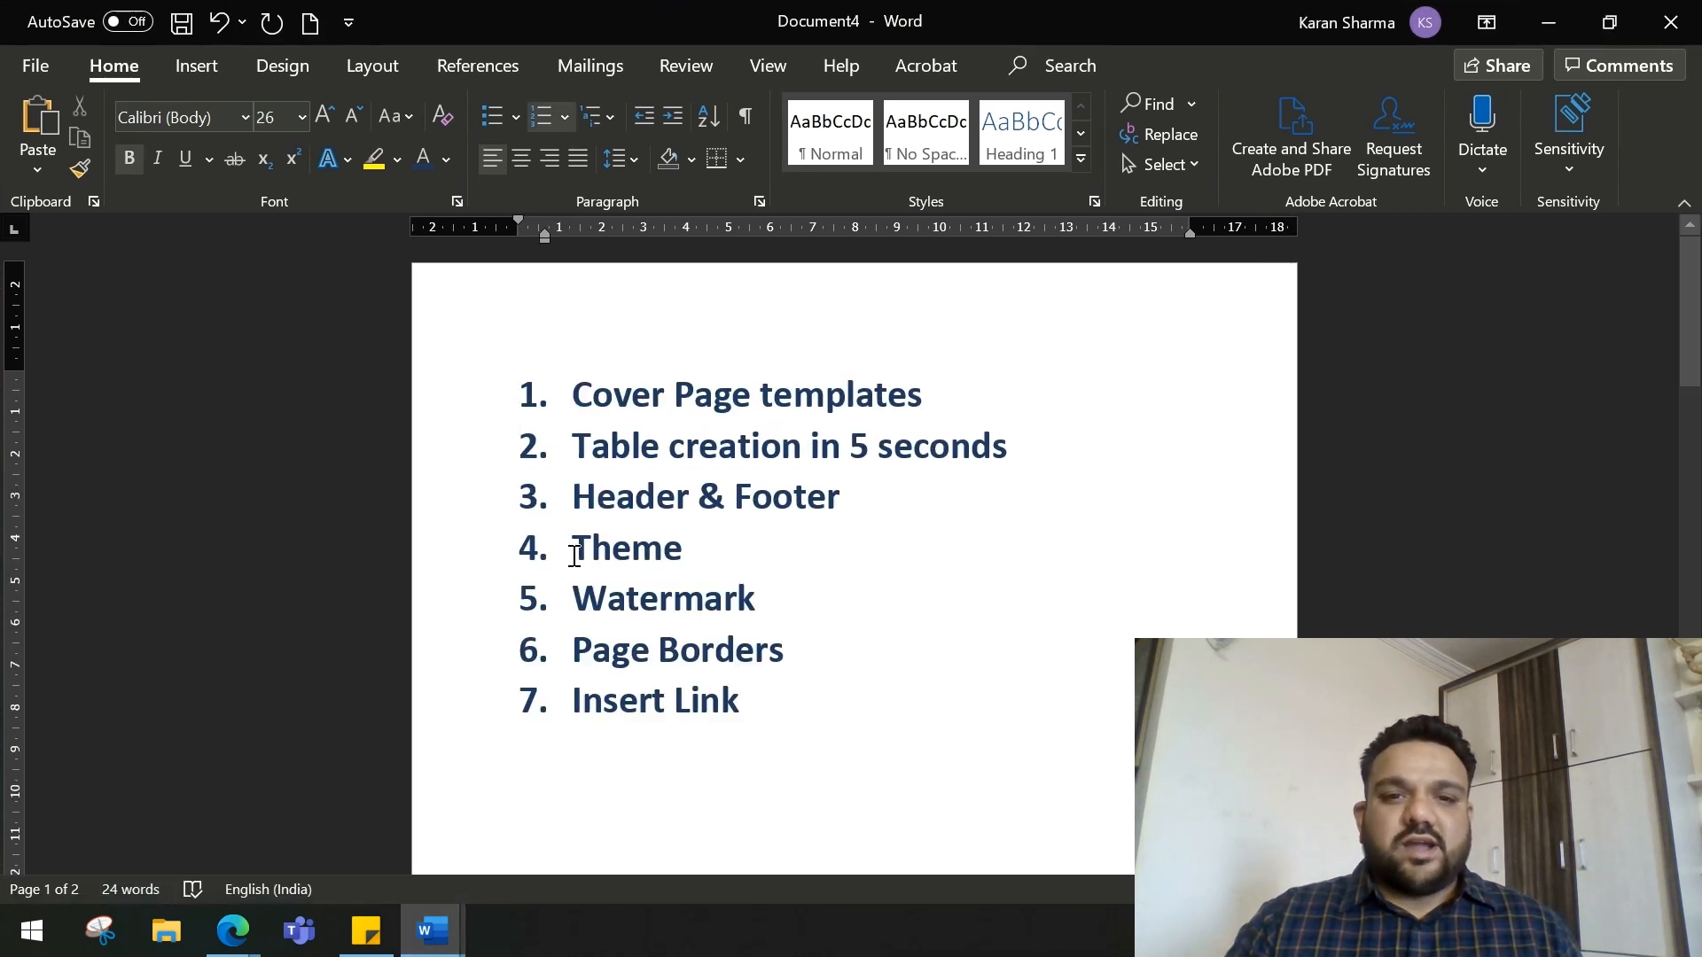
click(691, 547)
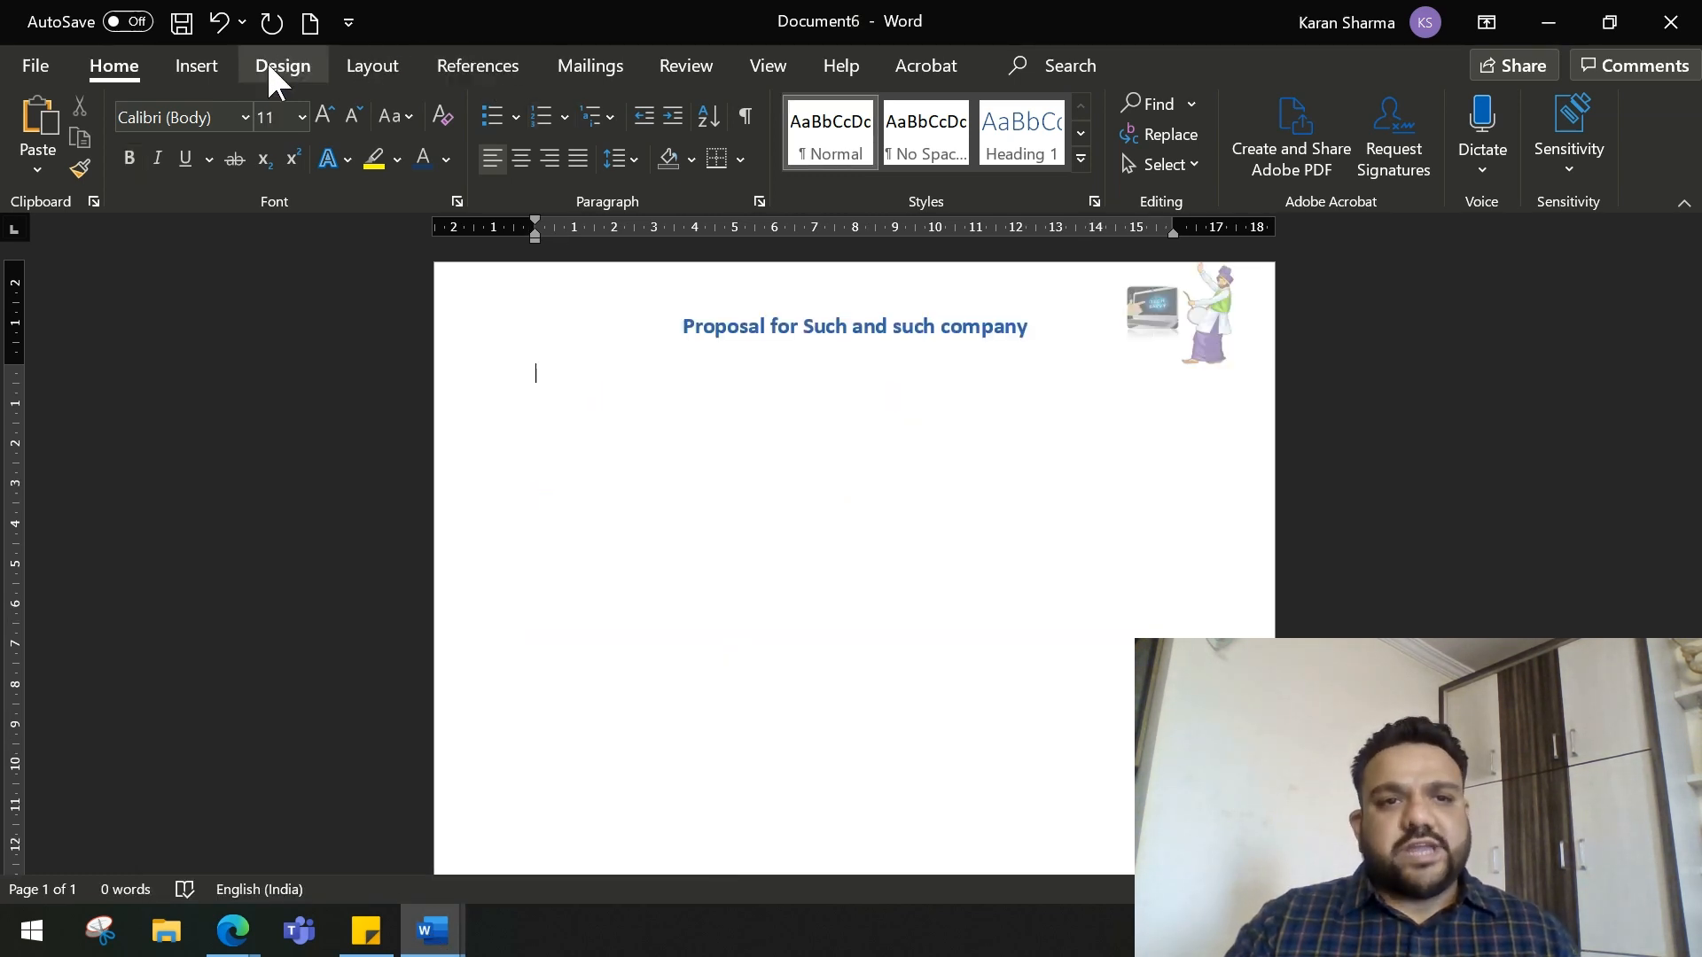
click(284, 65)
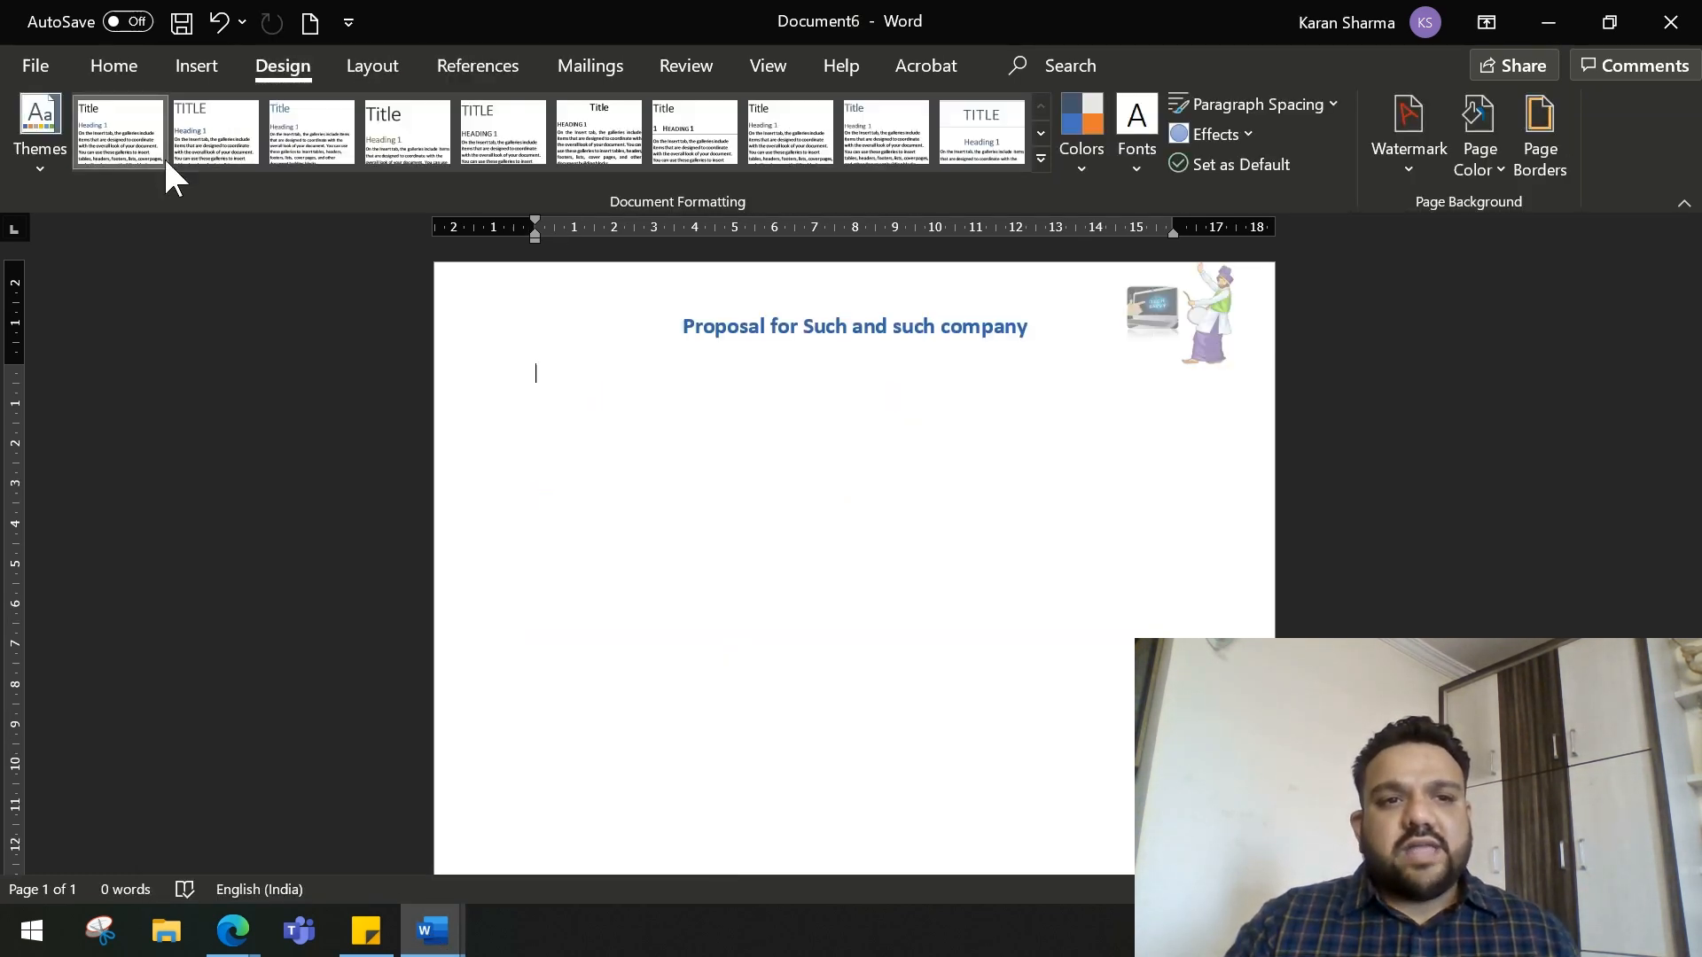
click(1041, 165)
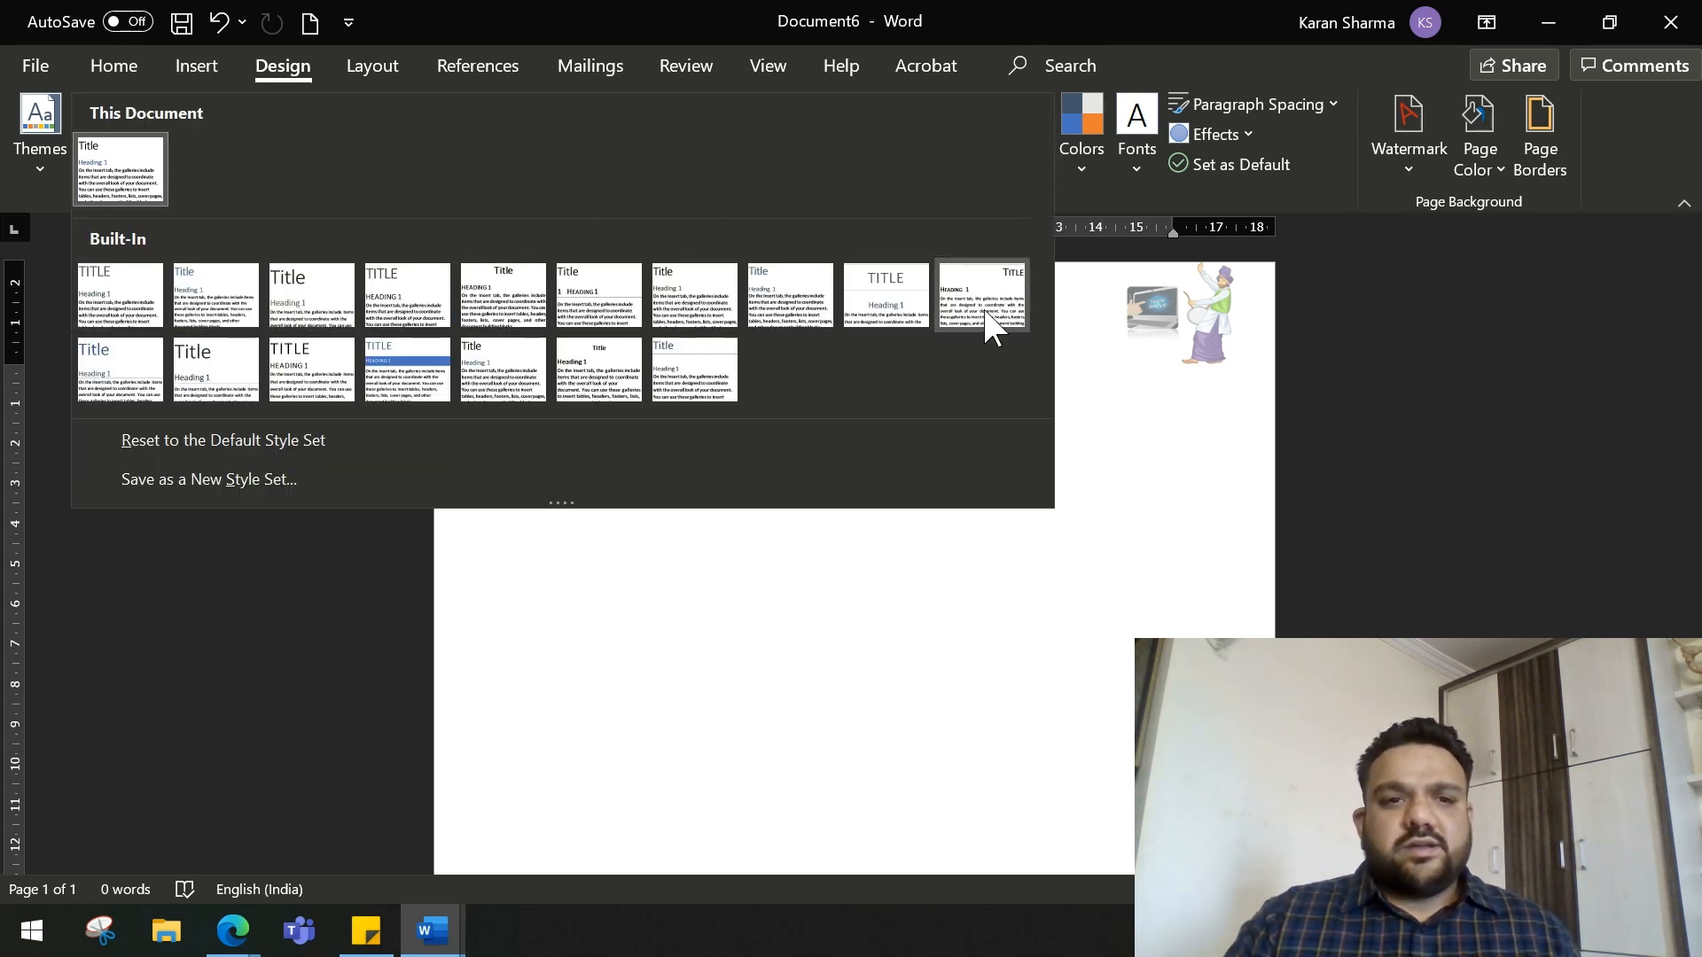
mouse_move(213, 358)
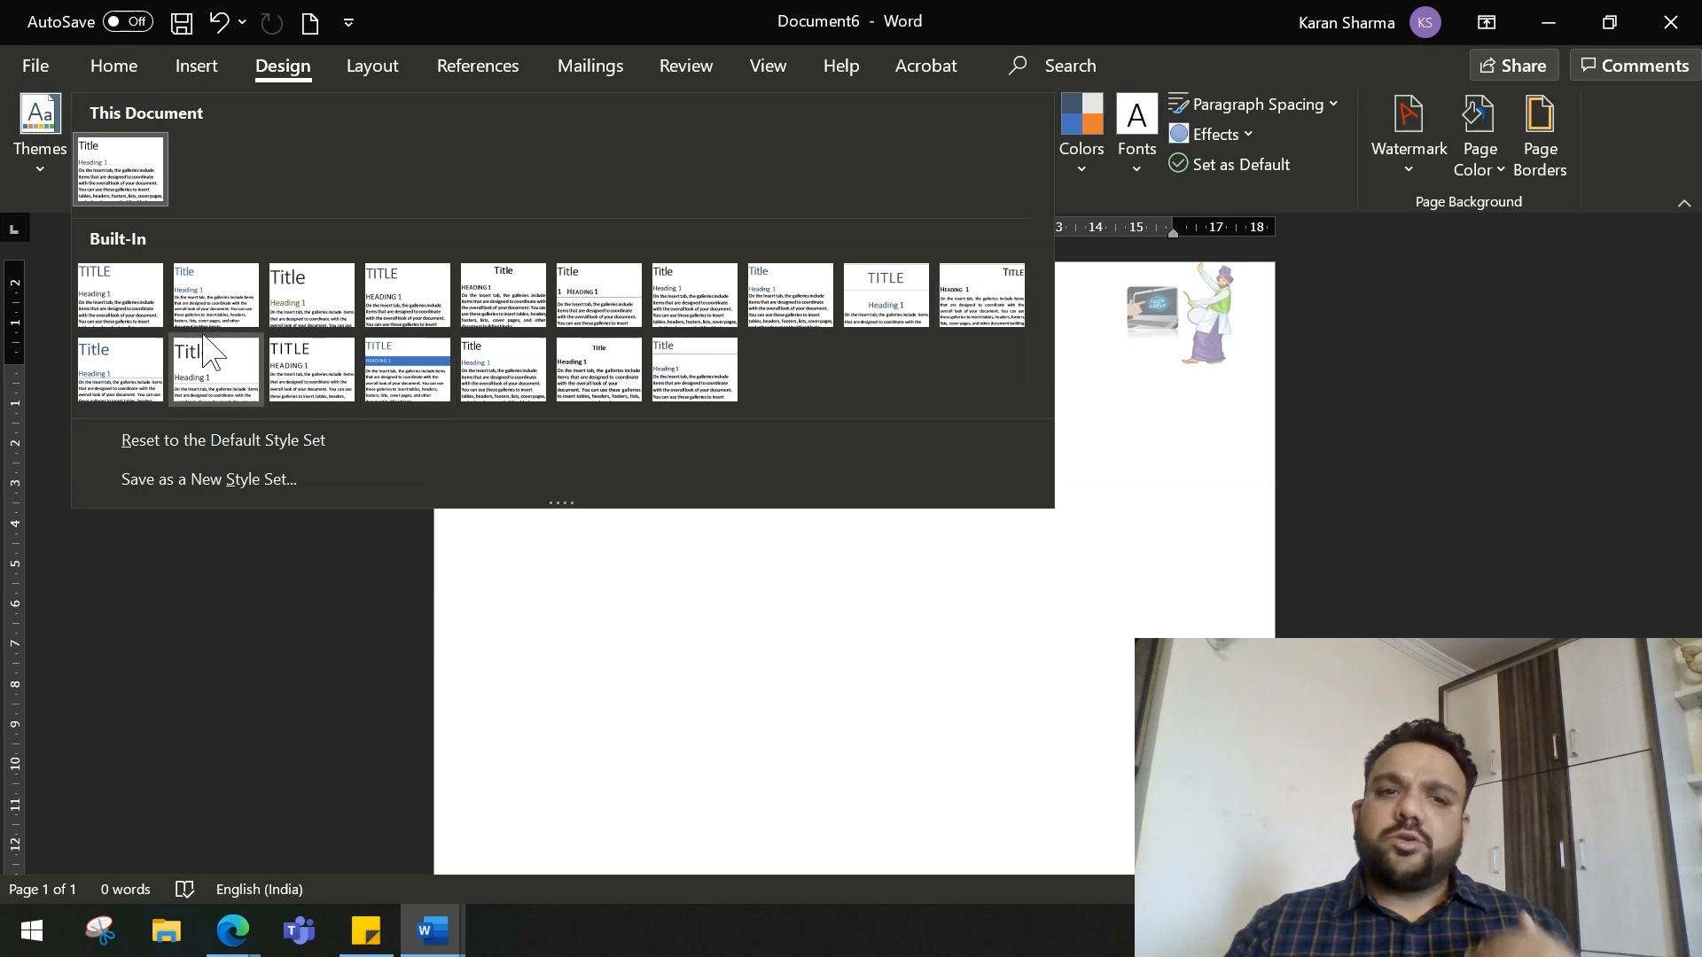
mouse_move(405, 371)
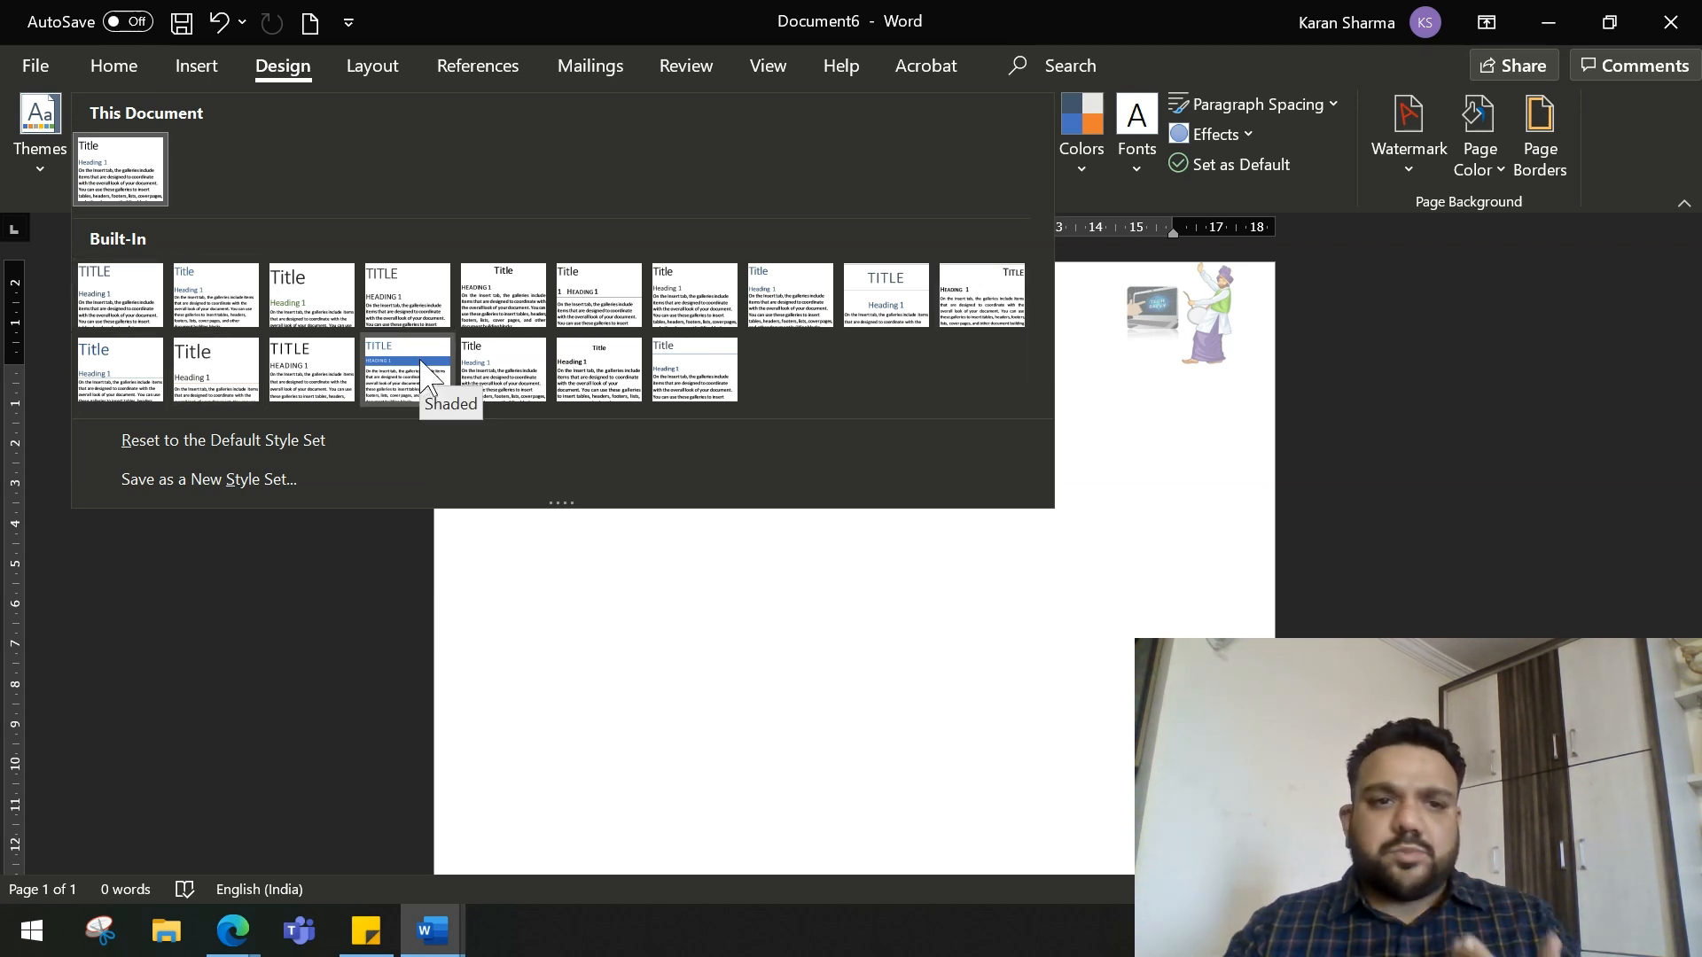
click(404, 365)
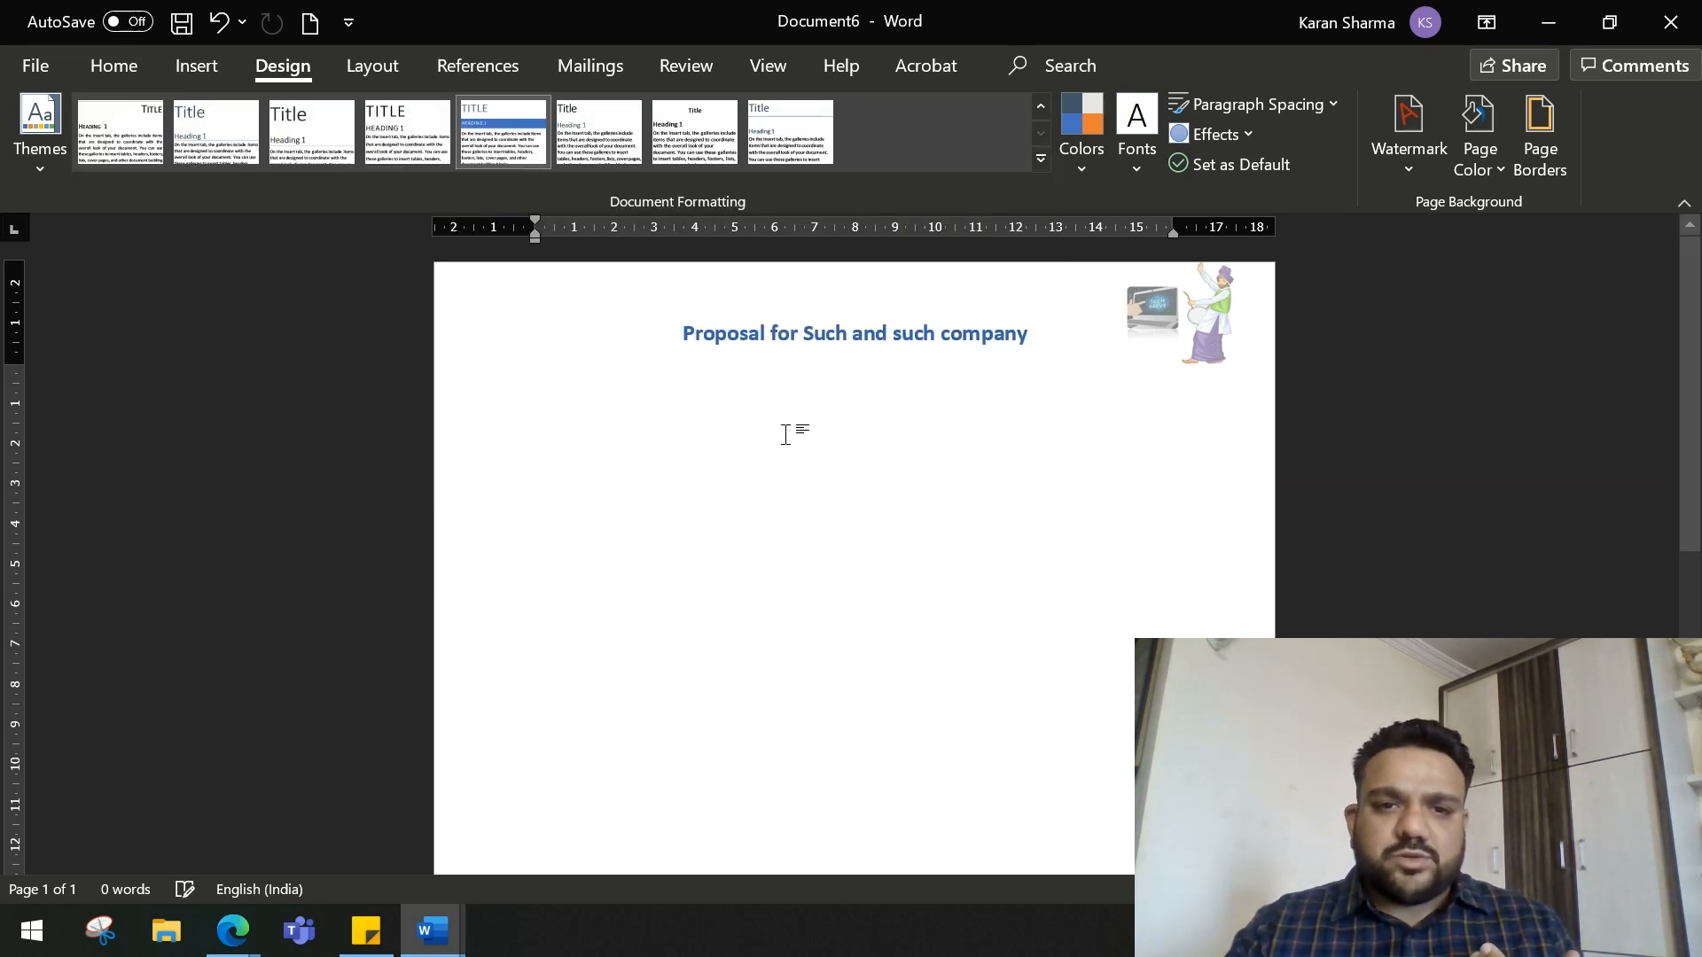
text(sfbfbfdsbsfbsfdbsd)
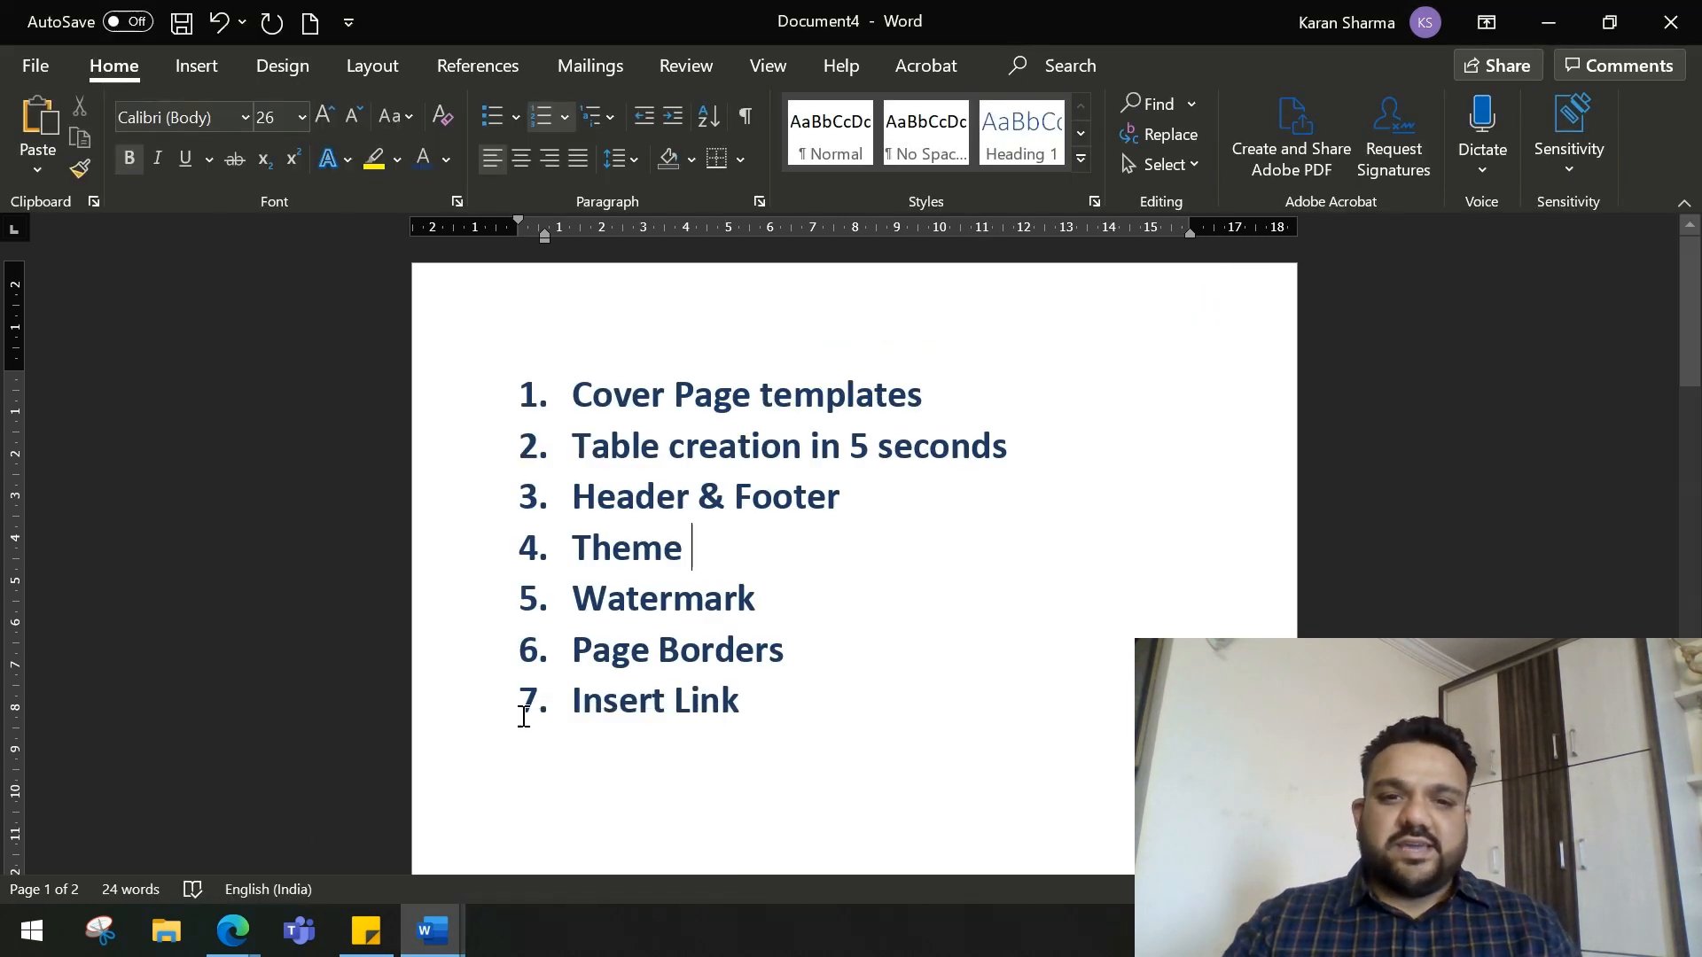
- Apply the CONFIDENTIAL 1 diagonal watermark preset to the proposal page
double_click(663, 599)
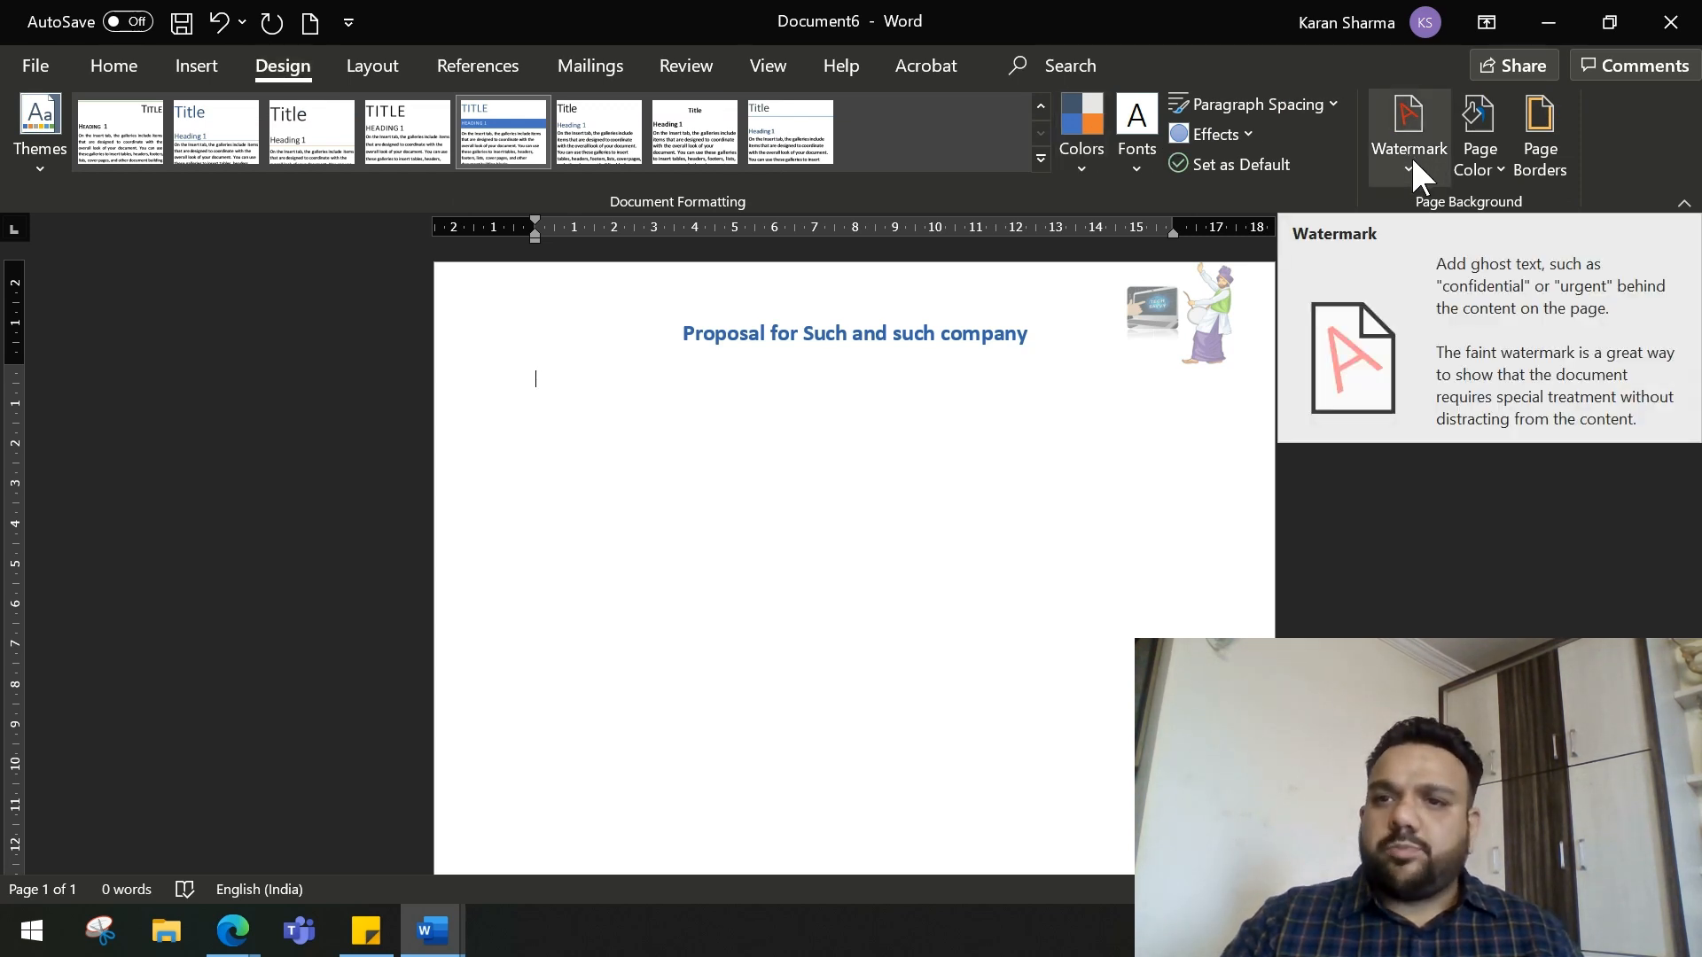
click(1408, 133)
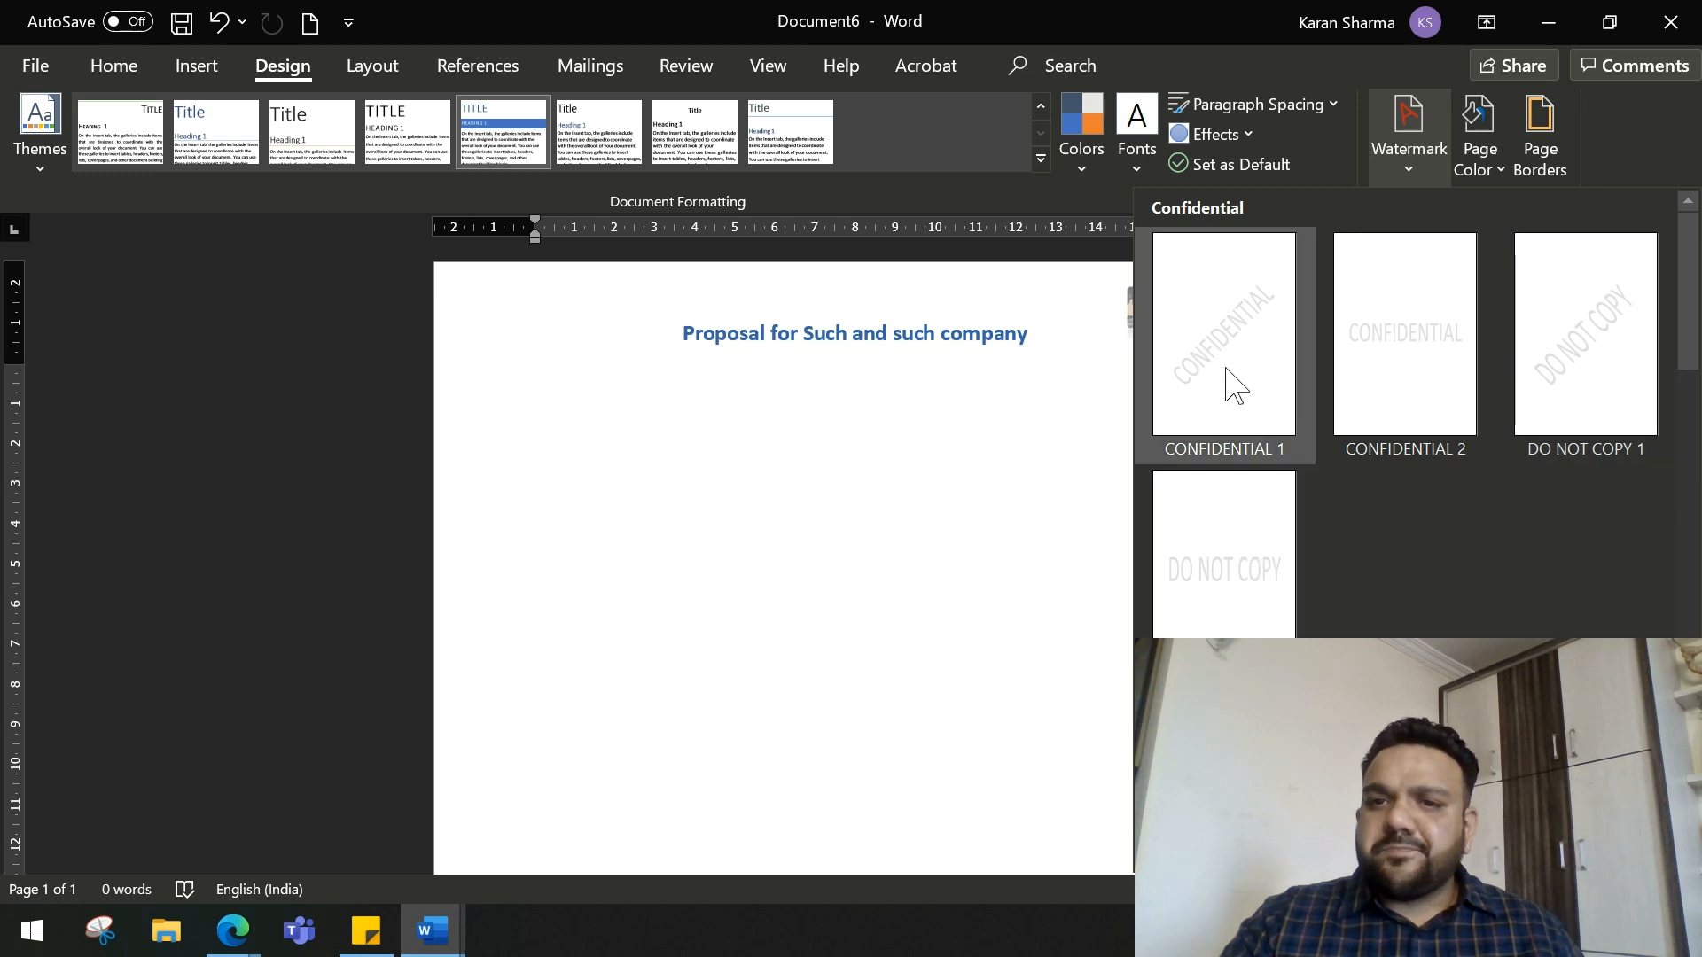
click(1223, 333)
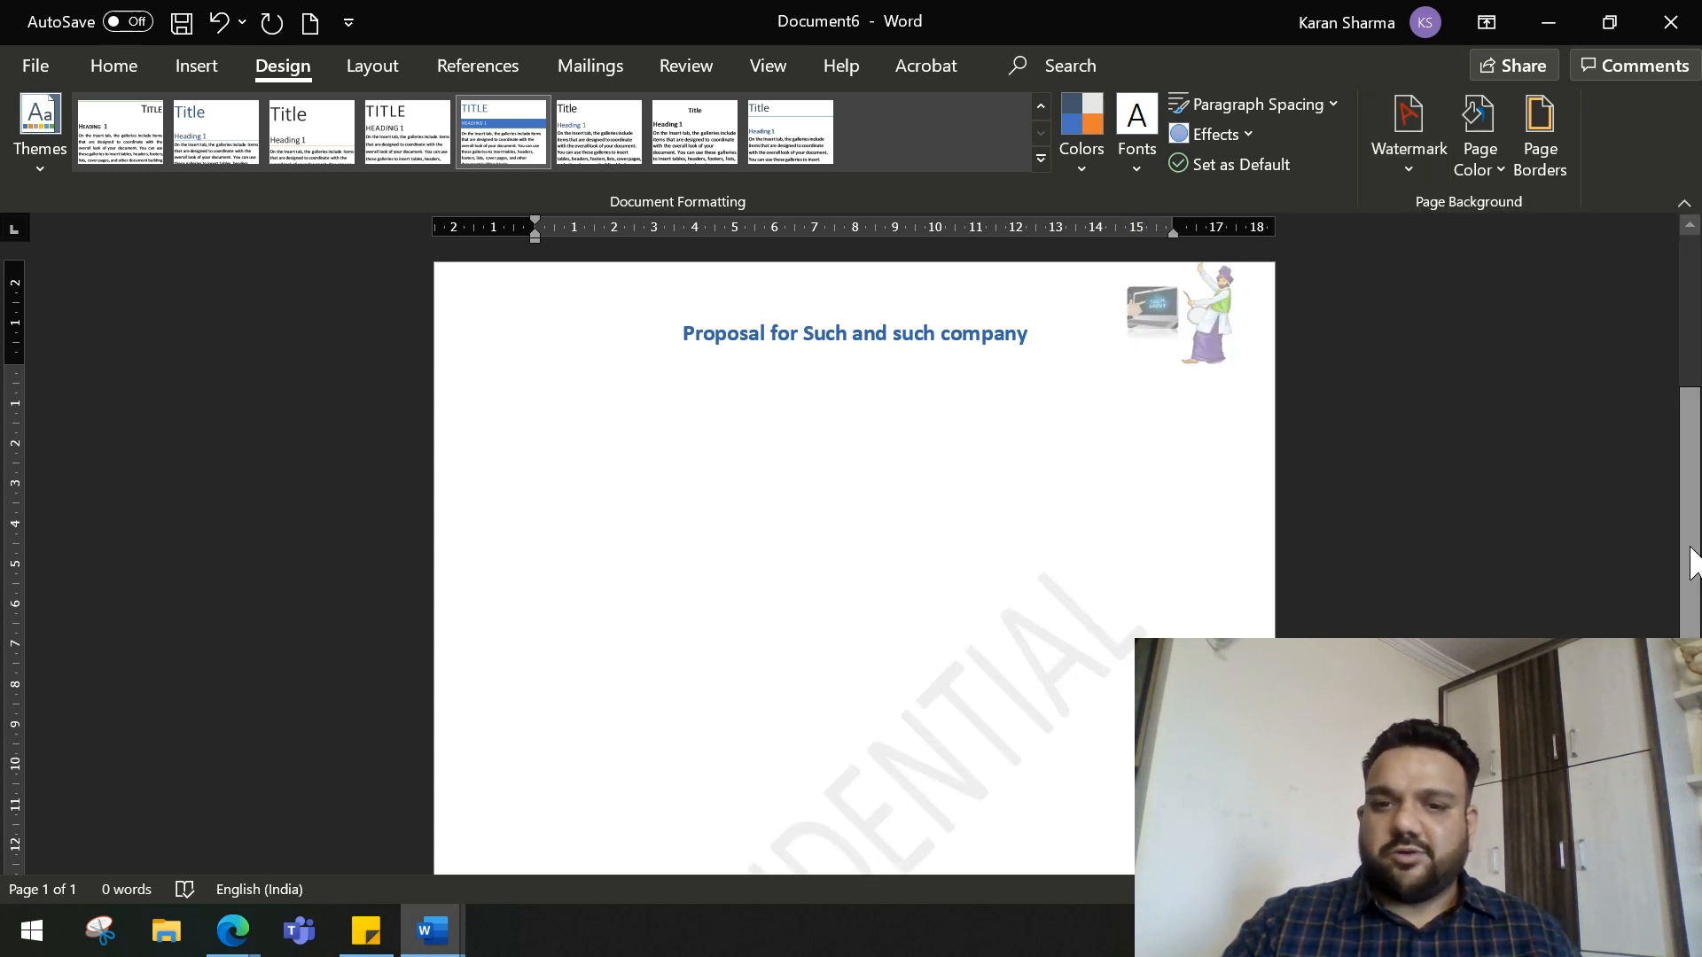
scroll(down, 3)
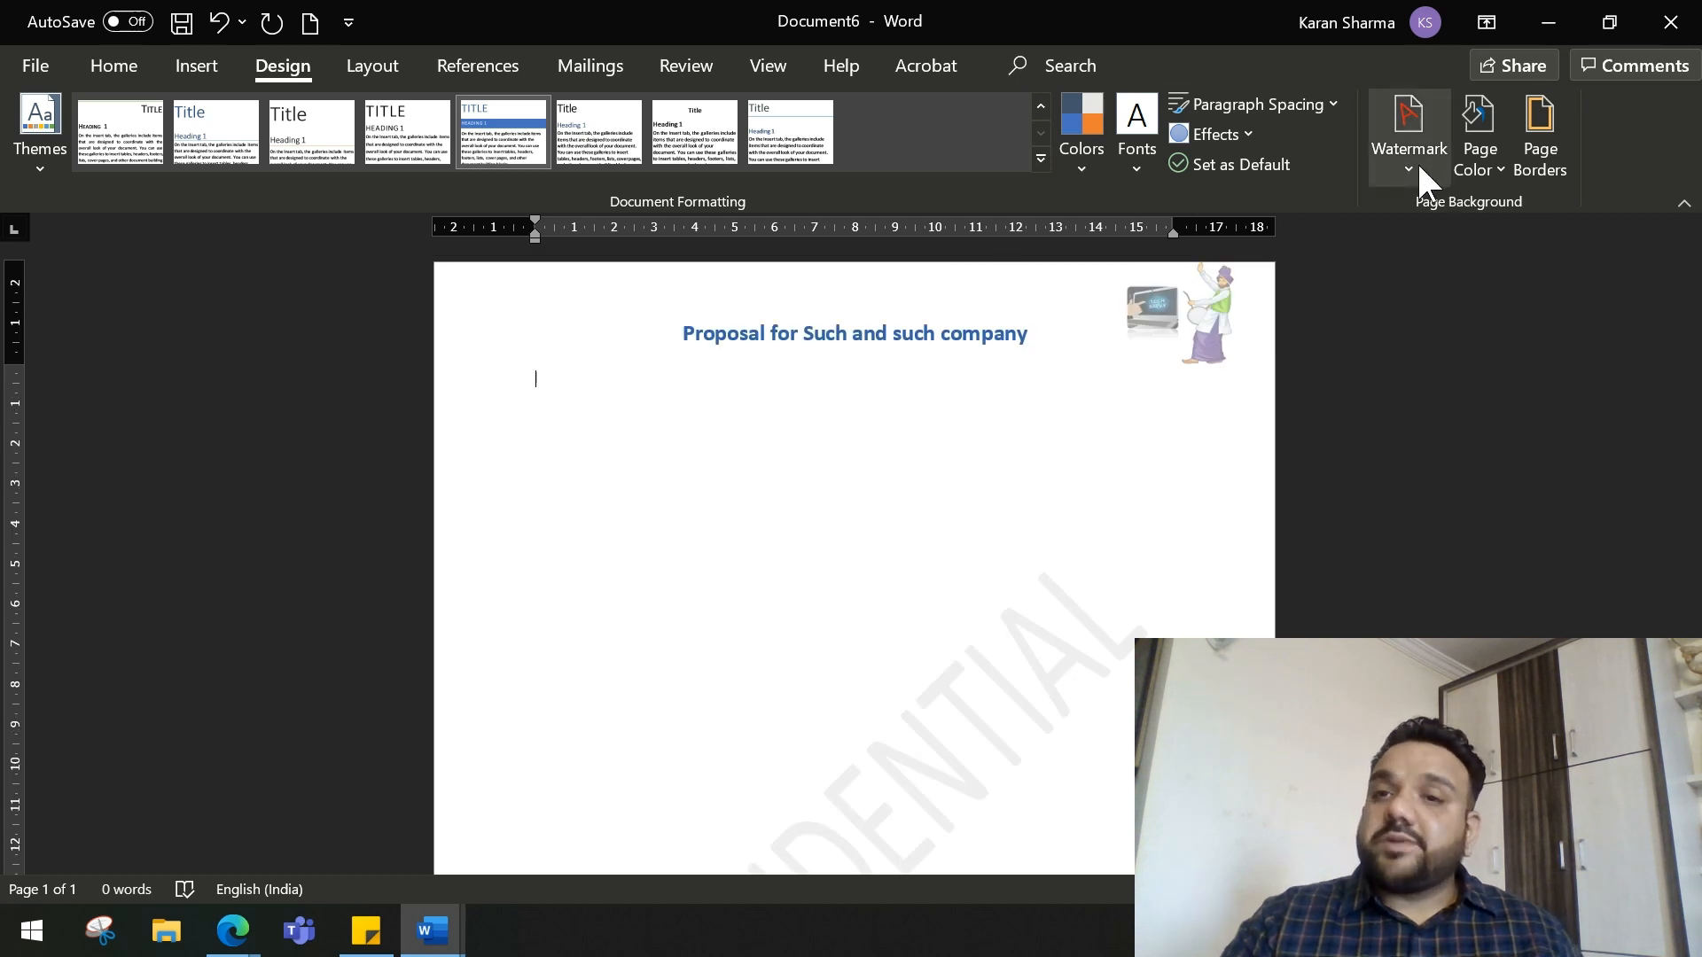
mouse_move(1409, 133)
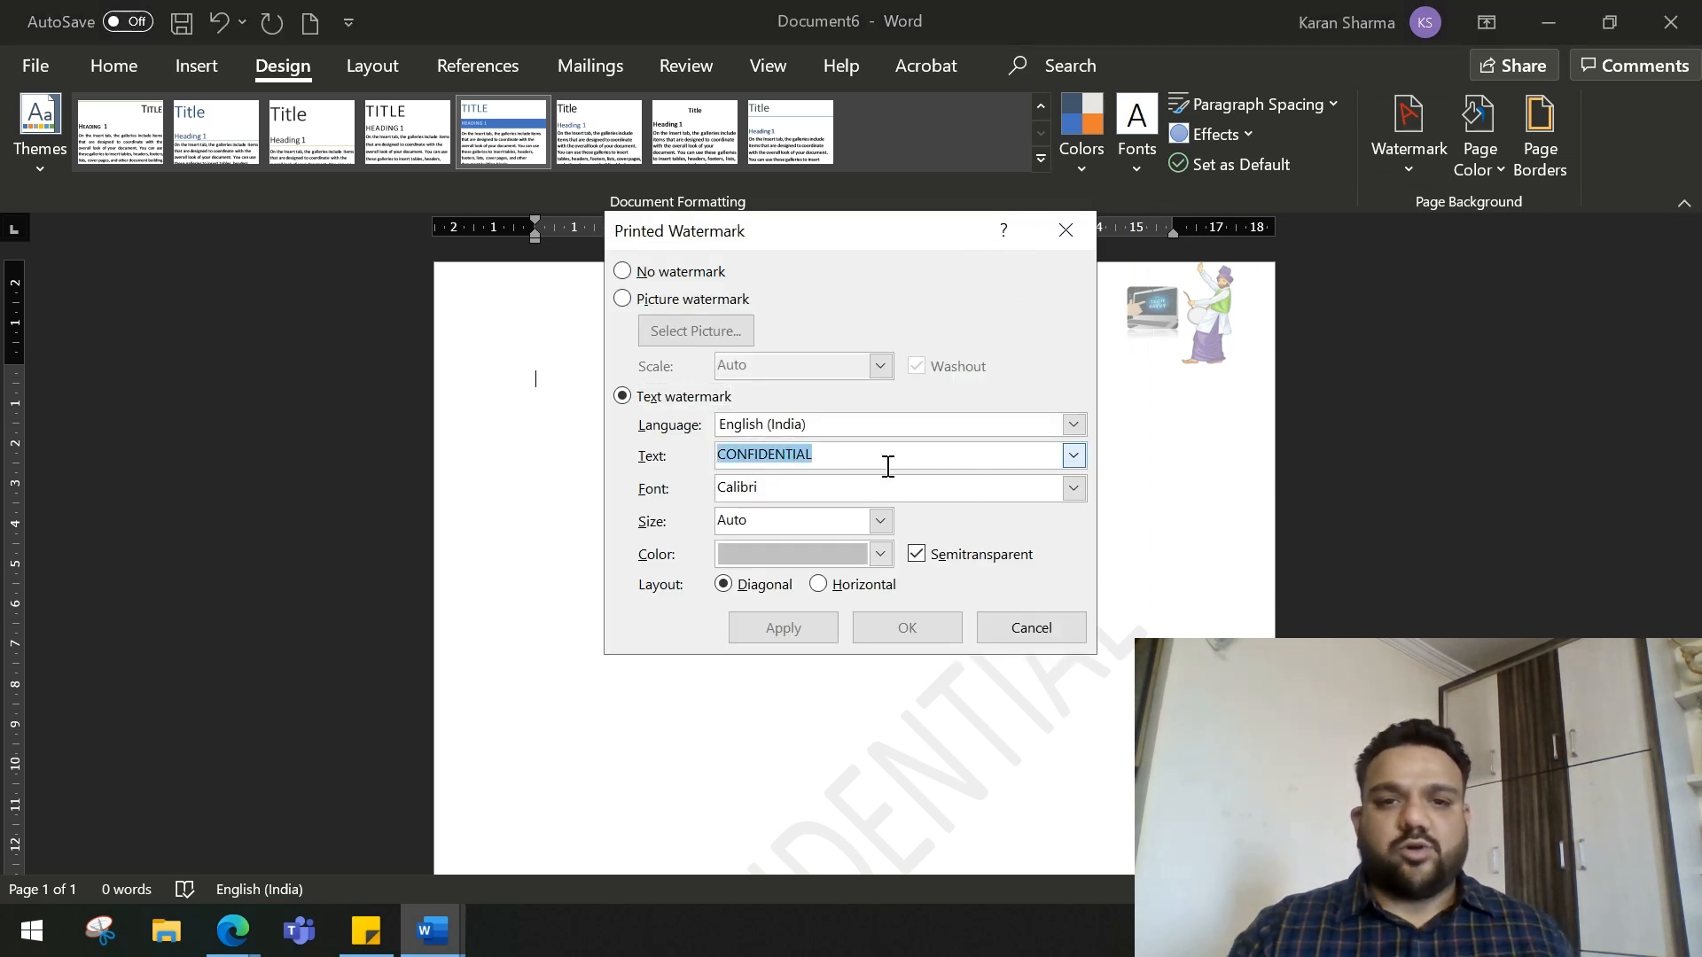
- Replace the watermark with custom text 'Hello Tech Savvy', size 44, dark blue, and apply it
text(Hello)
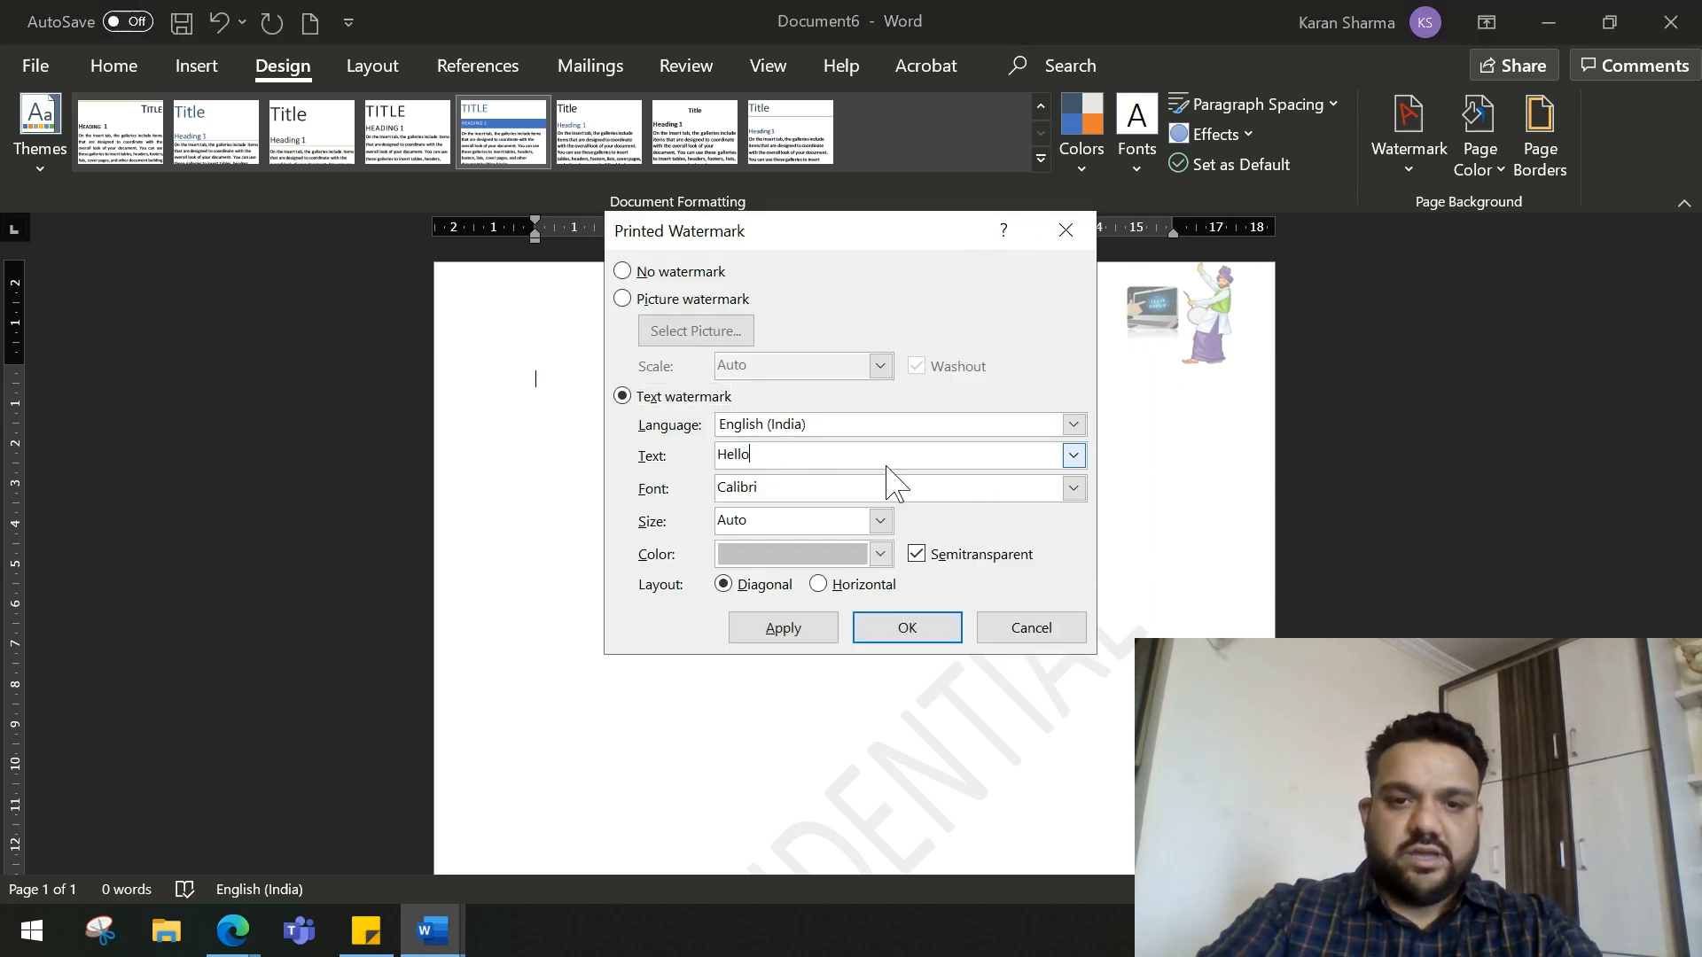
text(Tech Savvy)
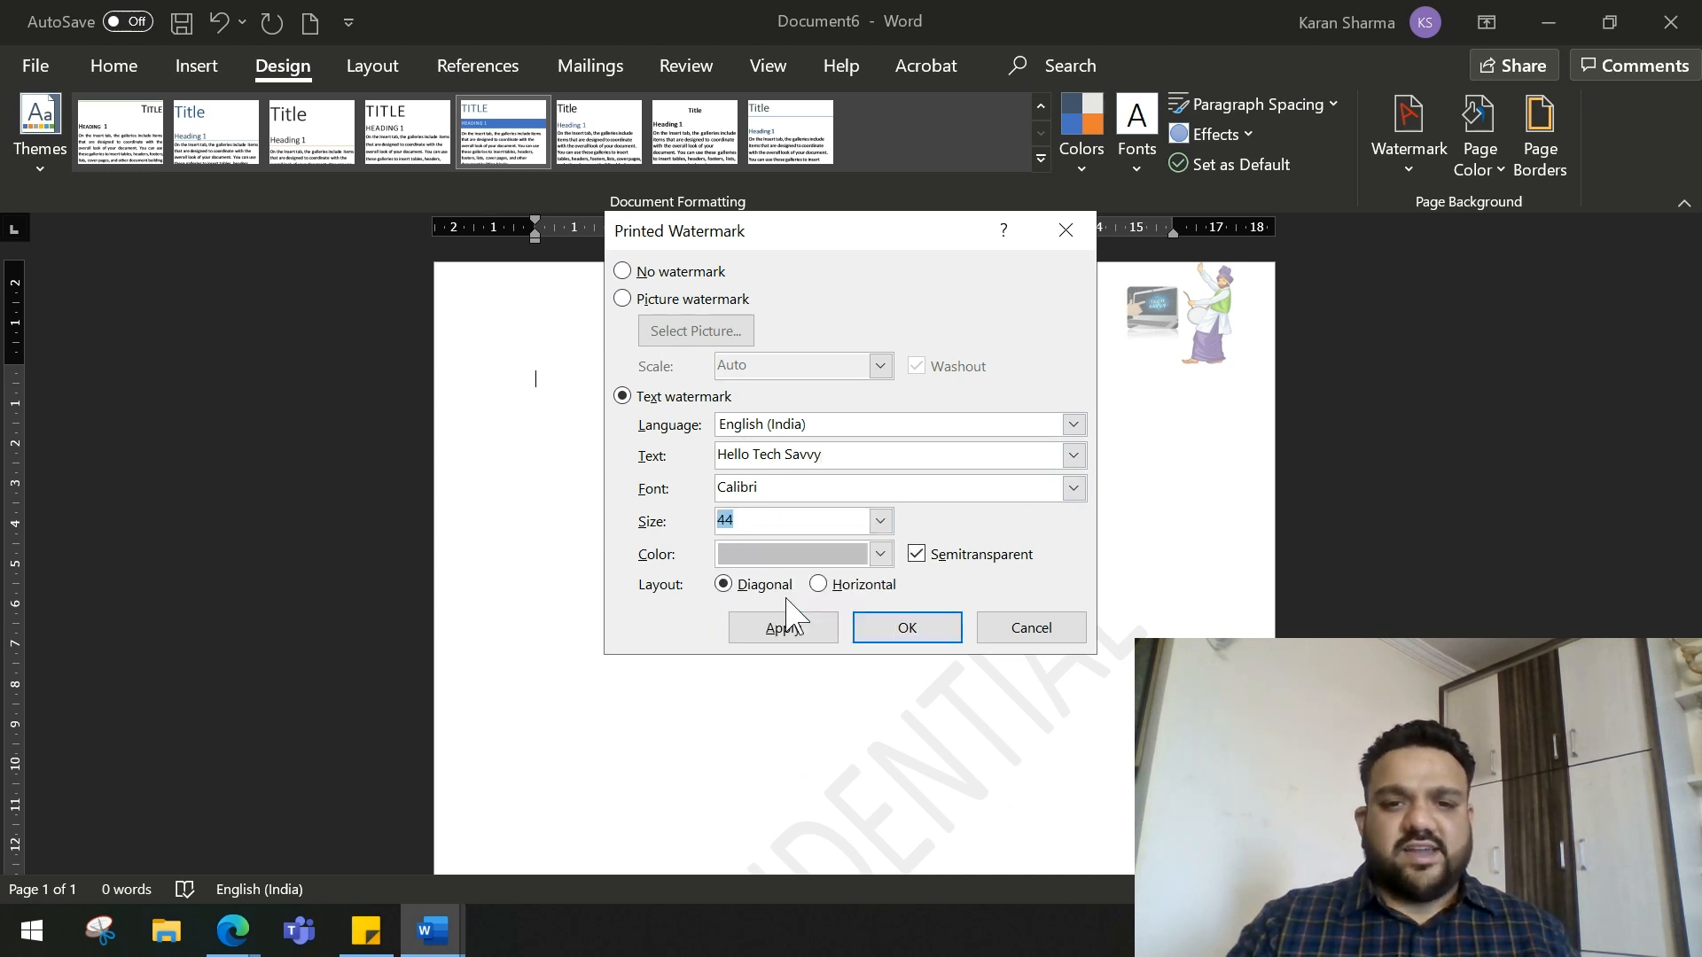
click(879, 553)
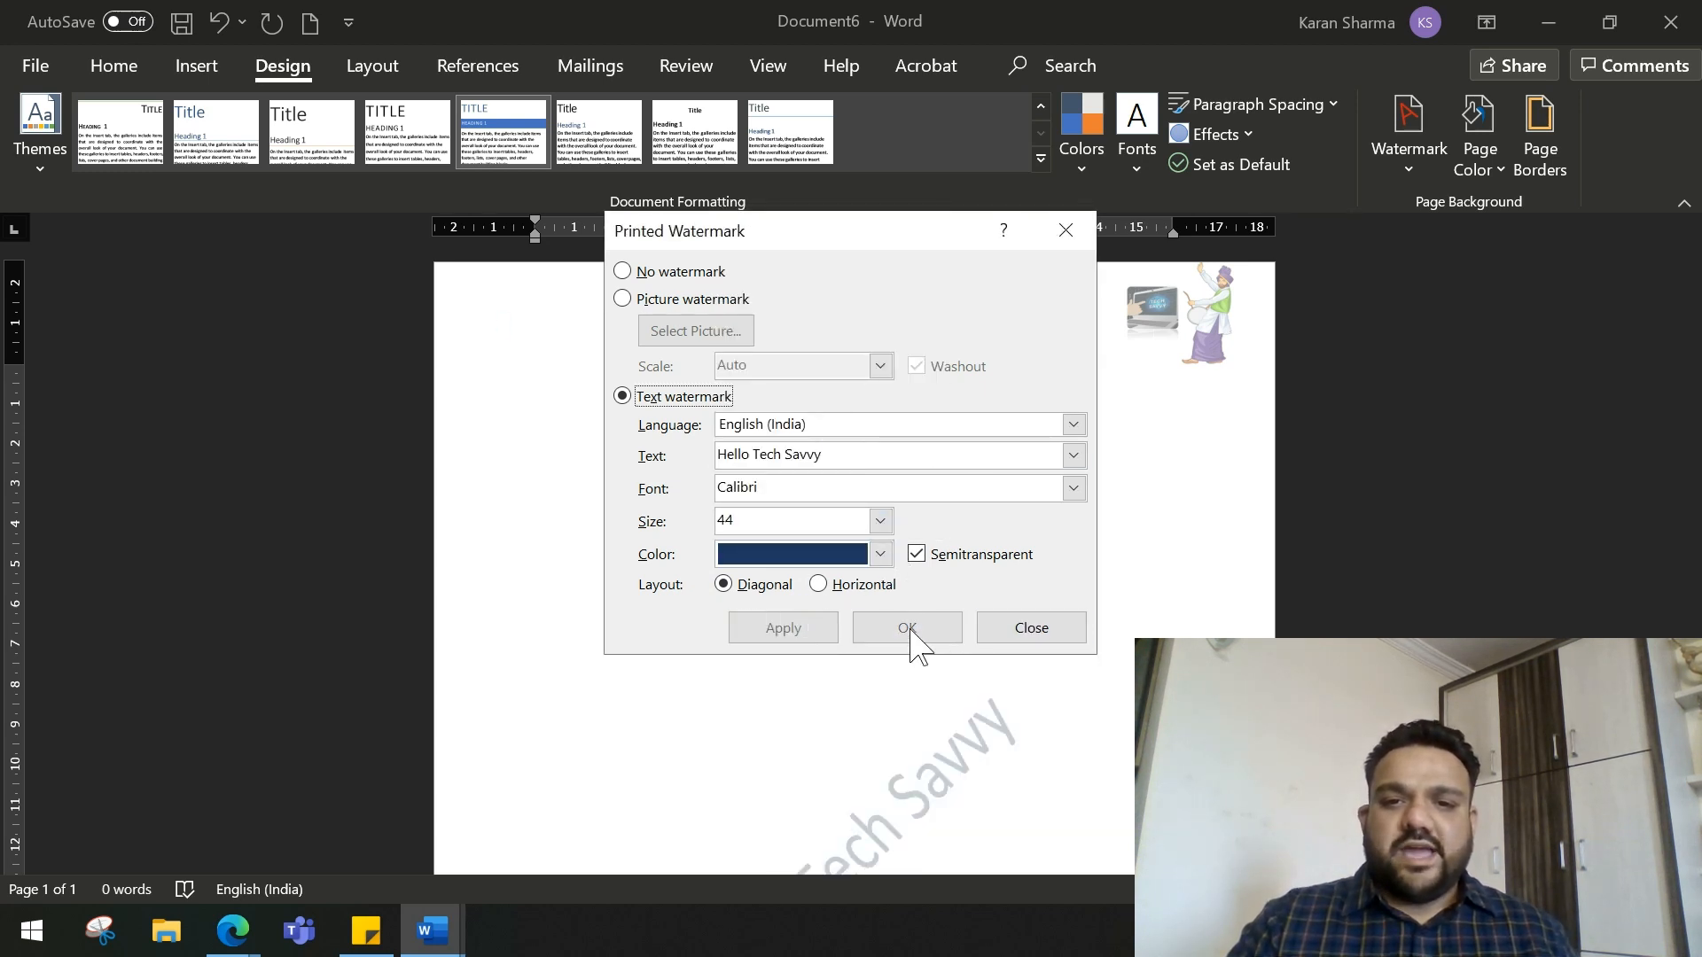
click(906, 628)
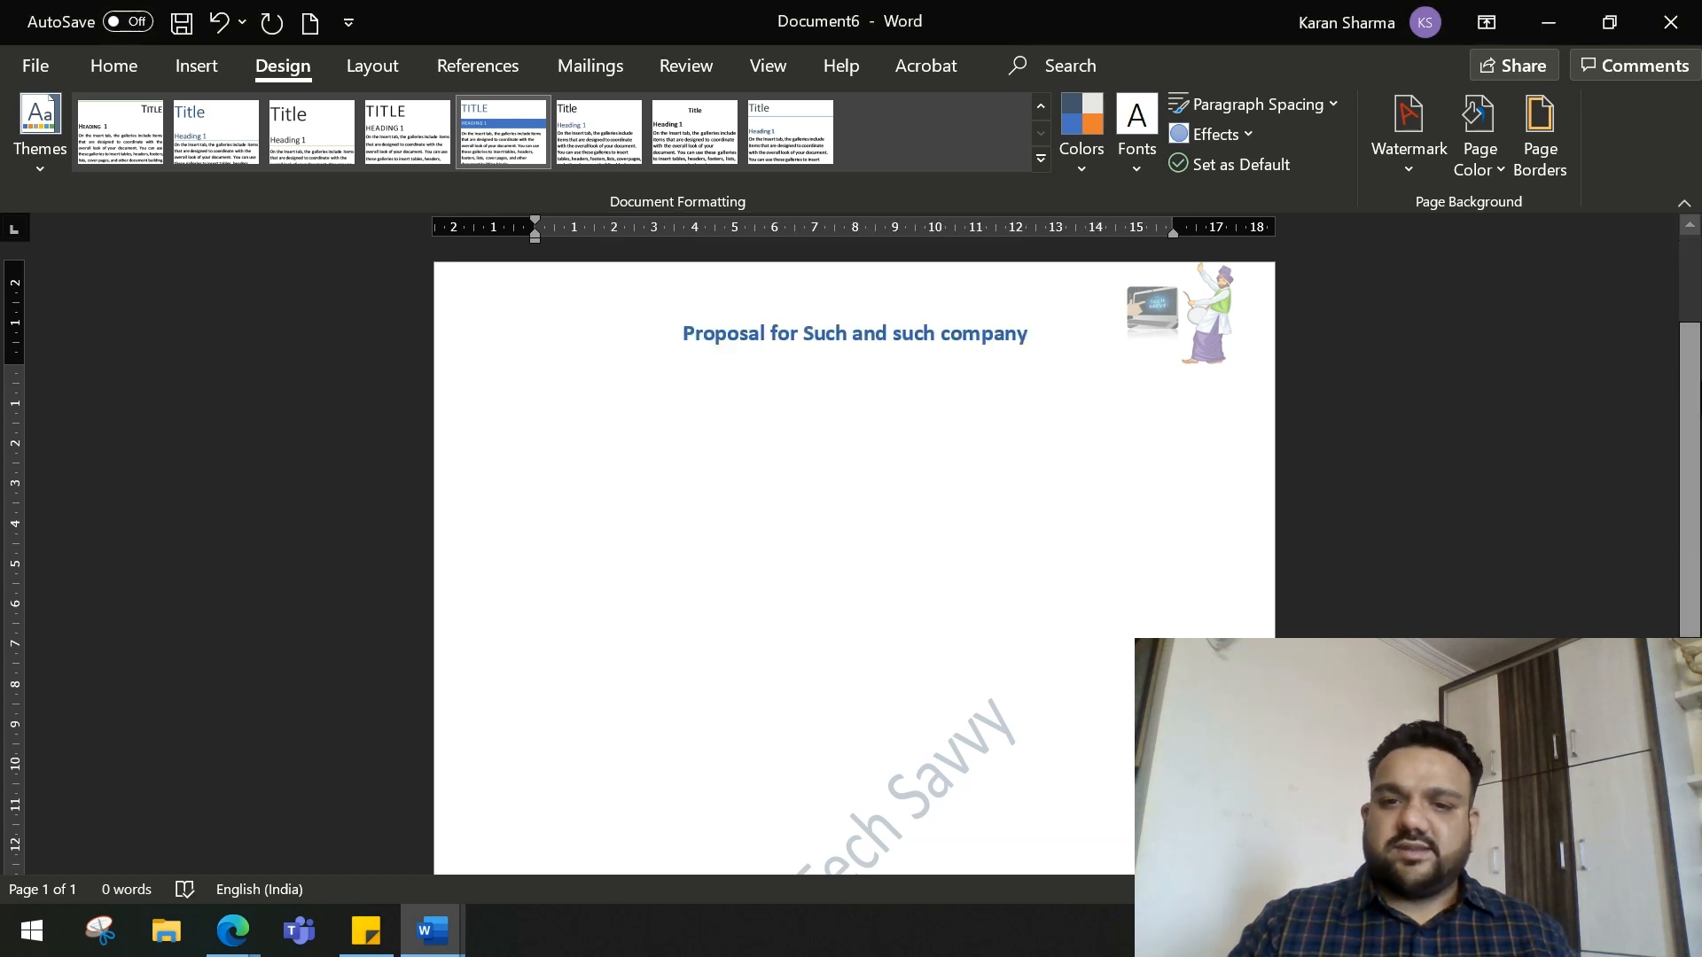
scroll(down, 3)
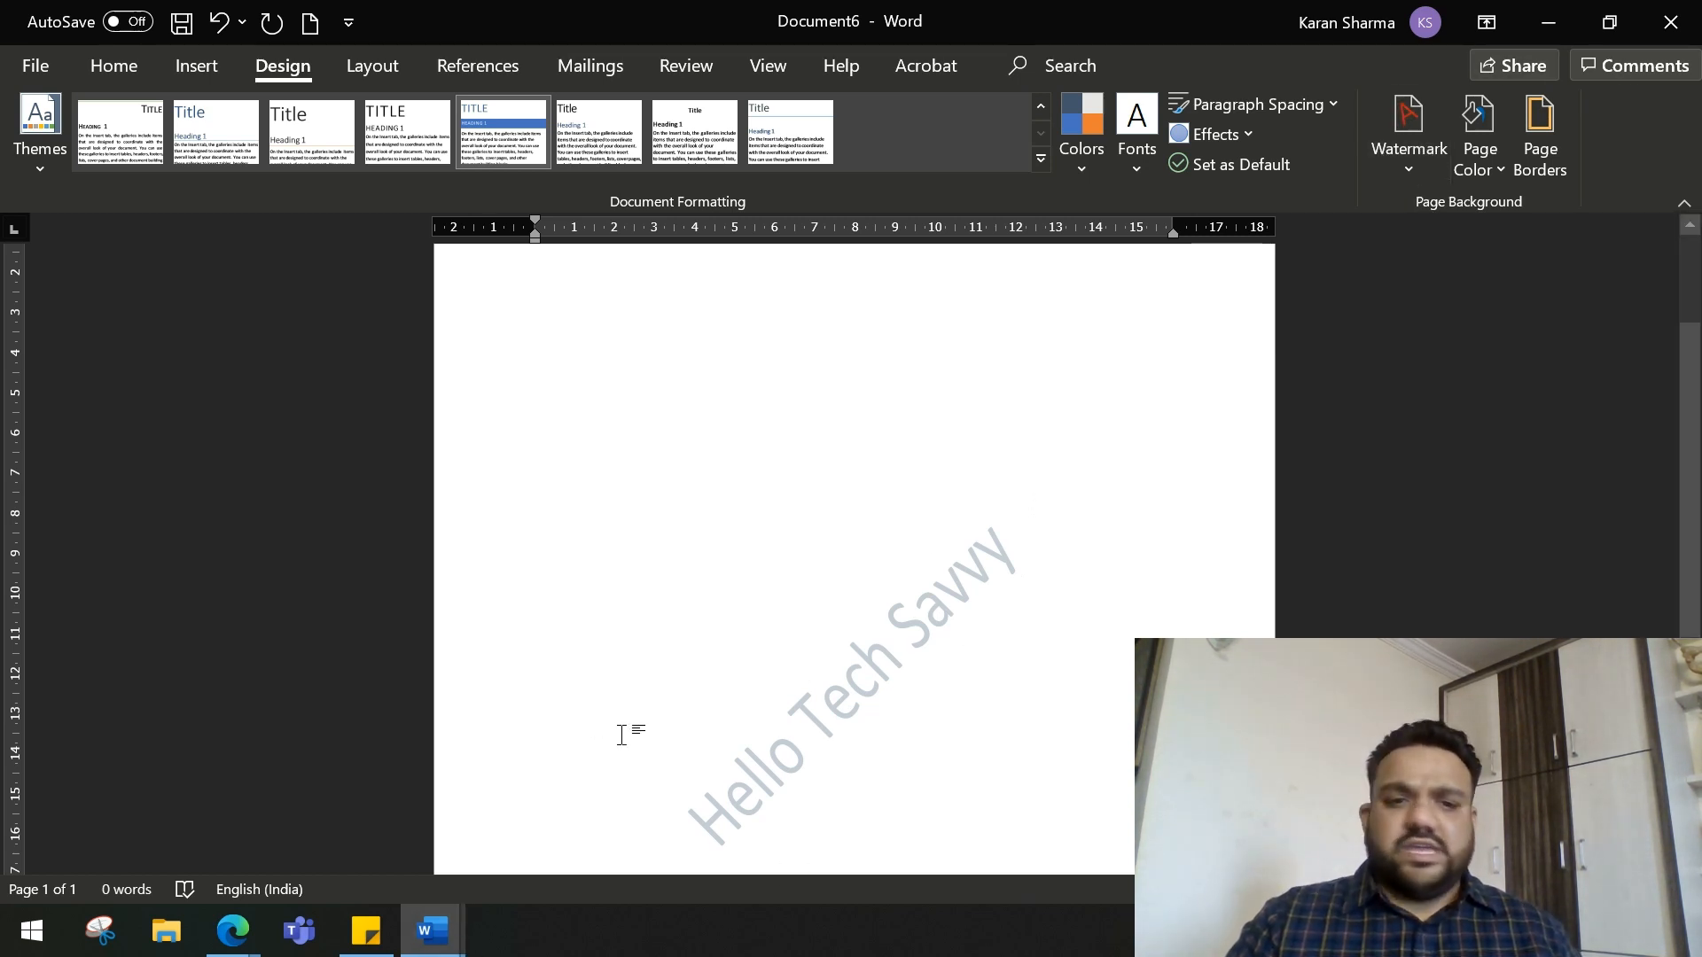
click(365, 929)
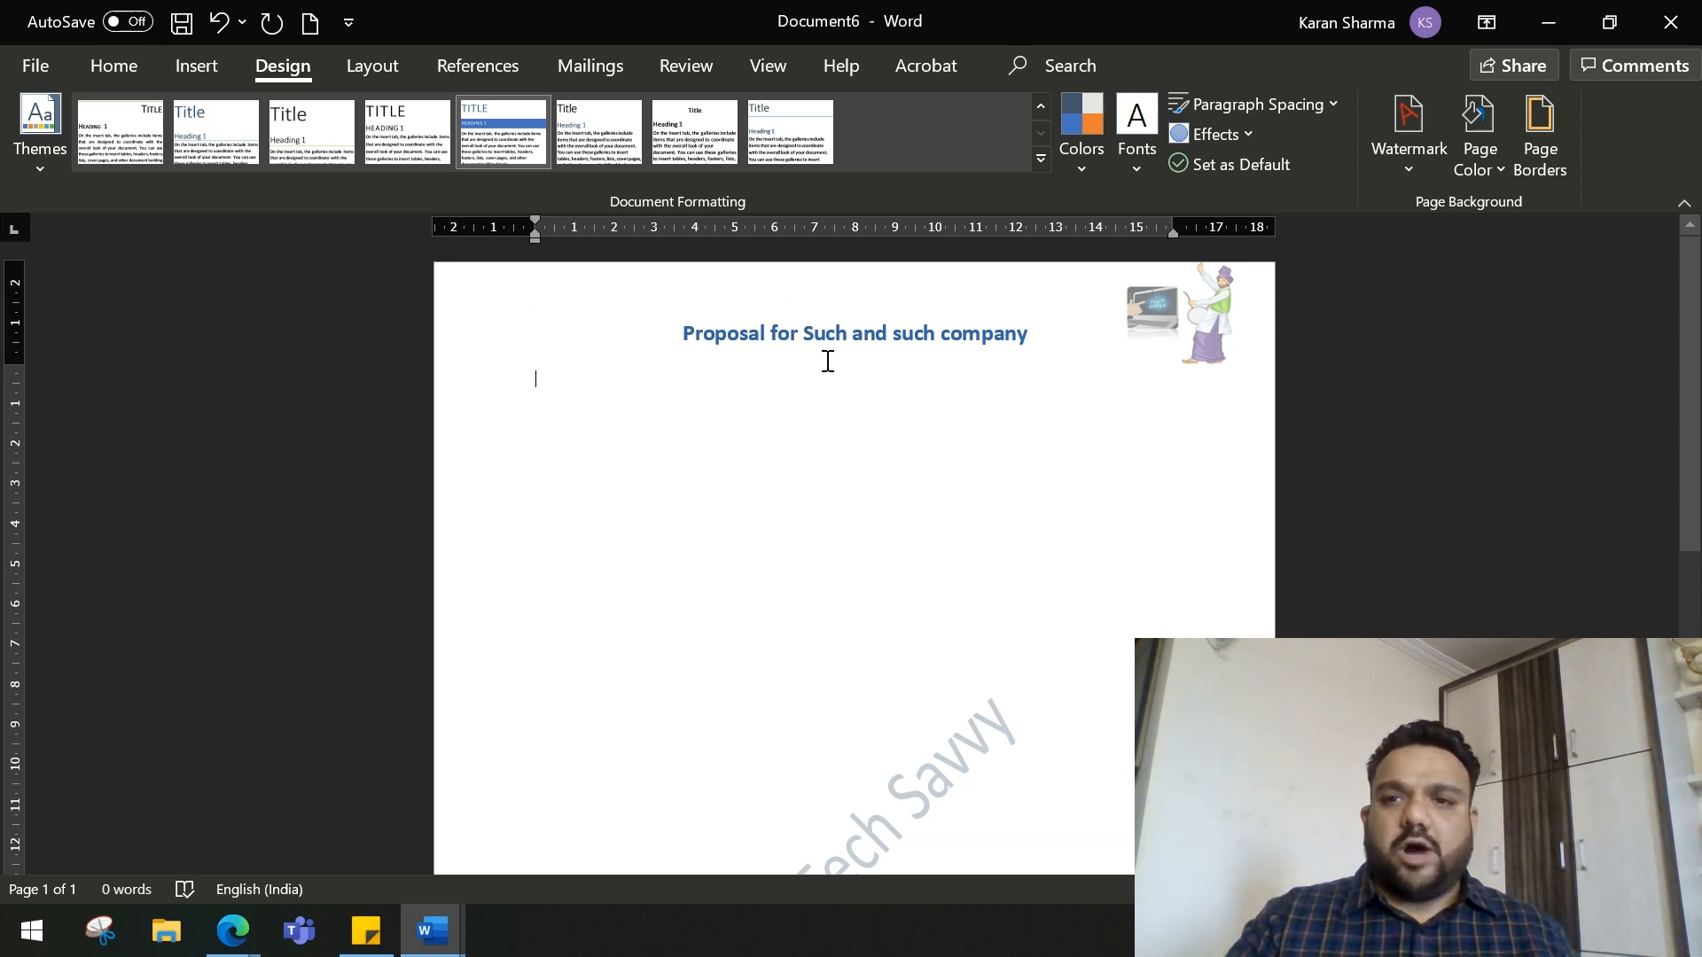
mouse_move(1541, 120)
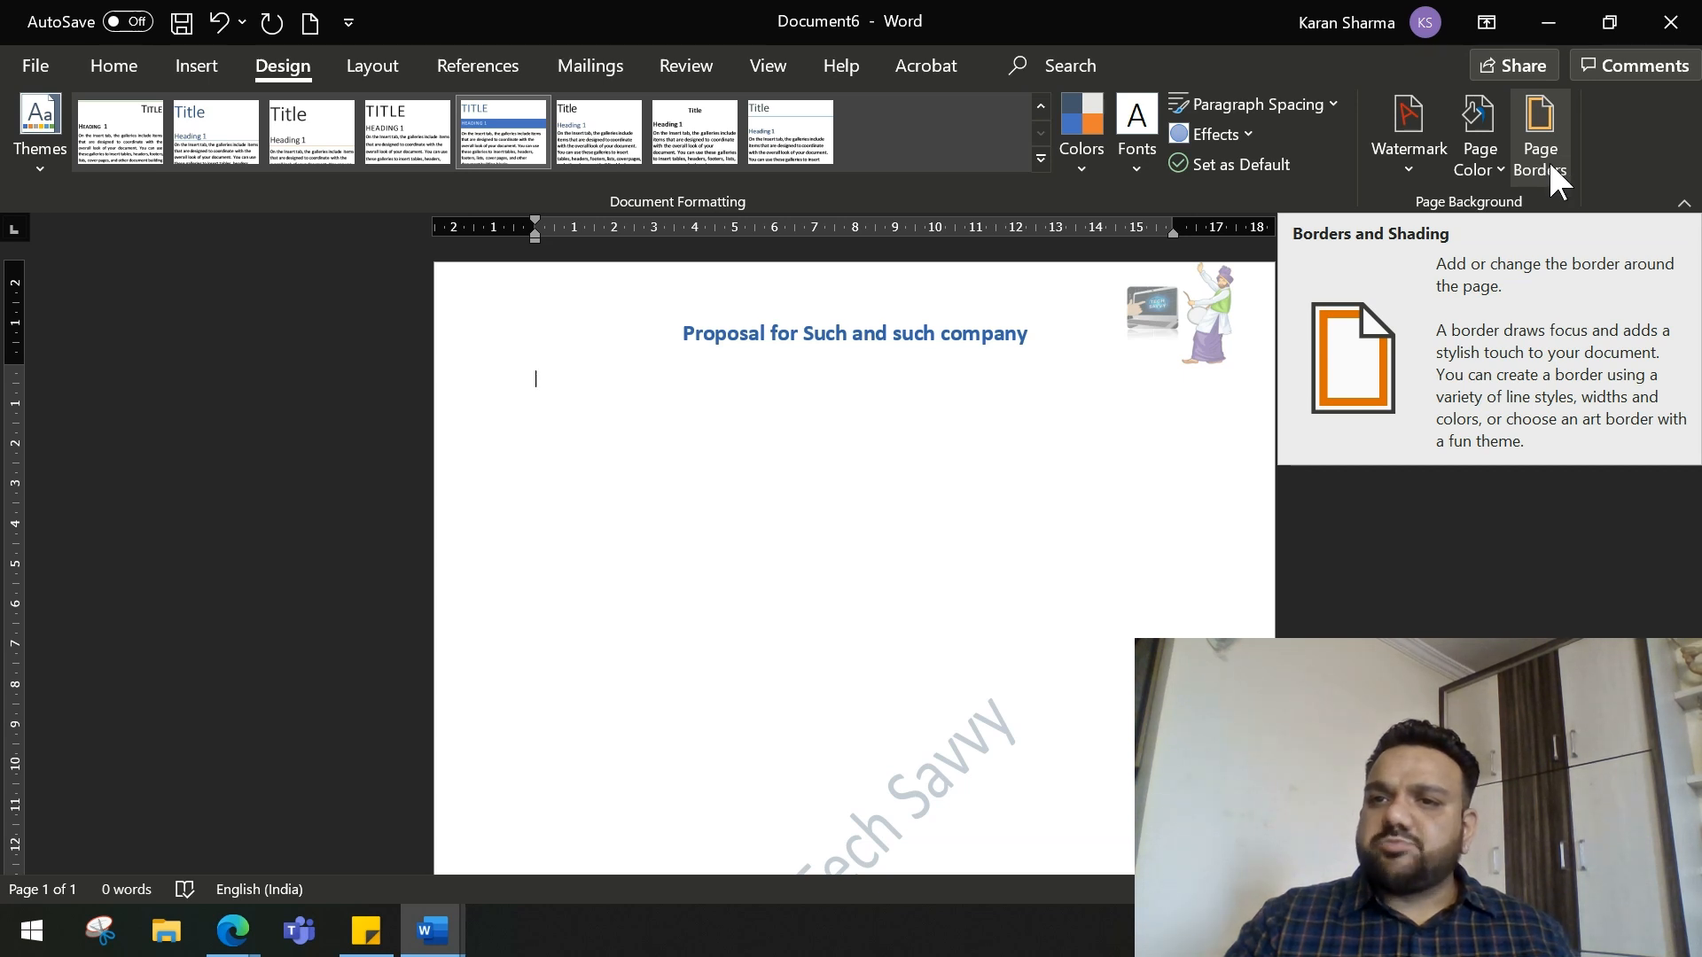
- Frame the page with a Box border in double-line style, 3 pt width, dark blue
click(1540, 148)
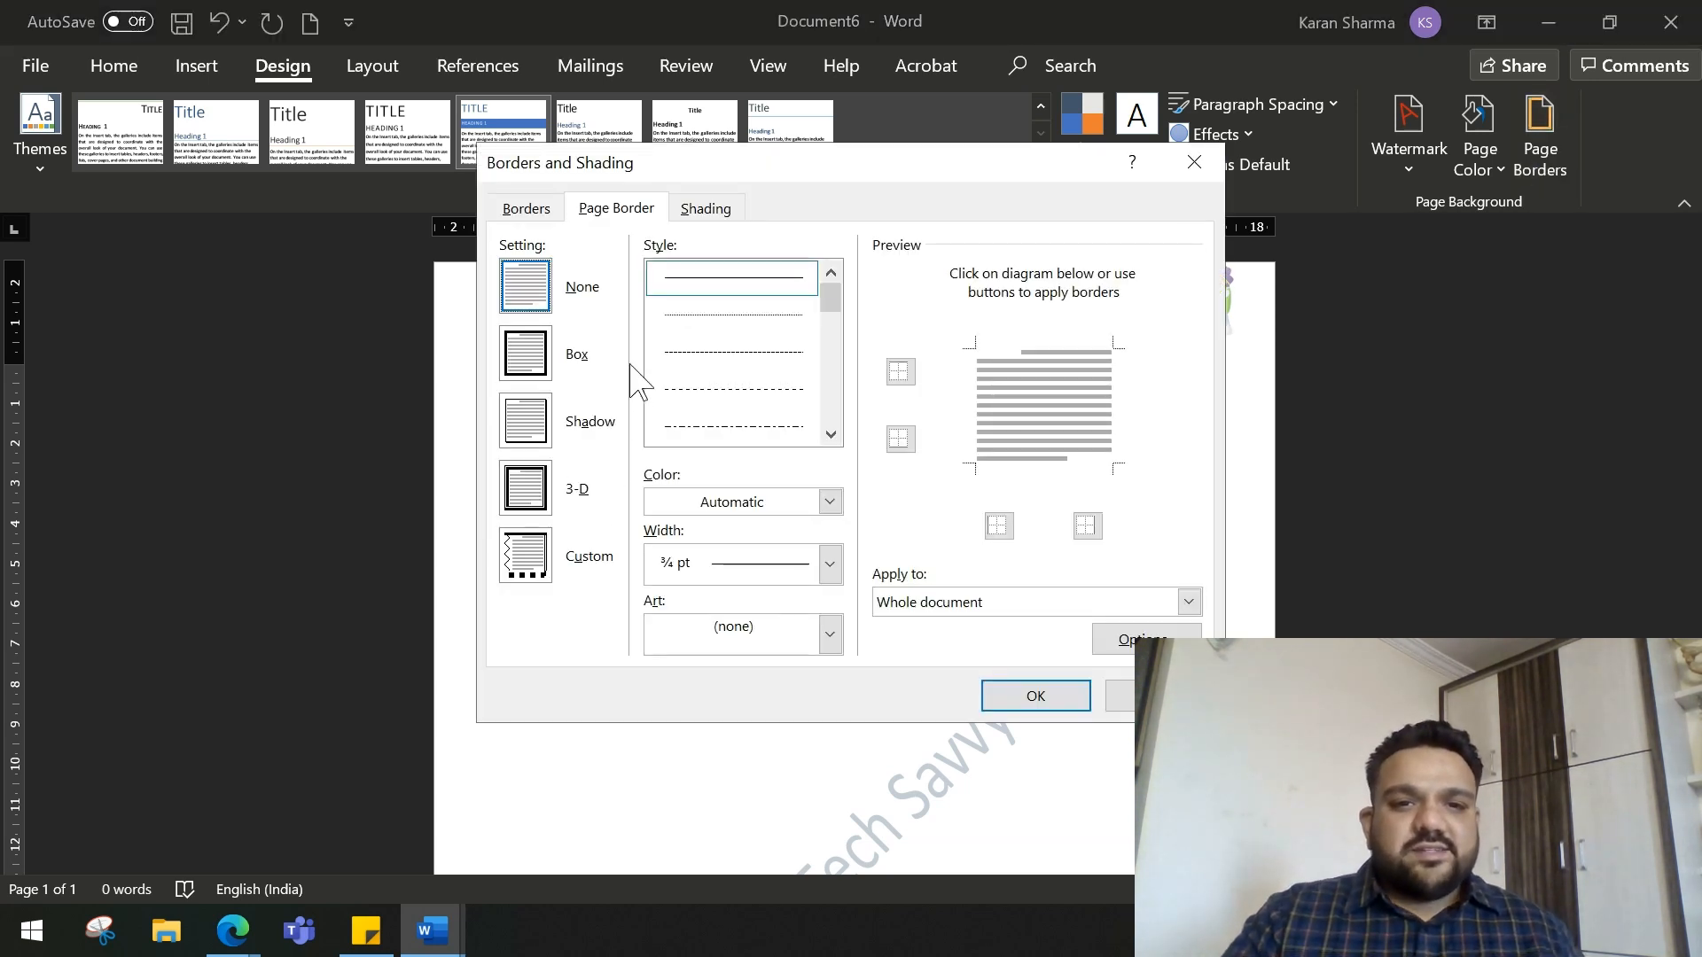
click(524, 352)
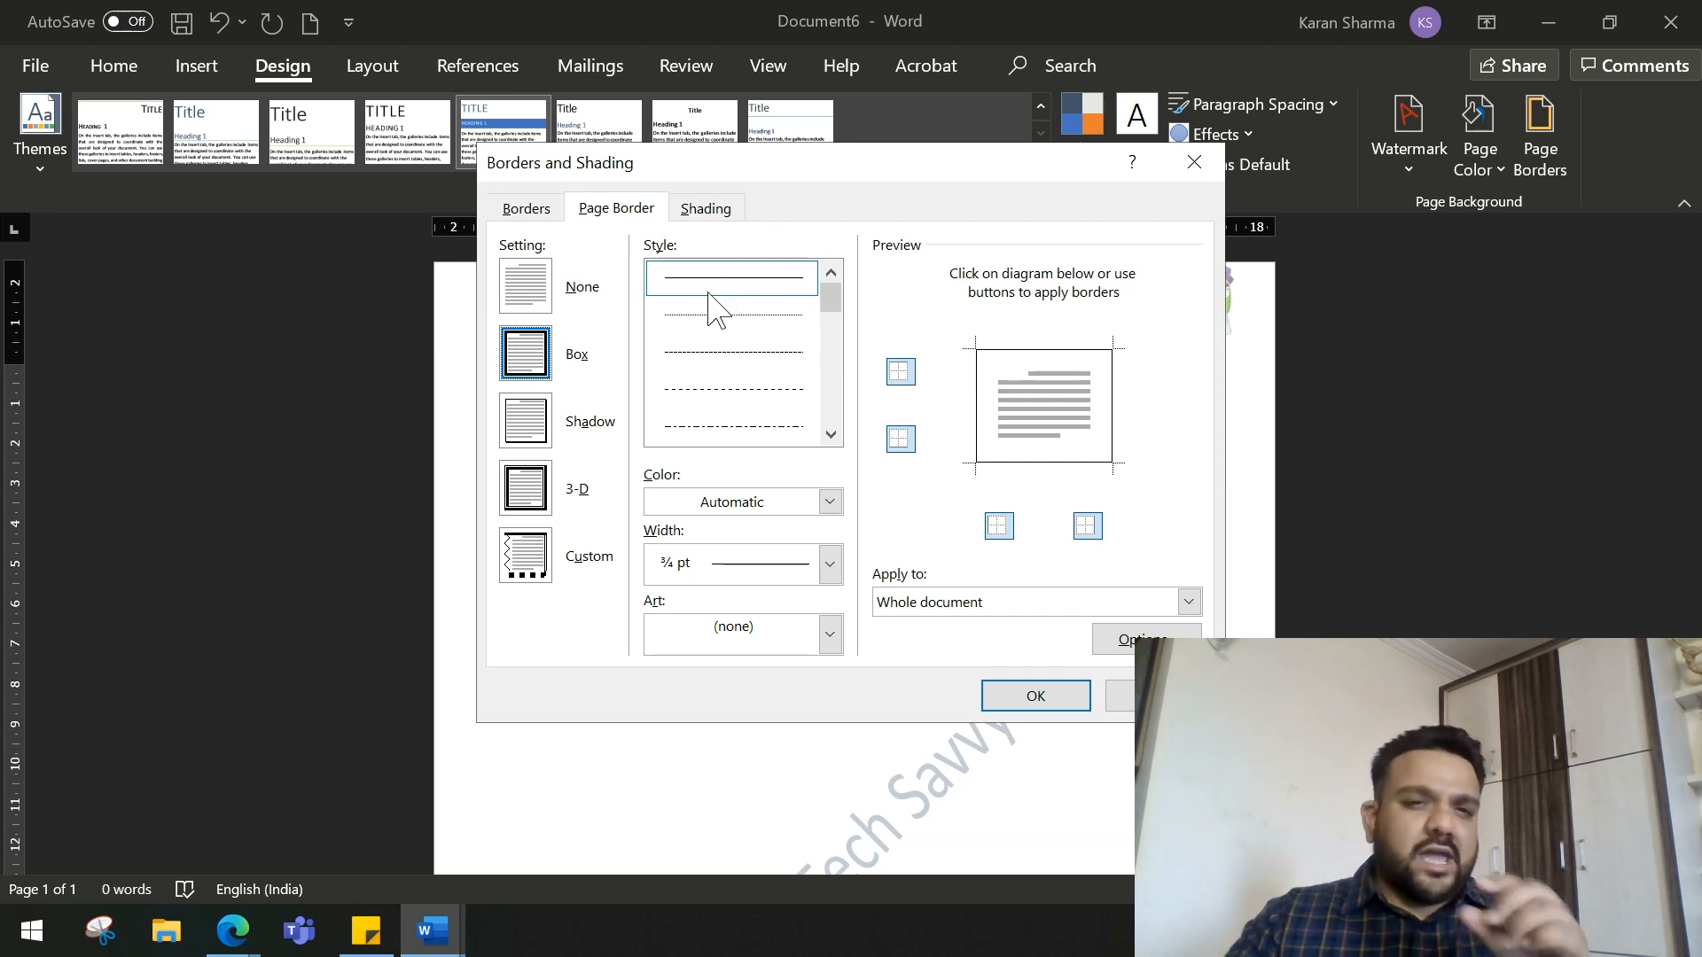
click(830, 434)
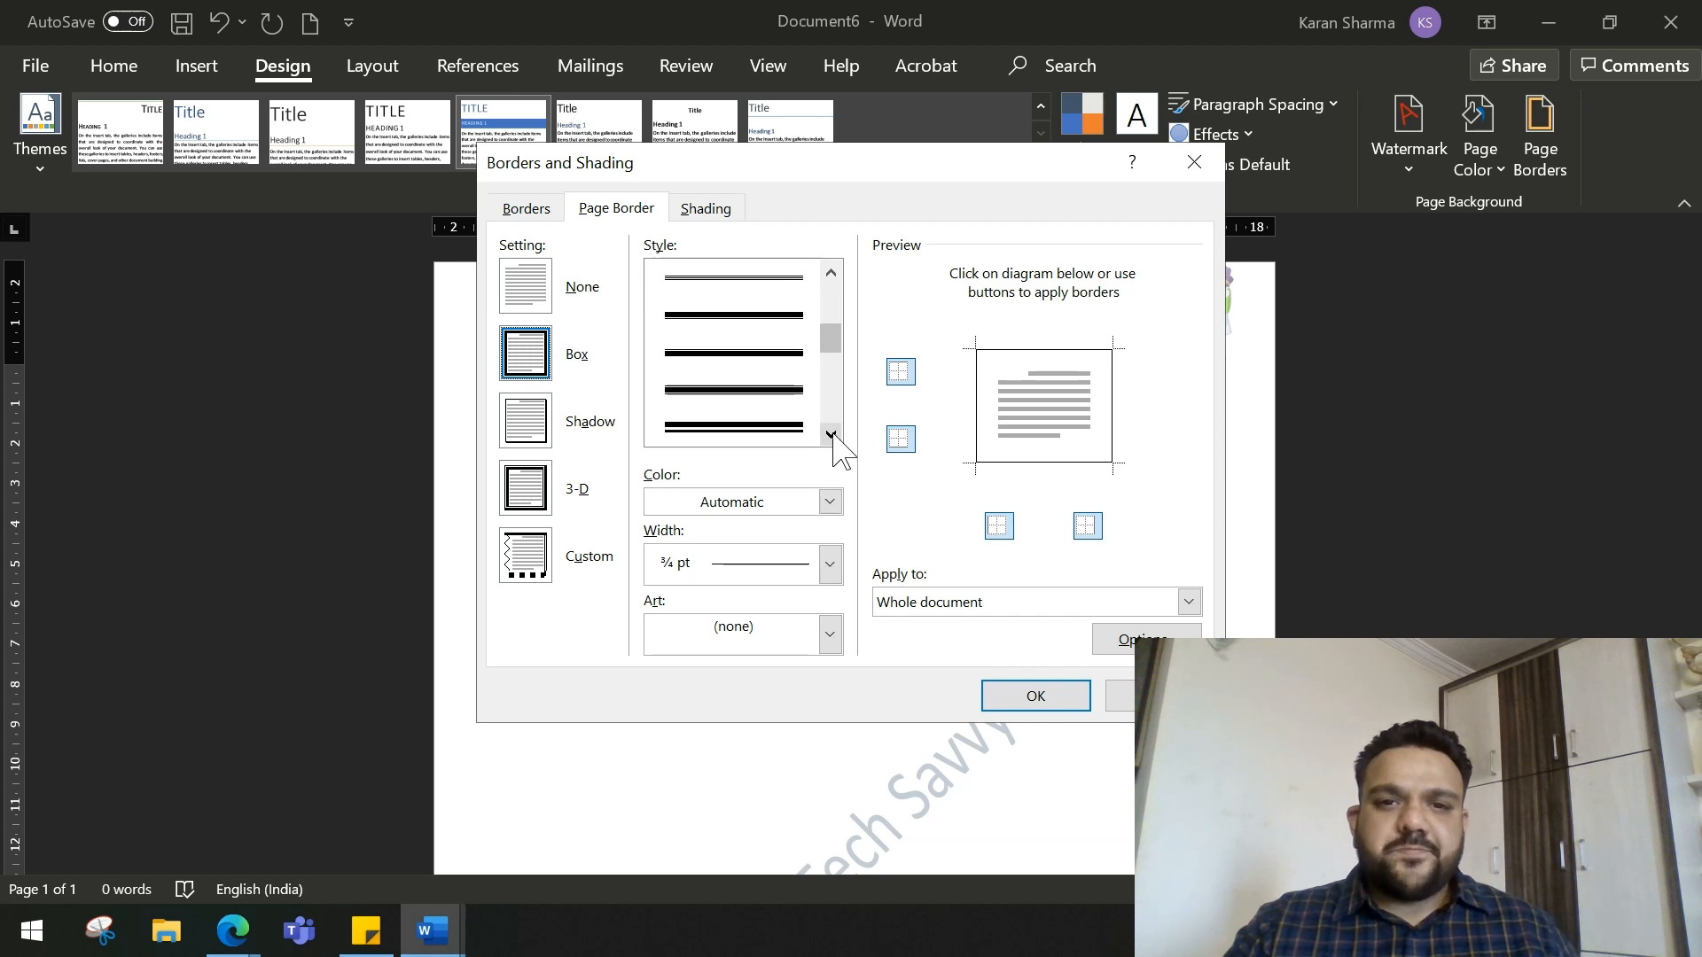
click(733, 426)
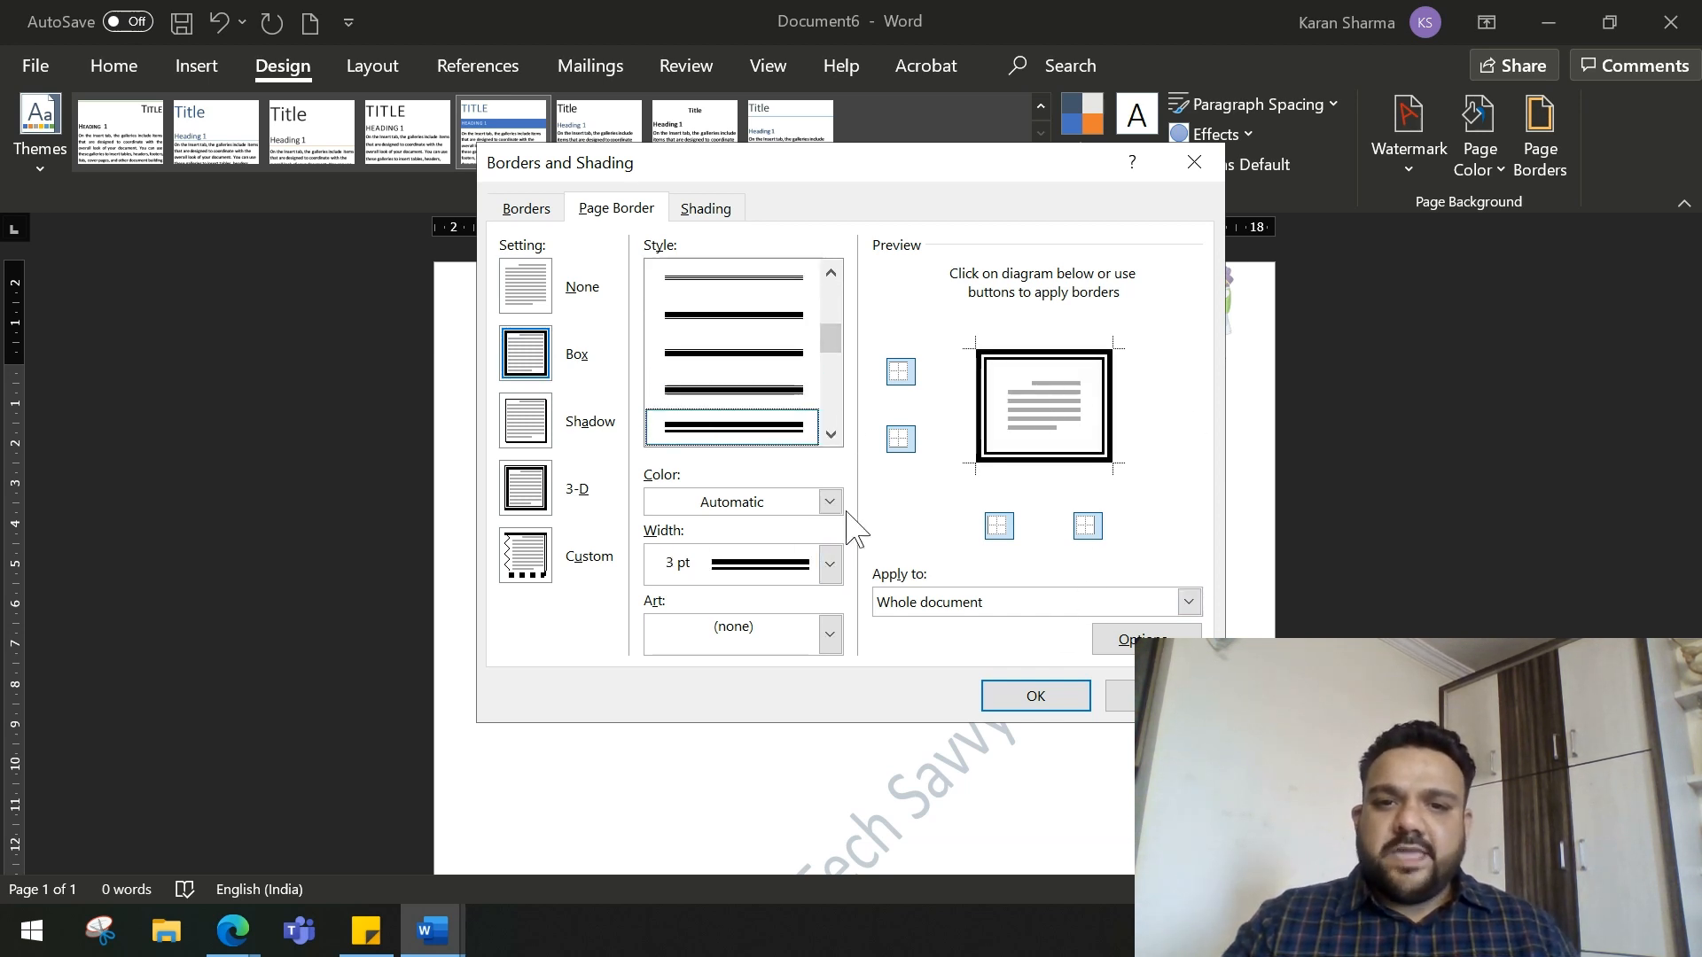
click(828, 501)
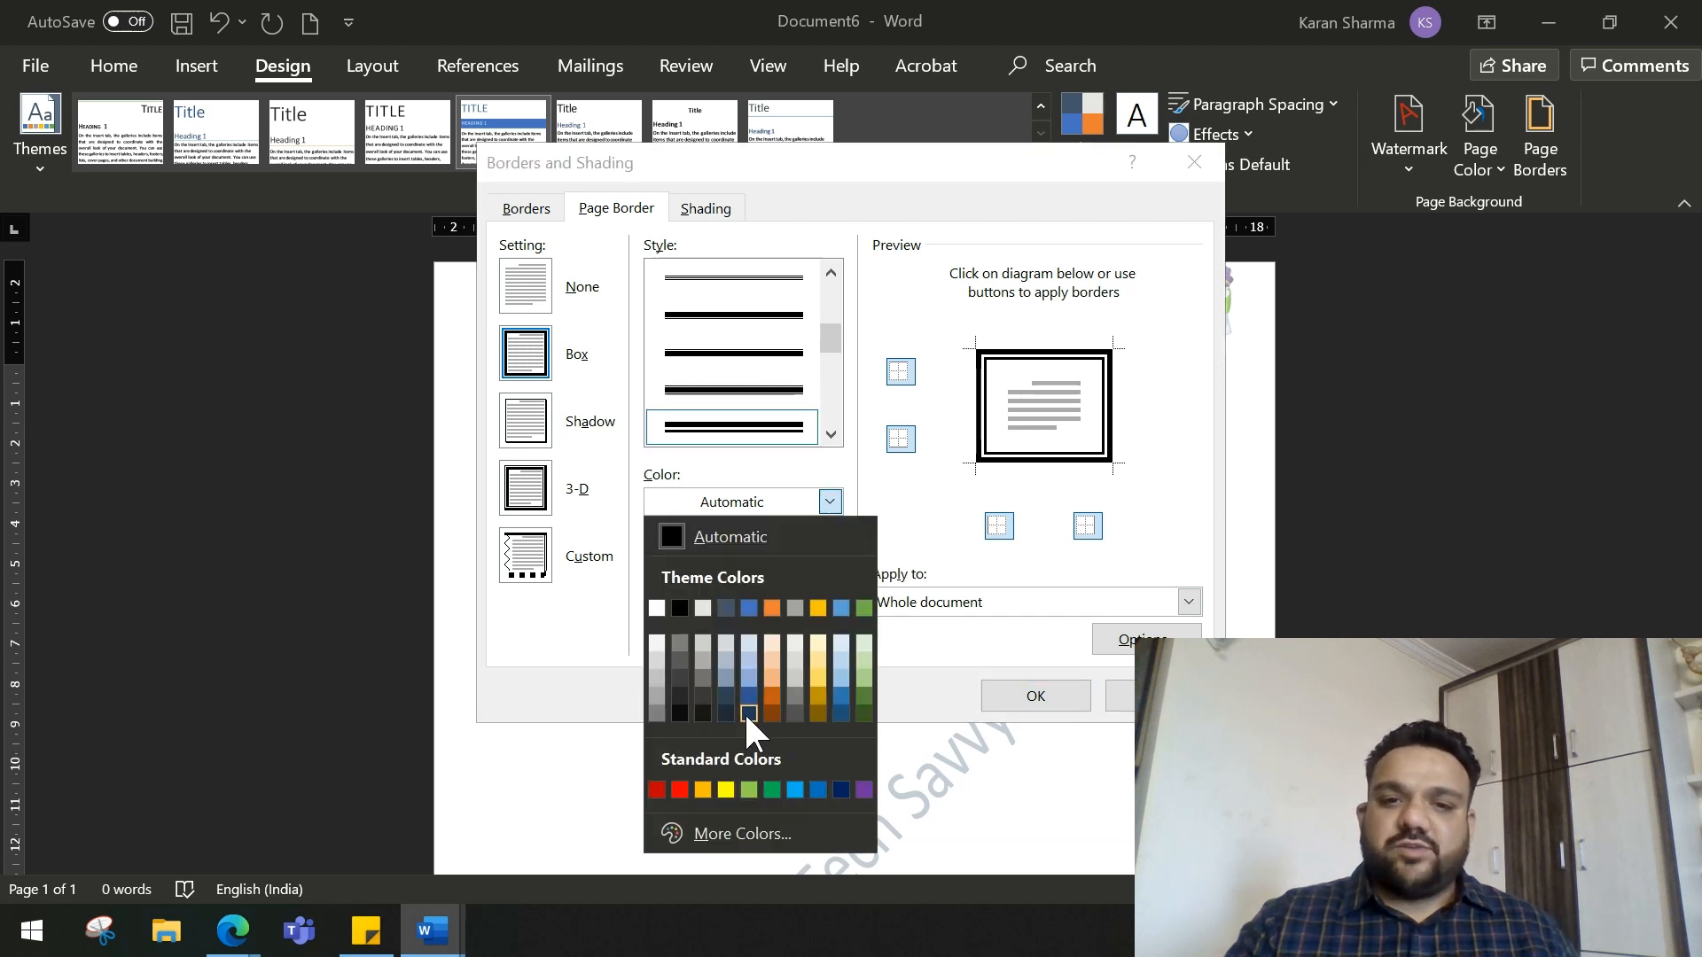
click(748, 712)
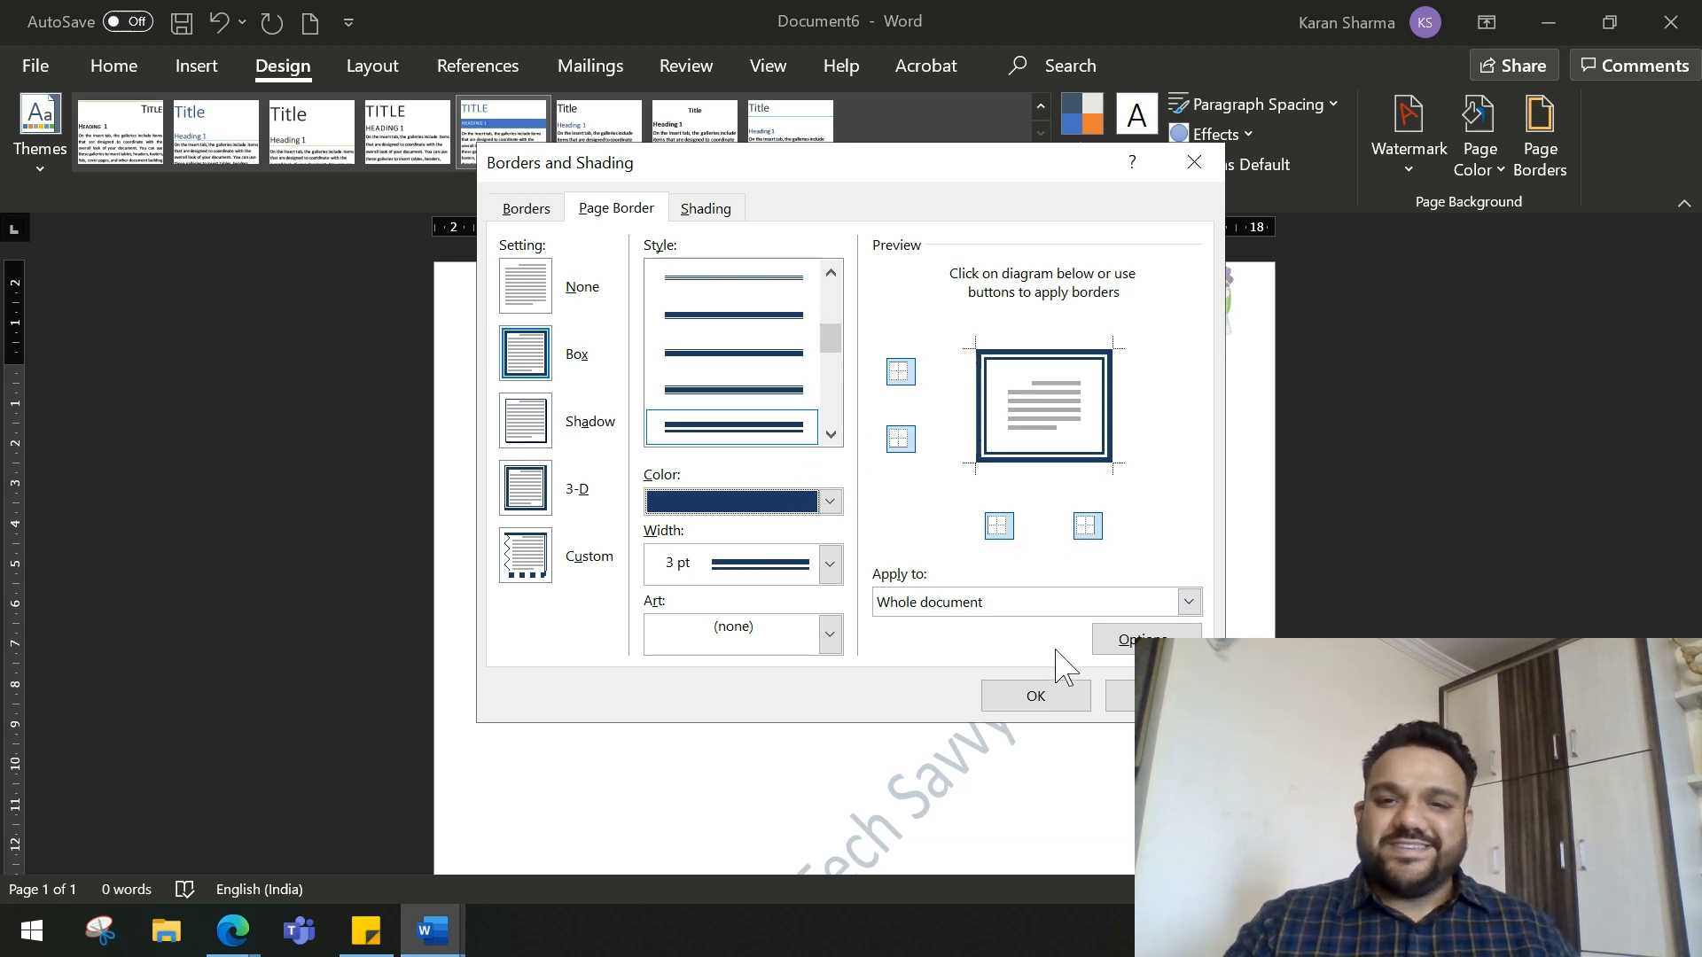
click(1035, 695)
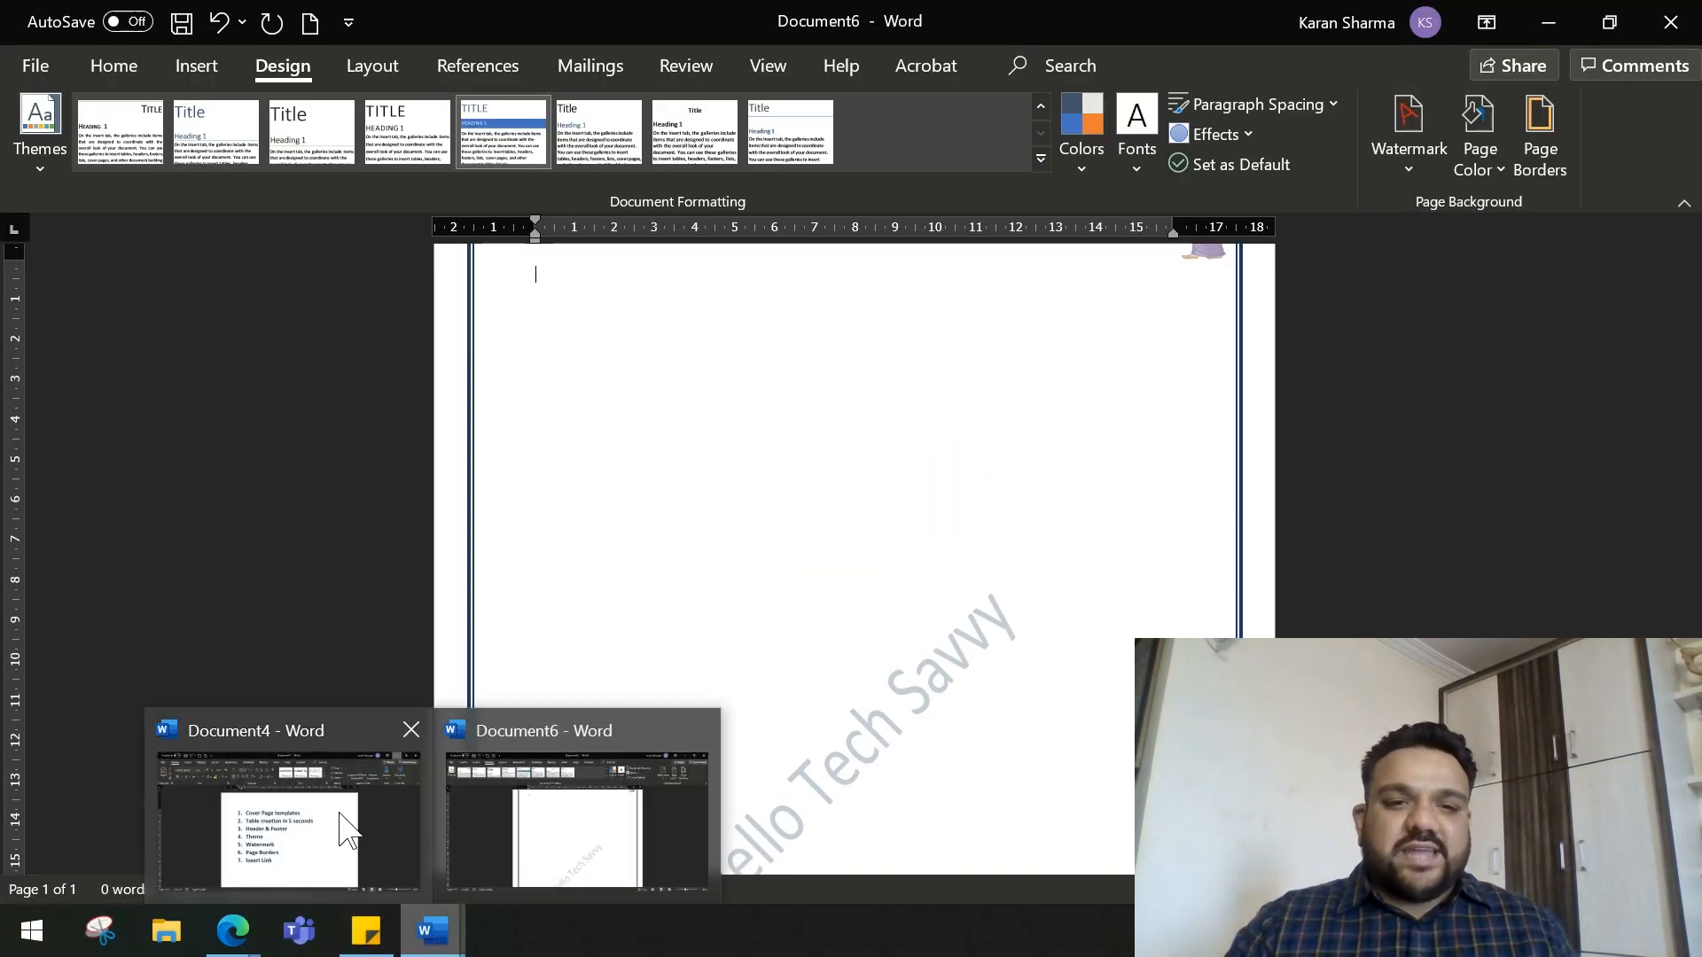
click(285, 822)
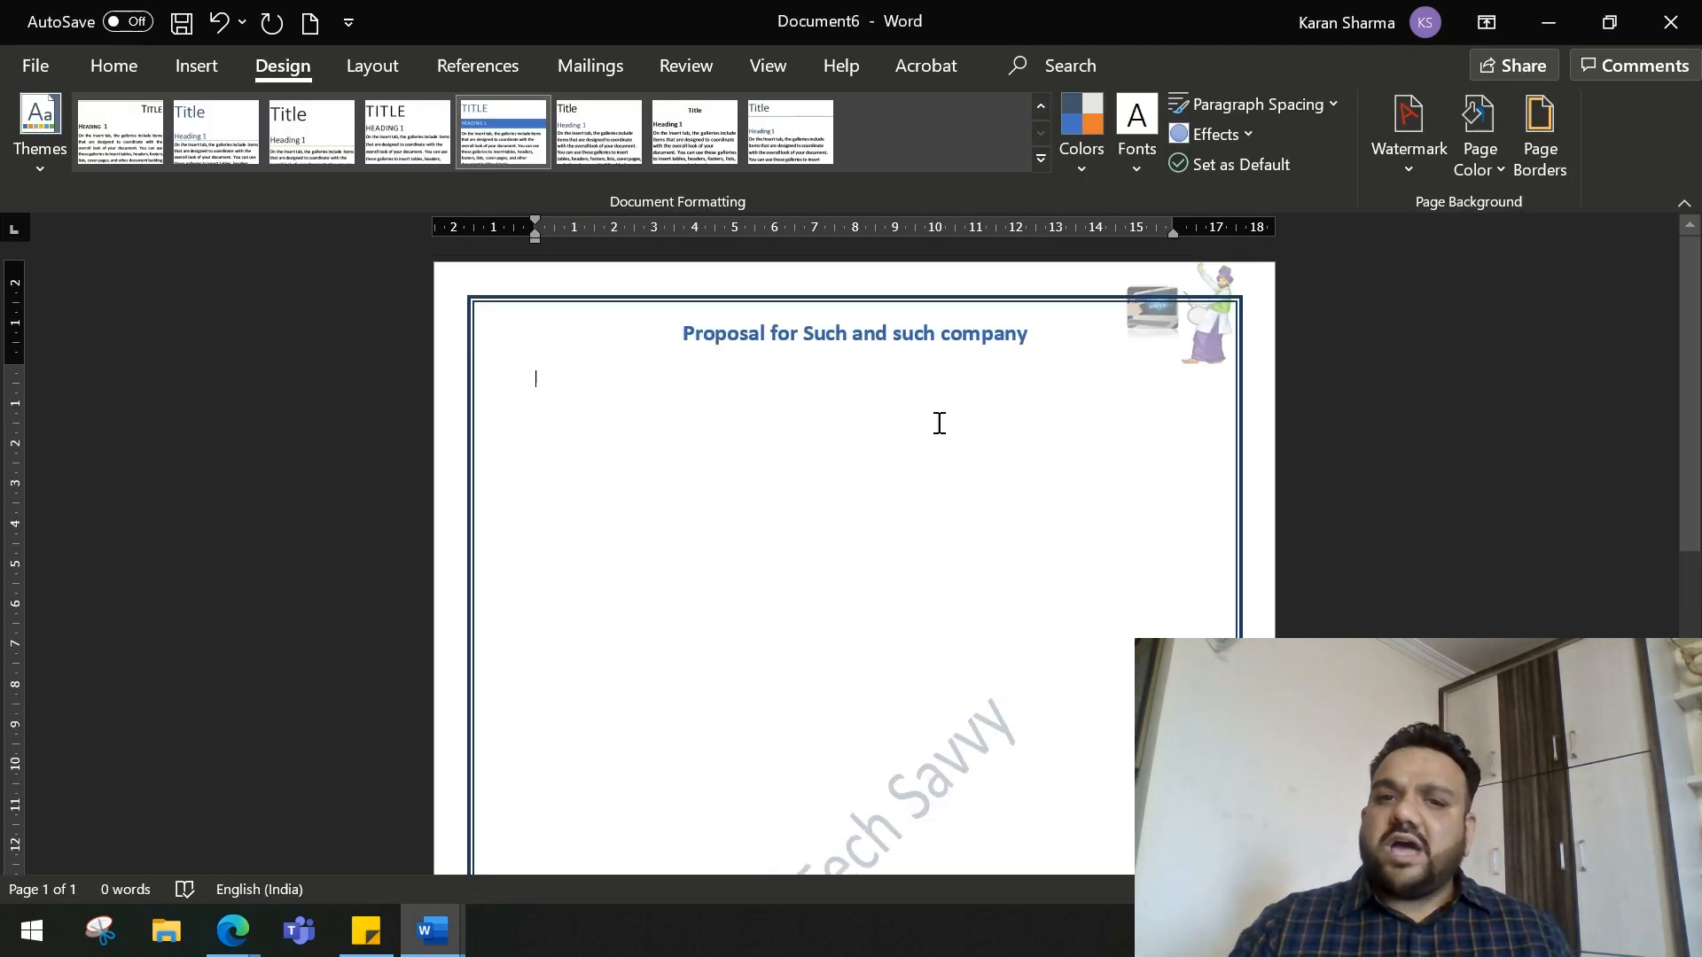
mouse_move(398, 241)
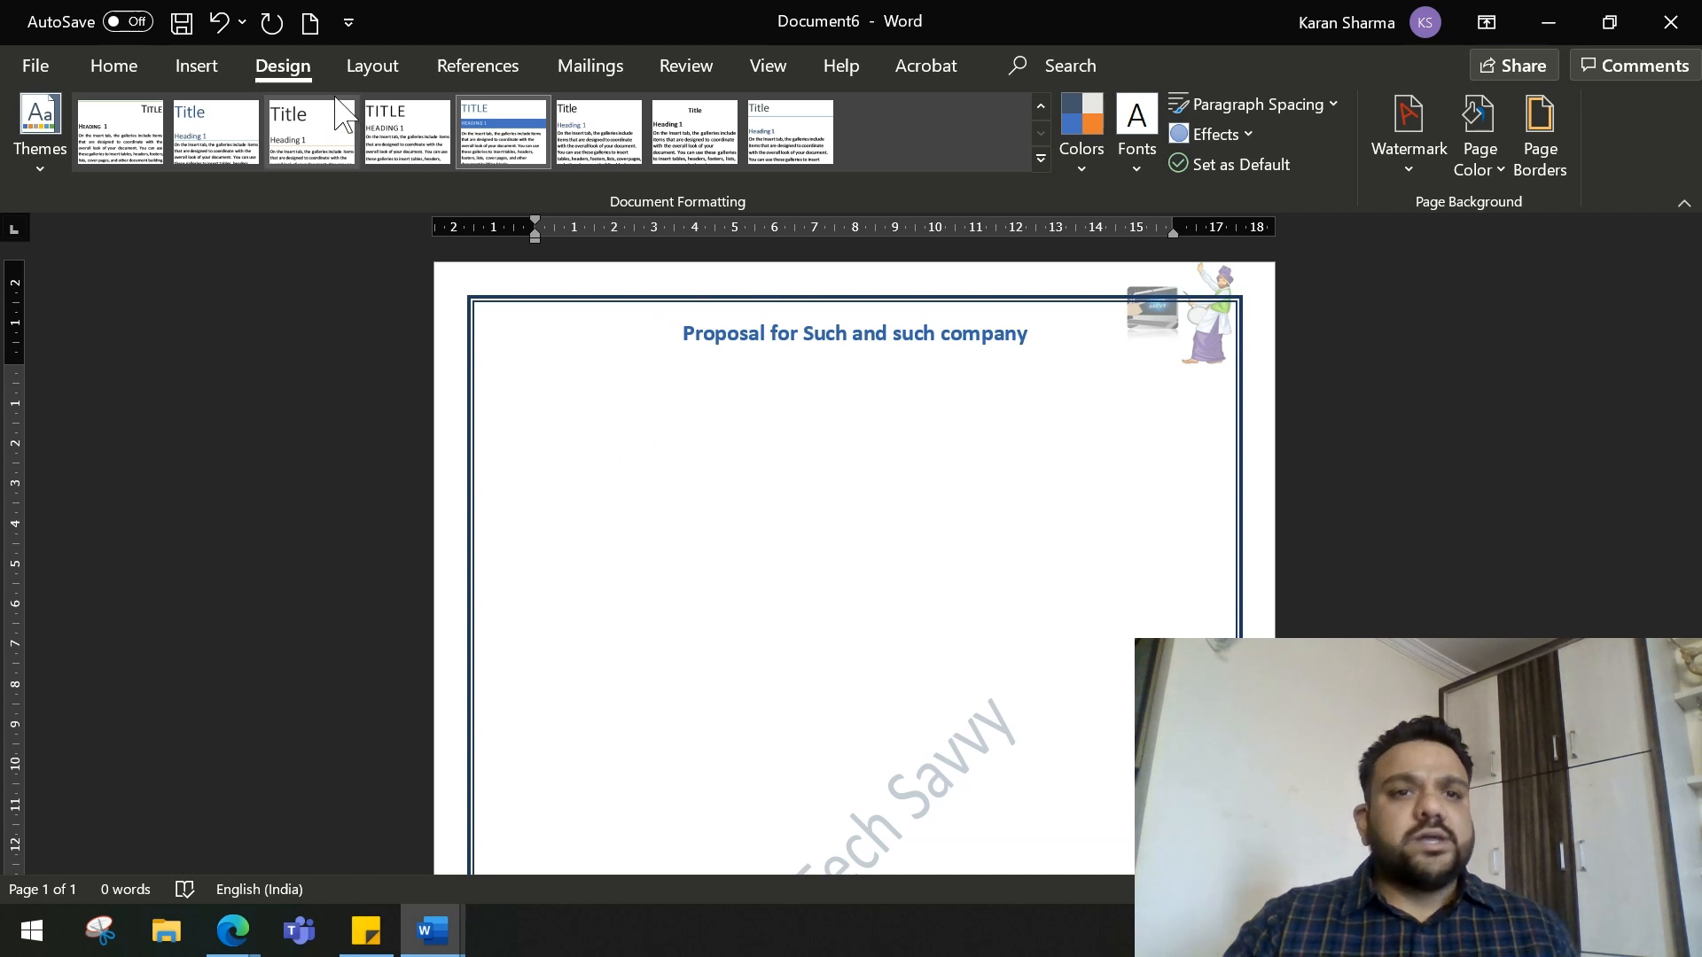
- Insert a 'Followup and updates' hyperlink to a recent file below the title
click(197, 66)
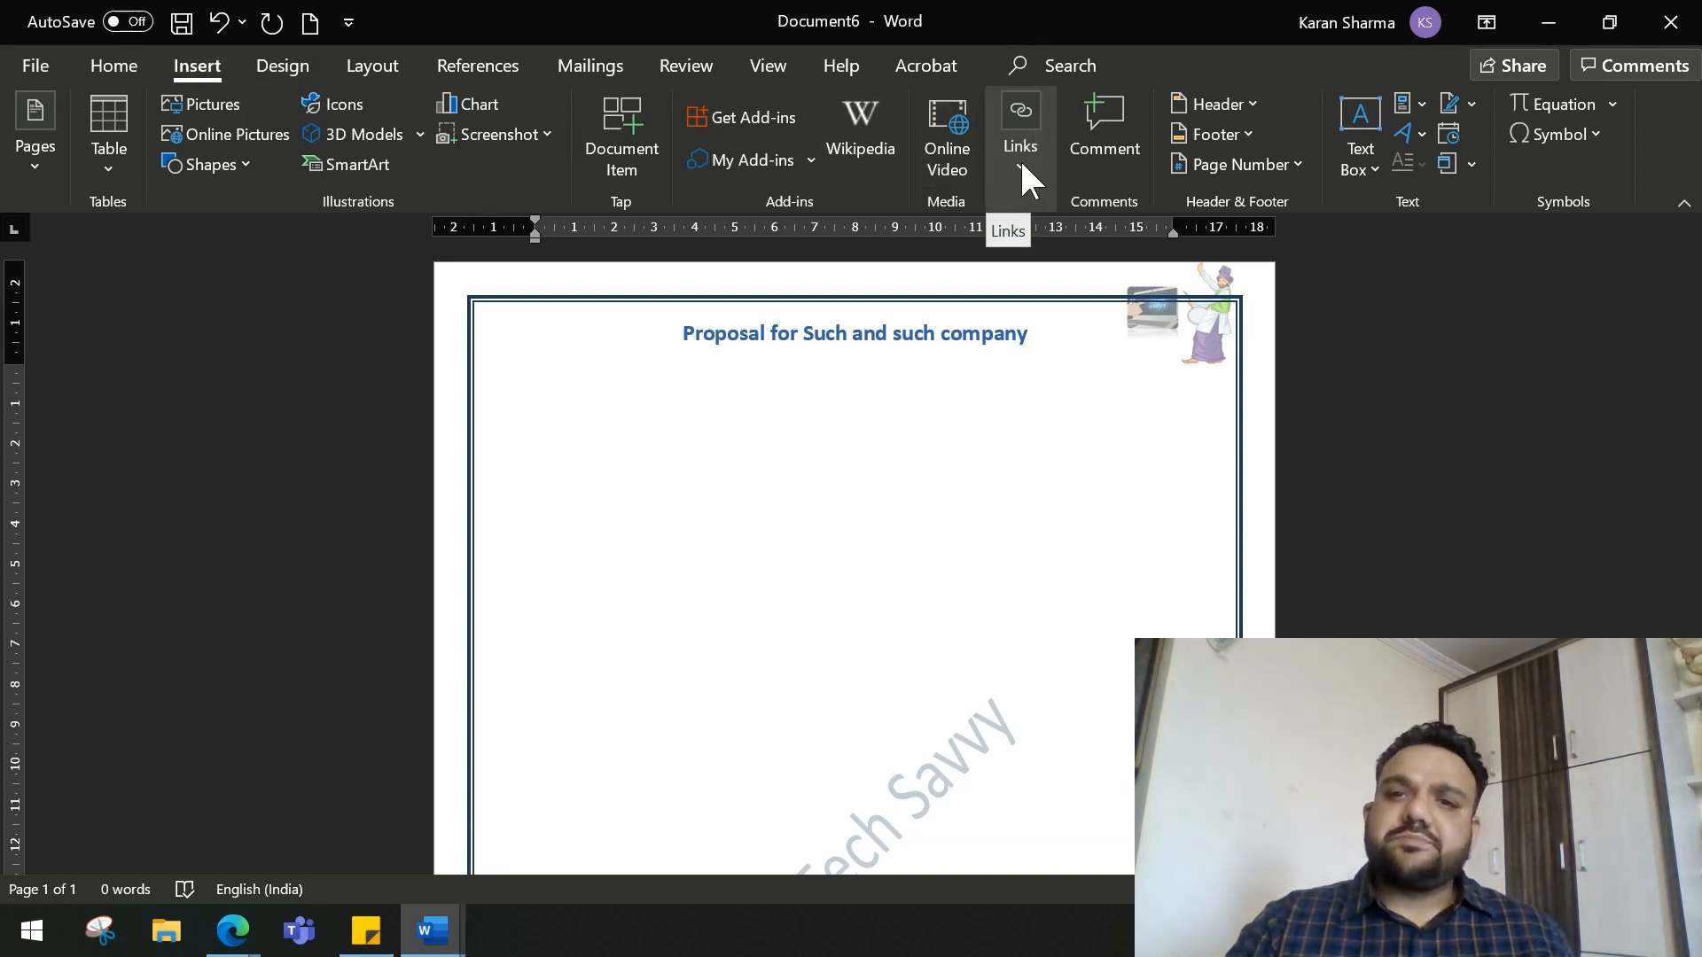
click(1021, 124)
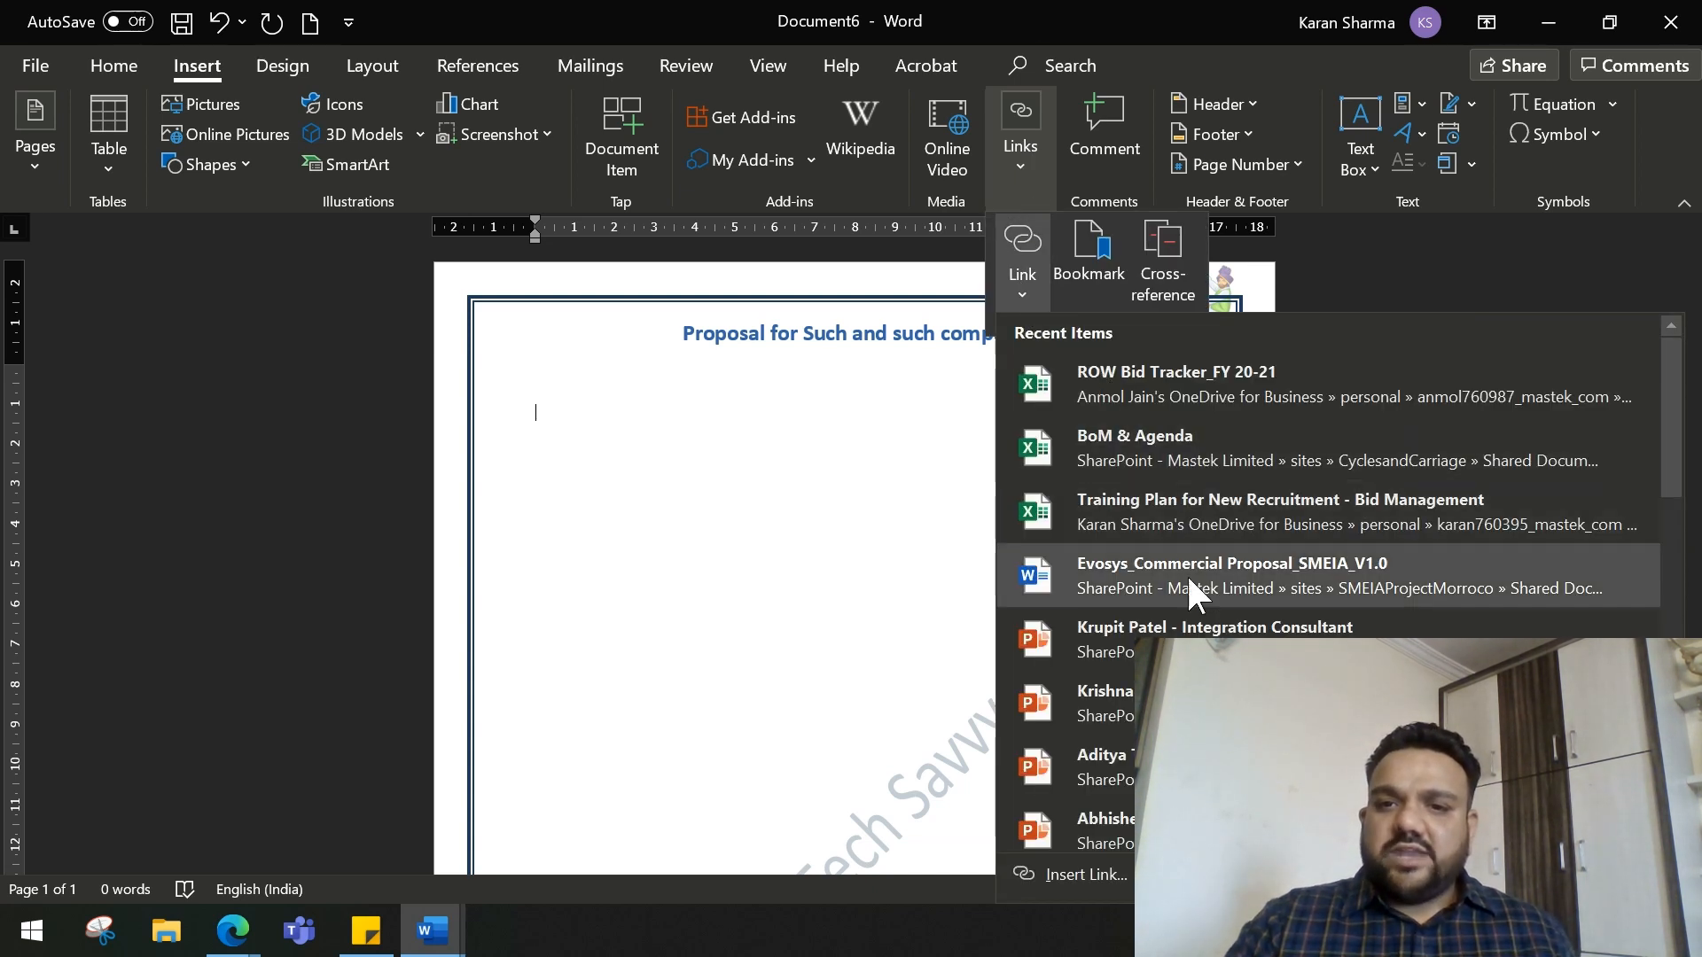
mouse_move(1644, 510)
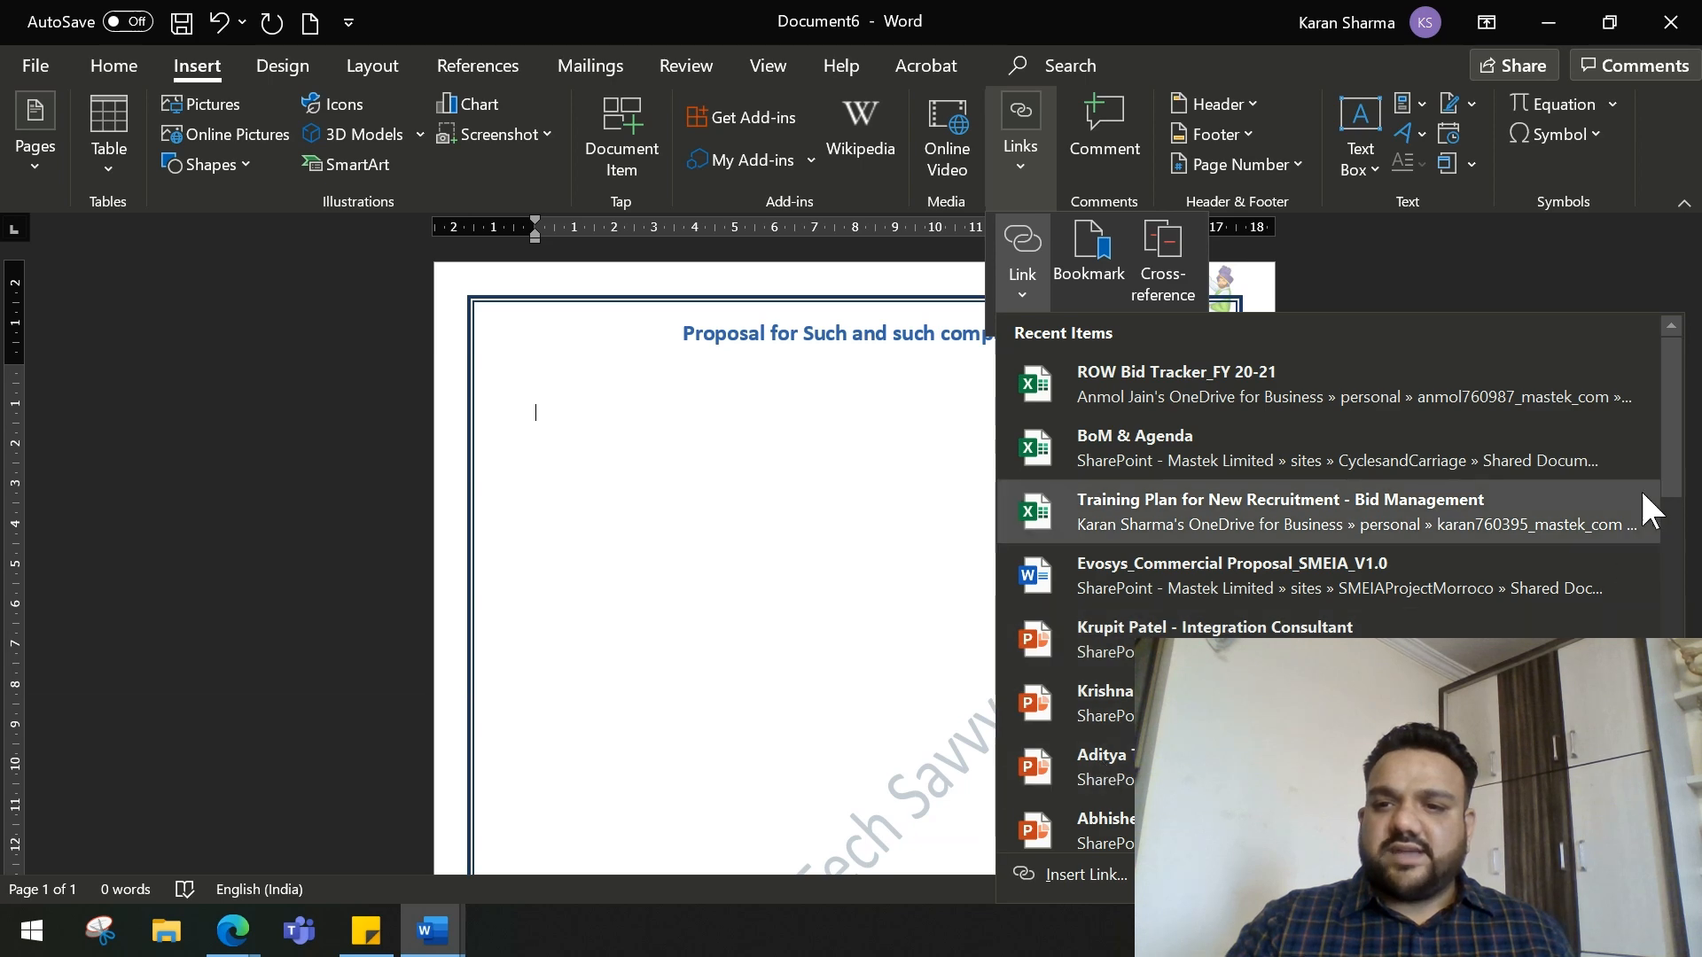
scroll(down, 3)
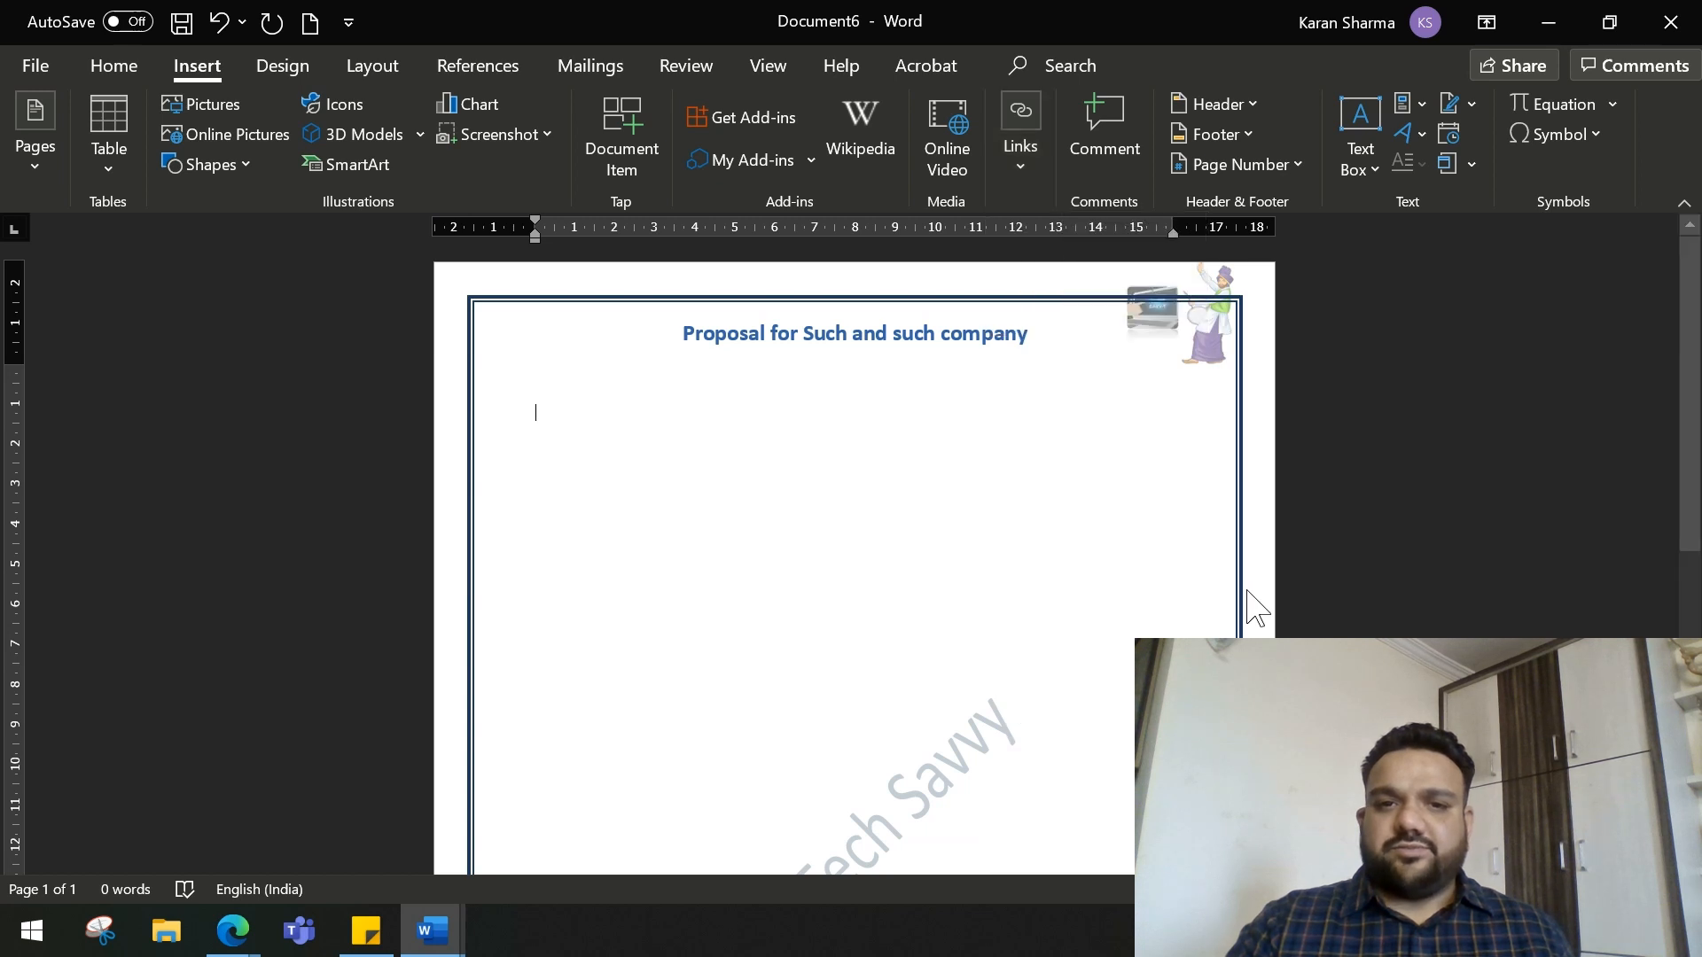
click(1019, 124)
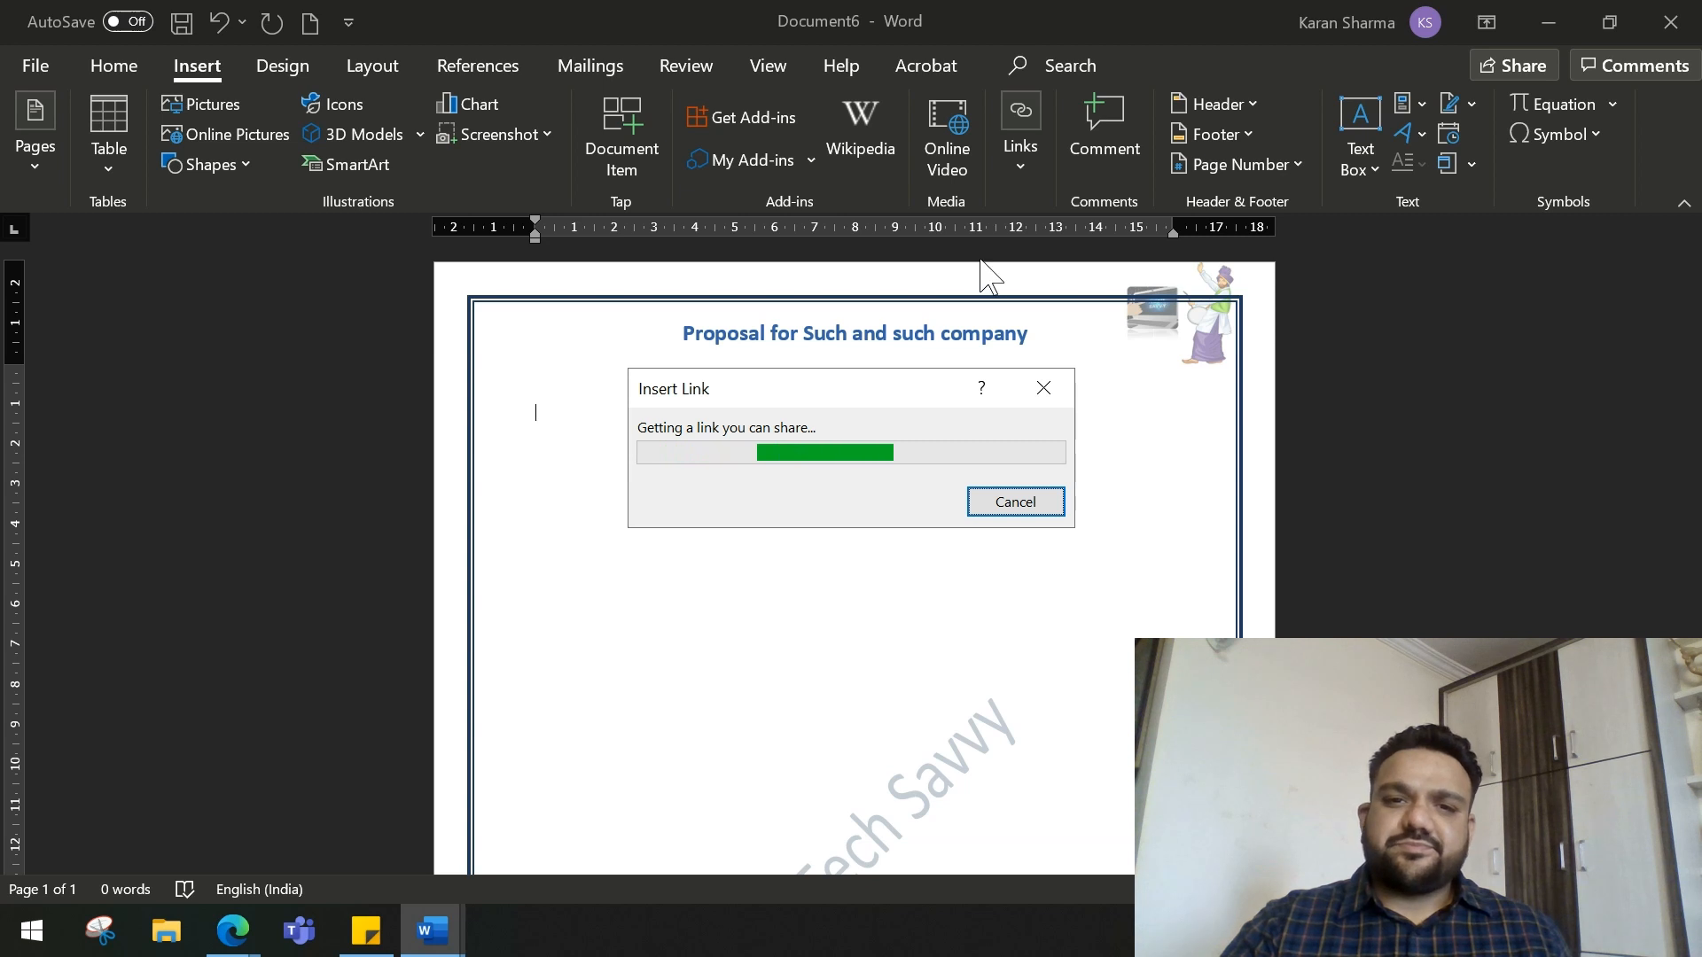
mouse_move(1039, 188)
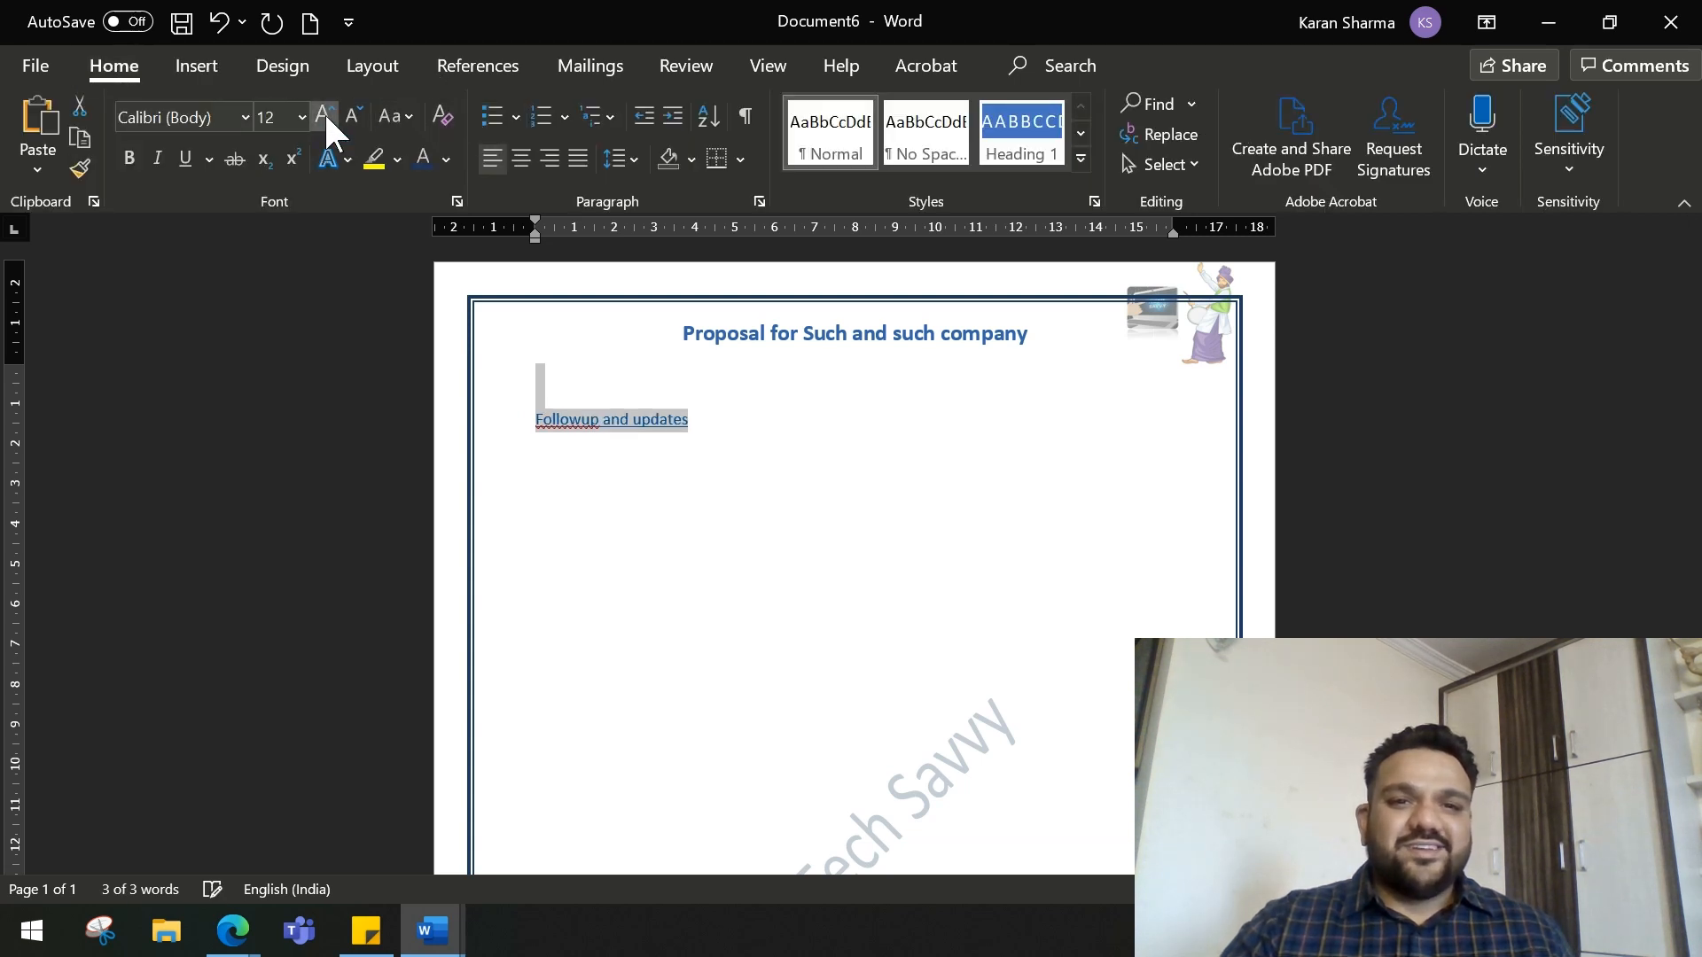
- Enlarge the link text to 18 pt and return to the Link options
click(323, 117)
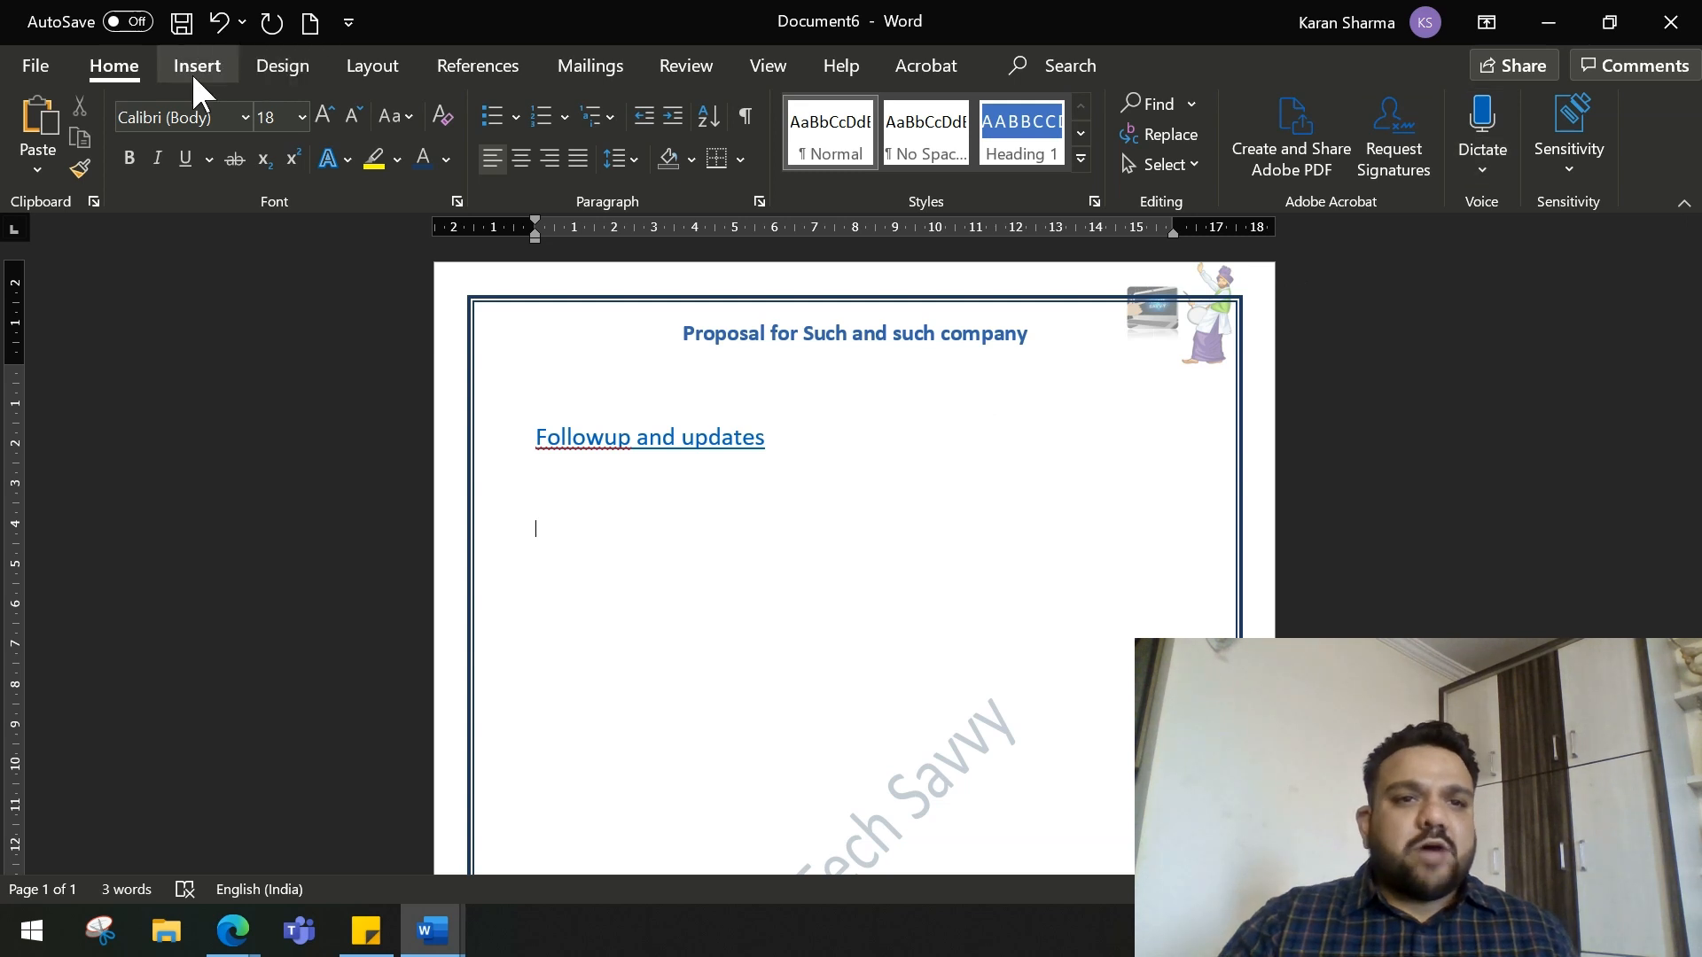
click(197, 65)
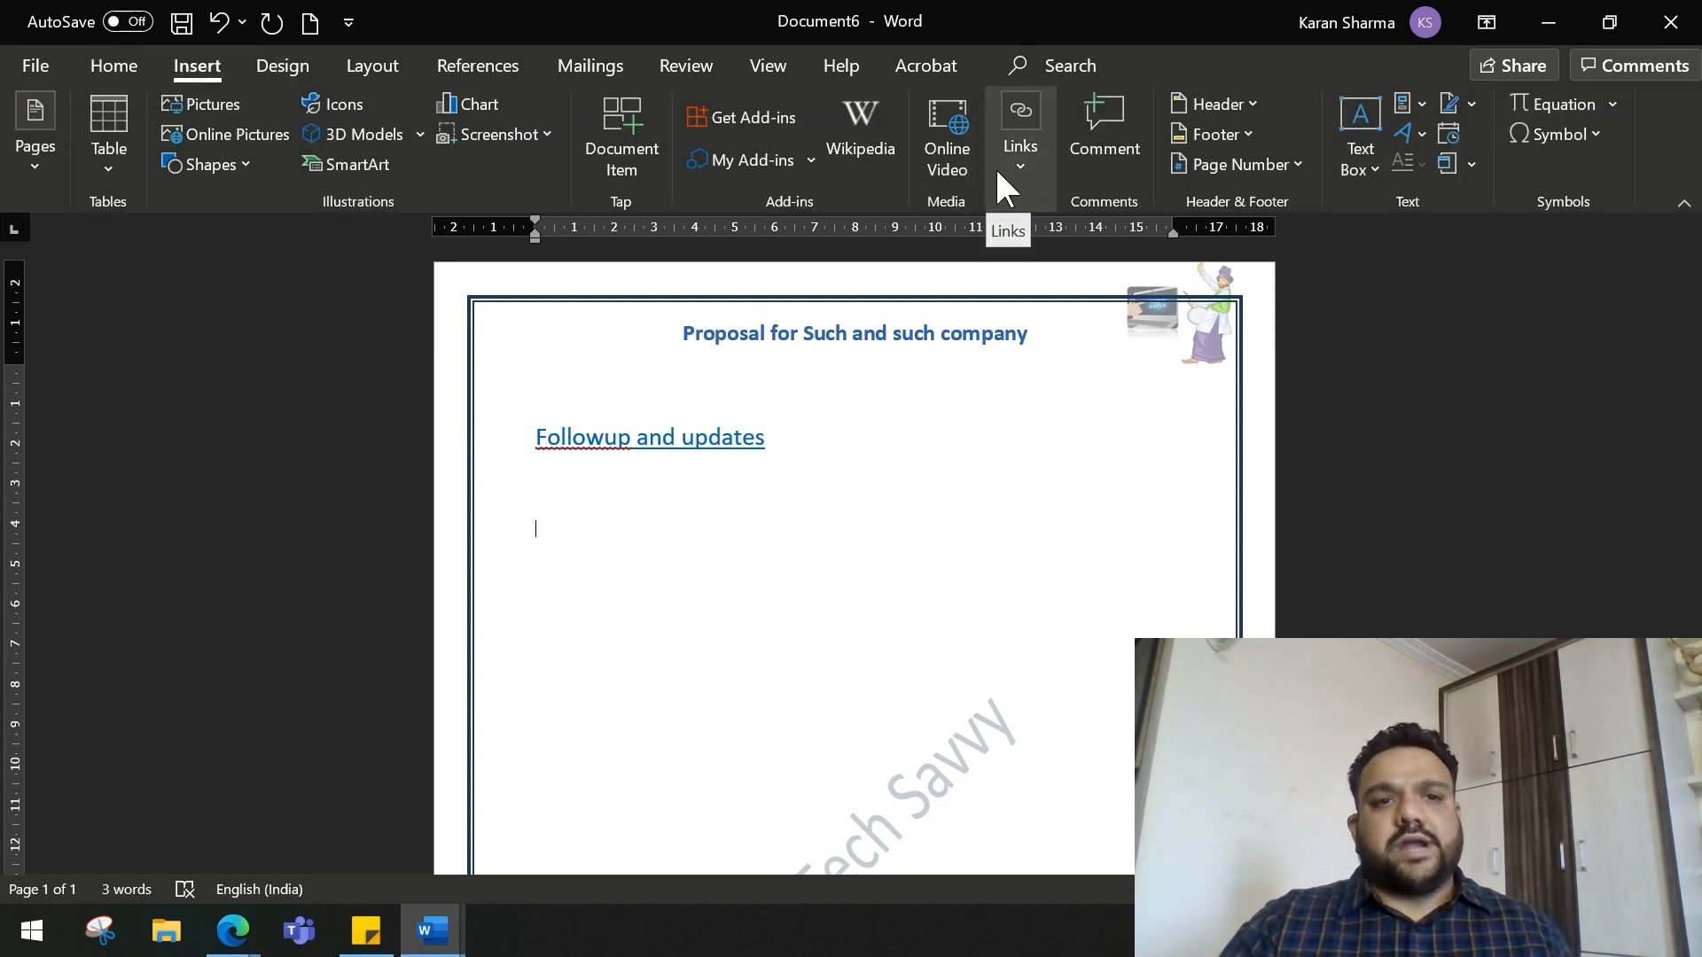
click(1021, 142)
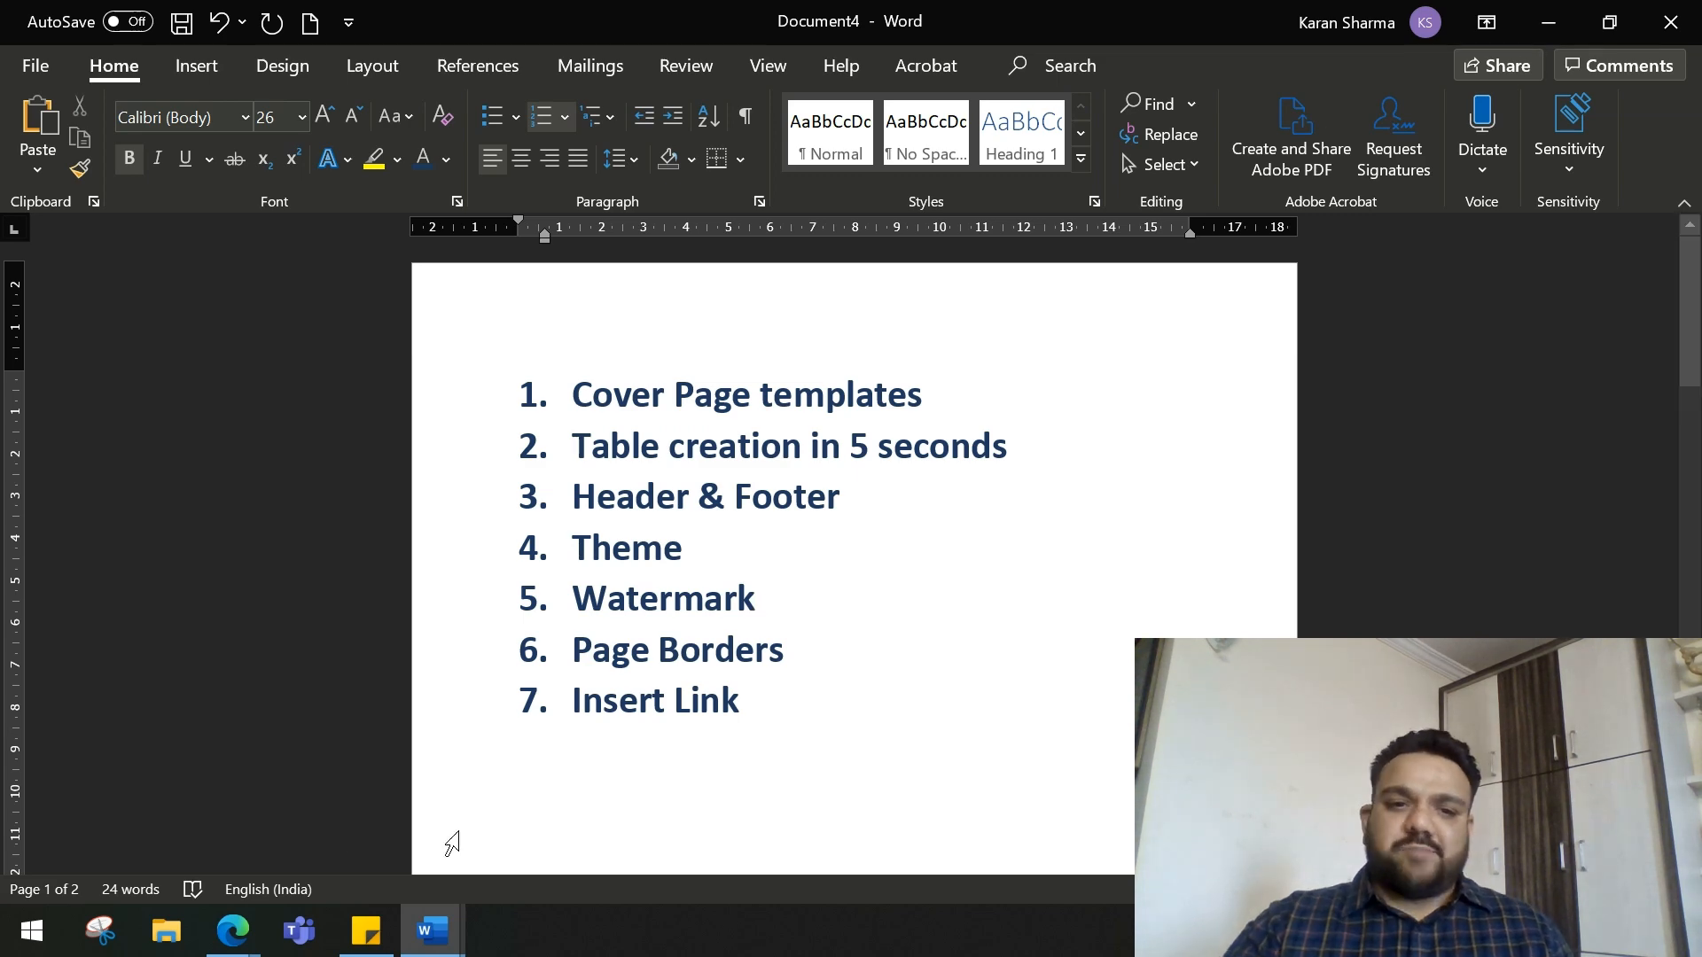
mouse_move(232, 928)
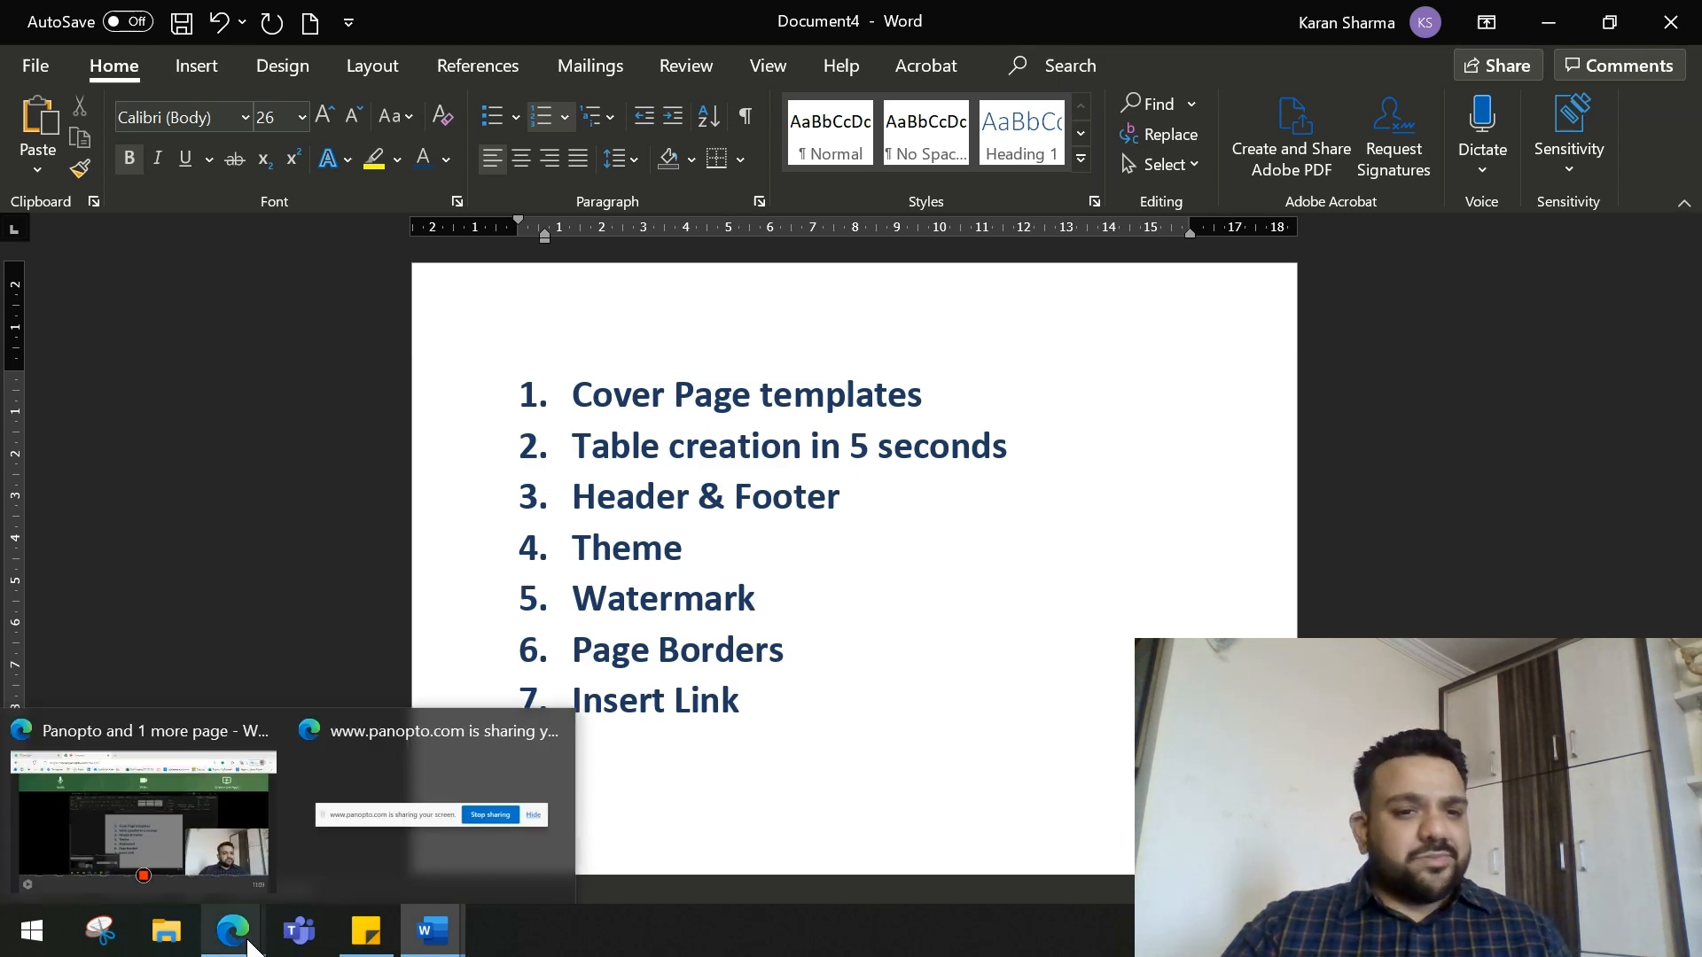
- Bring the Edge browser window to the front over Word
click(232, 929)
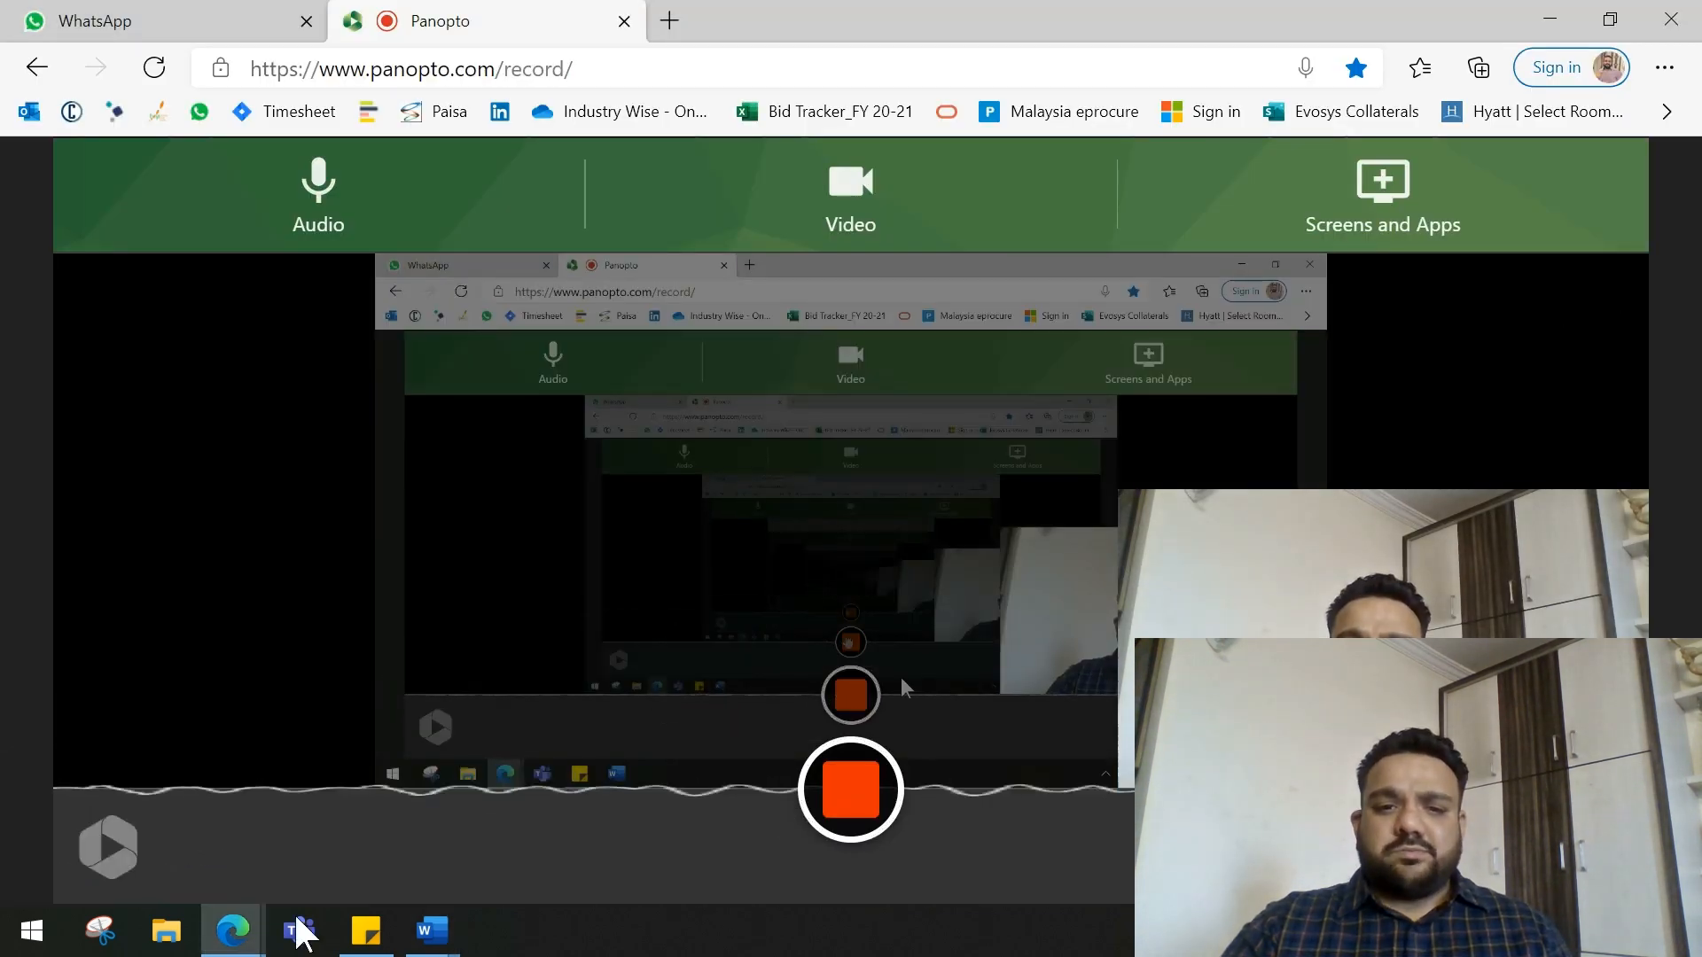